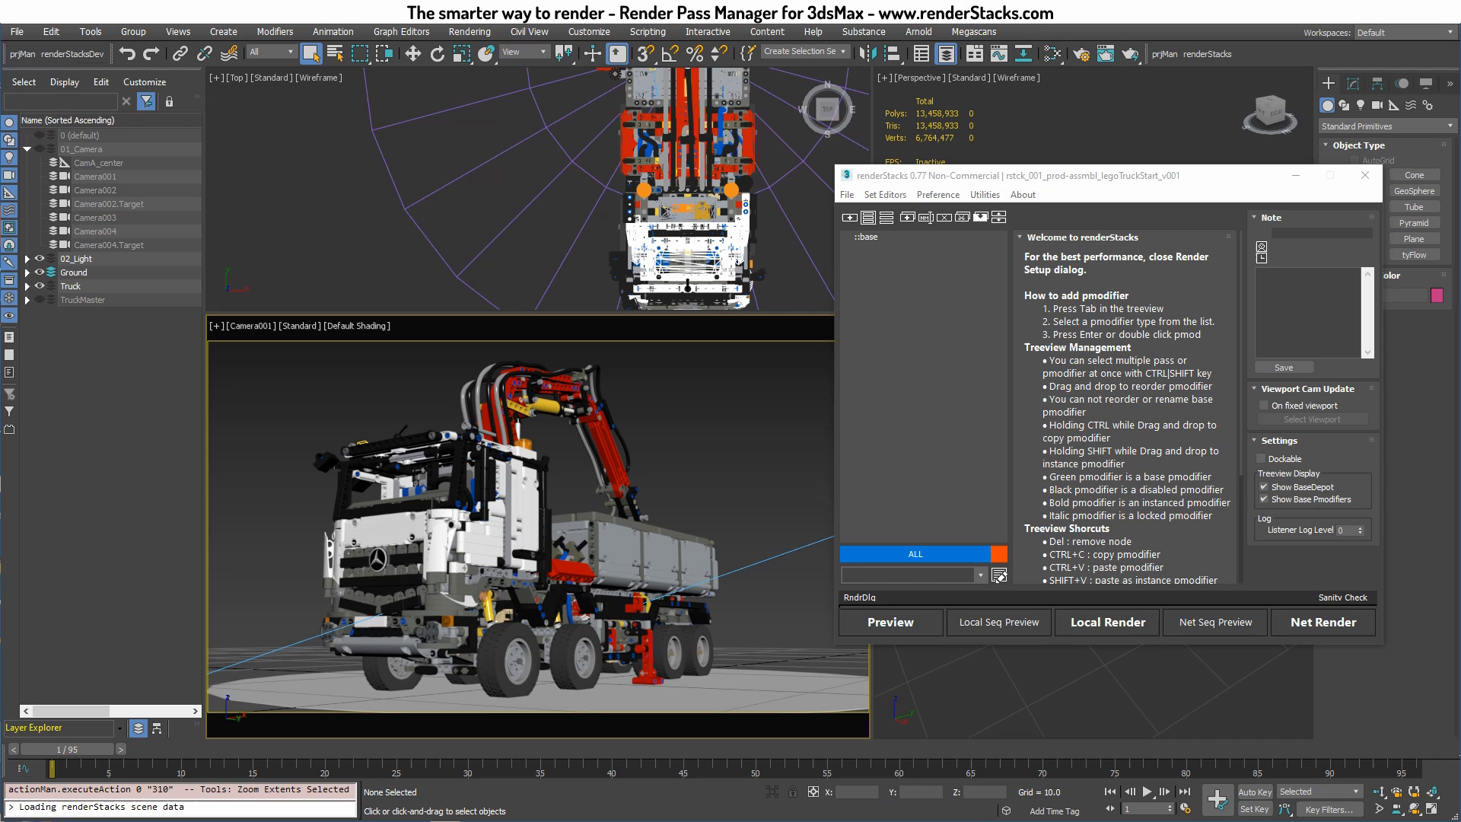
Collapse the 01_Camera layer in the Layer Explorer scene list
left_click(28, 149)
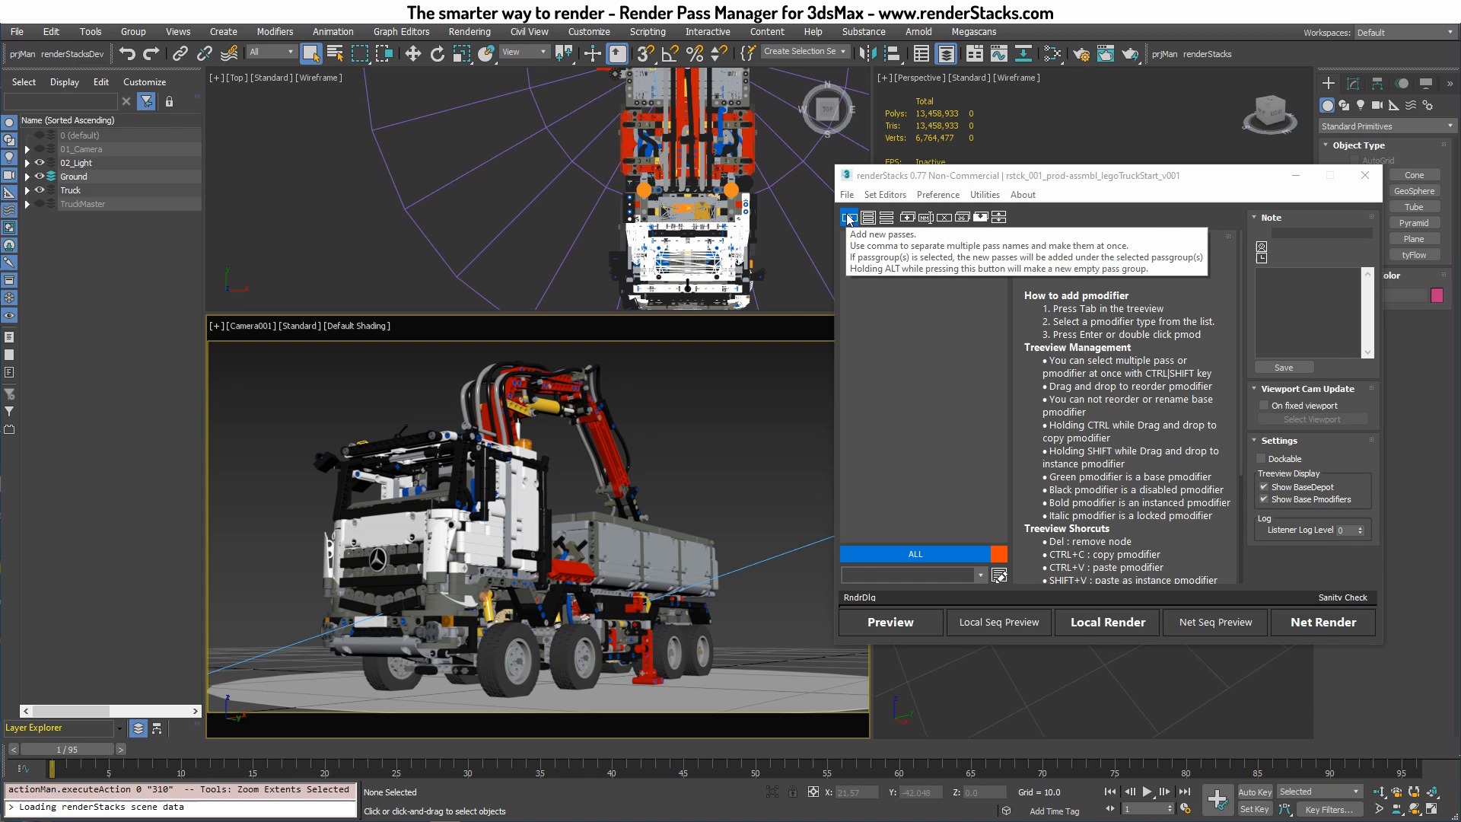
Create passes CamA and Birds via the Make new pass dialog, then select CamA
left_click(849, 216)
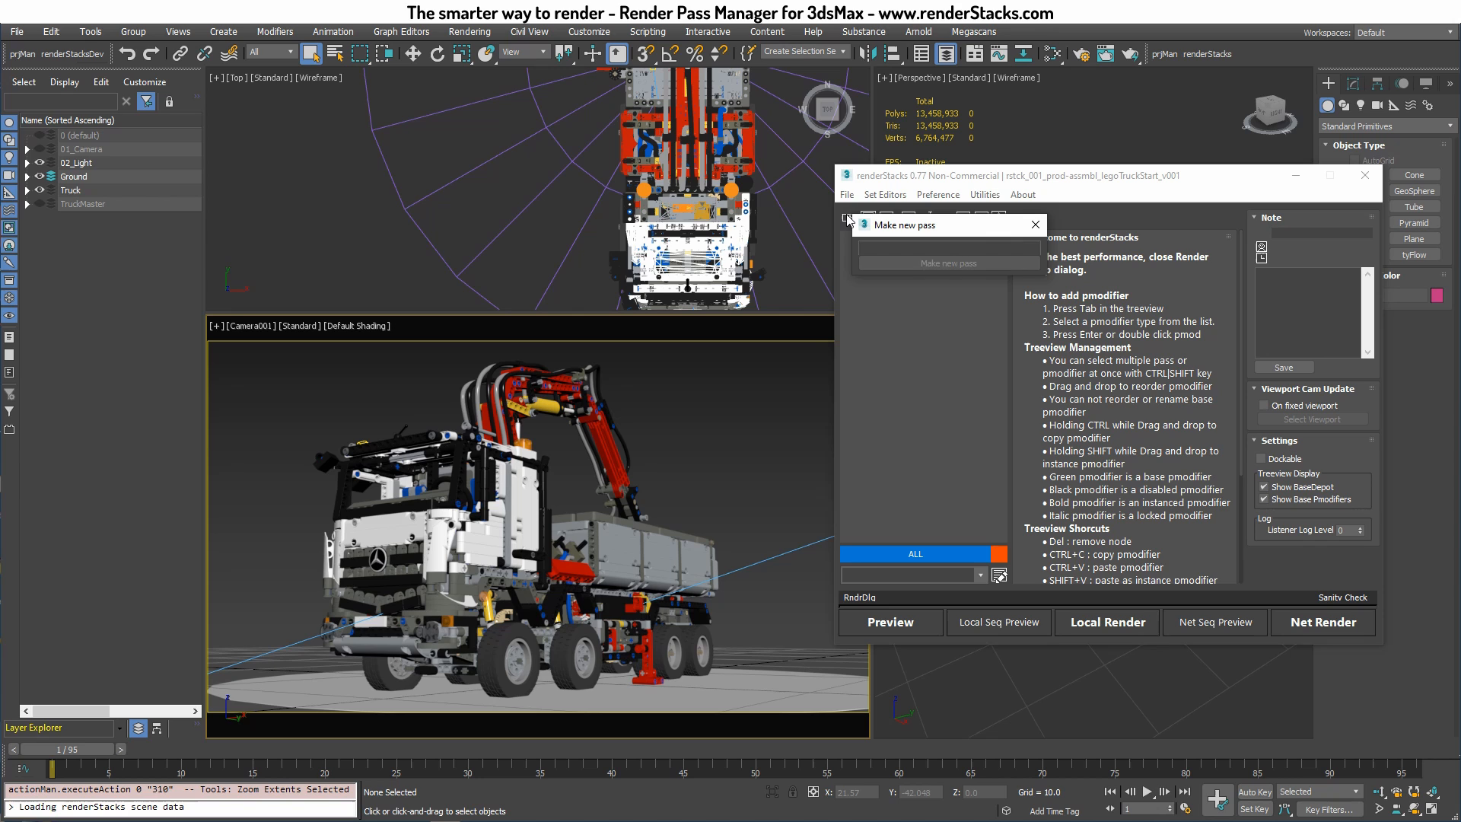
type("CamA")
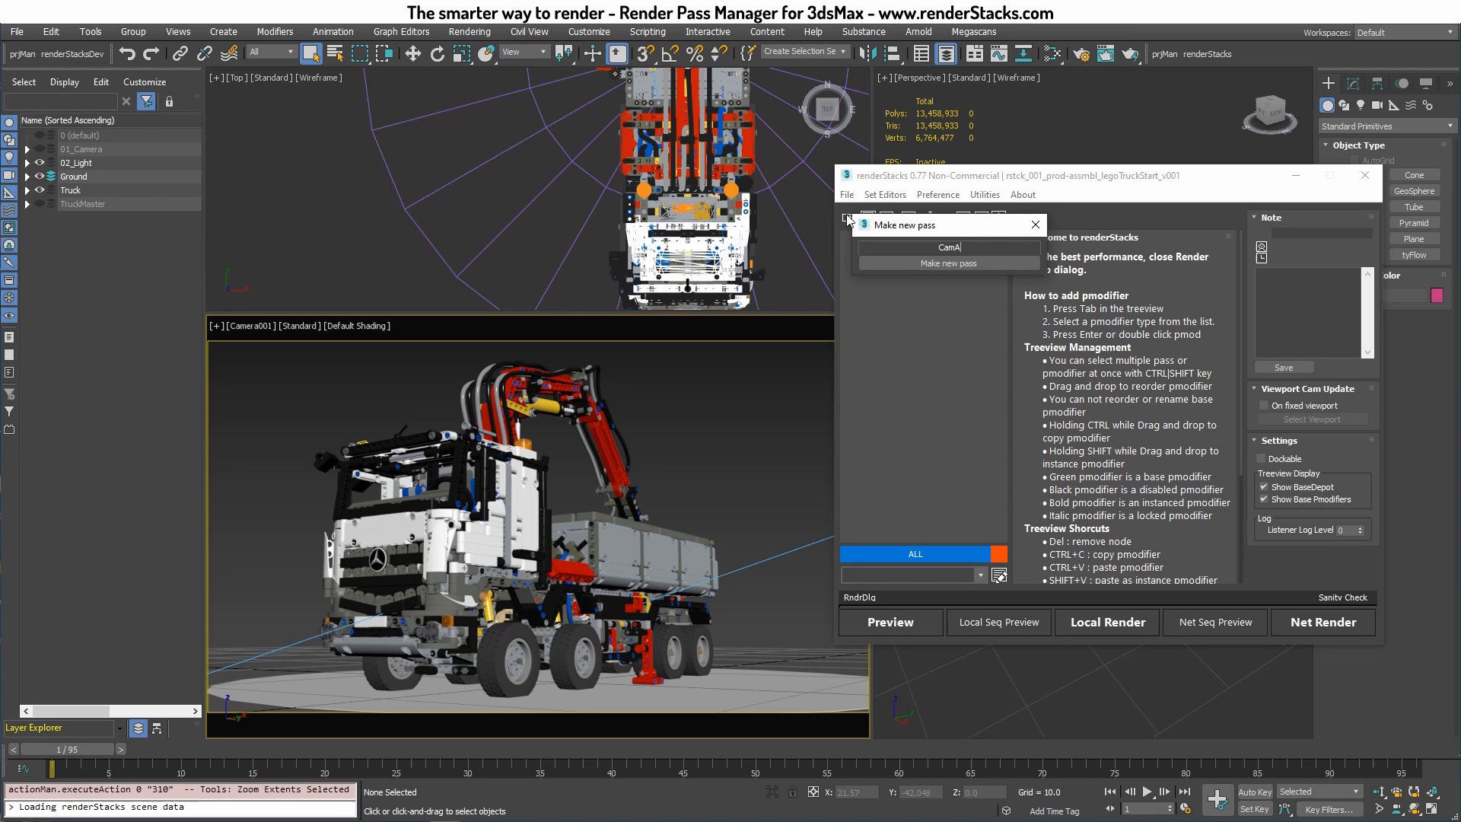
type(",Bird")
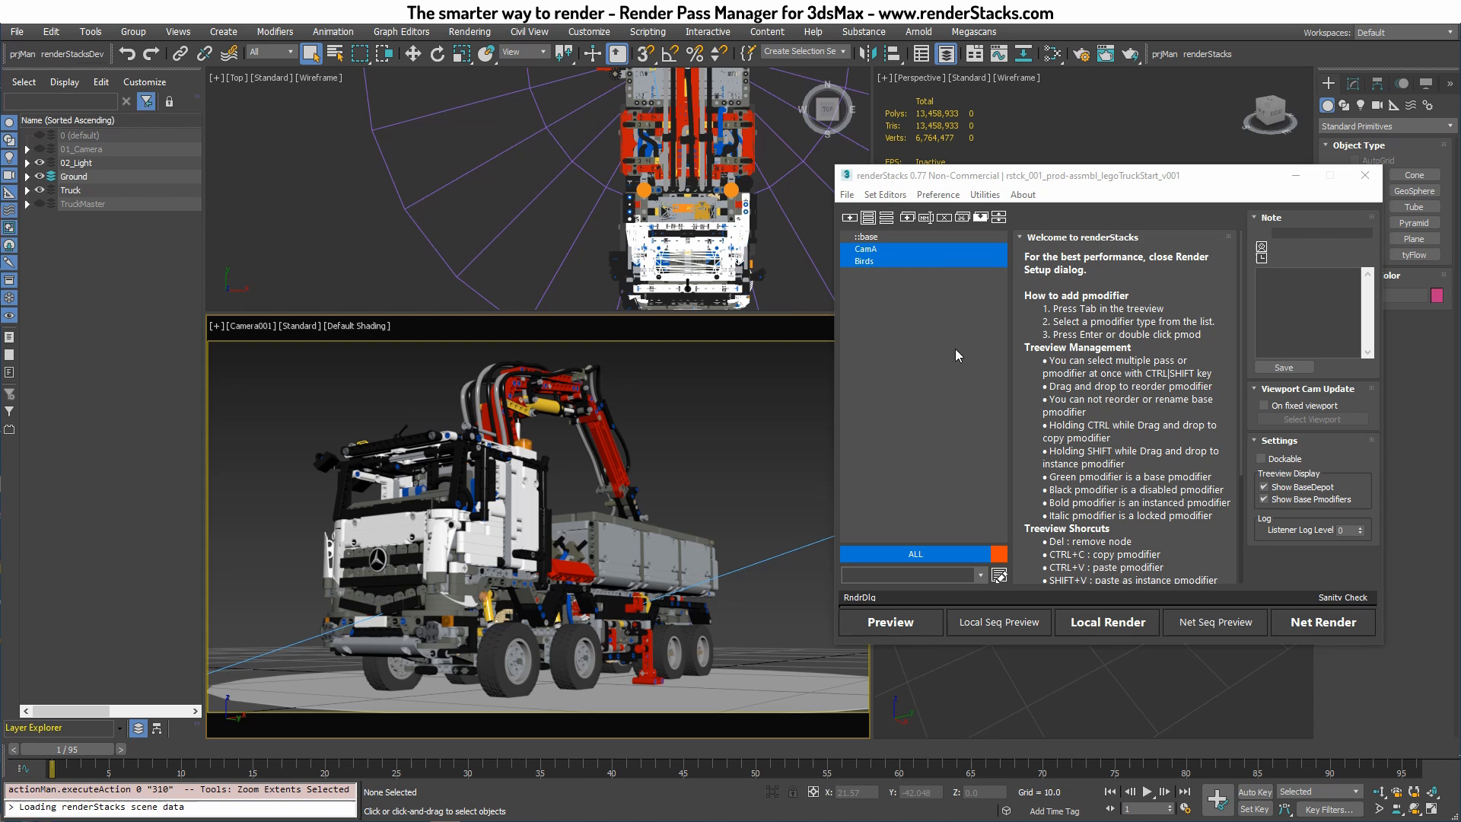
left_click(866, 249)
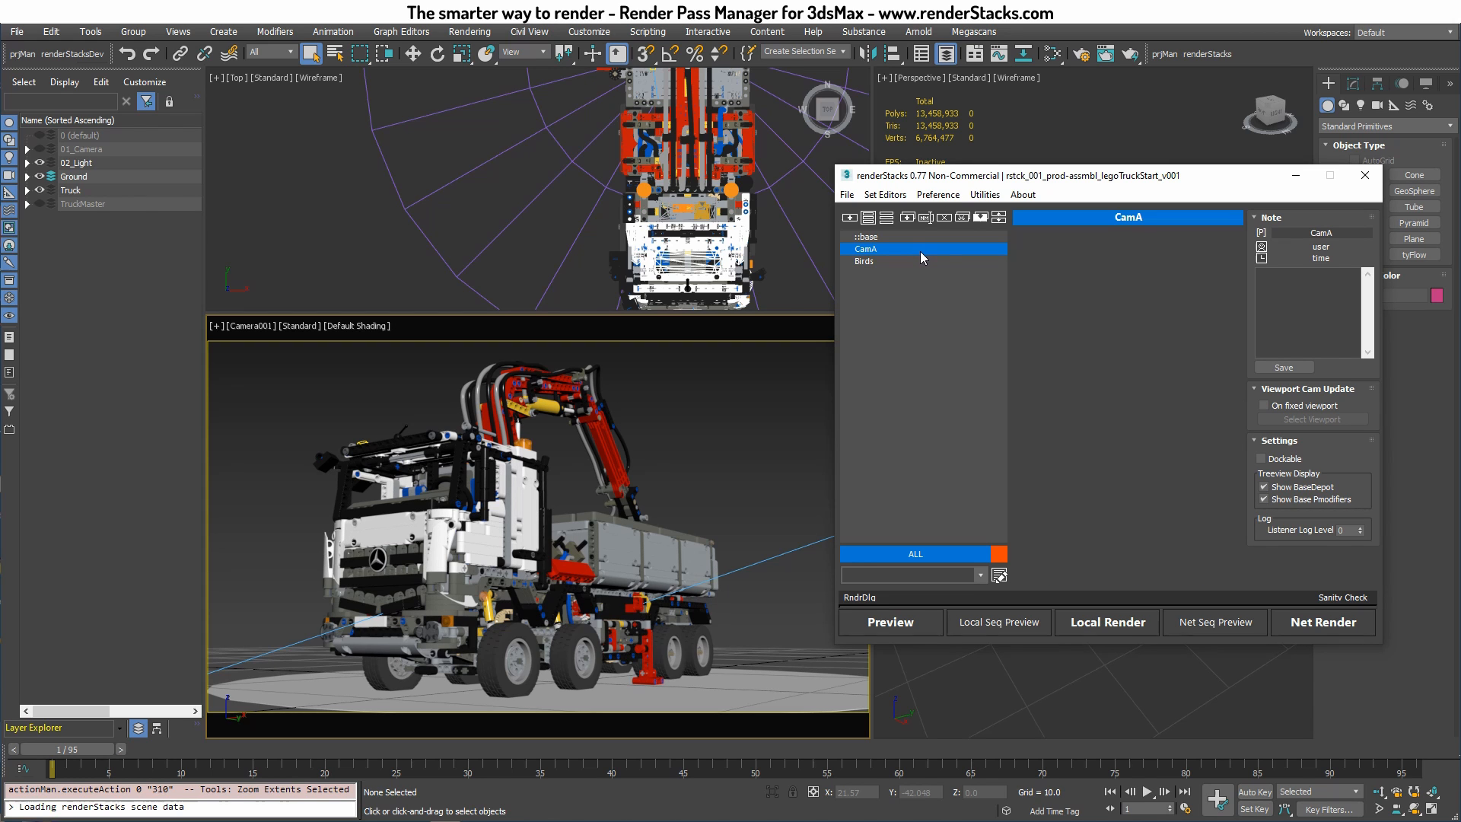
Add a Camera pmodifier to CamA rendering from Camera001
left_click(926, 264)
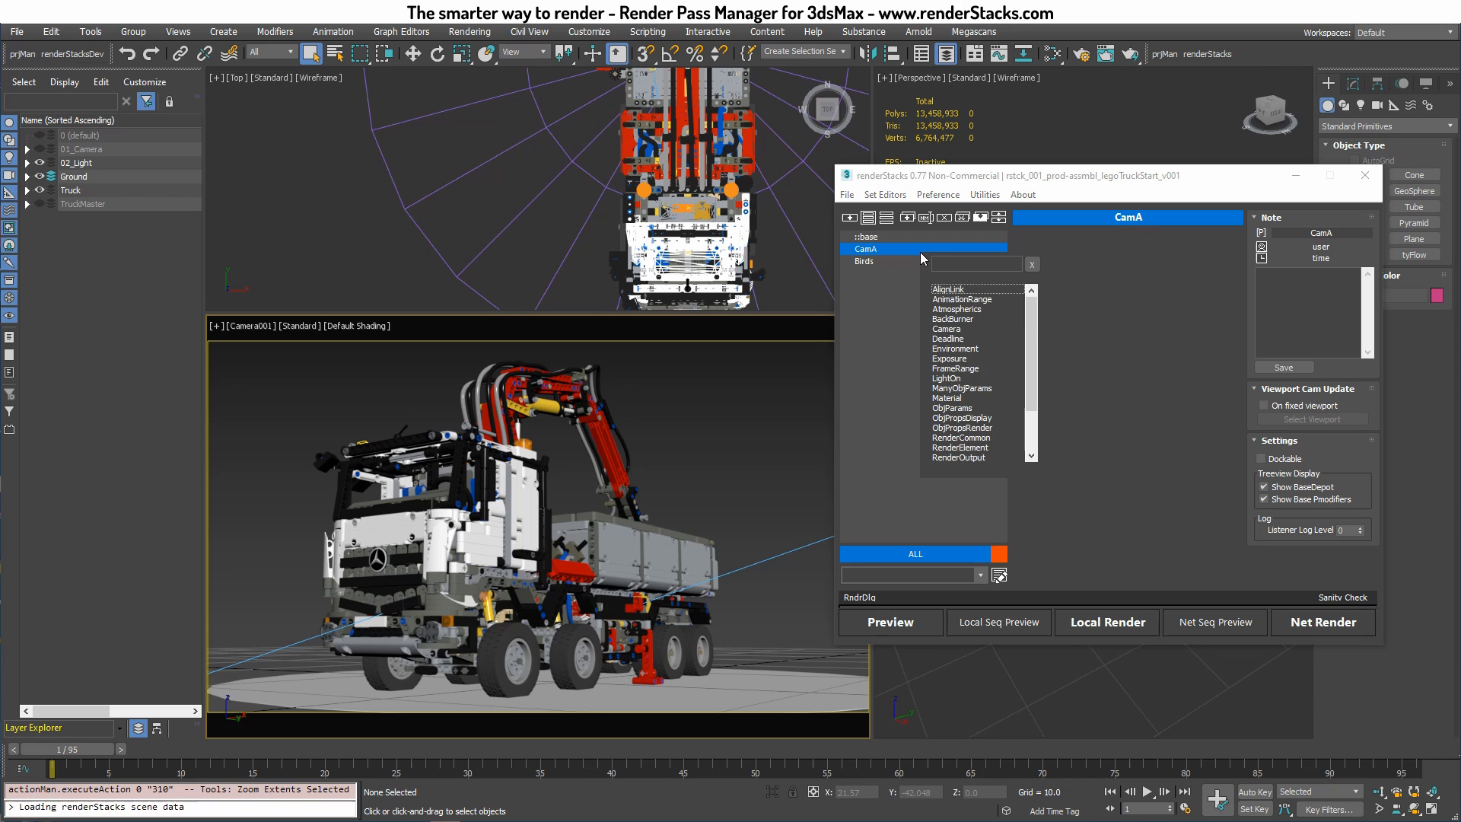
type("came")
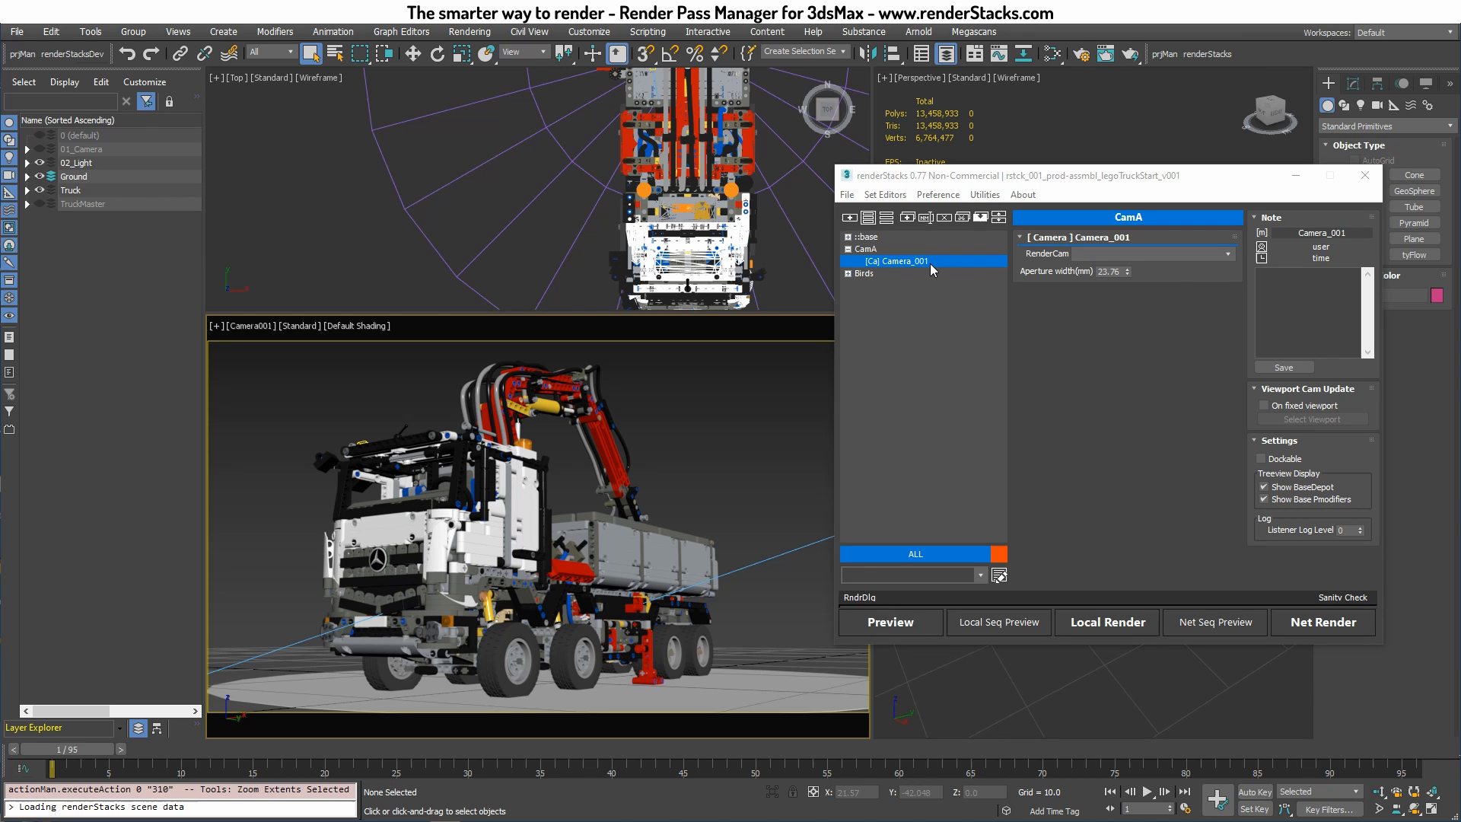
mouse_move(1112, 259)
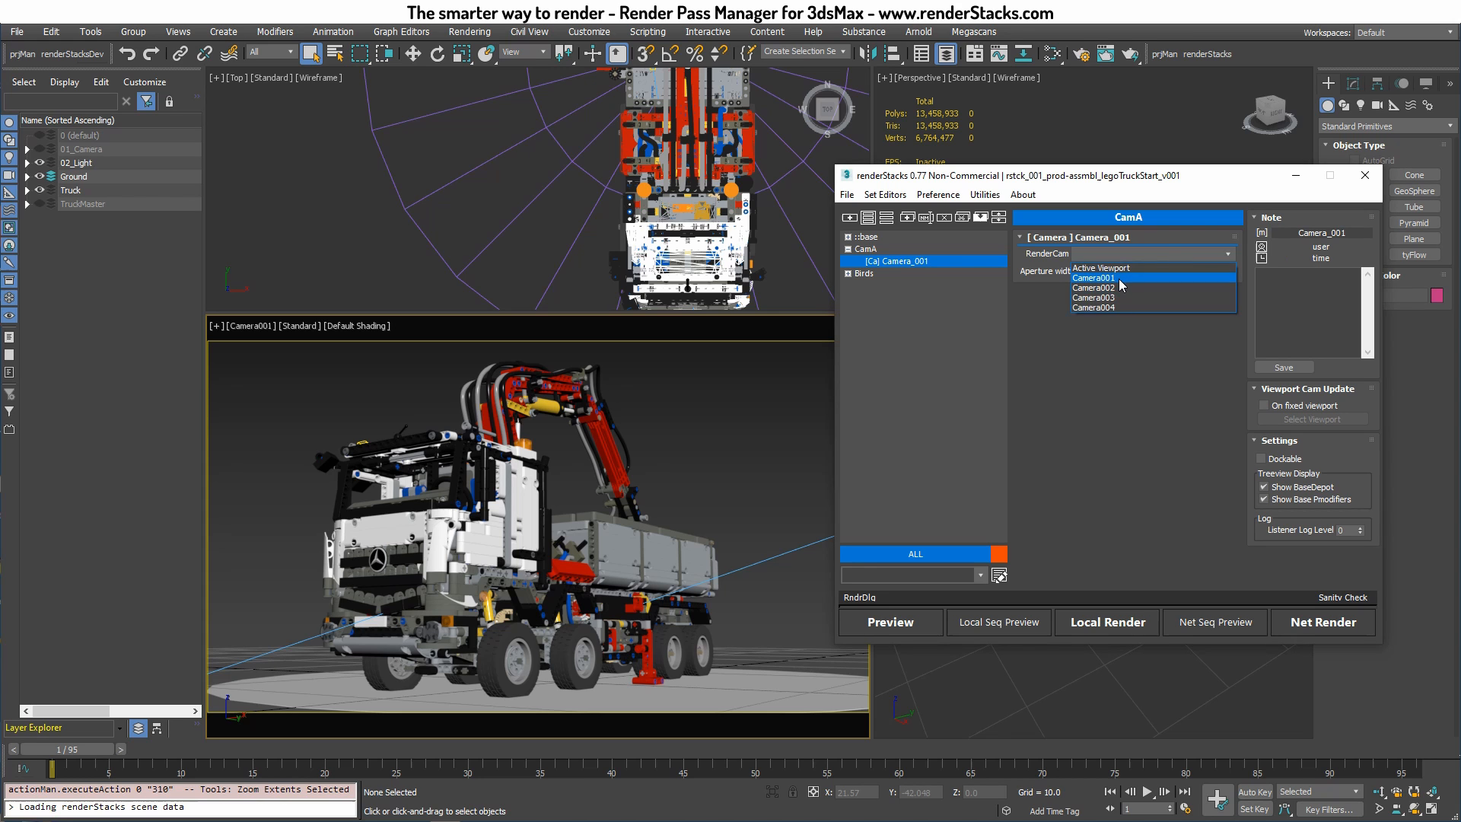
left_click(1094, 278)
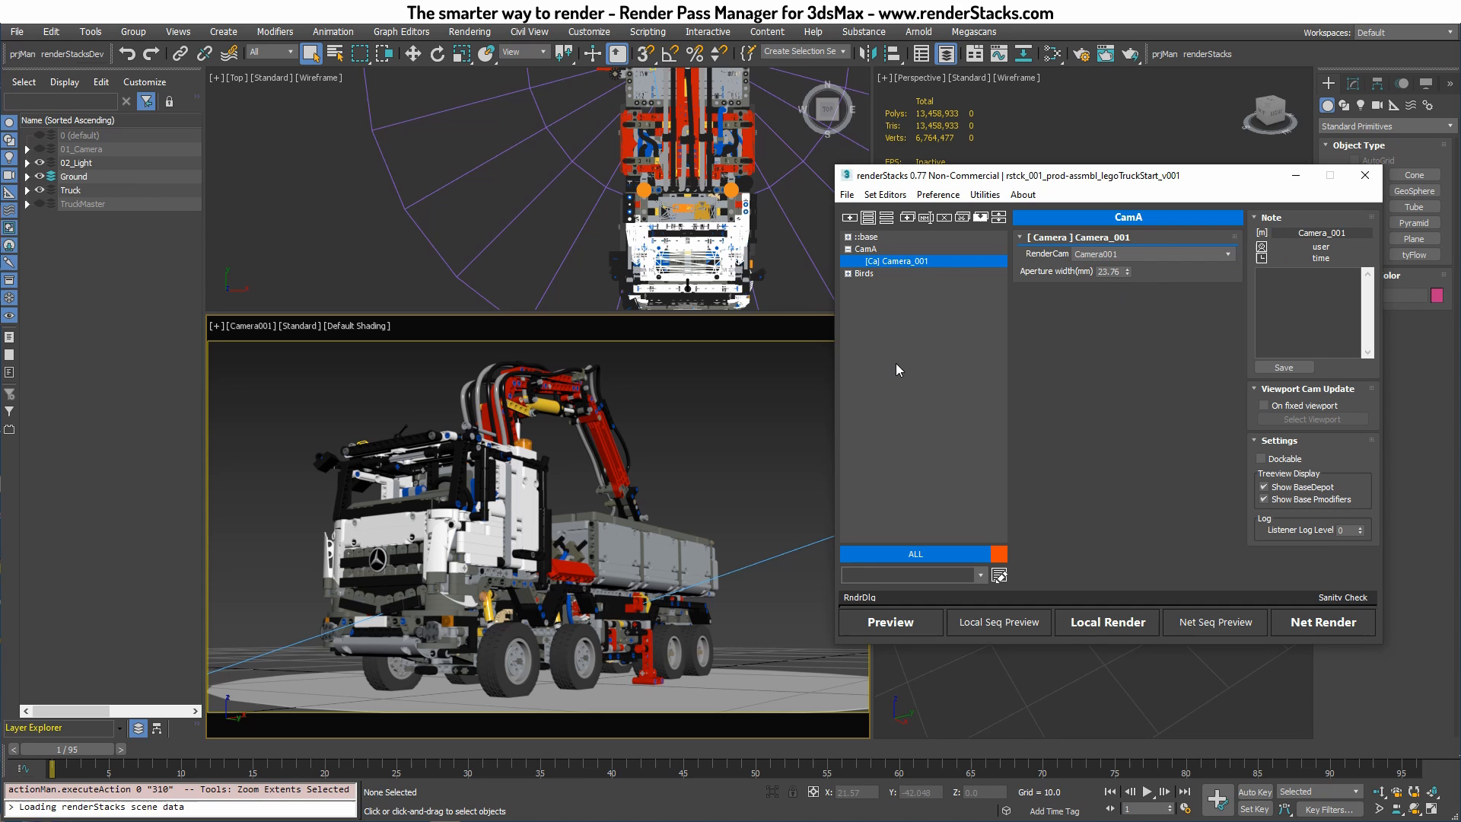
Duplicate Birds' Base_Camera locally and set its RenderCam to Camera003
left_click(901, 286)
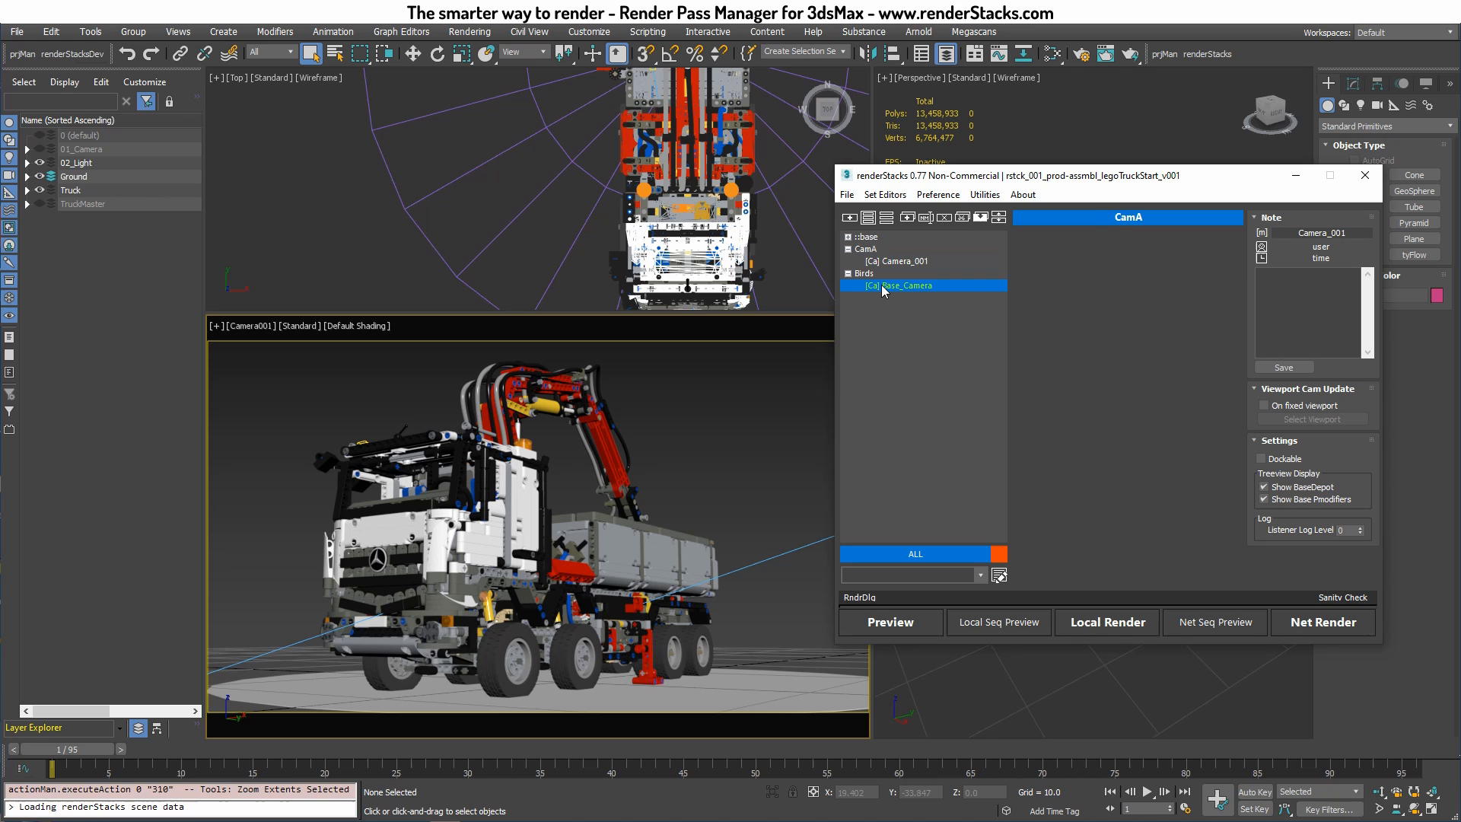
left_click(904, 286)
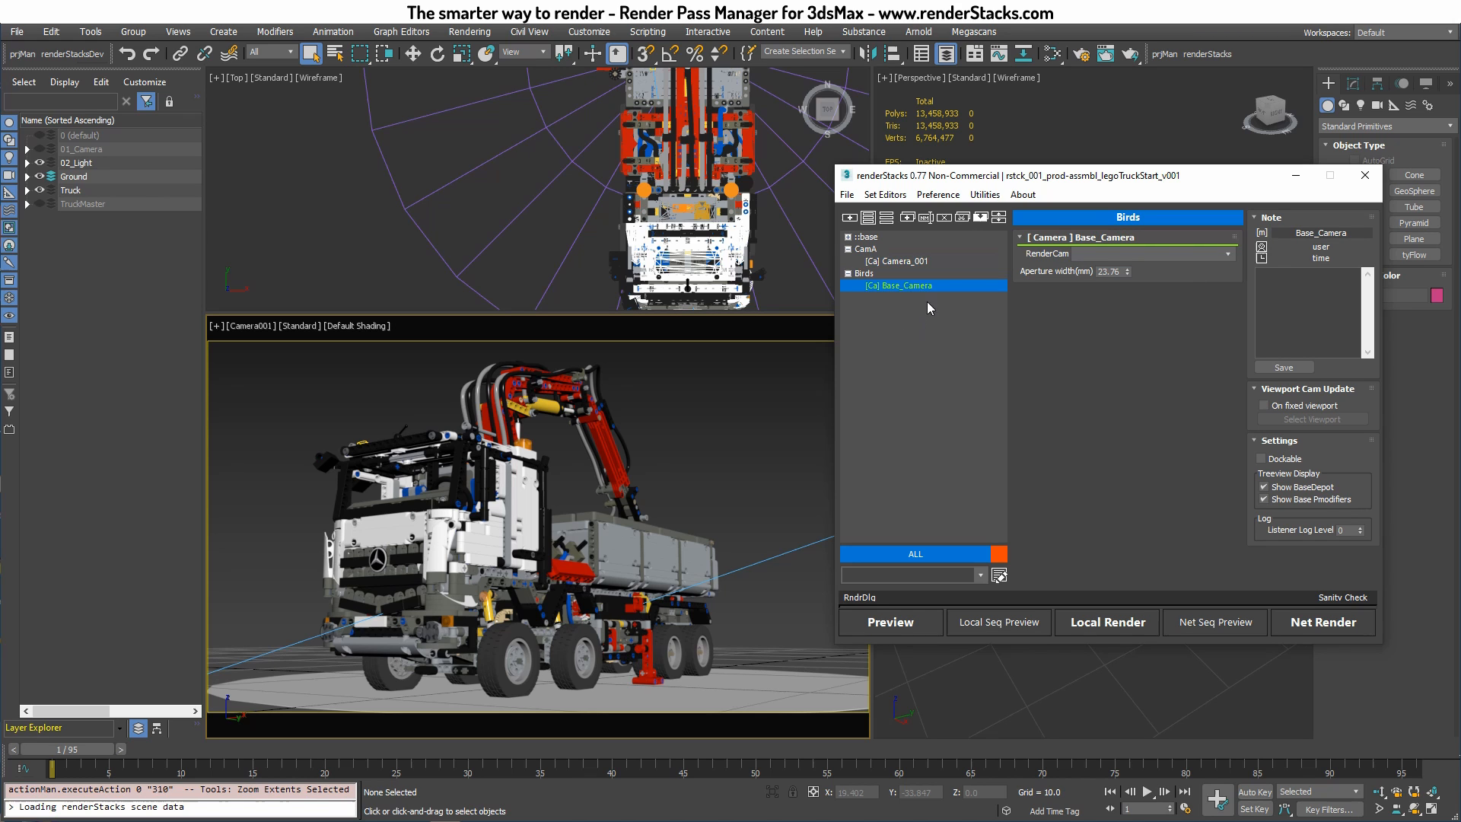
mouse_move(906, 217)
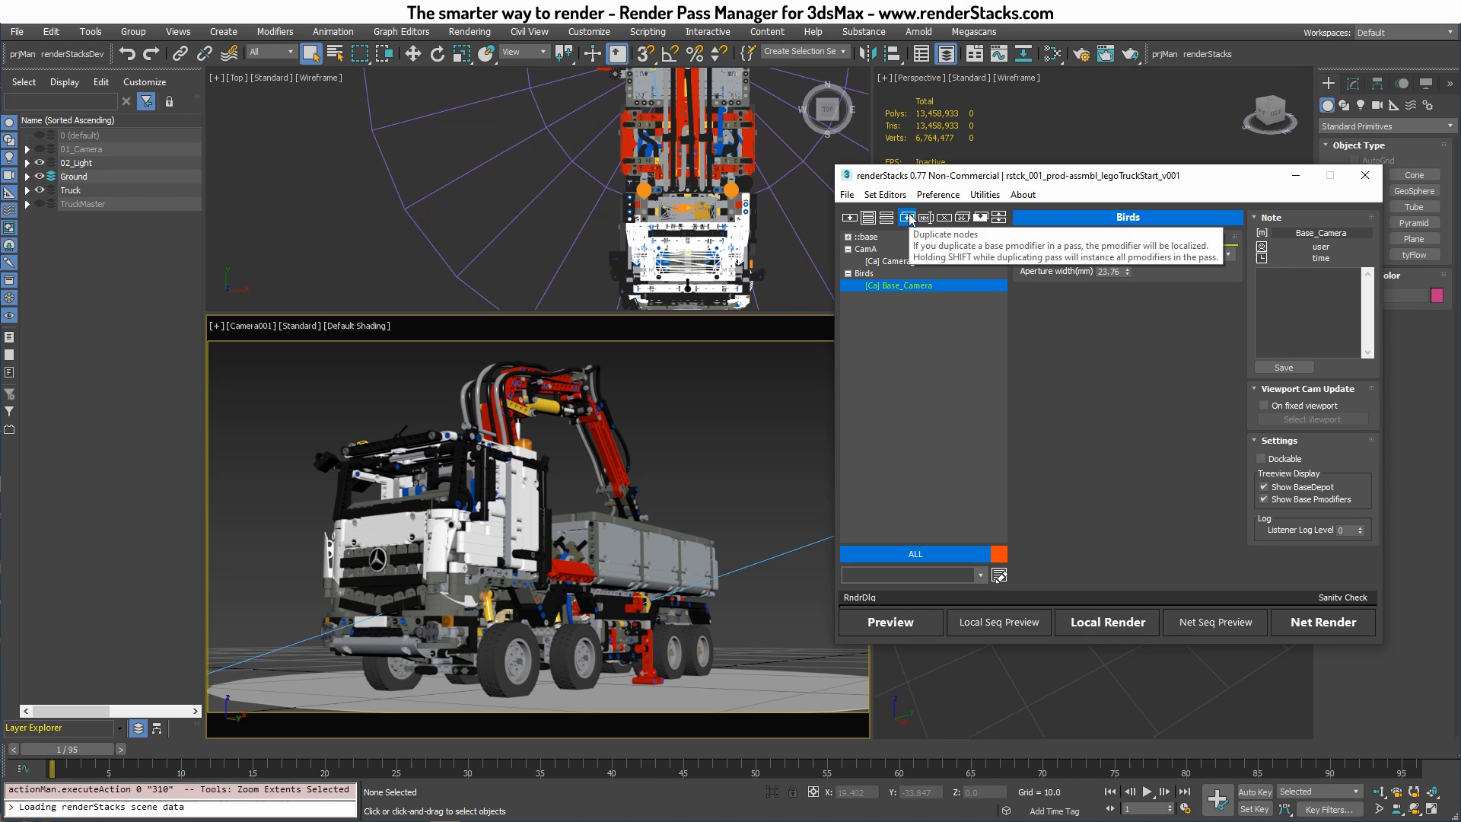
left_click(898, 286)
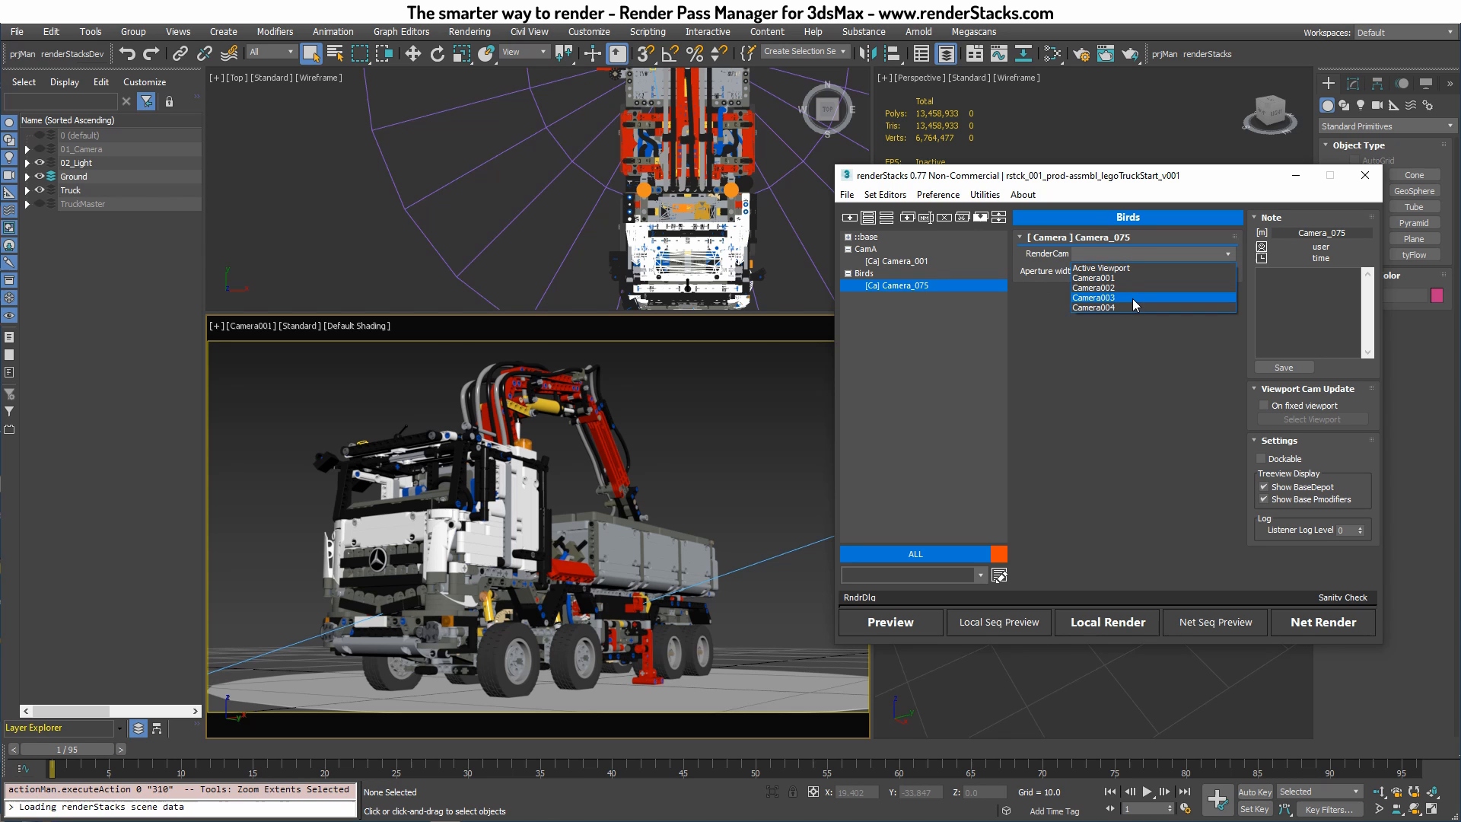
left_click(1095, 297)
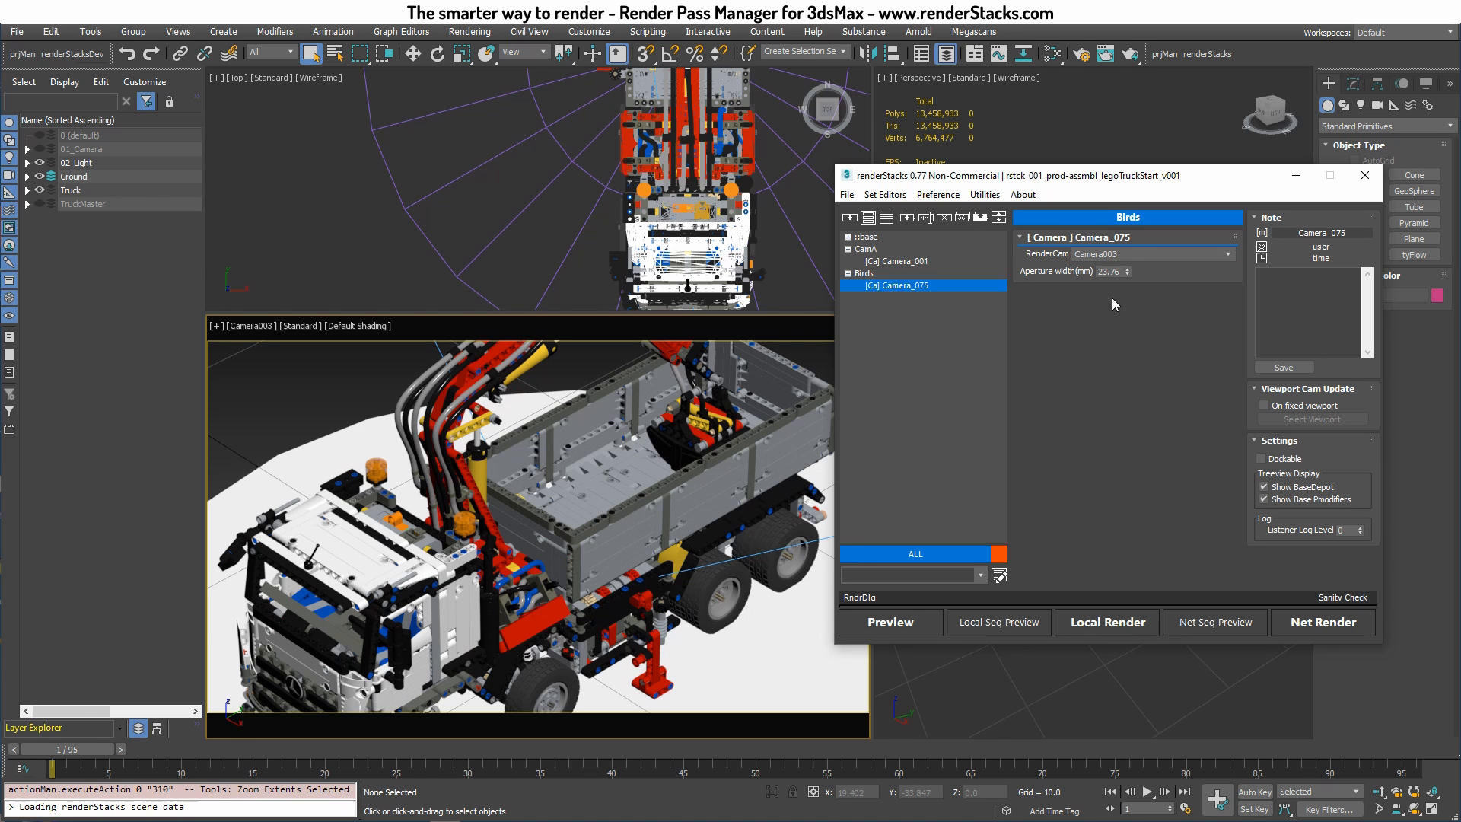
Review the camera settings of the CamA and Birds passes
left_click(867, 249)
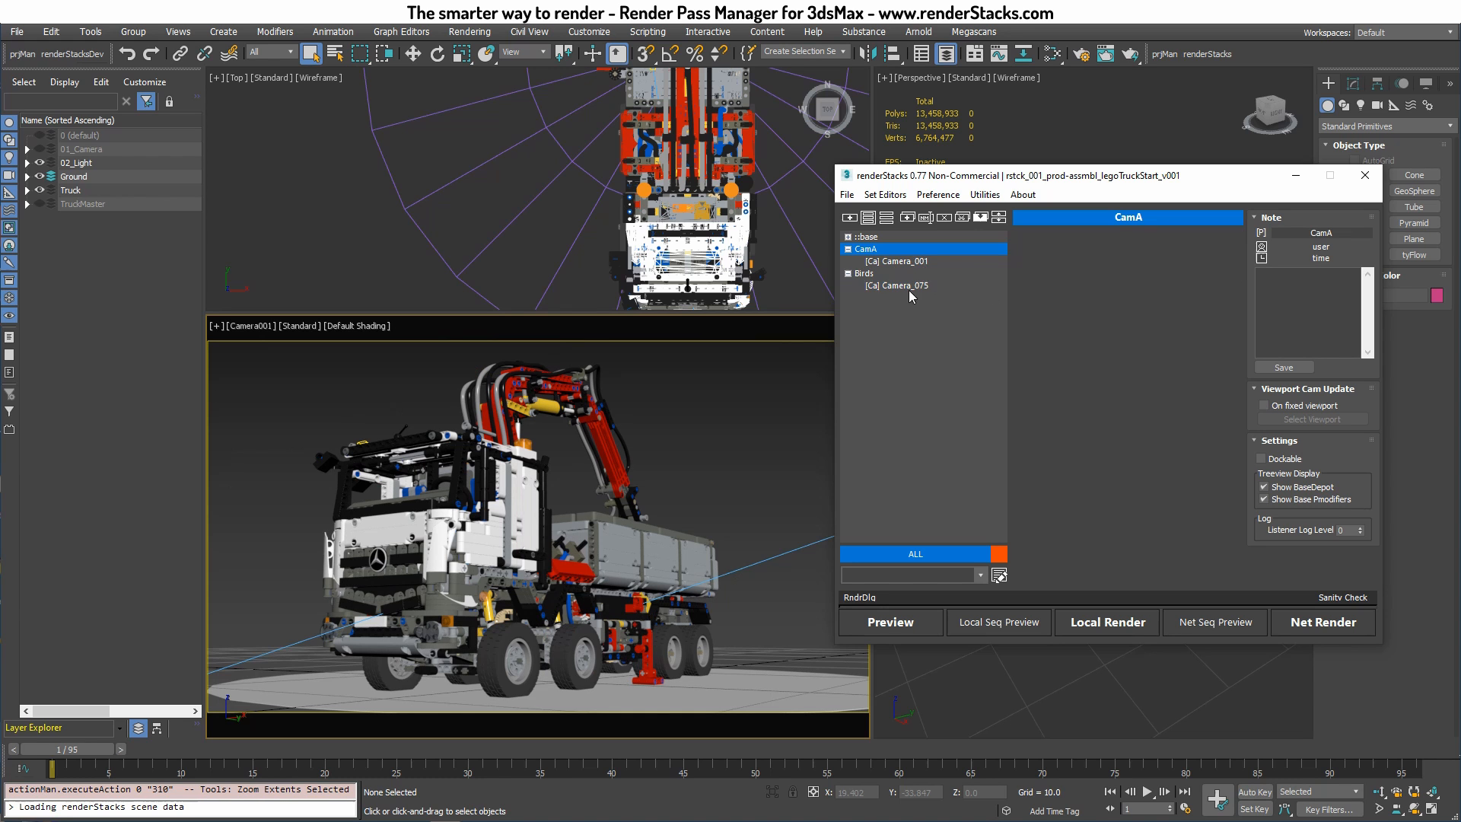
left_click(897, 261)
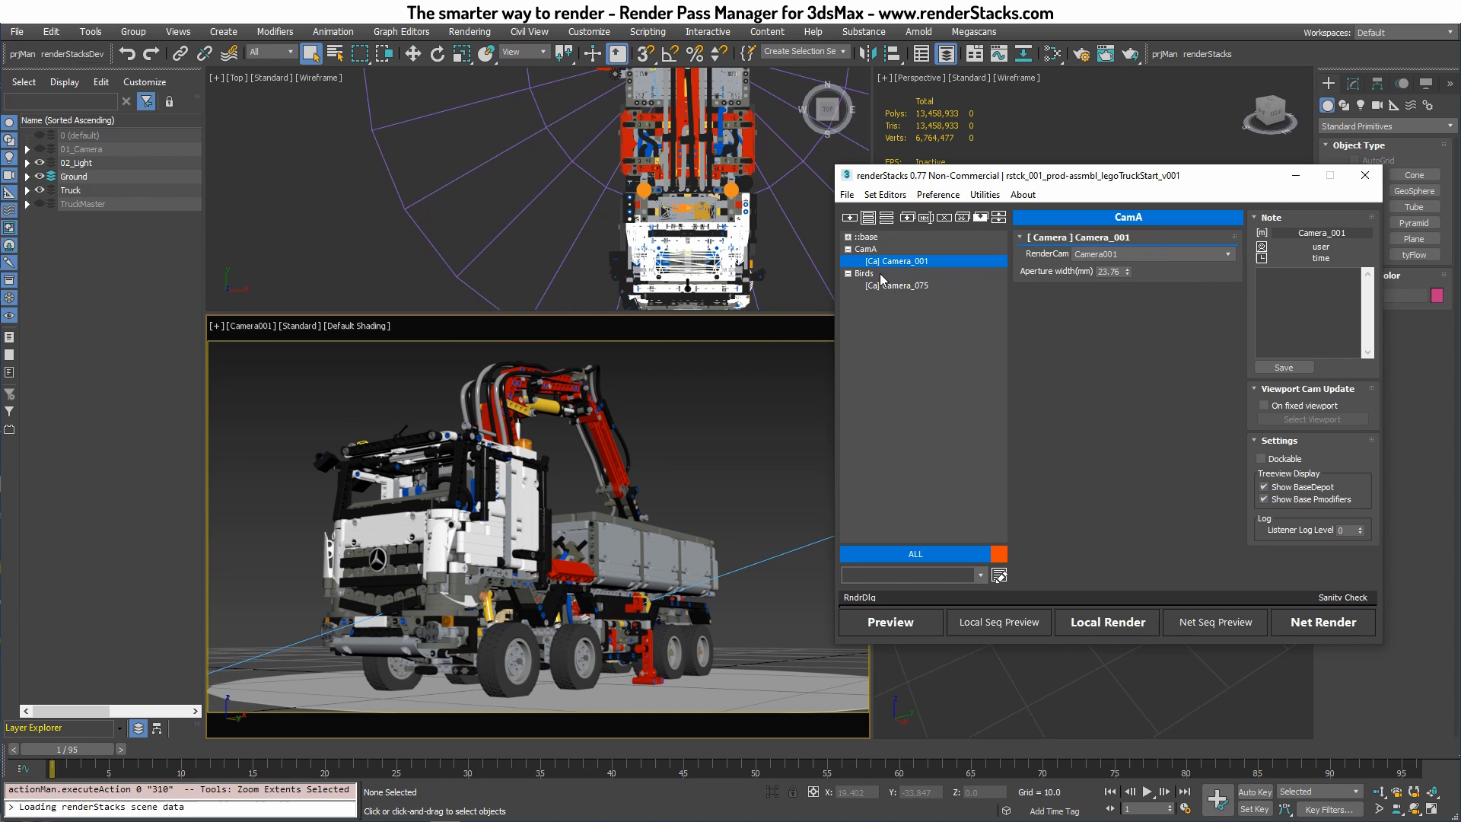
left_click(901, 286)
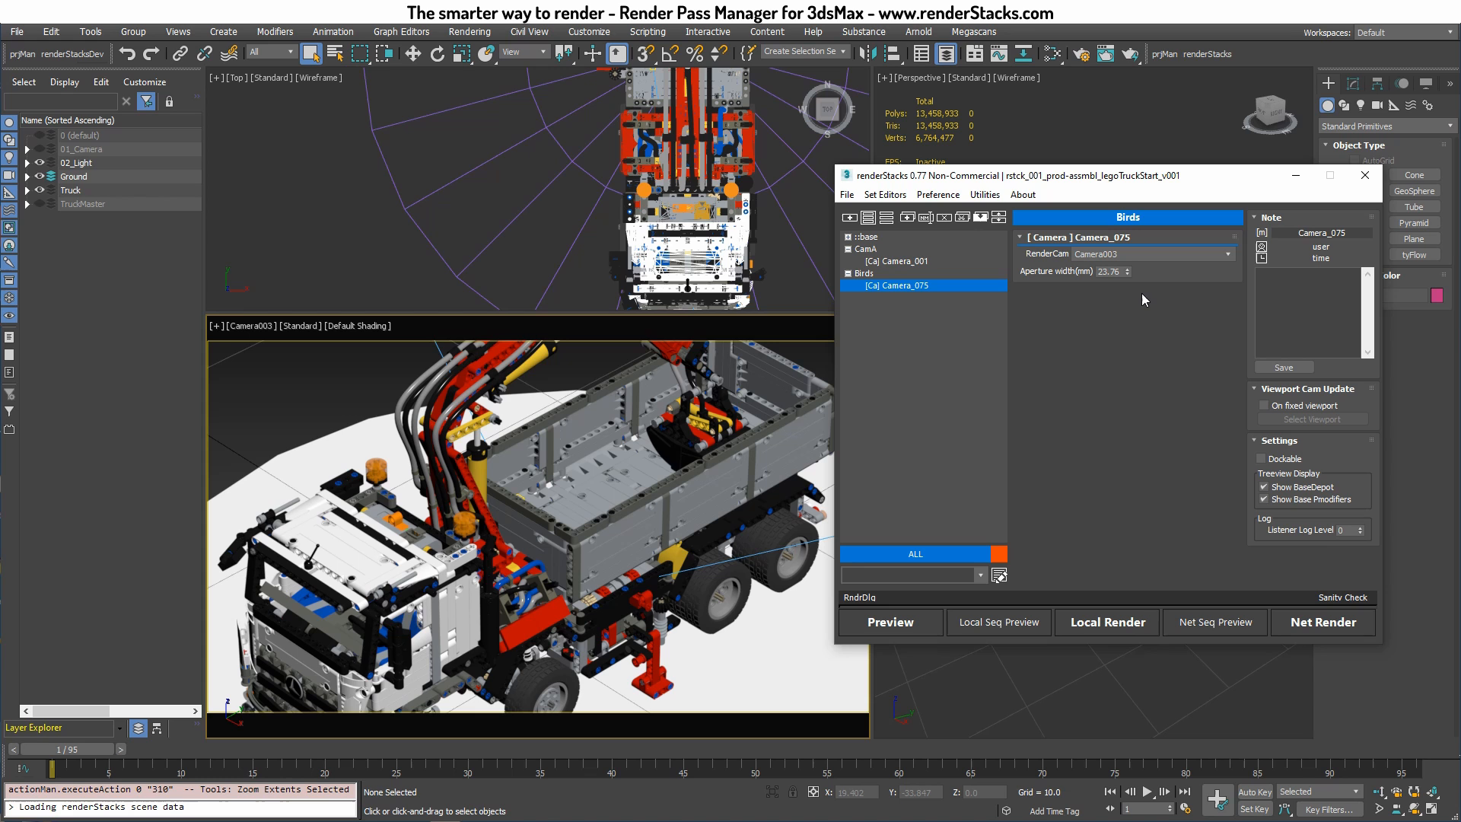
mouse_move(921, 240)
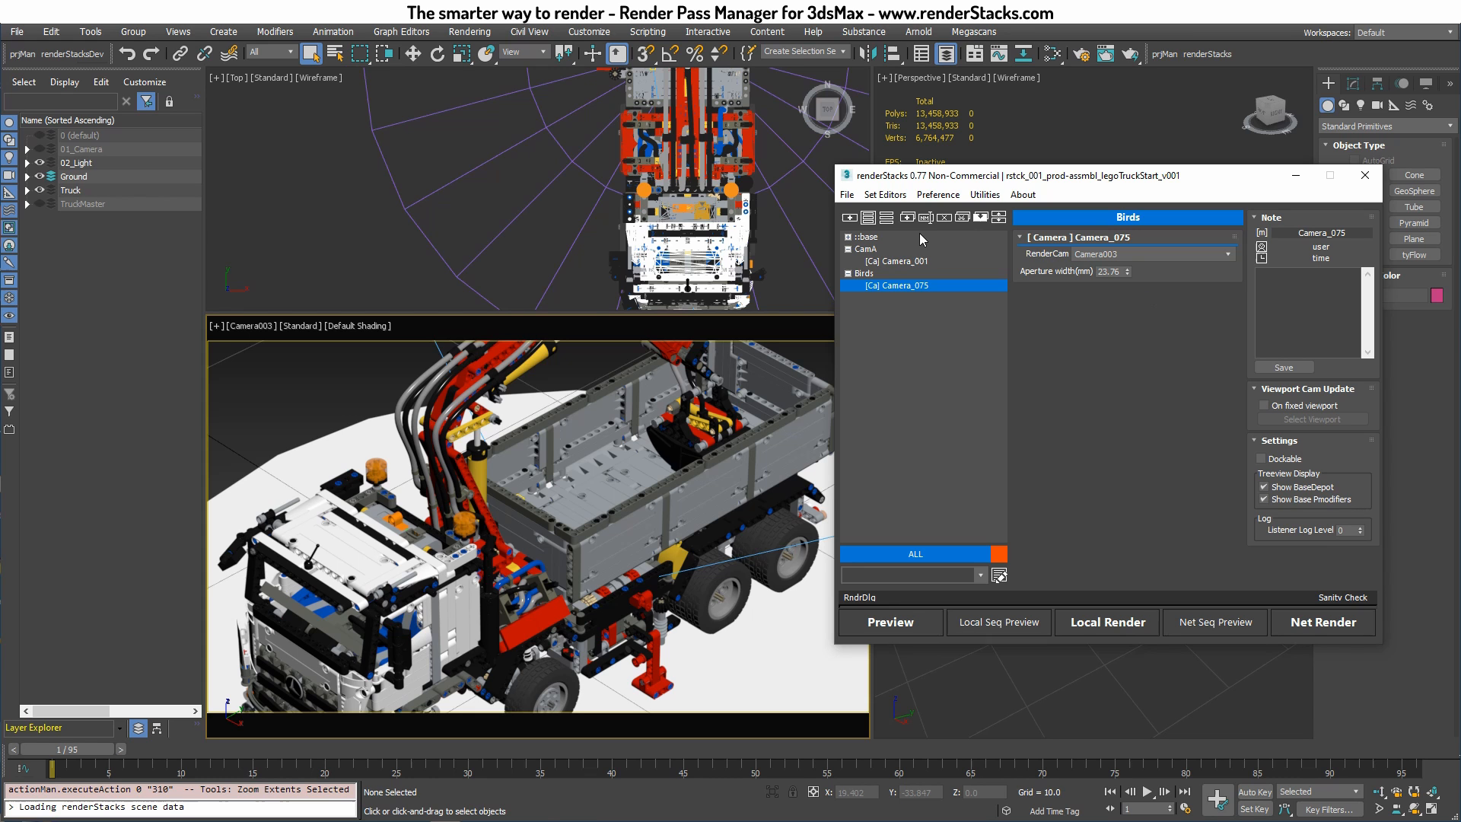
Add a Resolution pmodifier to the CamA pass at 1920 x 1080
left_click(866, 249)
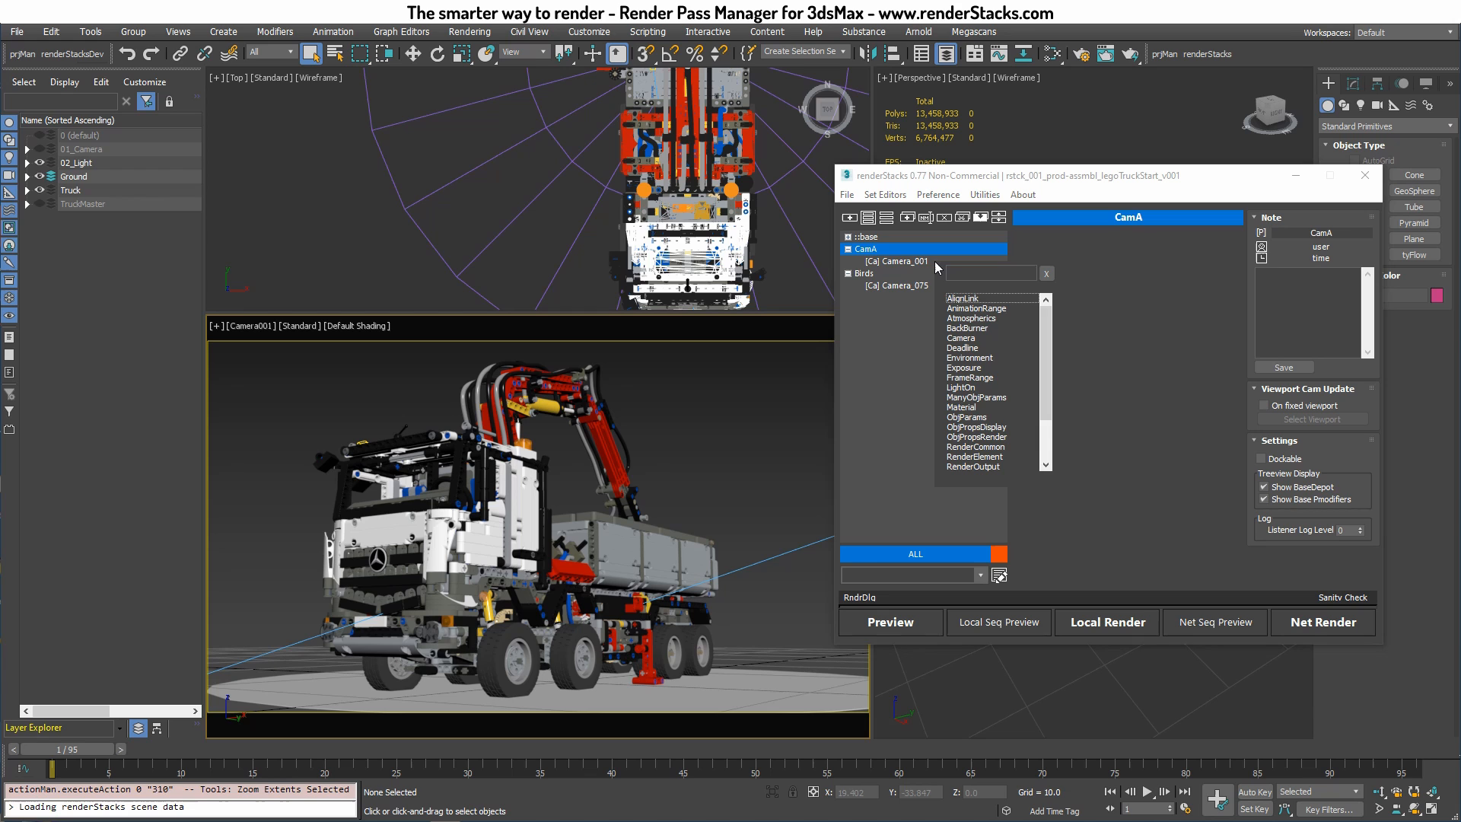
type("res")
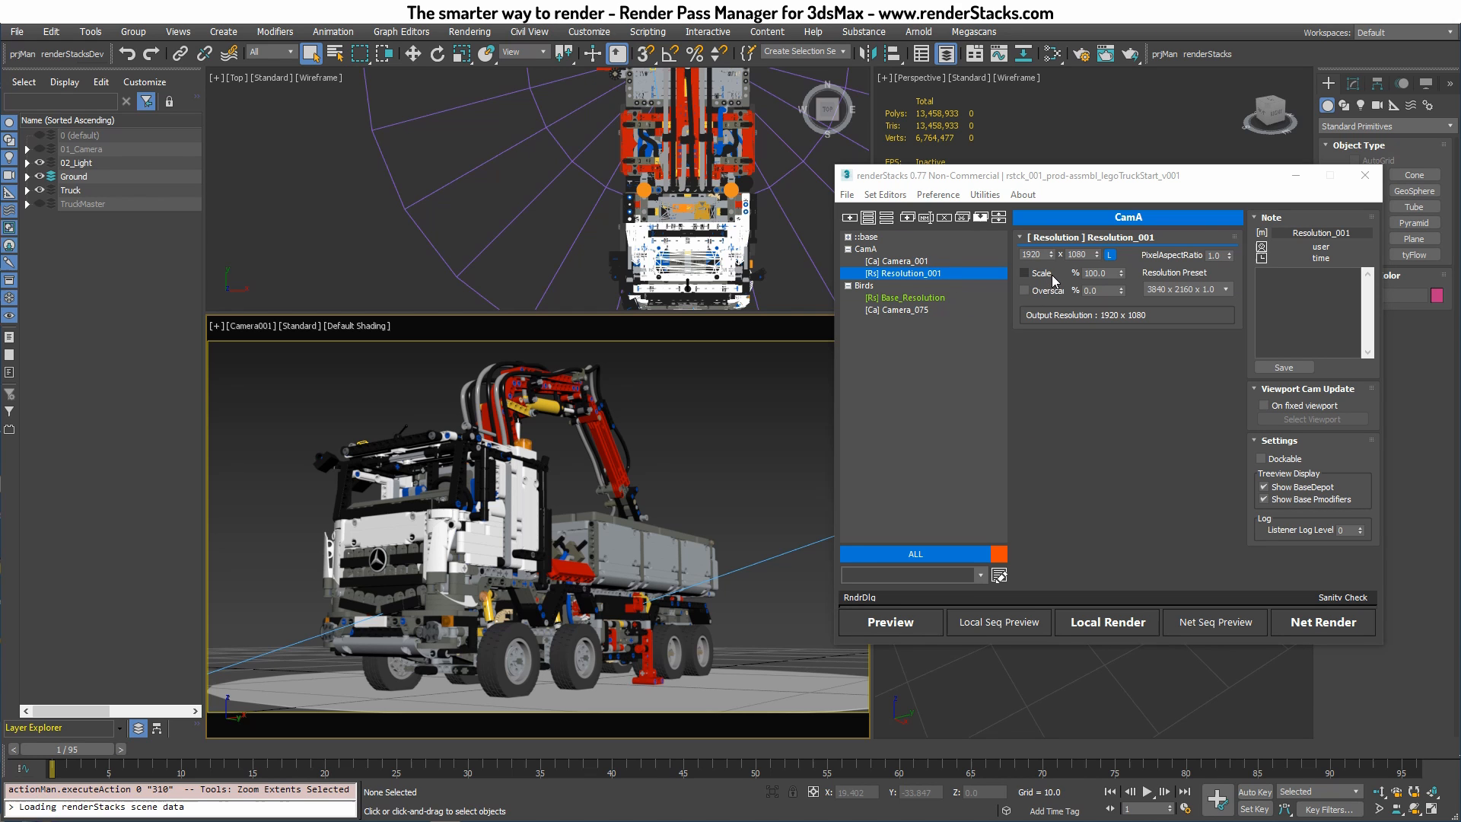
mouse_move(1095, 270)
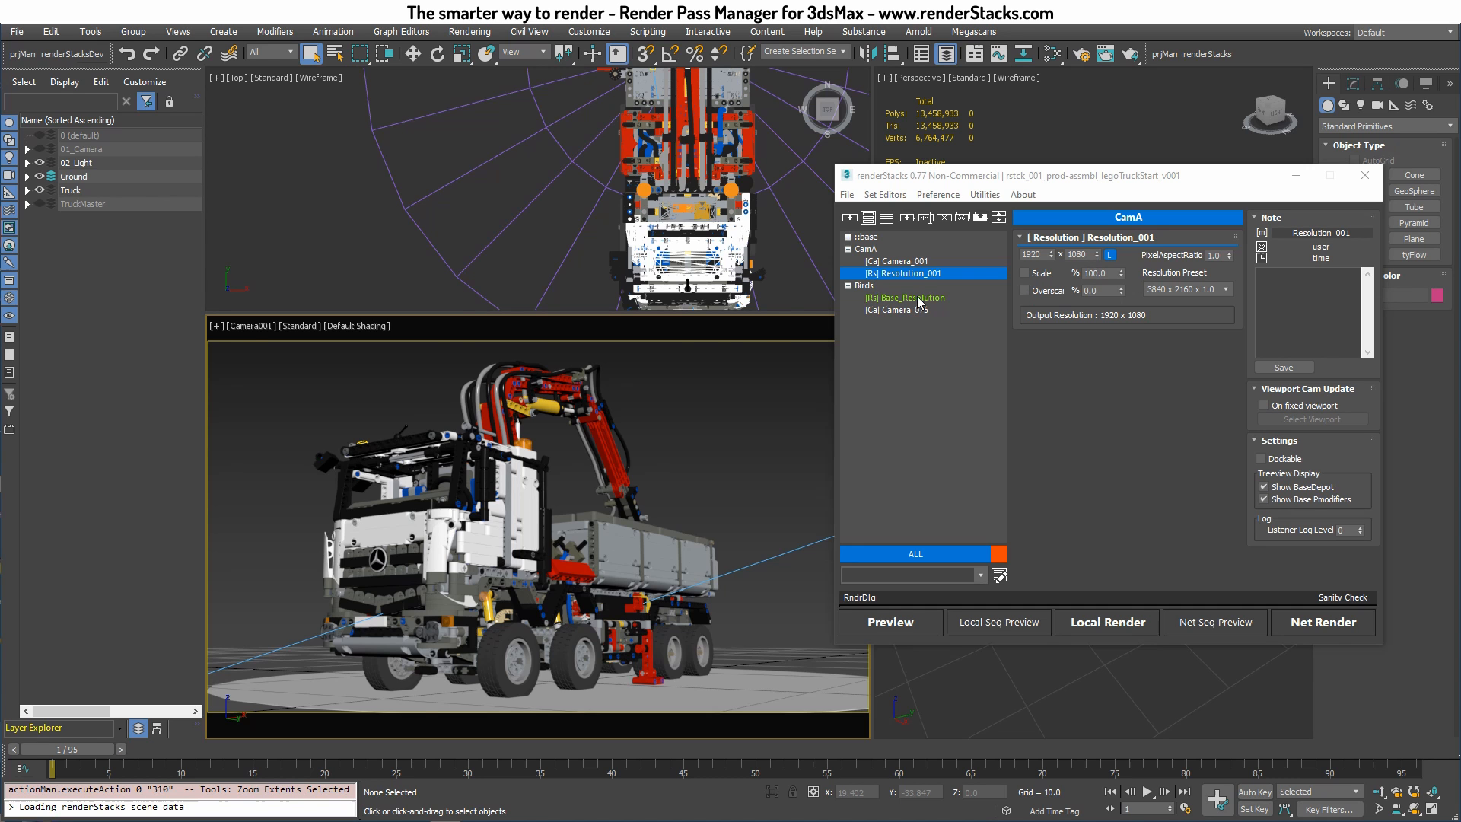
Duplicate Birds' Base_Resolution and change its height to 1920 for a square output
left_click(904, 310)
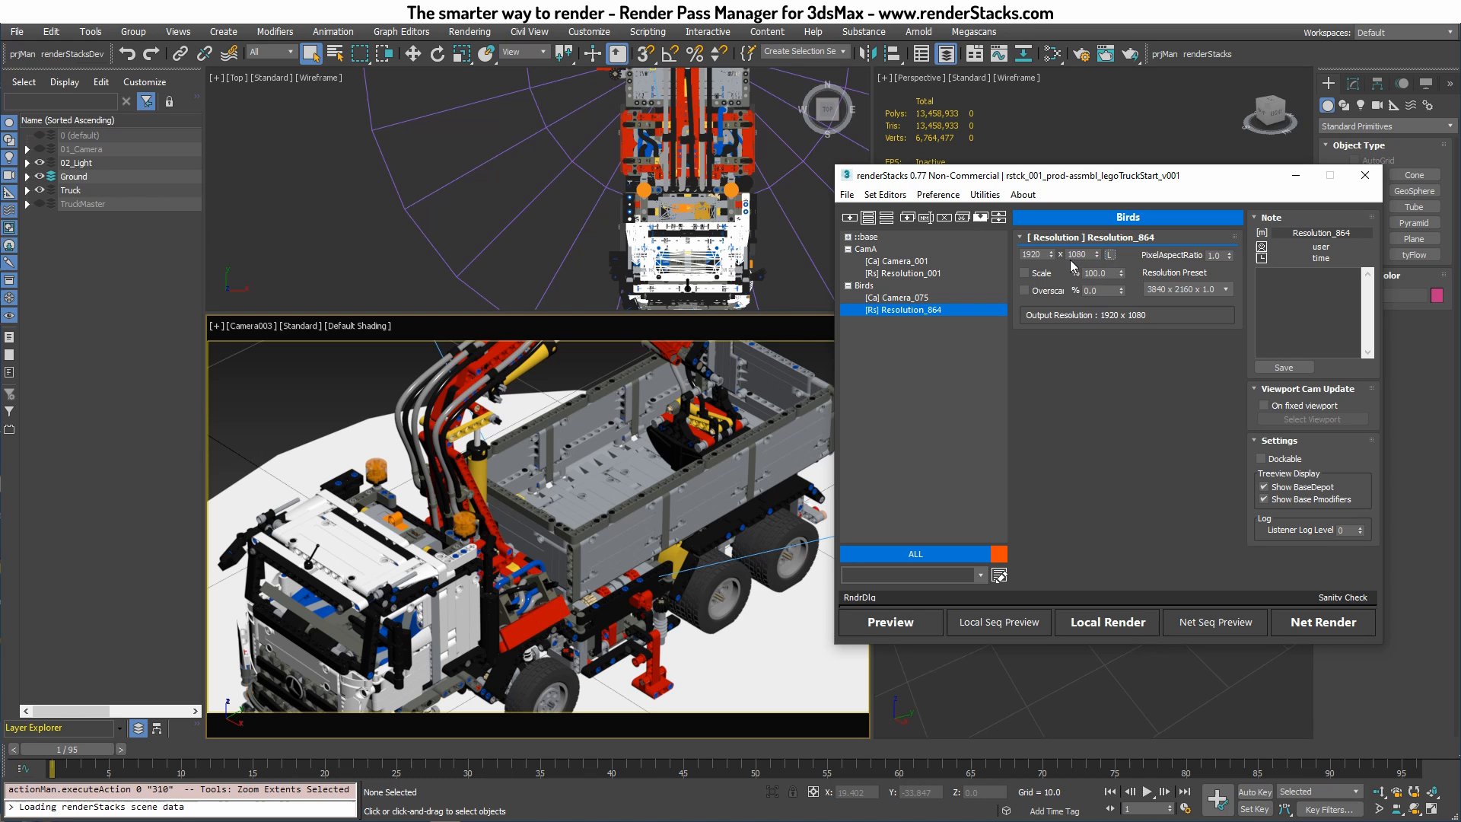
left_click(1076, 253)
type("1920")
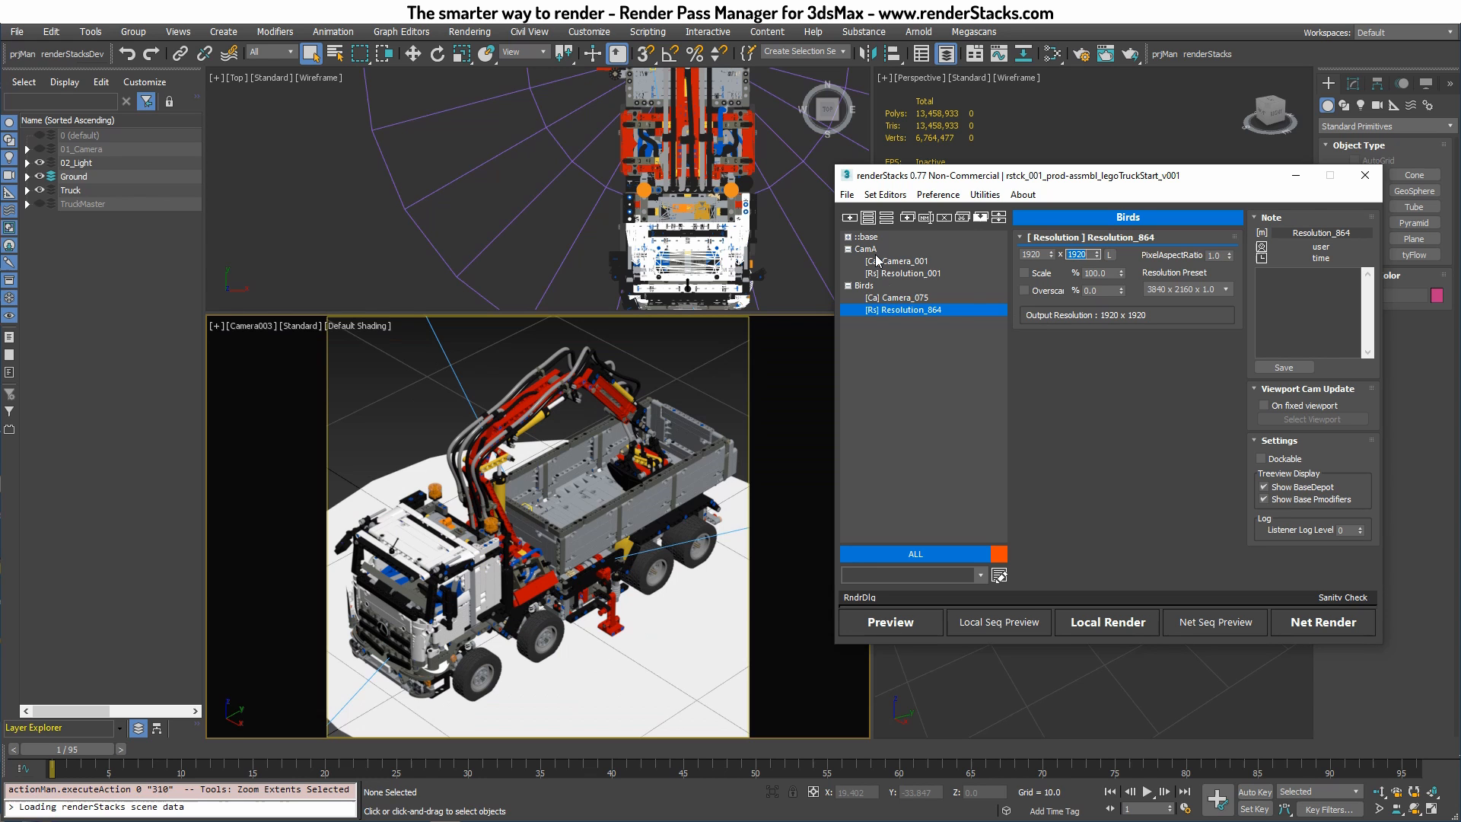
left_click(865, 285)
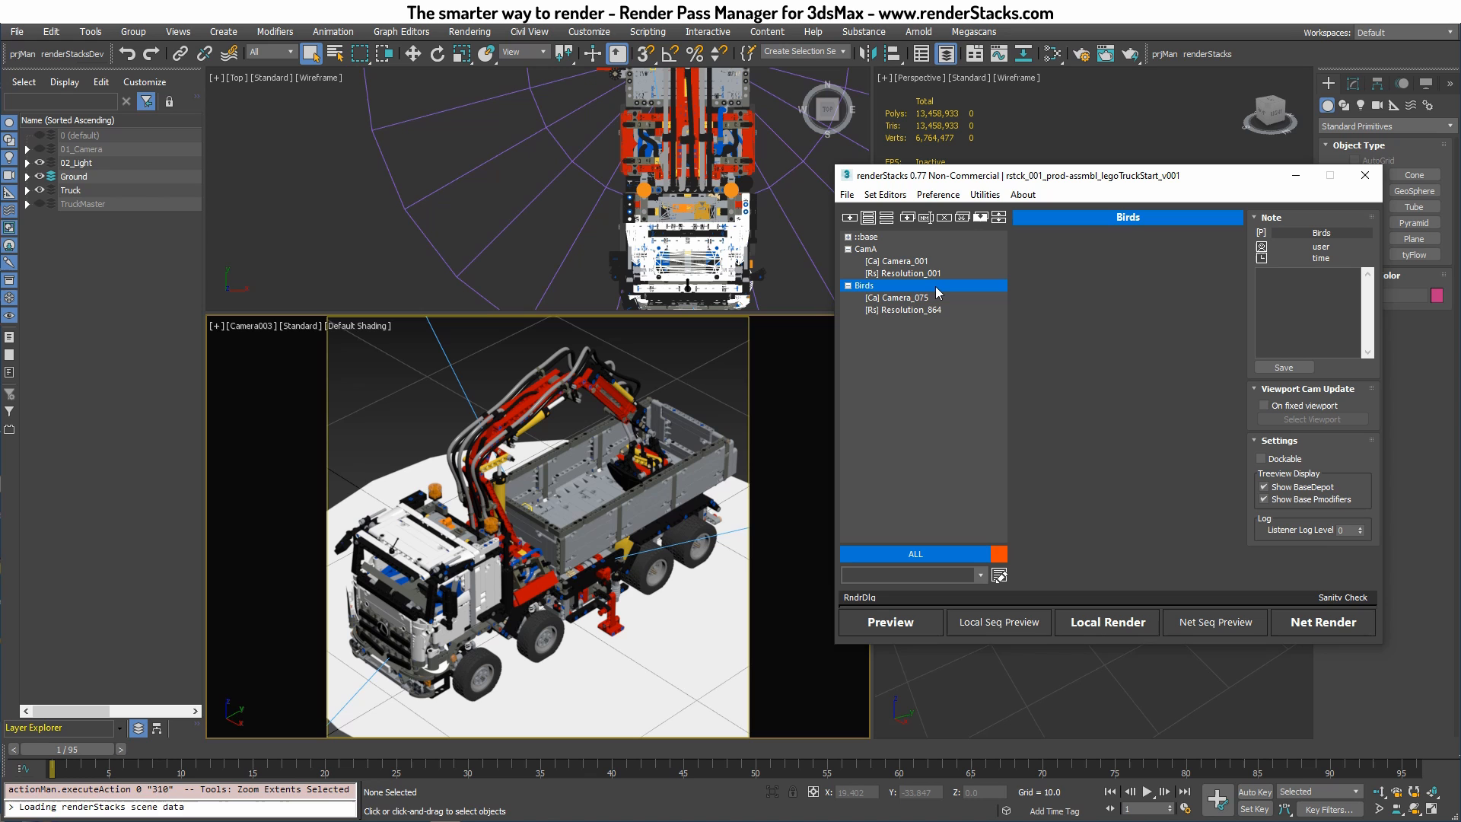
mouse_move(885, 260)
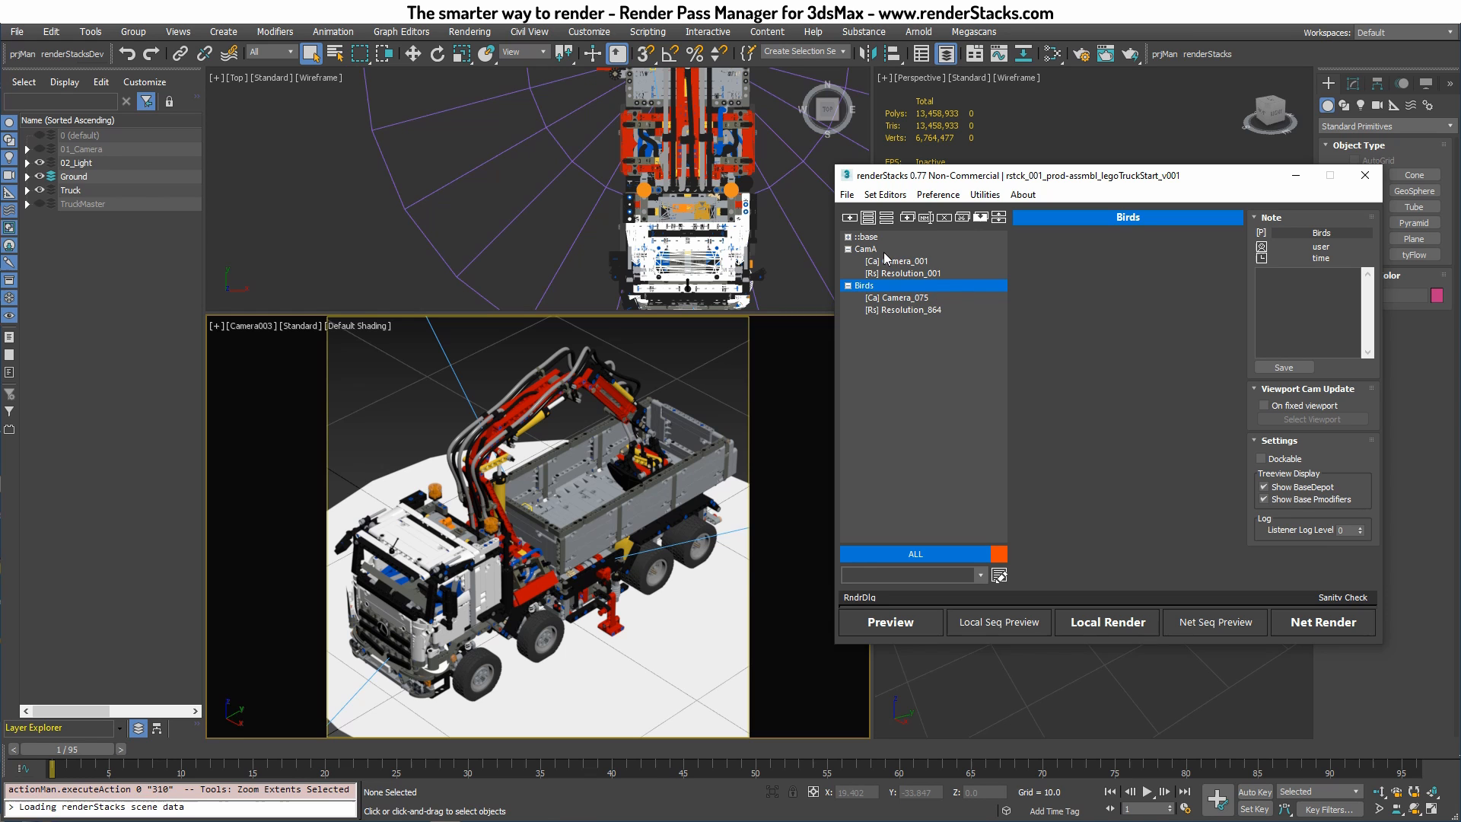
left_click(867, 249)
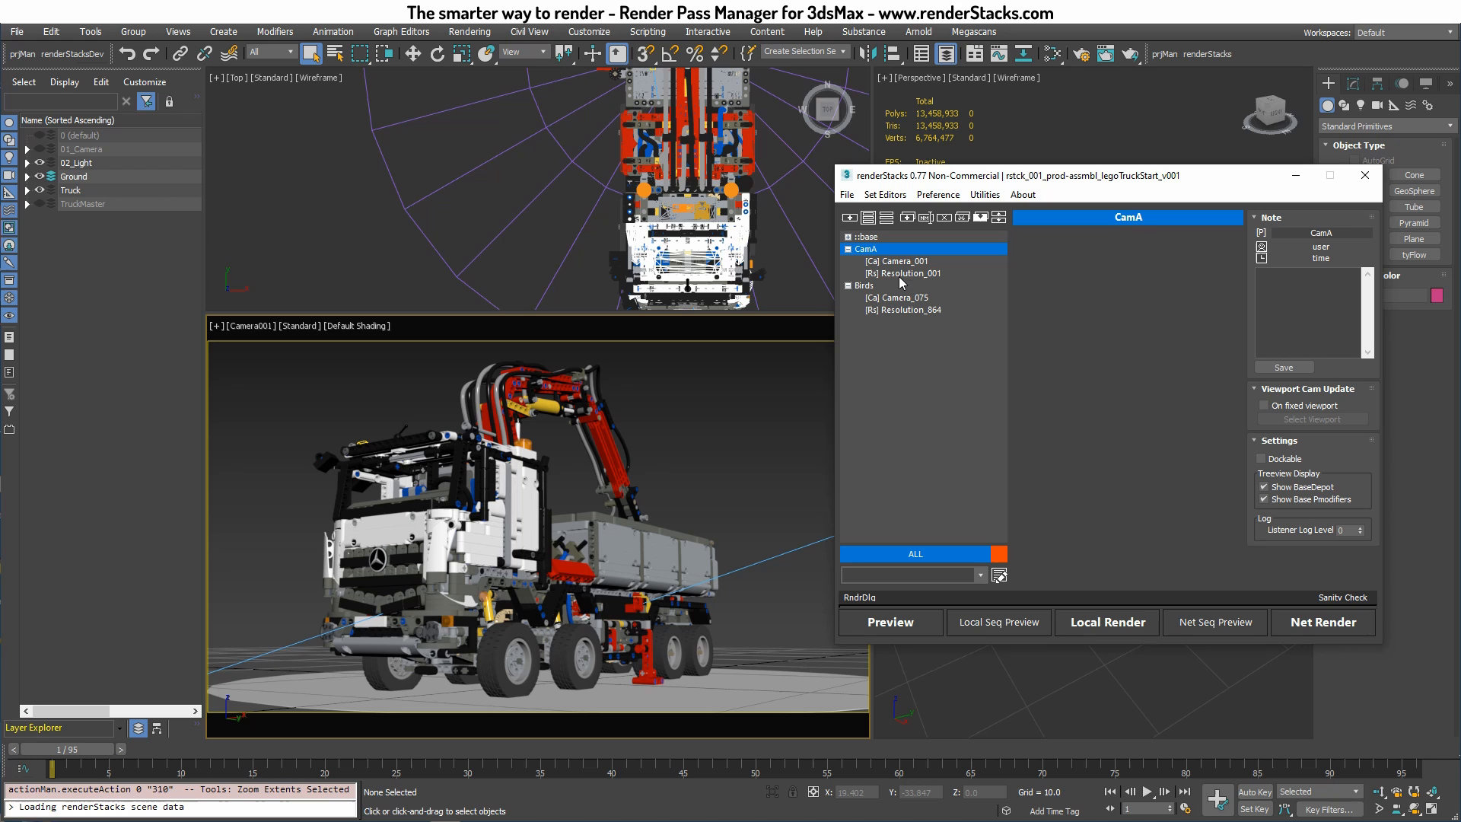
mouse_move(887, 264)
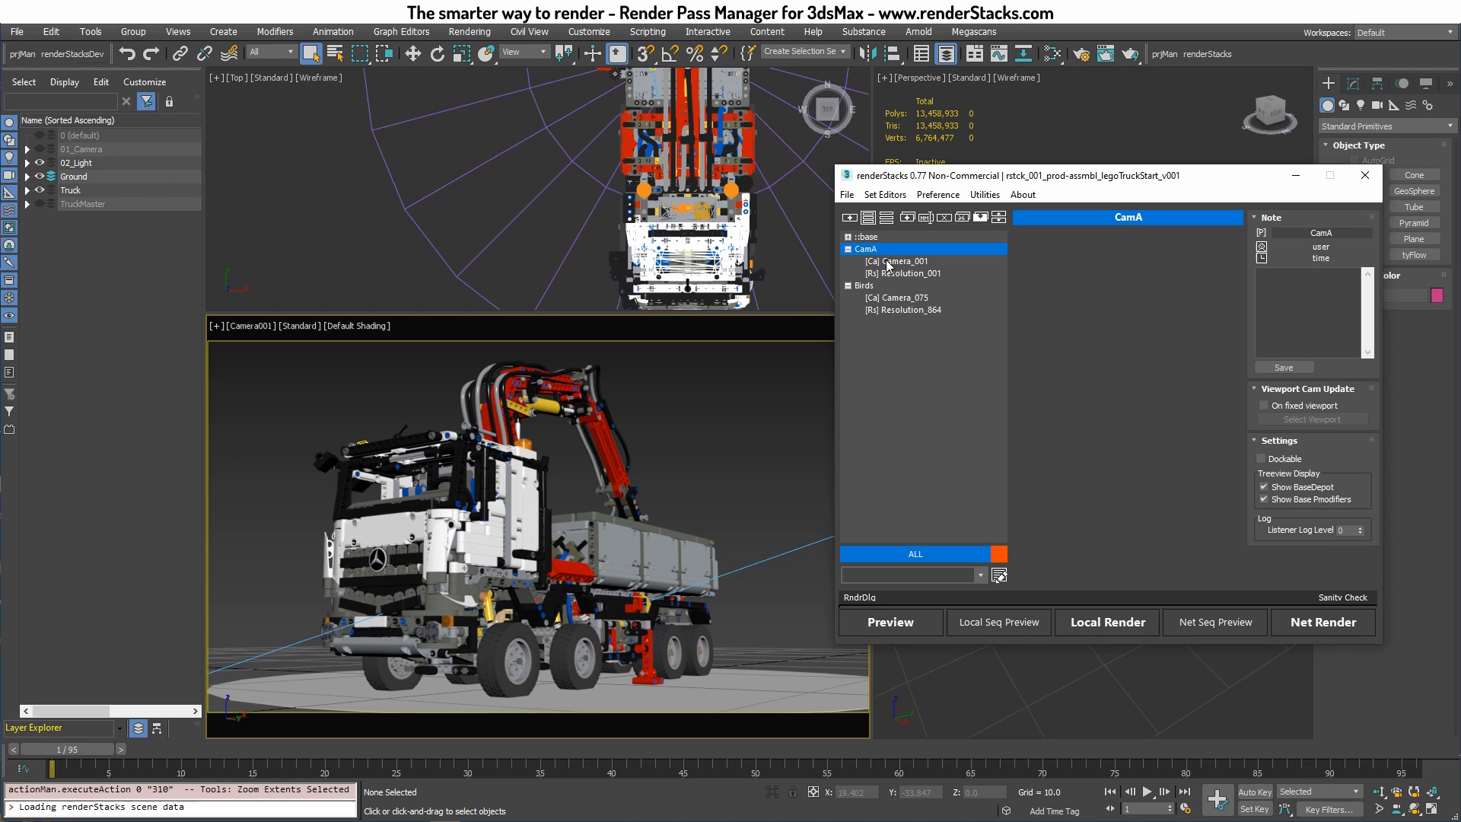
mouse_move(906, 217)
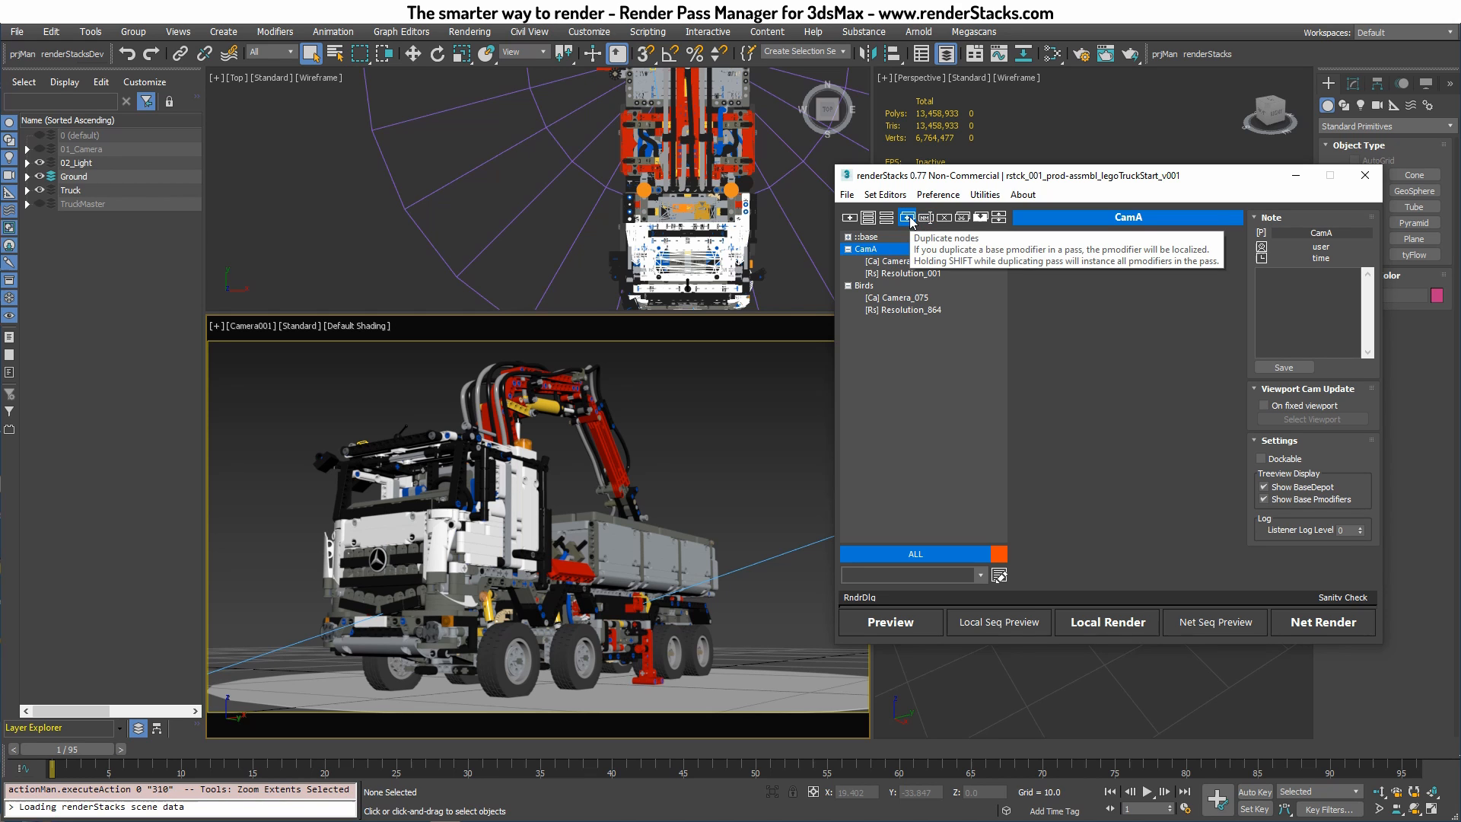
Duplicate CamA twice as camB and CamC, then select CamC's camera item
left_click(909, 217)
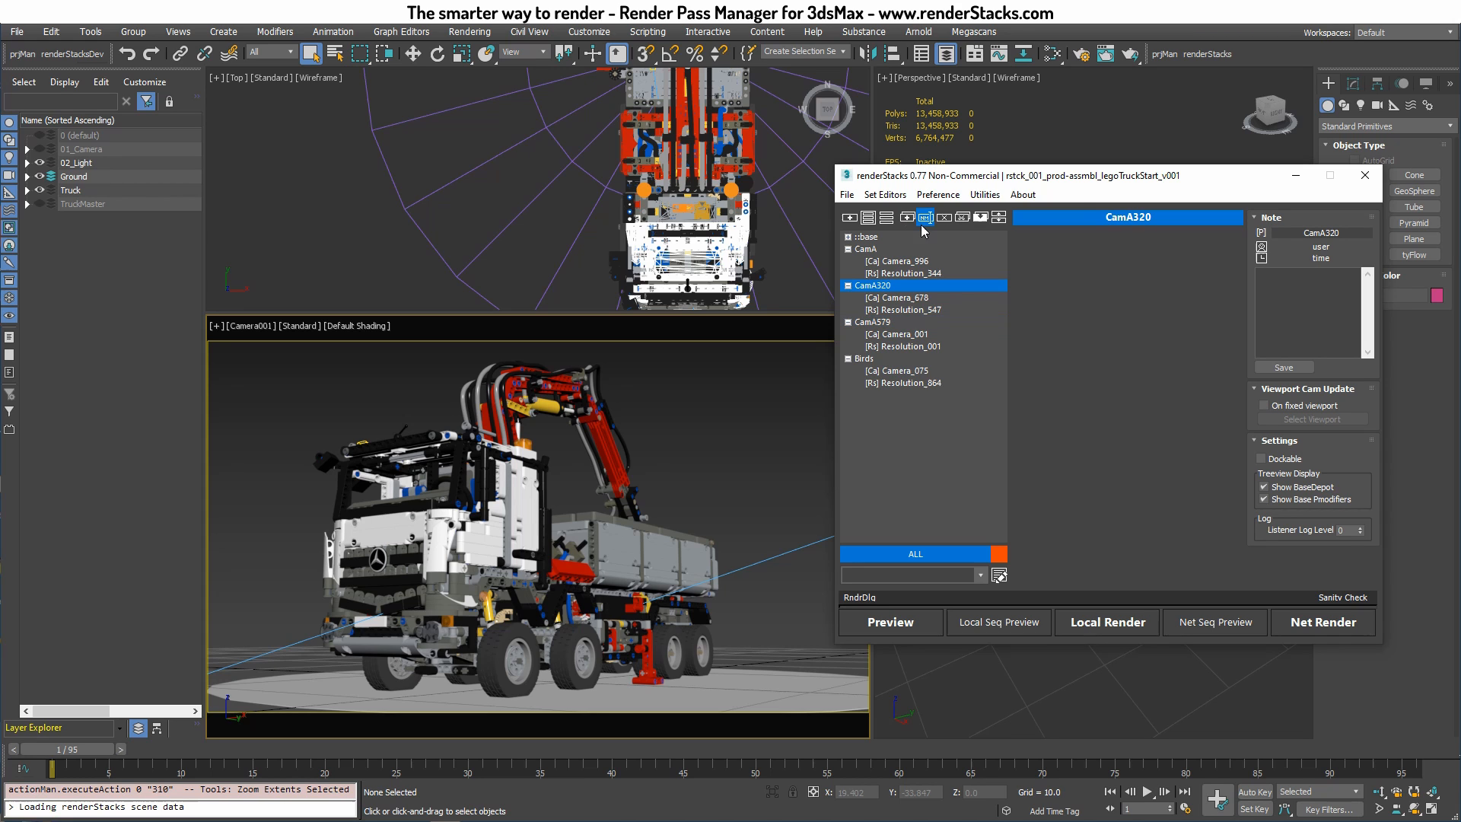
left_click(925, 217)
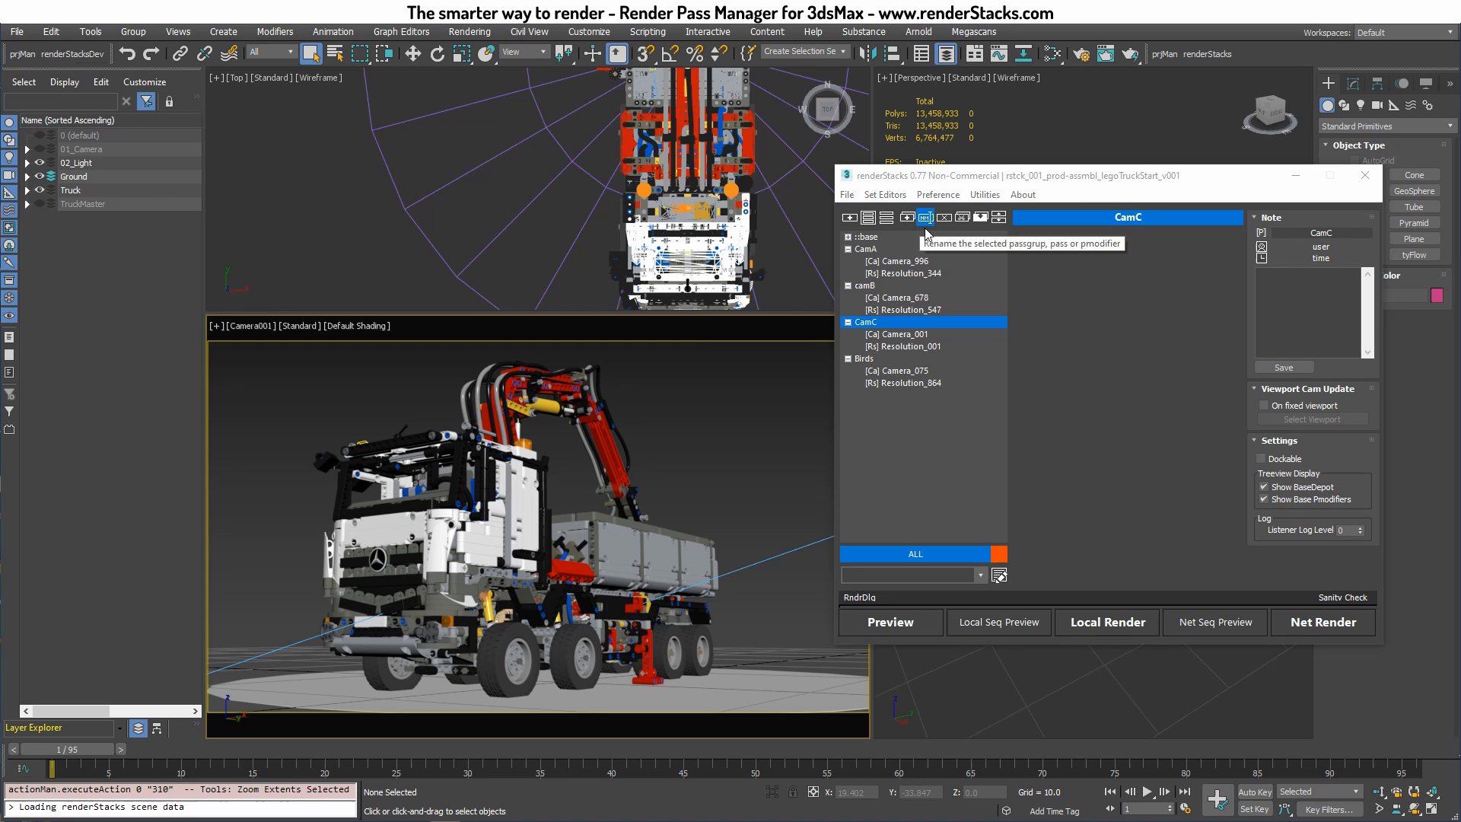
left_click(899, 298)
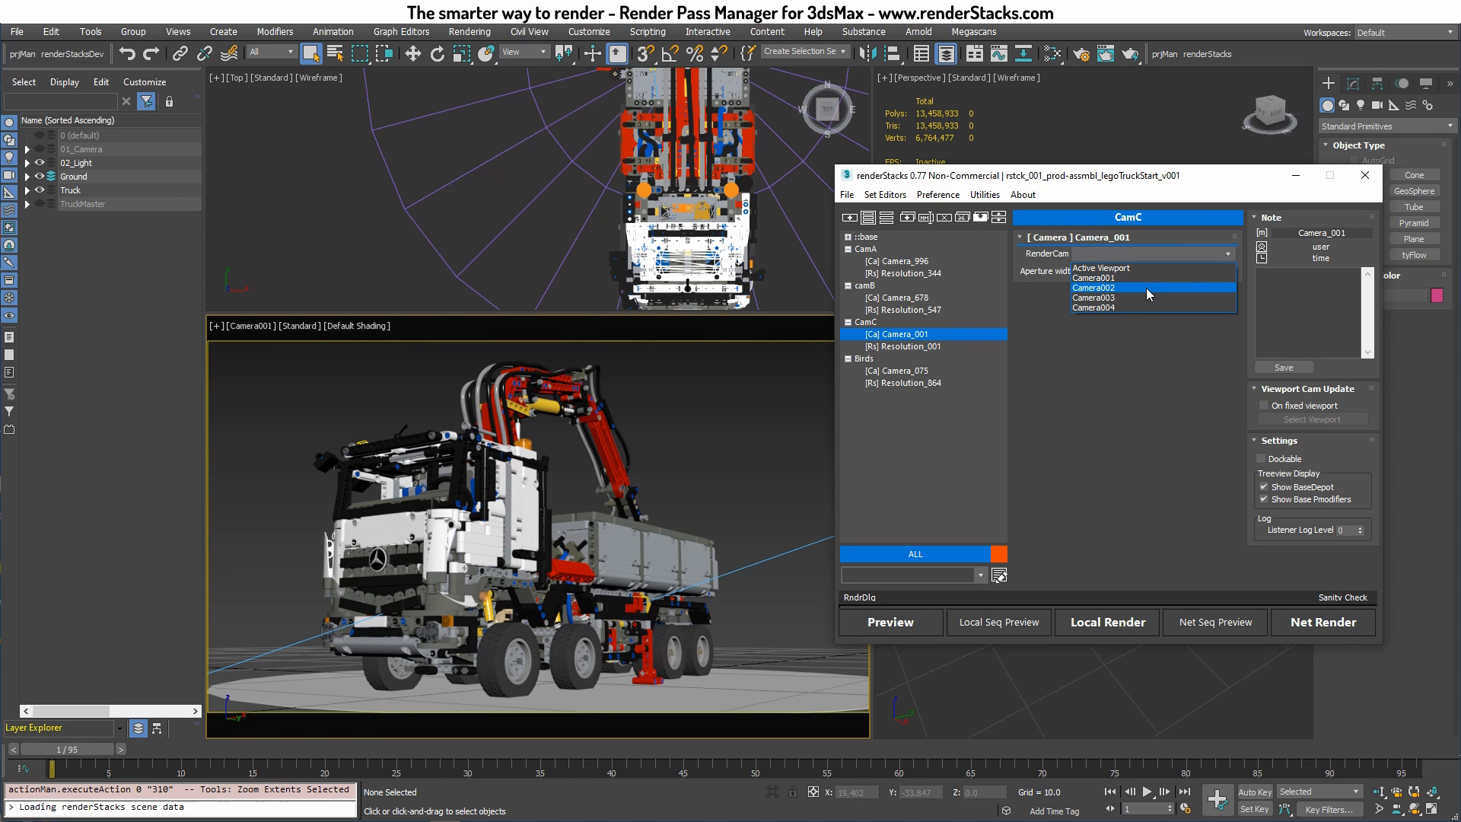
Make Camera002 CamC's render camera and check the camB and Birds views
left_click(1094, 287)
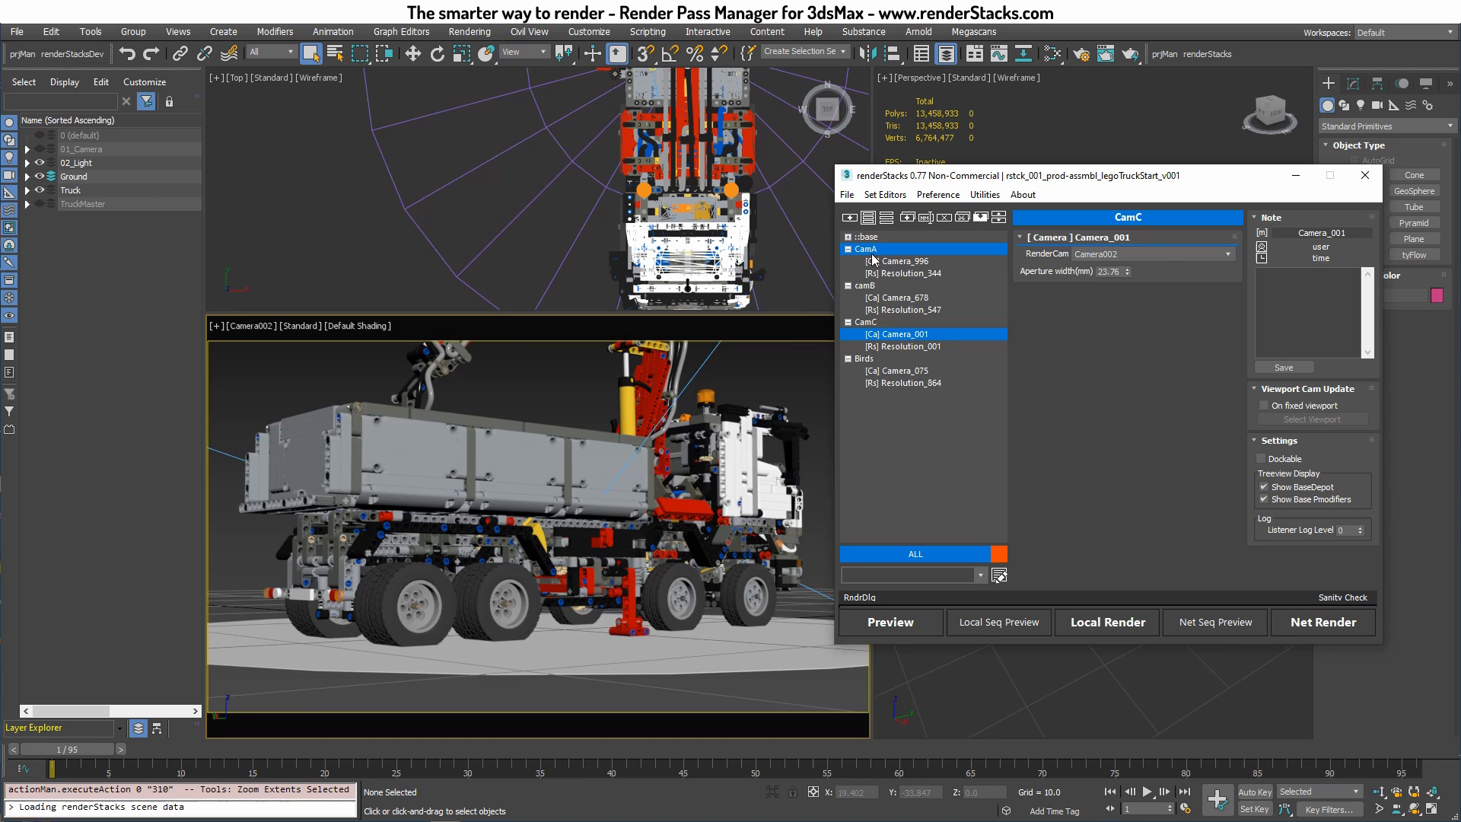
left_click(866, 285)
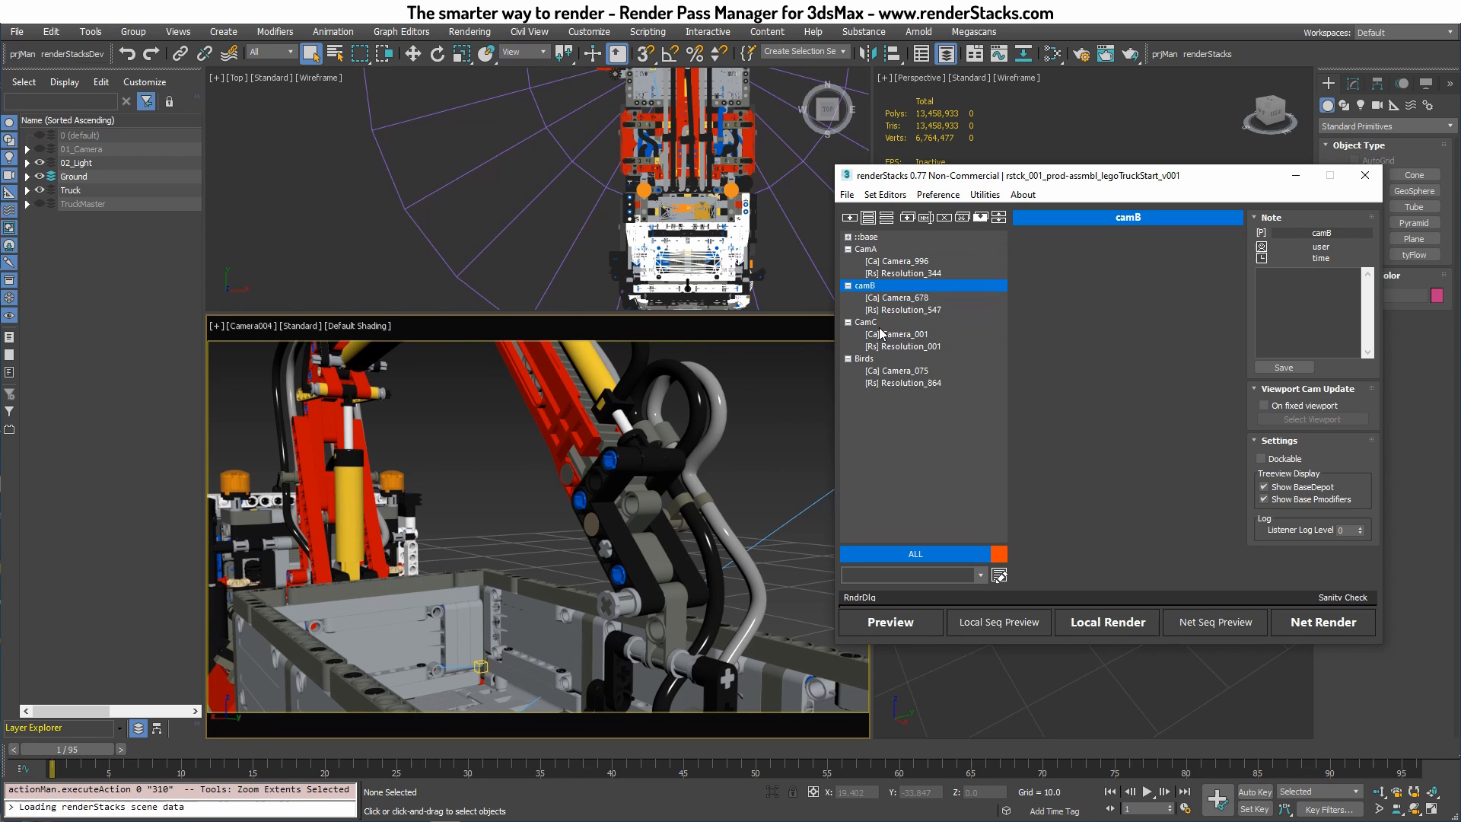
left_click(863, 358)
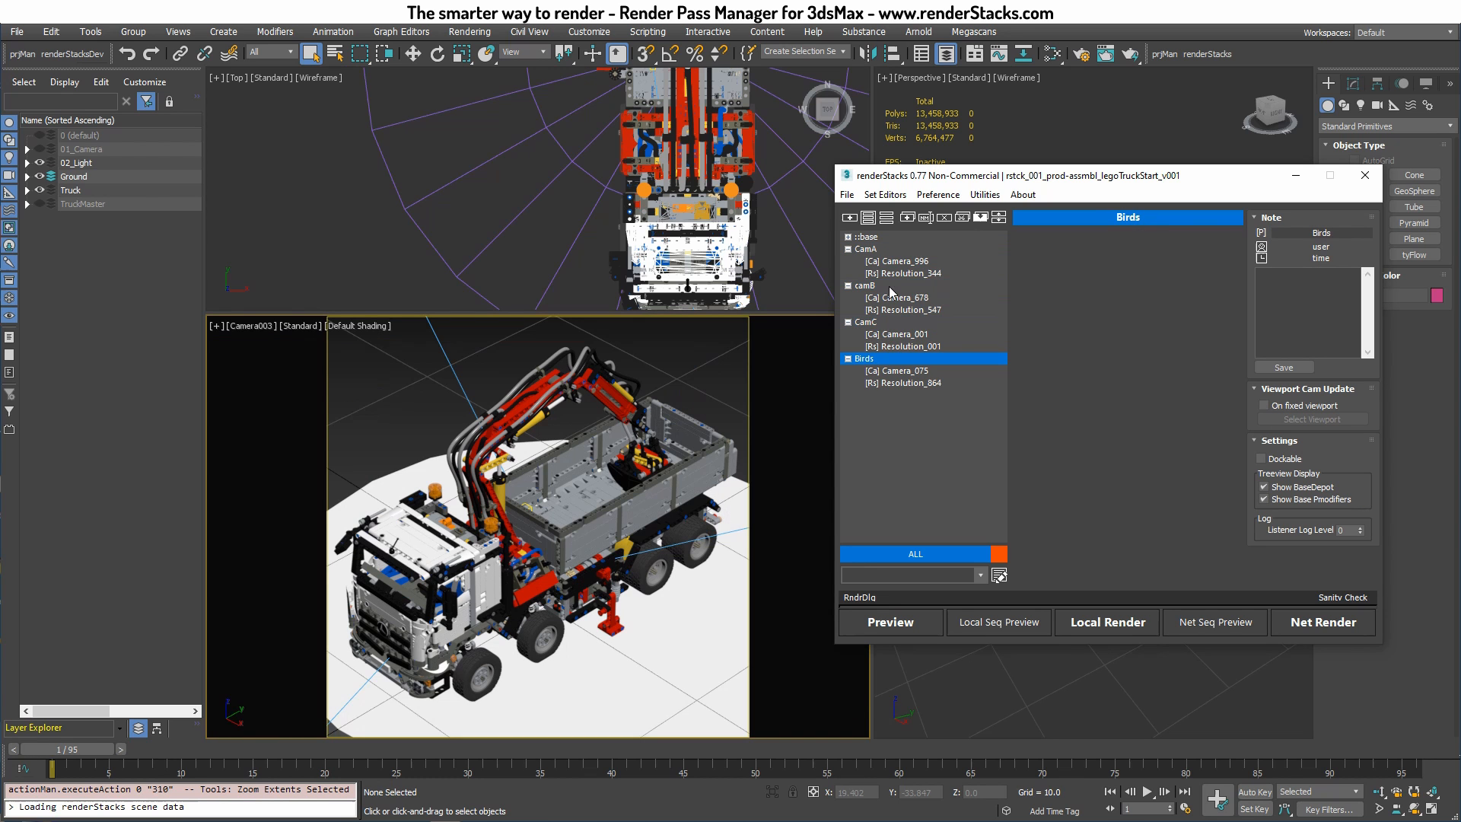
Set camB's resolution to 1400 x 2000 and CamC's width to 2000
left_click(901, 310)
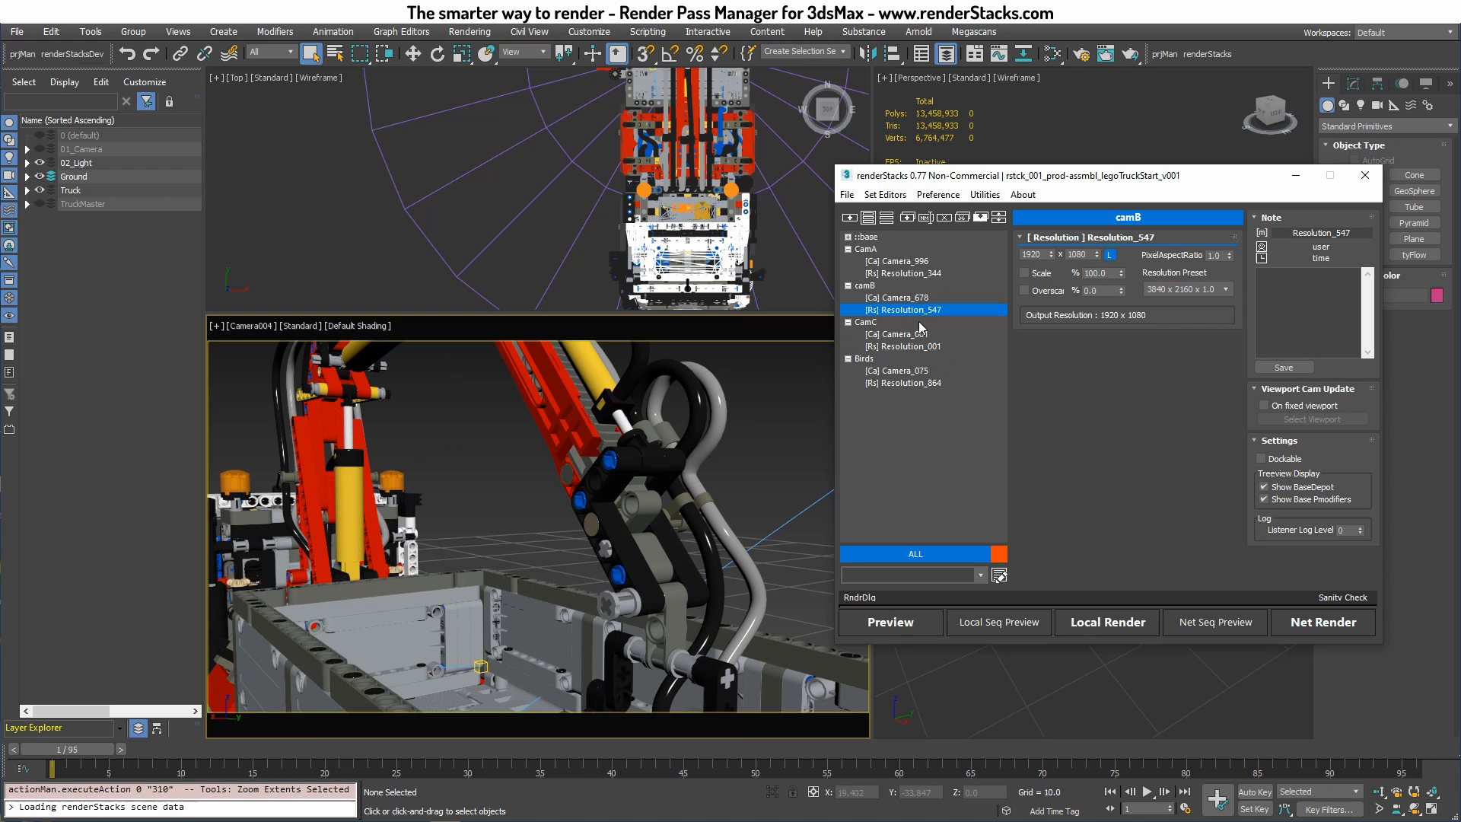
mouse_move(1149, 296)
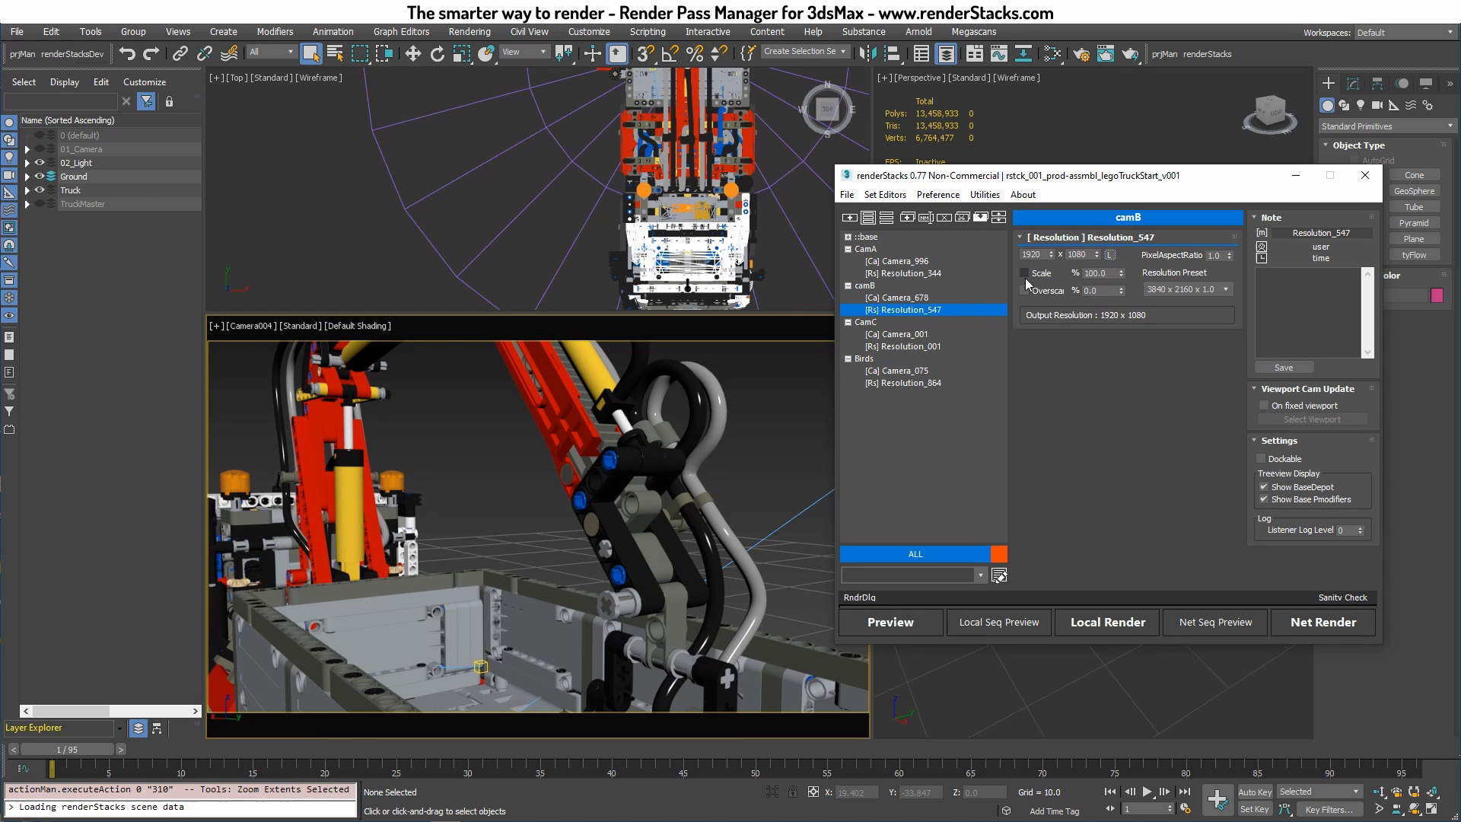
left_click(1032, 253)
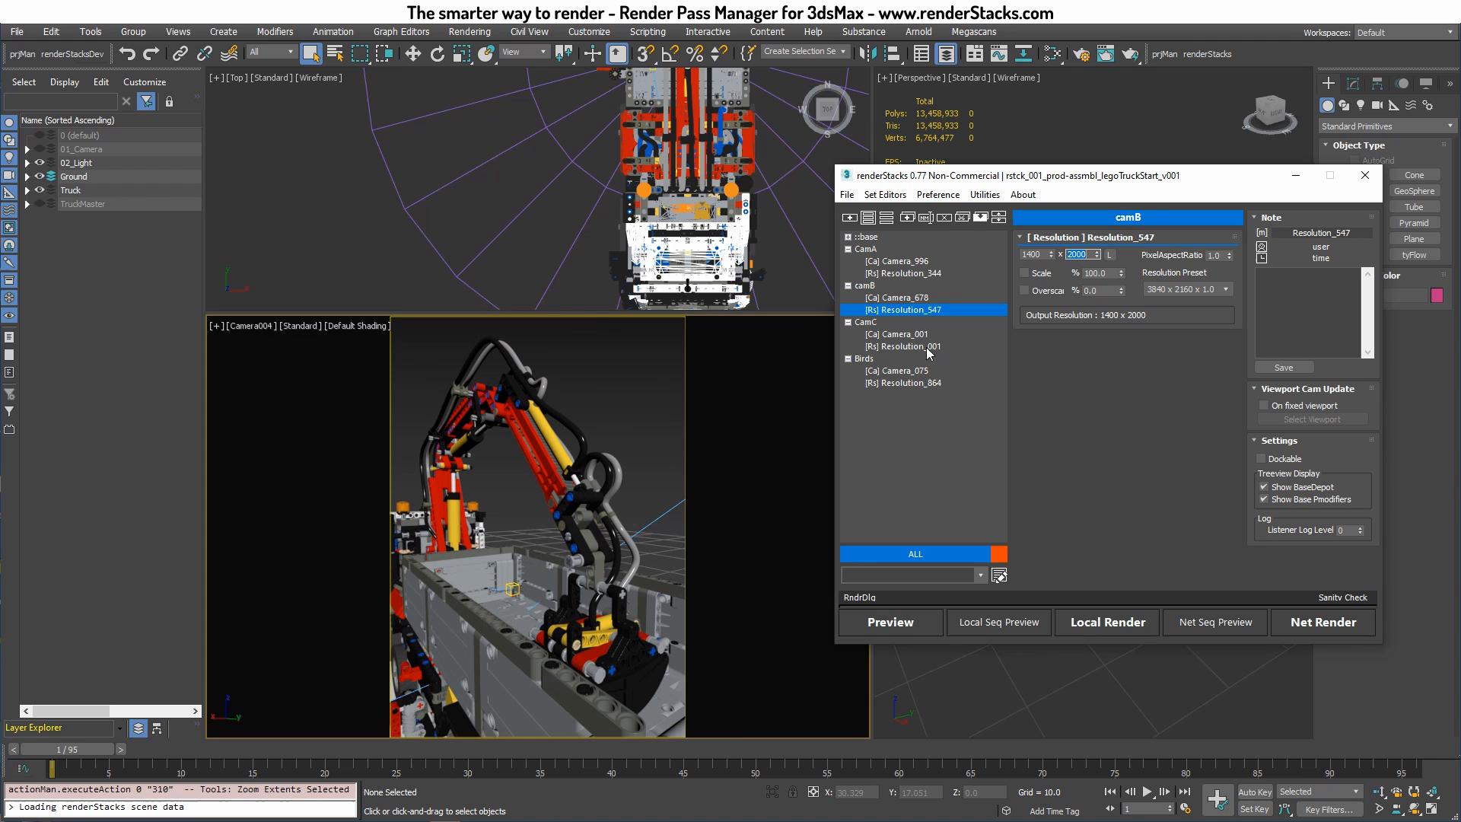
left_click(901, 346)
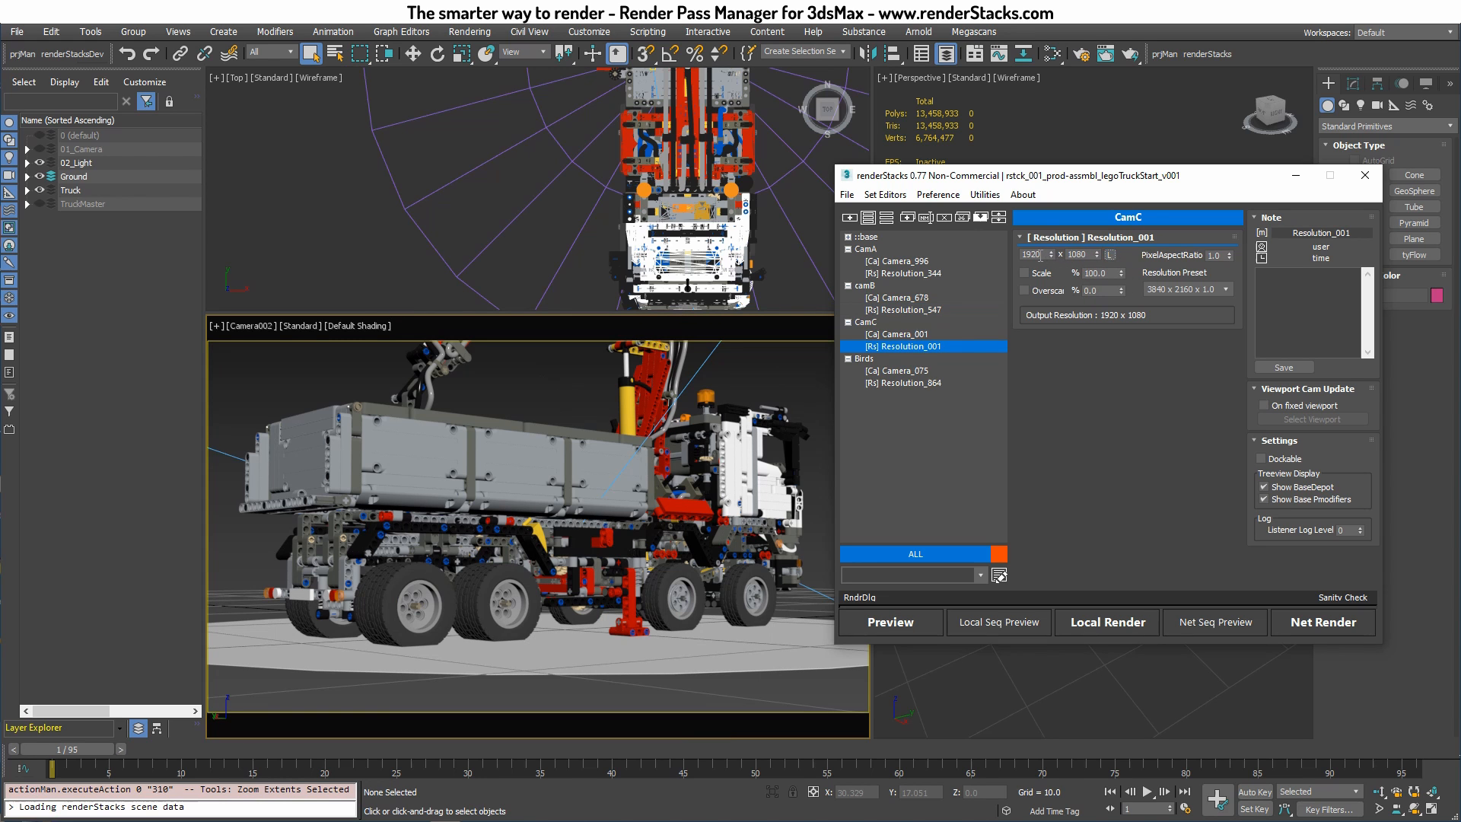
type("2000")
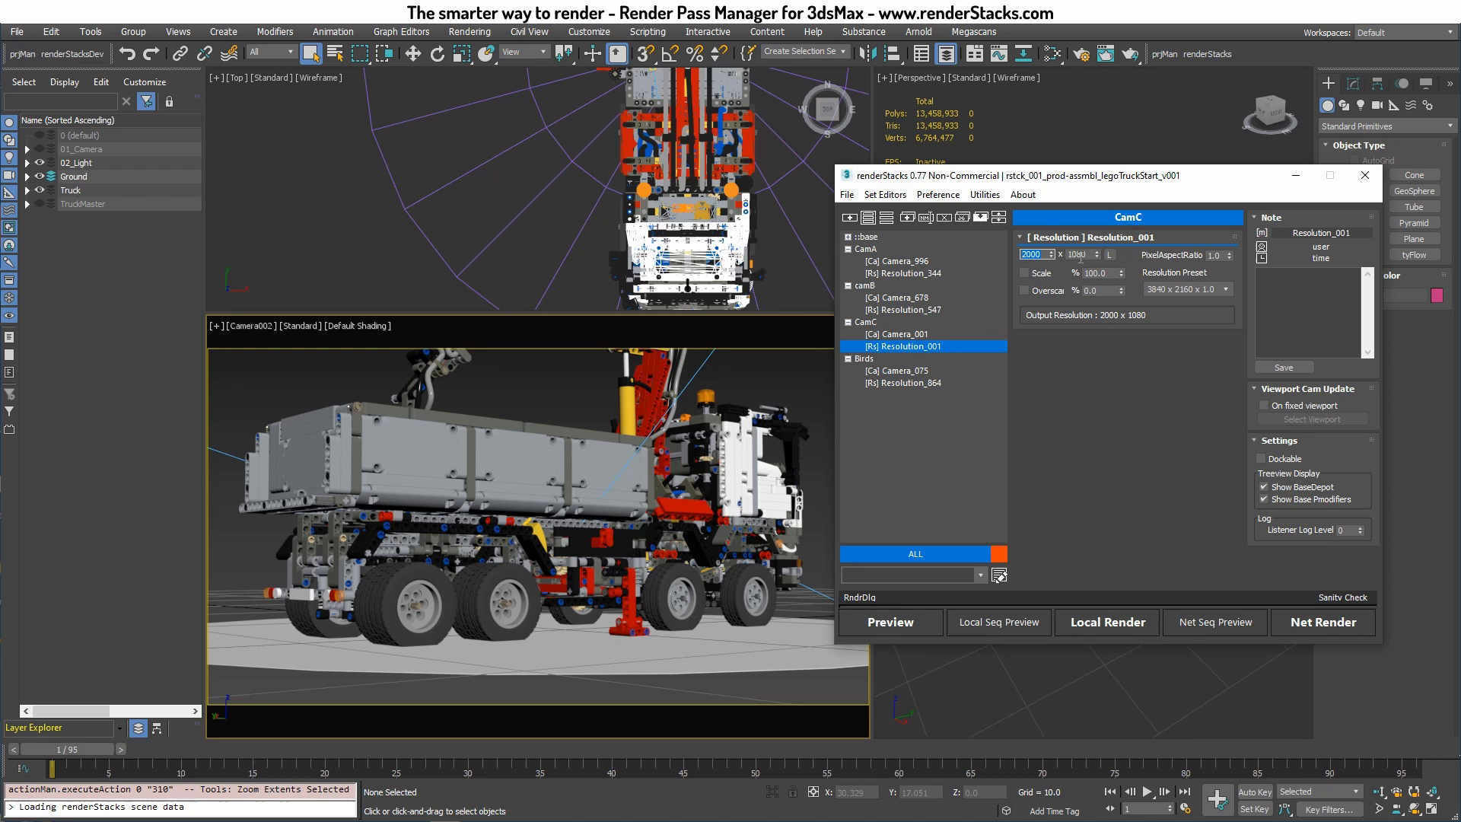
Look through the CamA, CamC and Birds pass cameras
left_click(1077, 254)
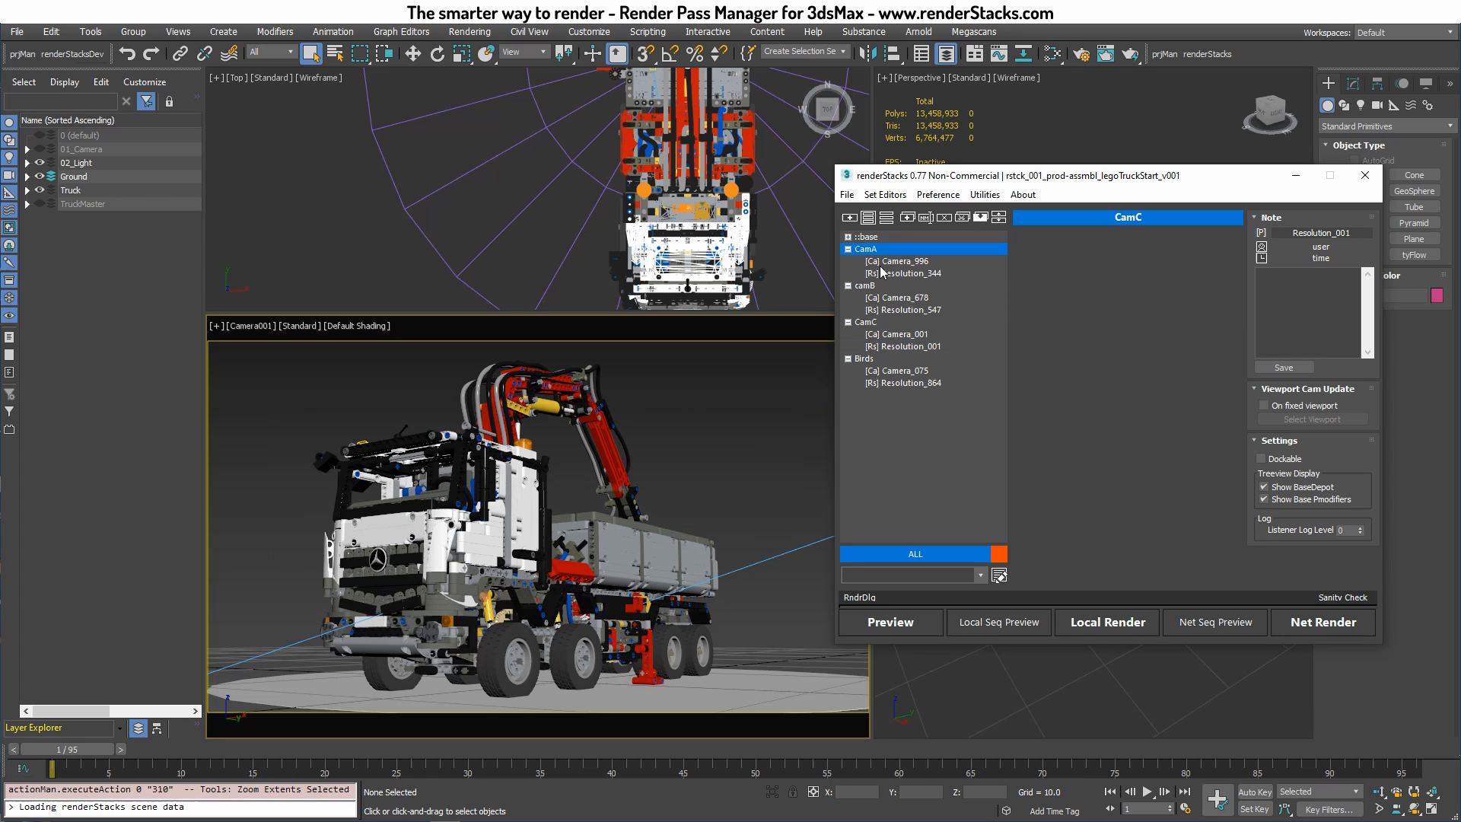
left_click(867, 321)
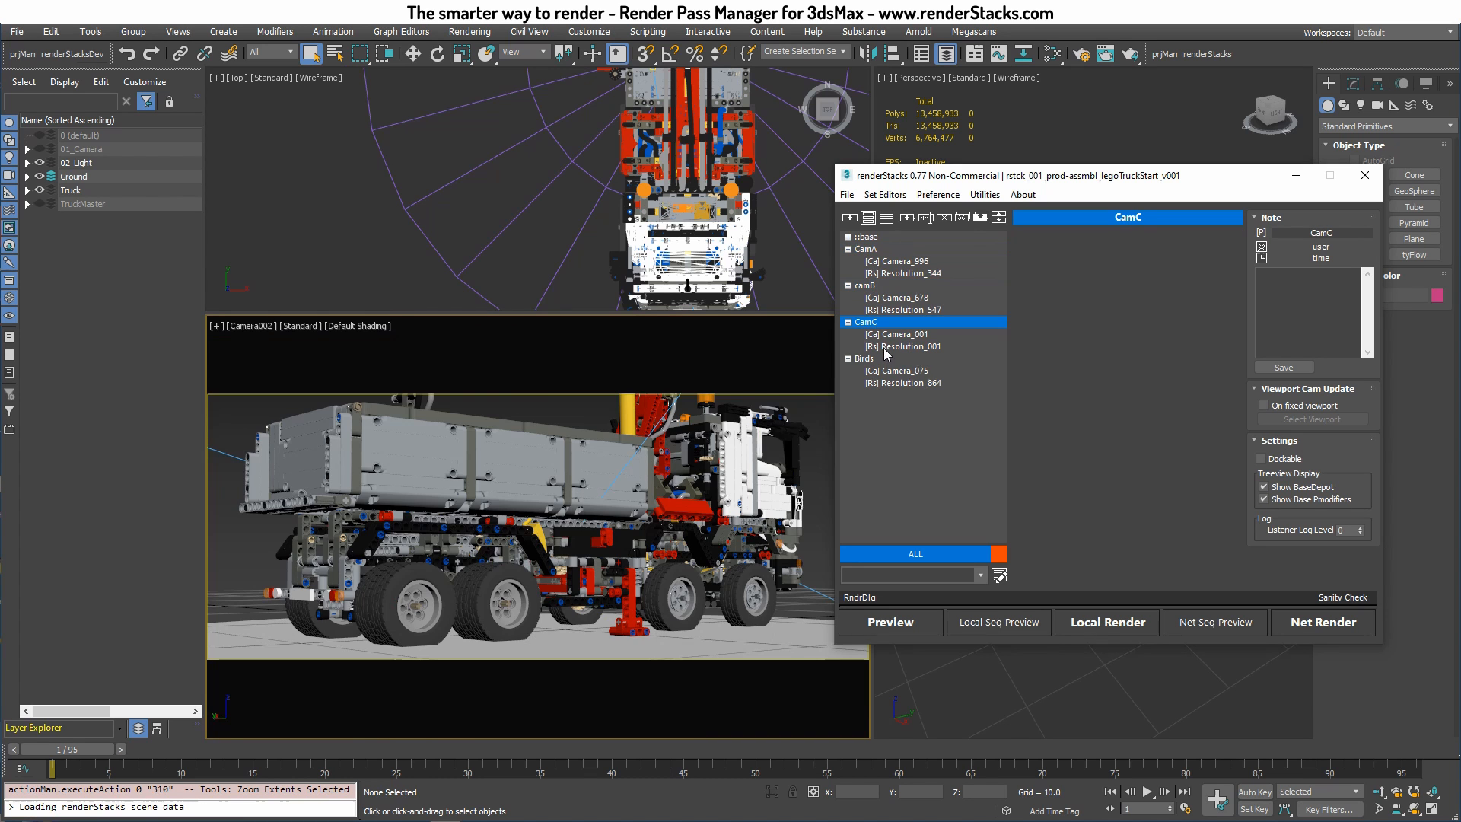
left_click(864, 358)
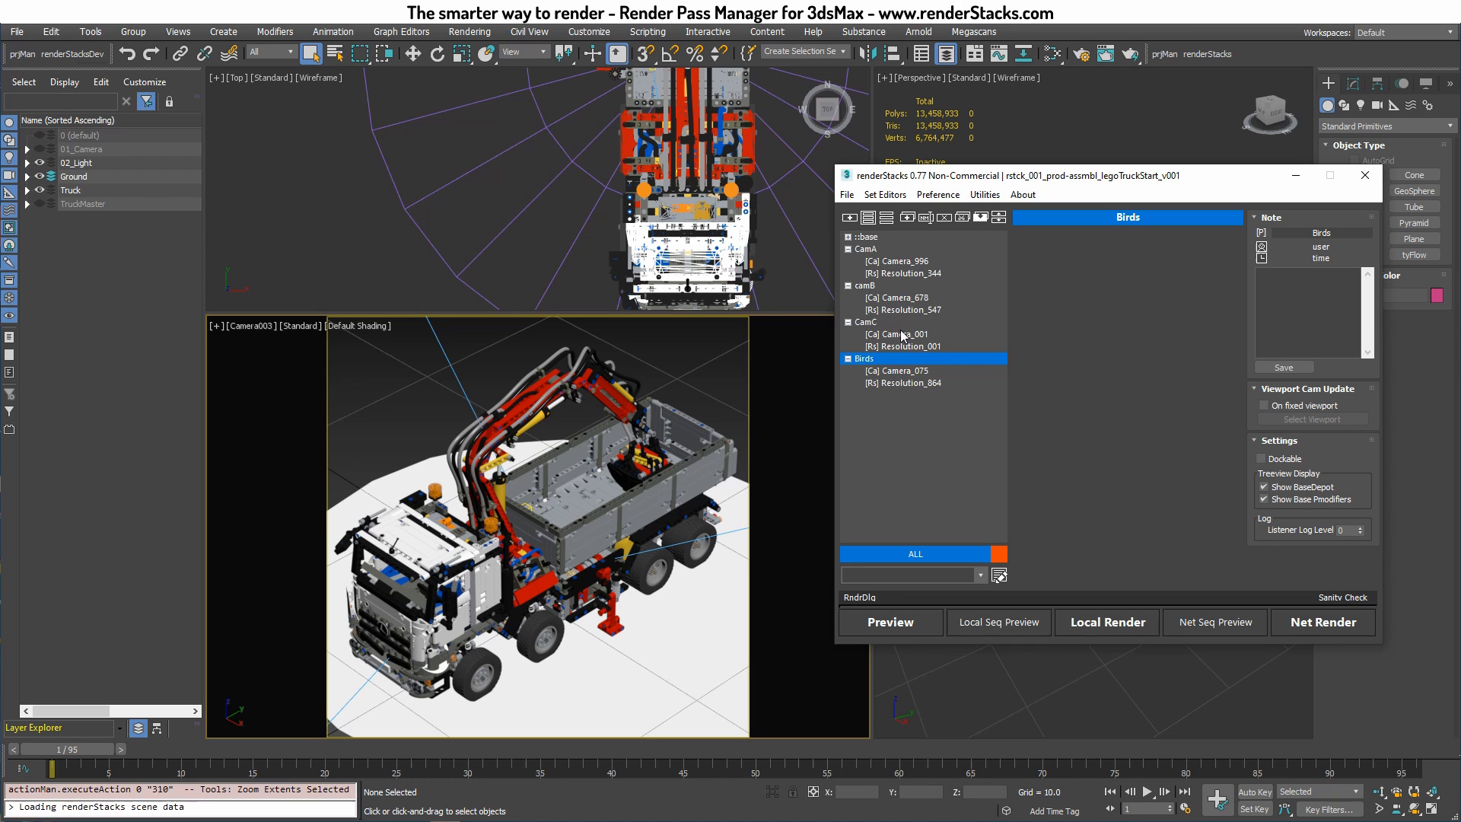
mouse_move(915, 320)
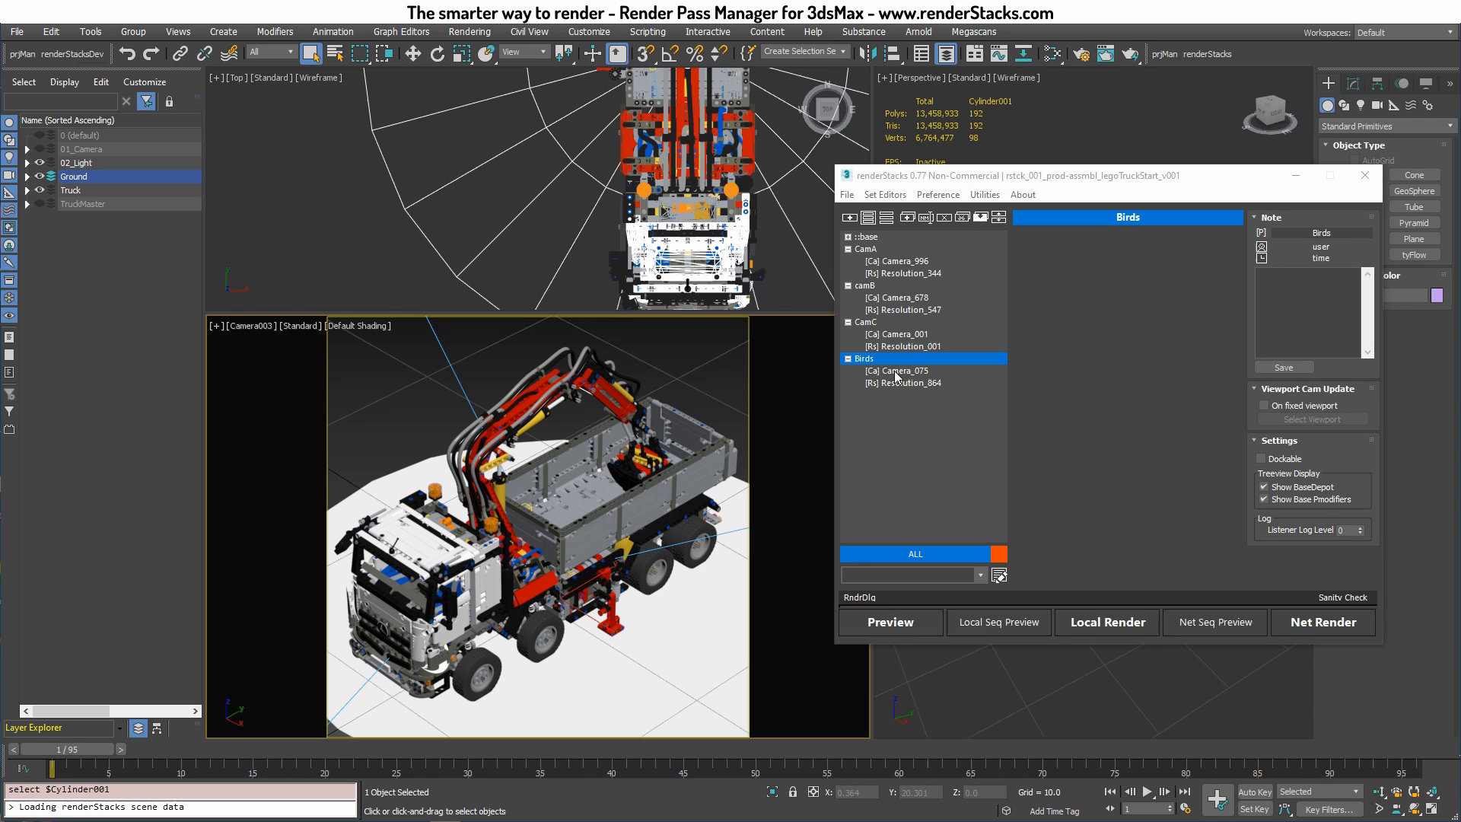
mouse_move(905, 362)
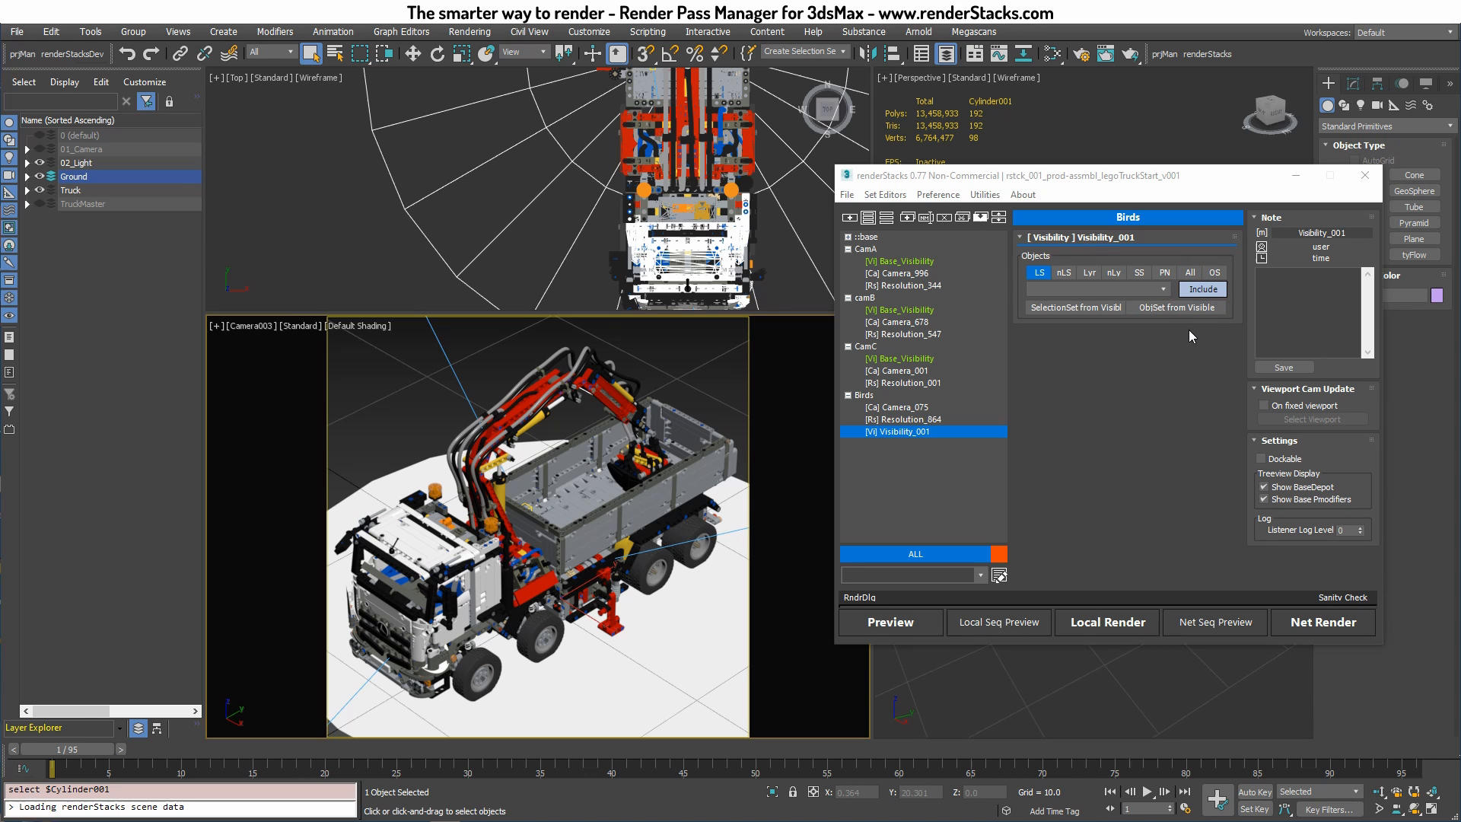
mouse_move(1177, 348)
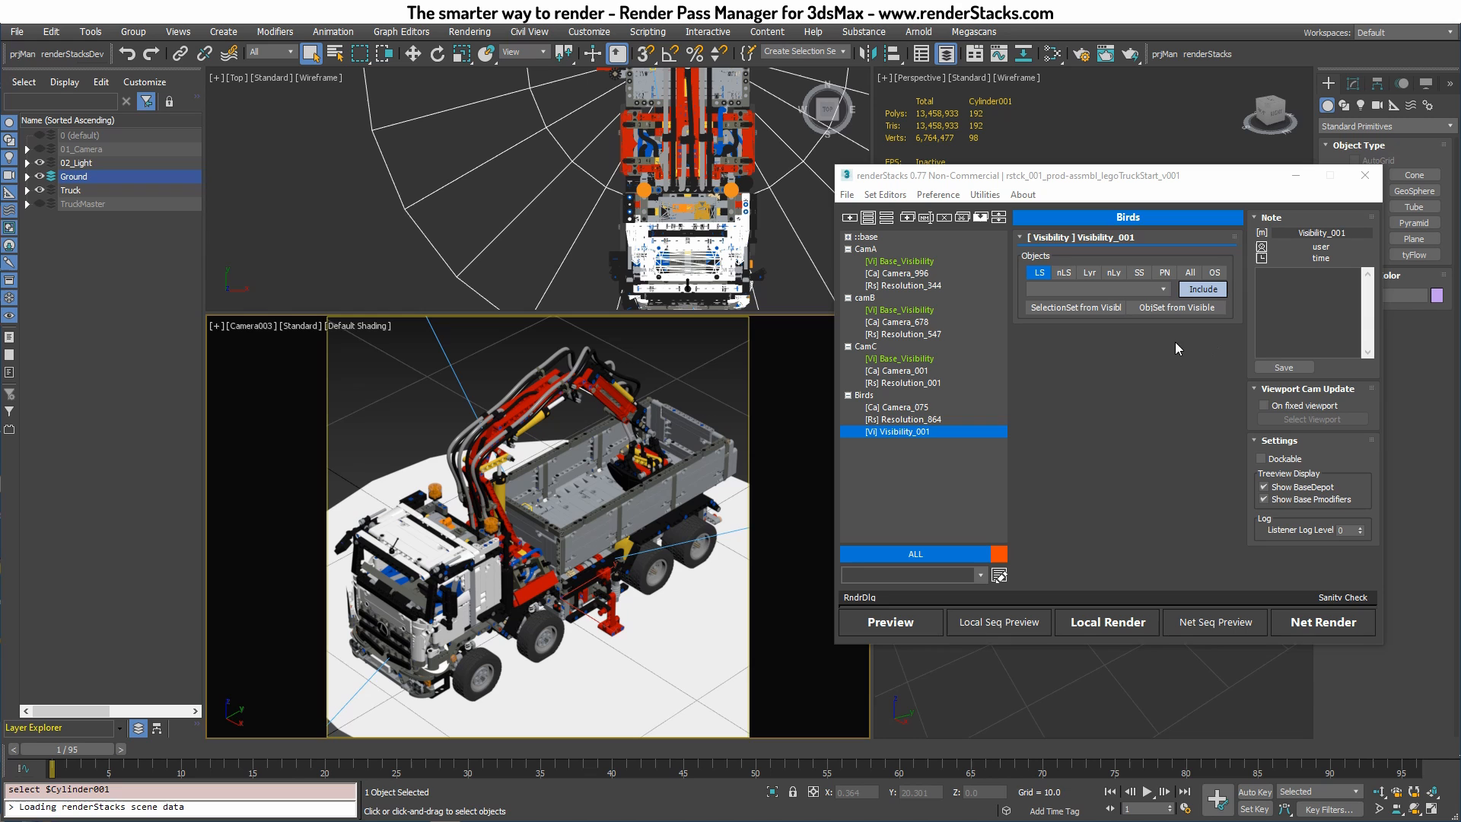
mouse_move(1055, 291)
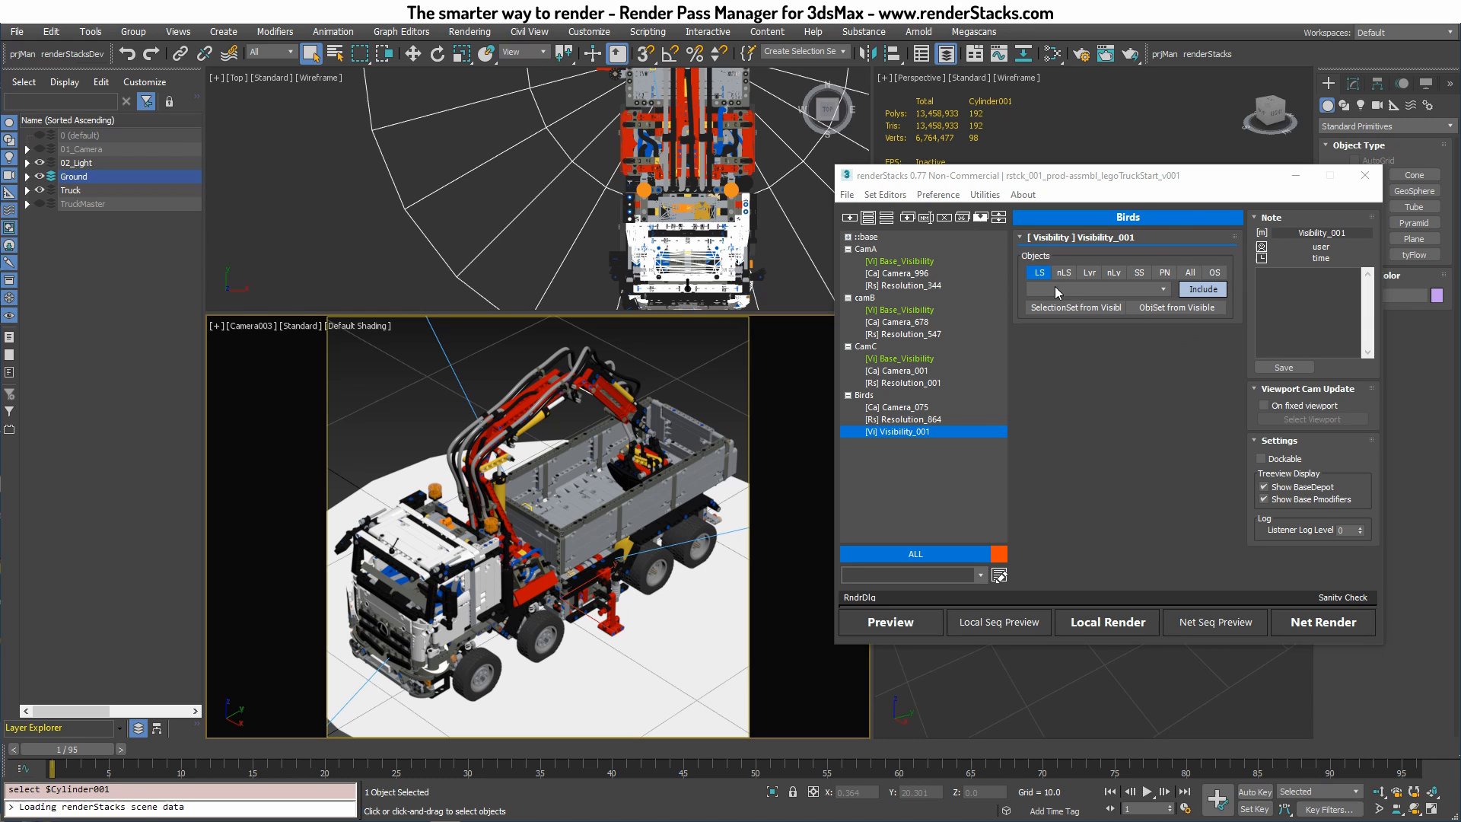
Build an LT layer set of 02_Light and Truck for the Birds pass visibility
left_click(1214, 272)
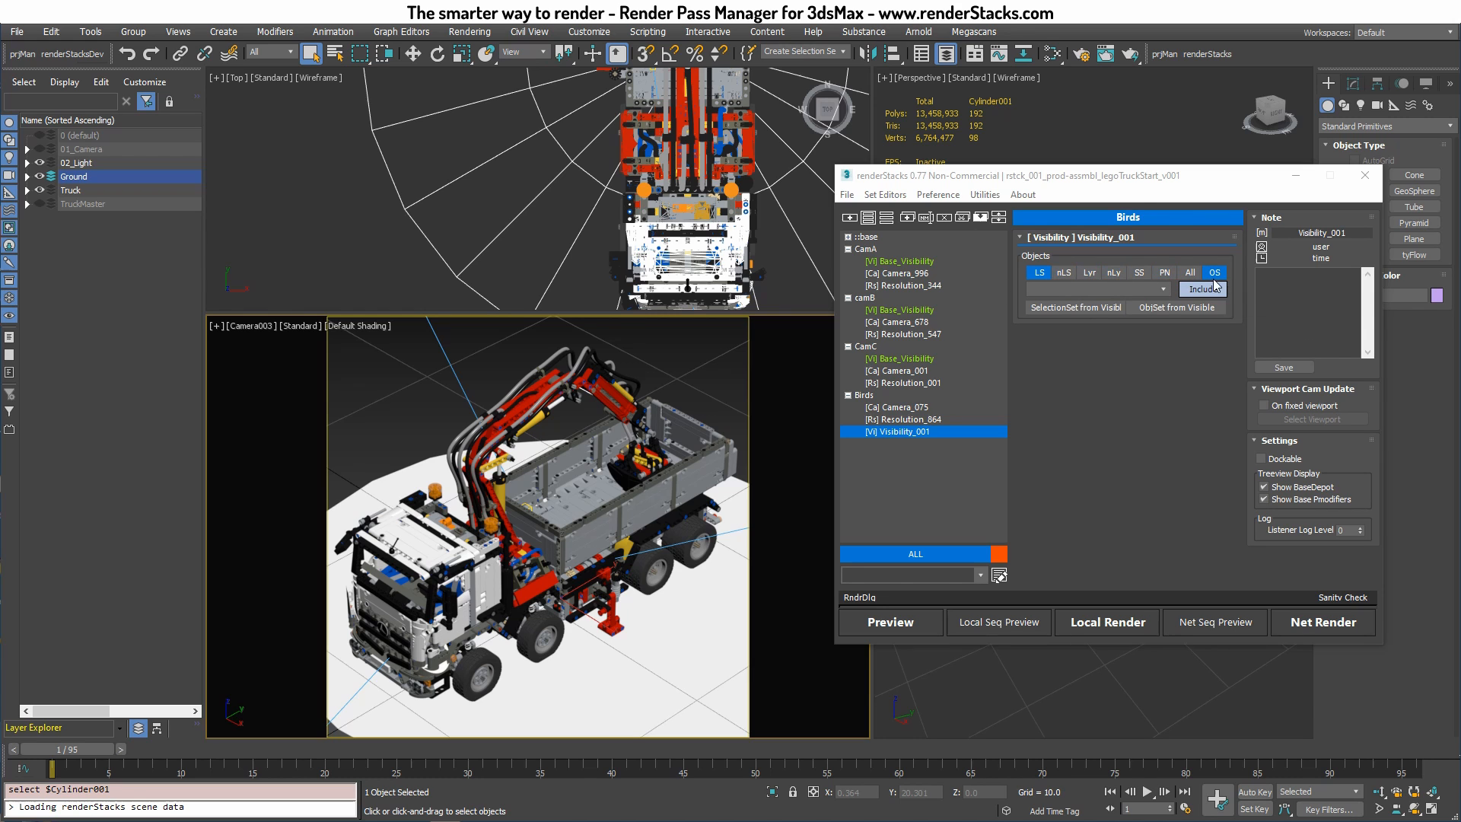
mouse_move(1063, 272)
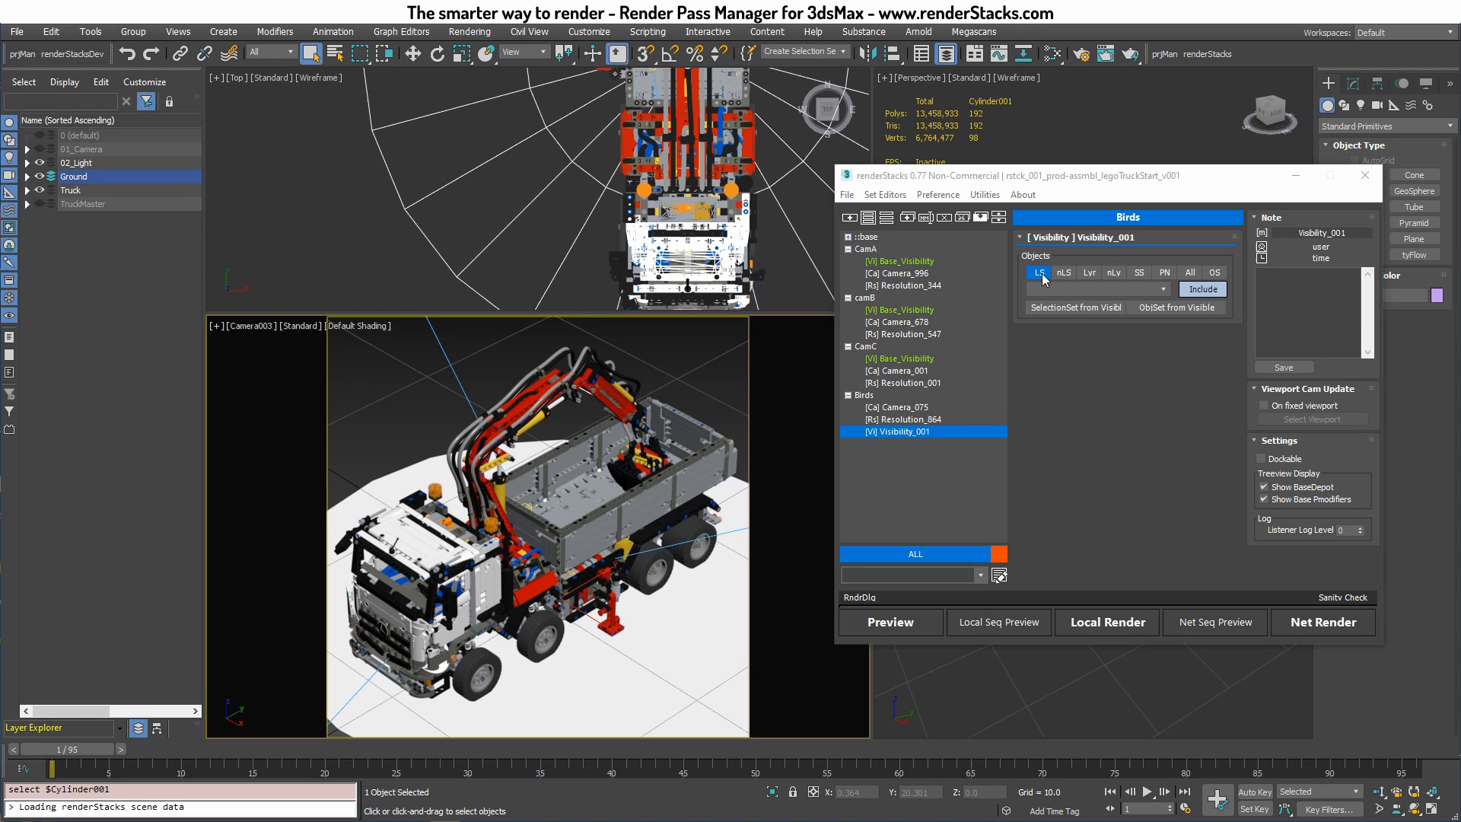
mouse_move(1043, 279)
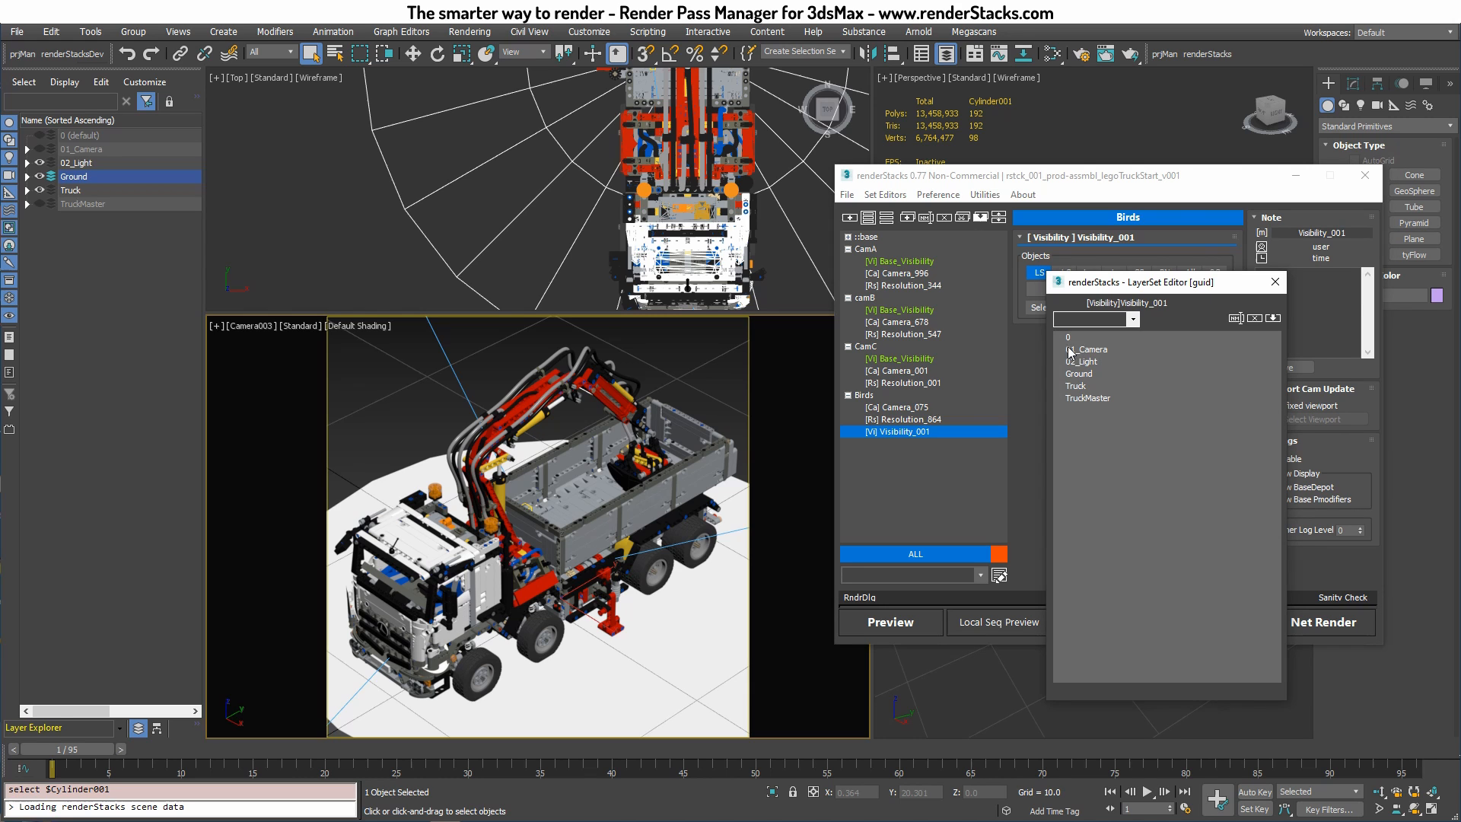
left_click(1081, 362)
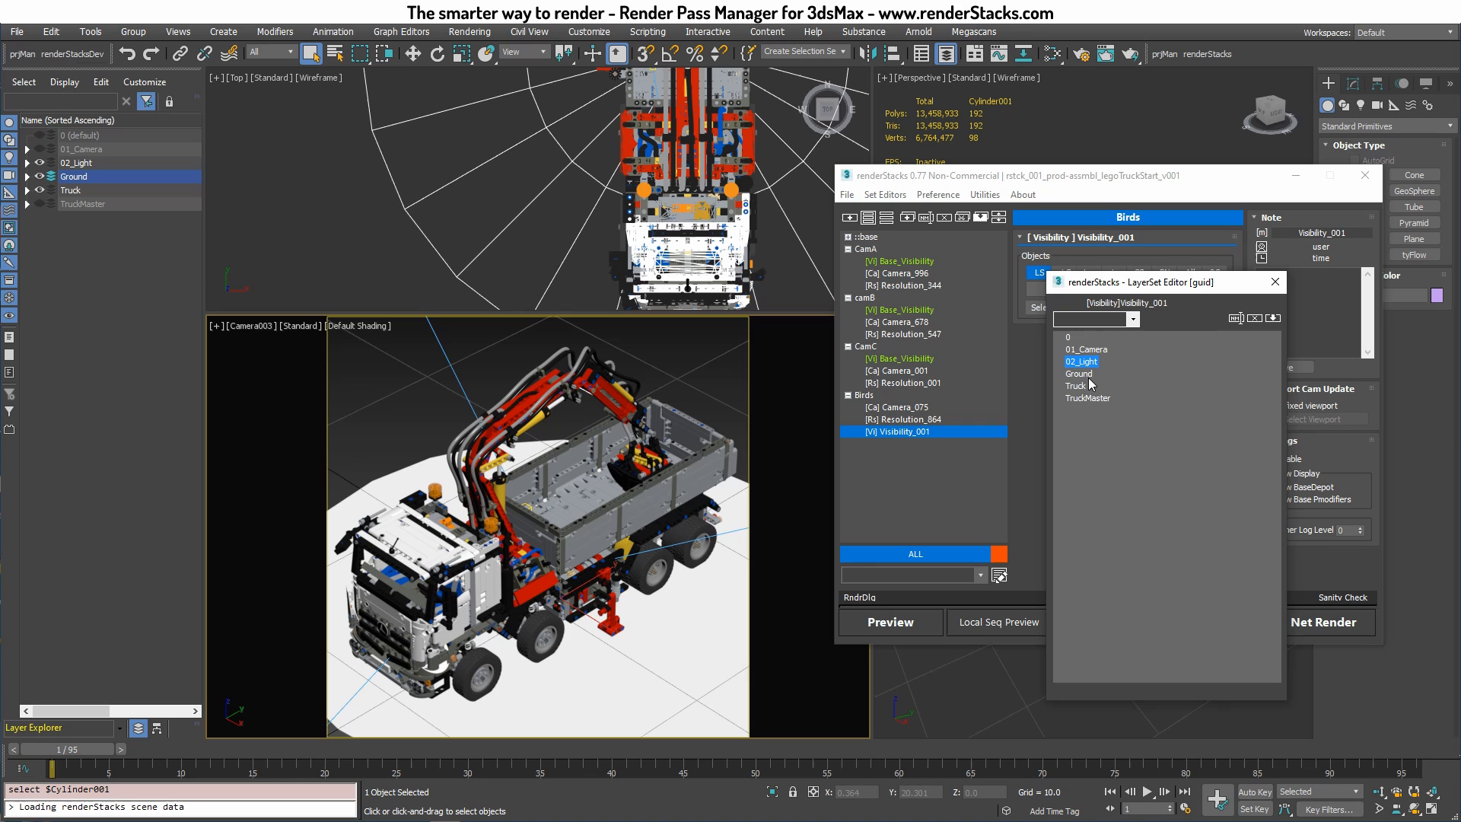
left_click(1076, 386)
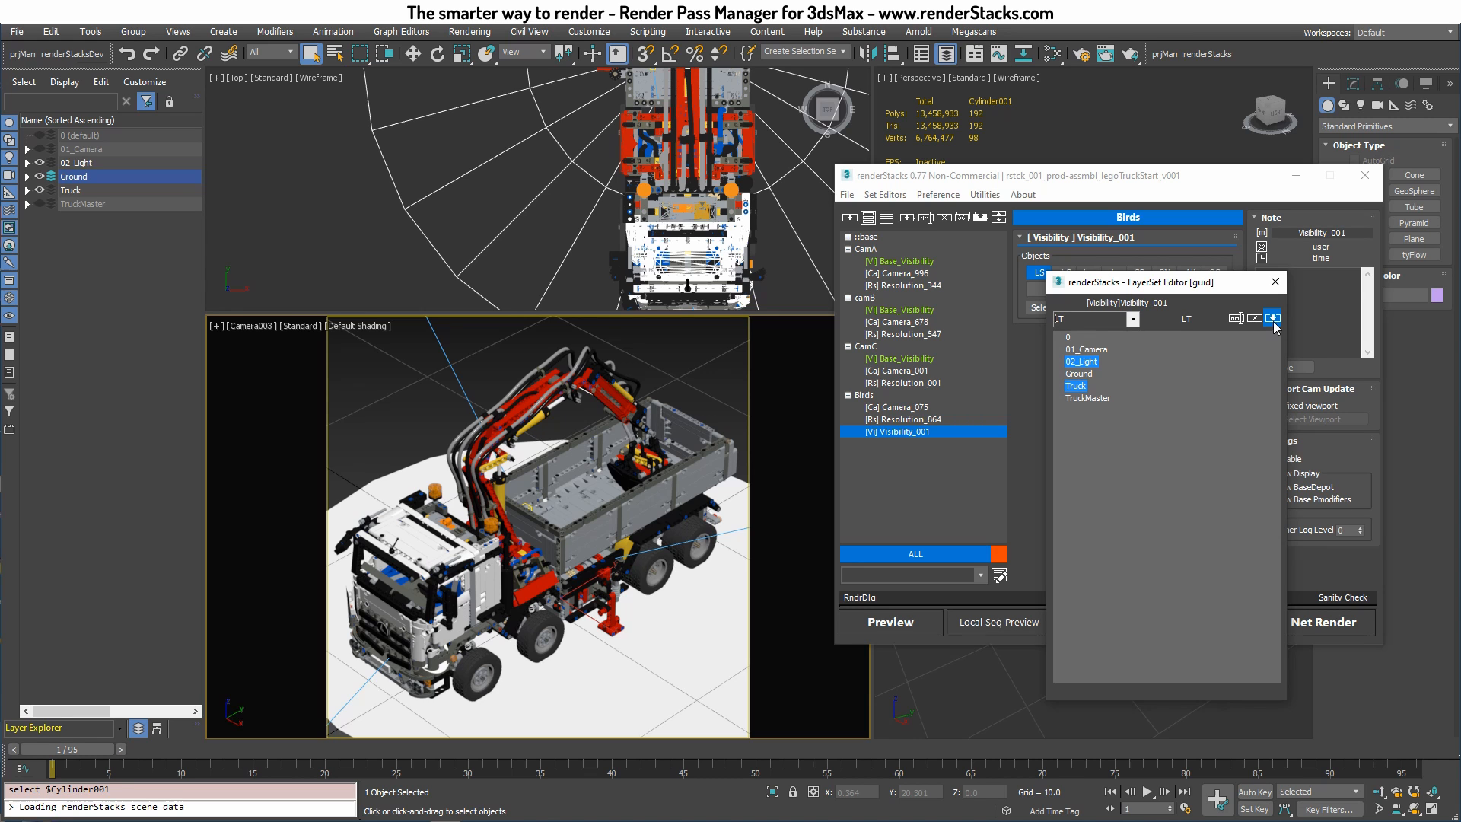
left_click(1275, 318)
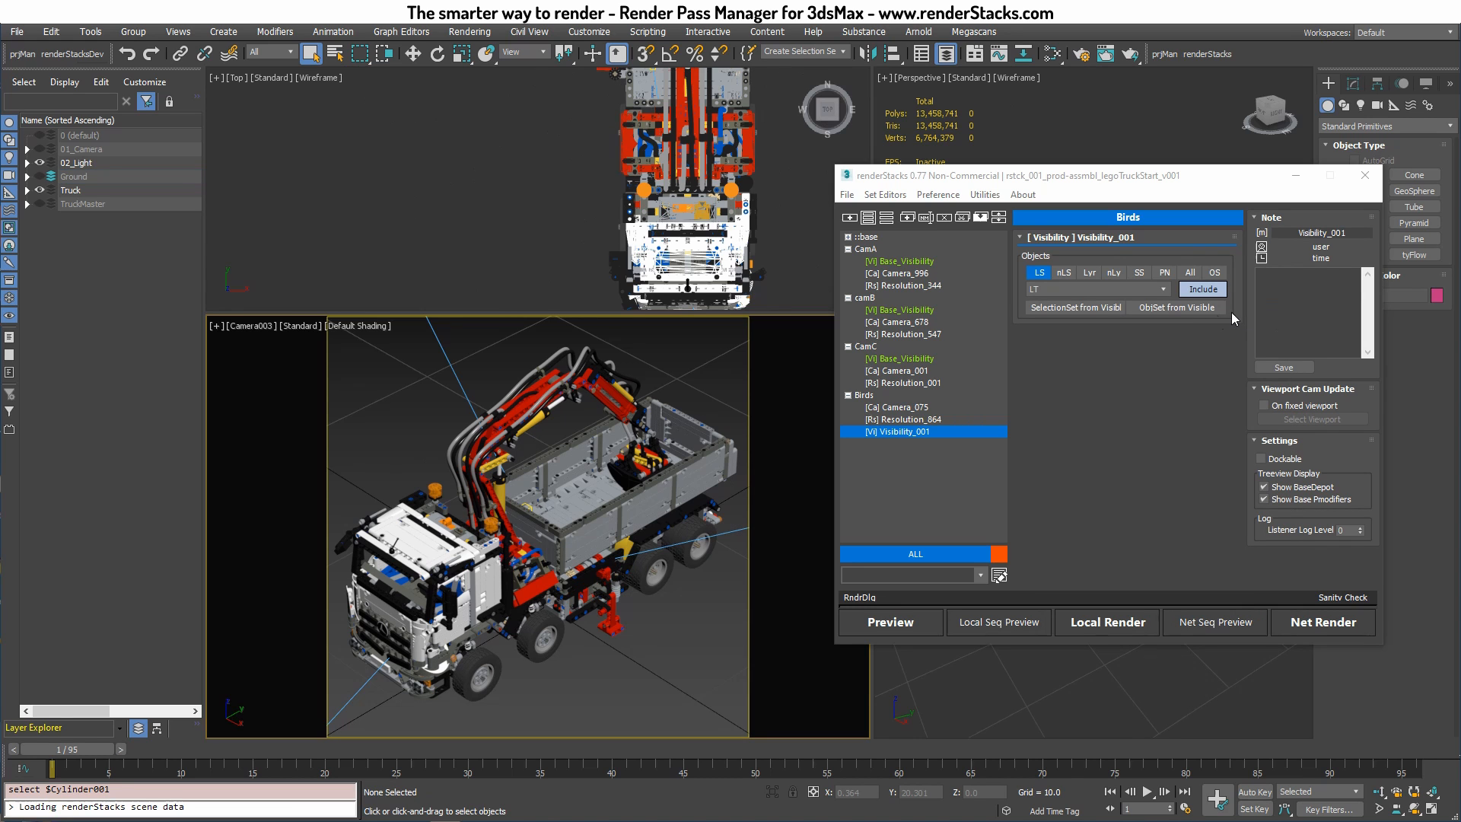
mouse_move(522, 650)
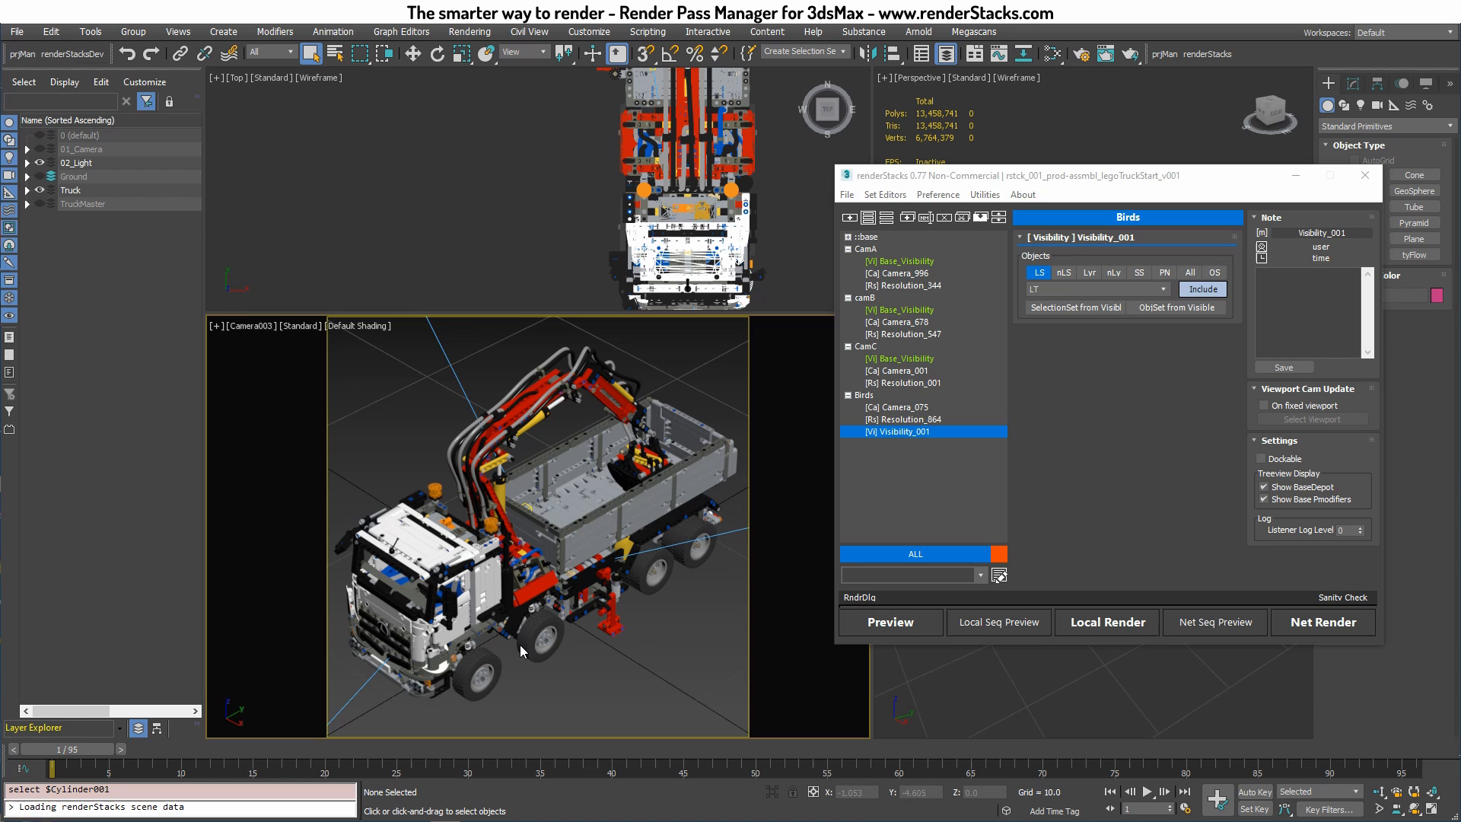
mouse_move(893, 369)
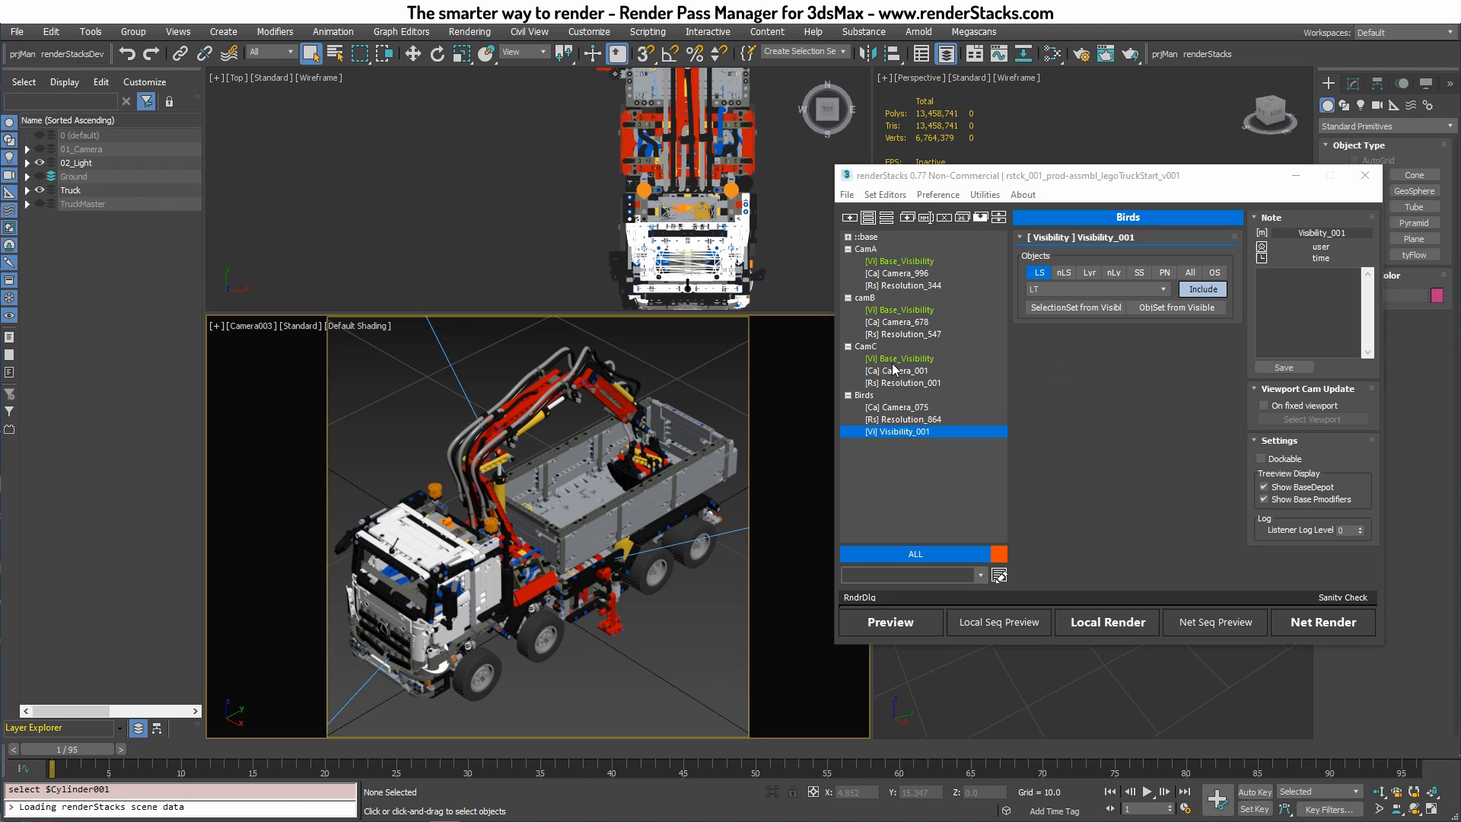
Create an LGT layer set of 02_Light, Ground and Truck for CamC's Base_Visibility
left_click(900, 358)
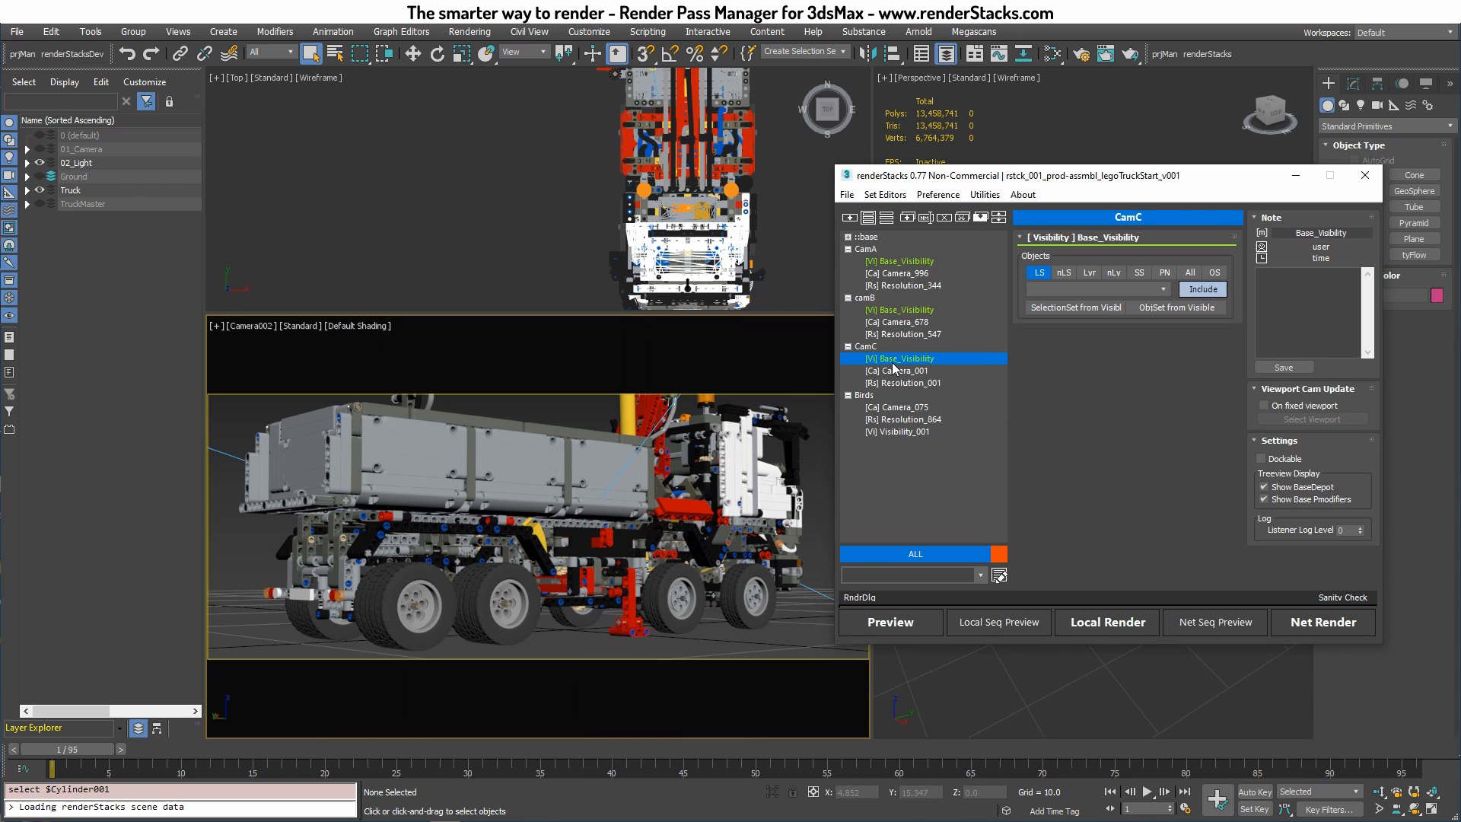
left_click(1040, 273)
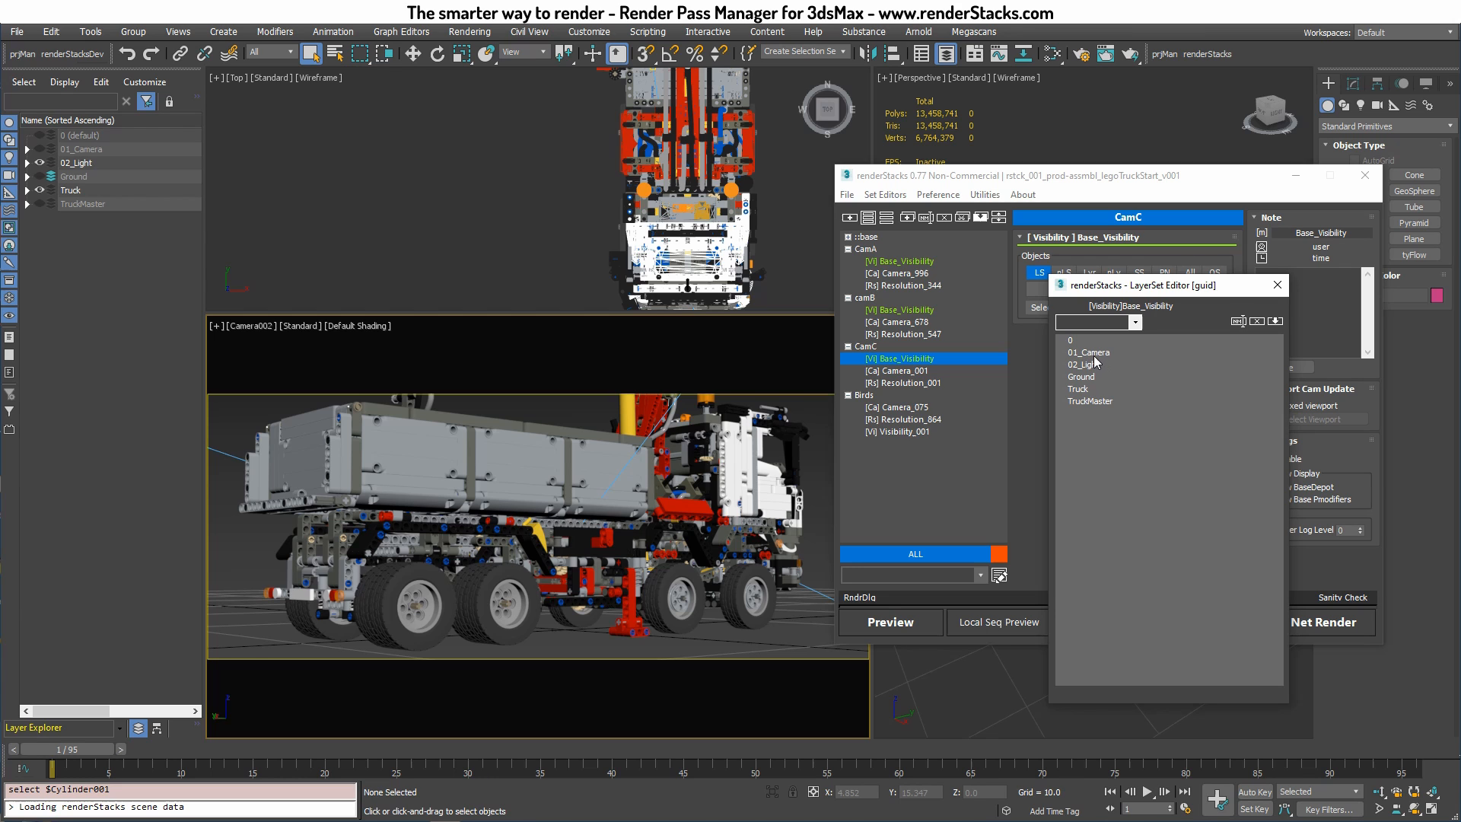
left_click(1080, 377)
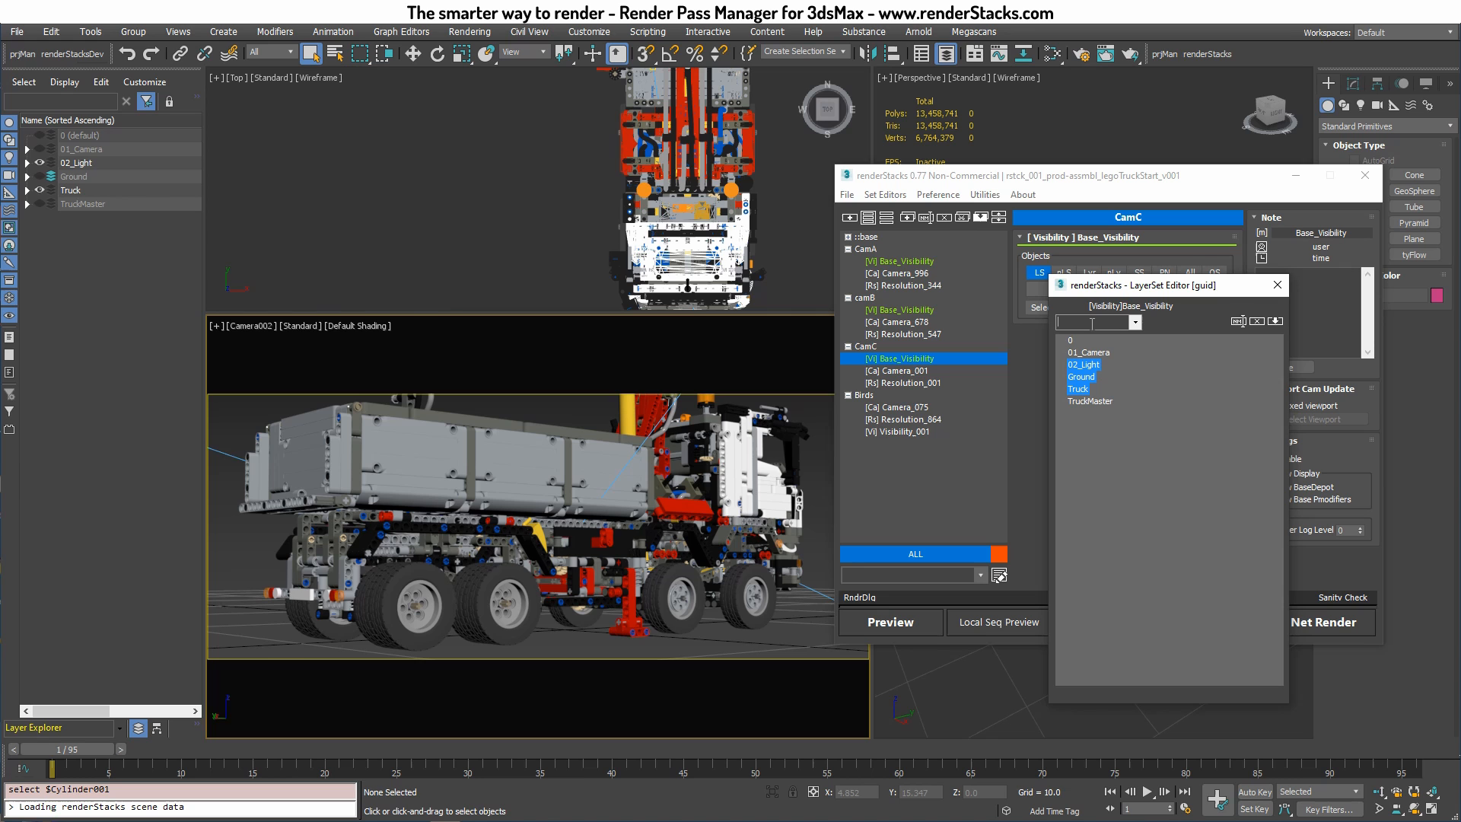
type("LGT")
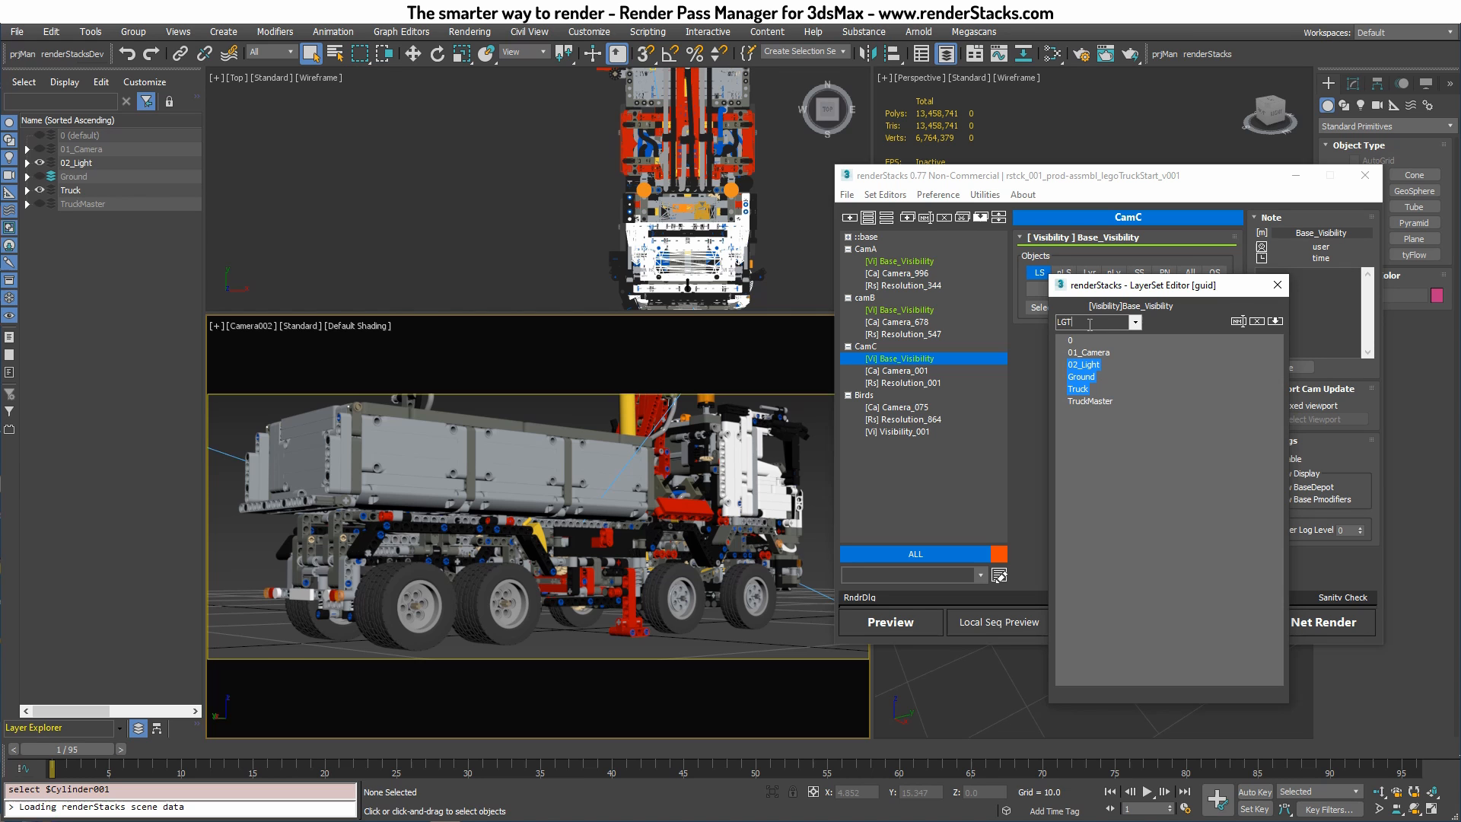
left_click(1274, 321)
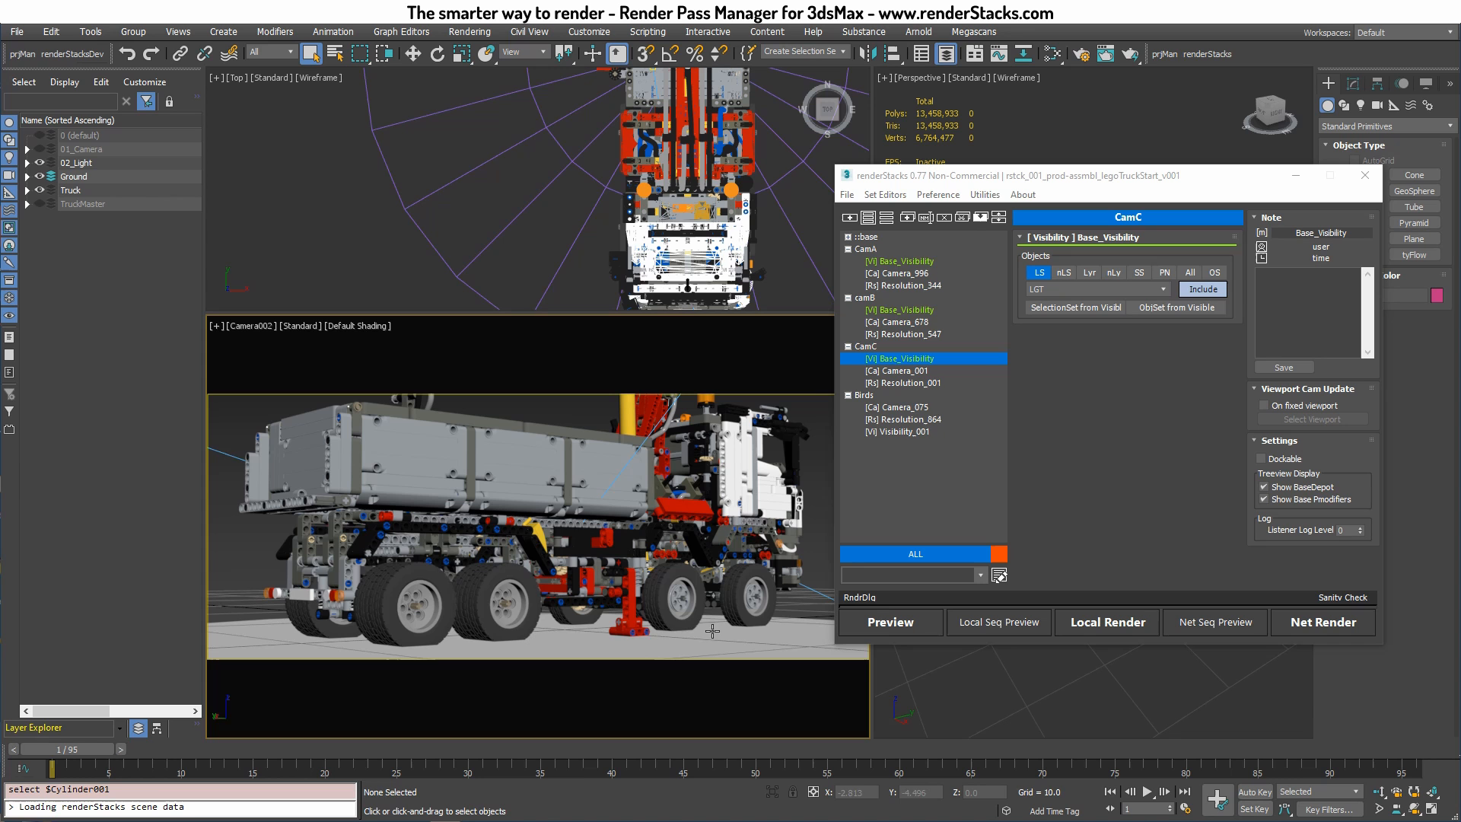
mouse_move(860, 327)
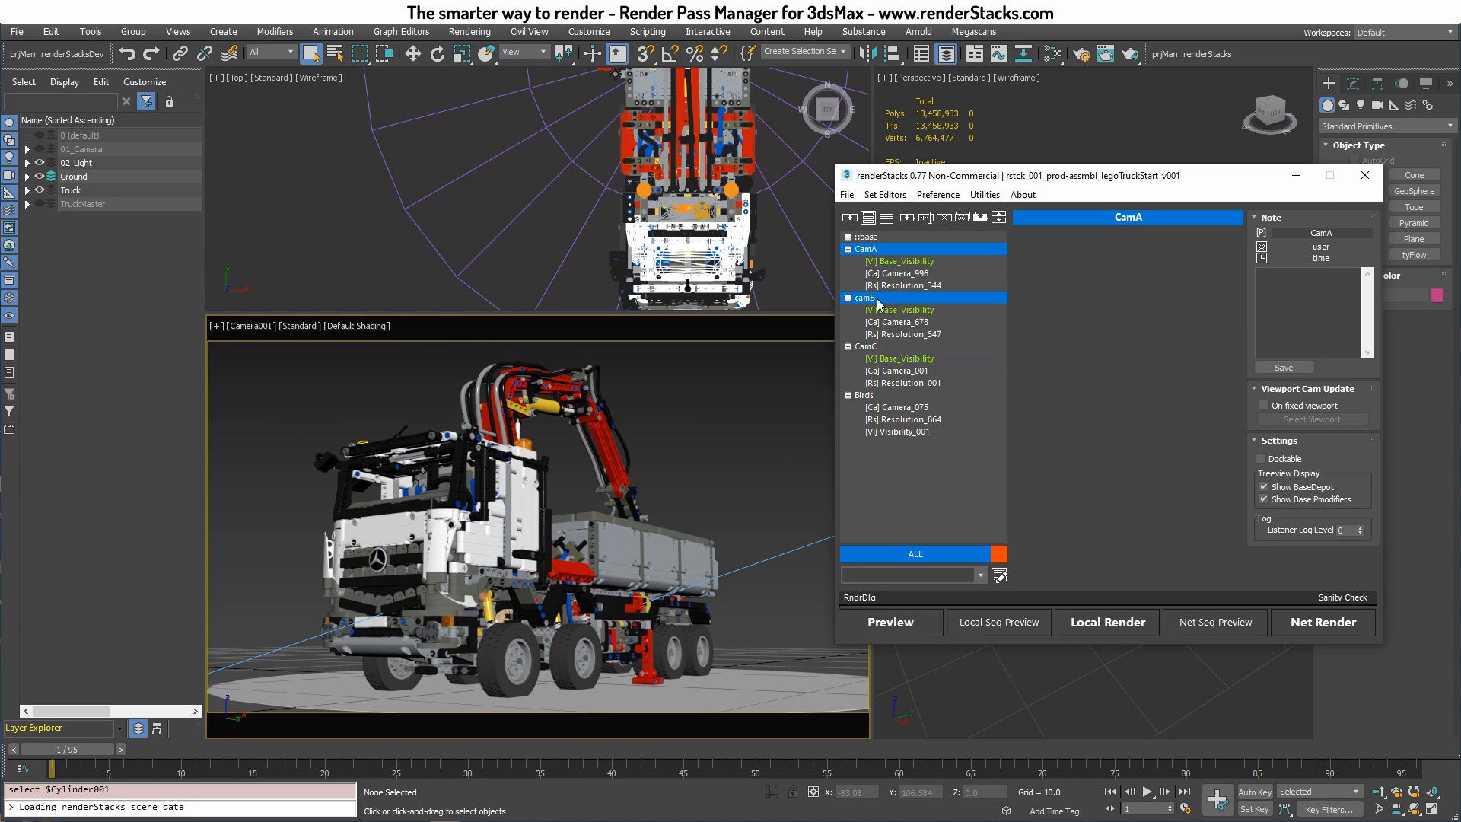
View the scene through the CamC and Birds cameras, ending on CamA
left_click(867, 346)
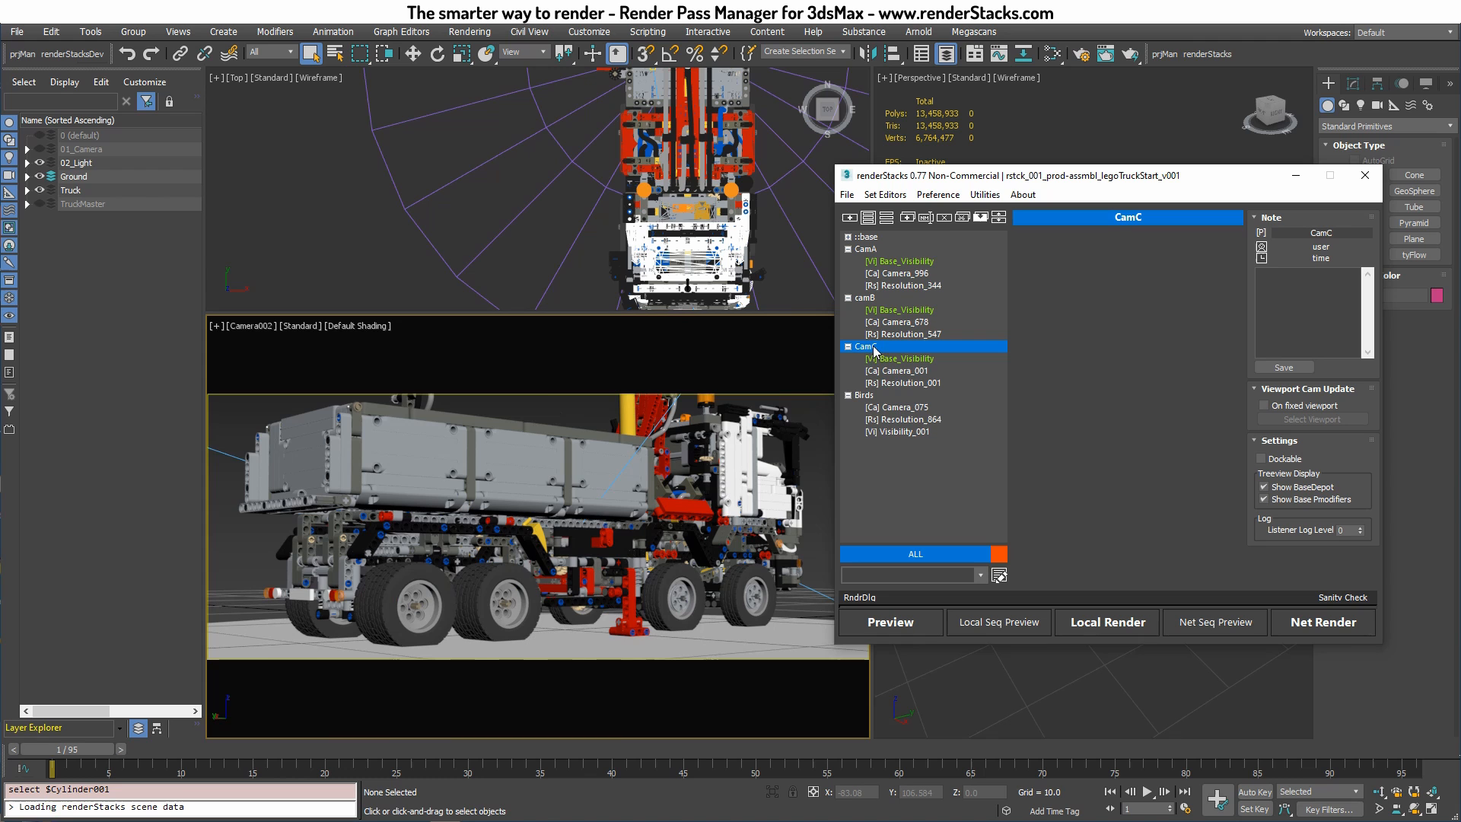
left_click(864, 394)
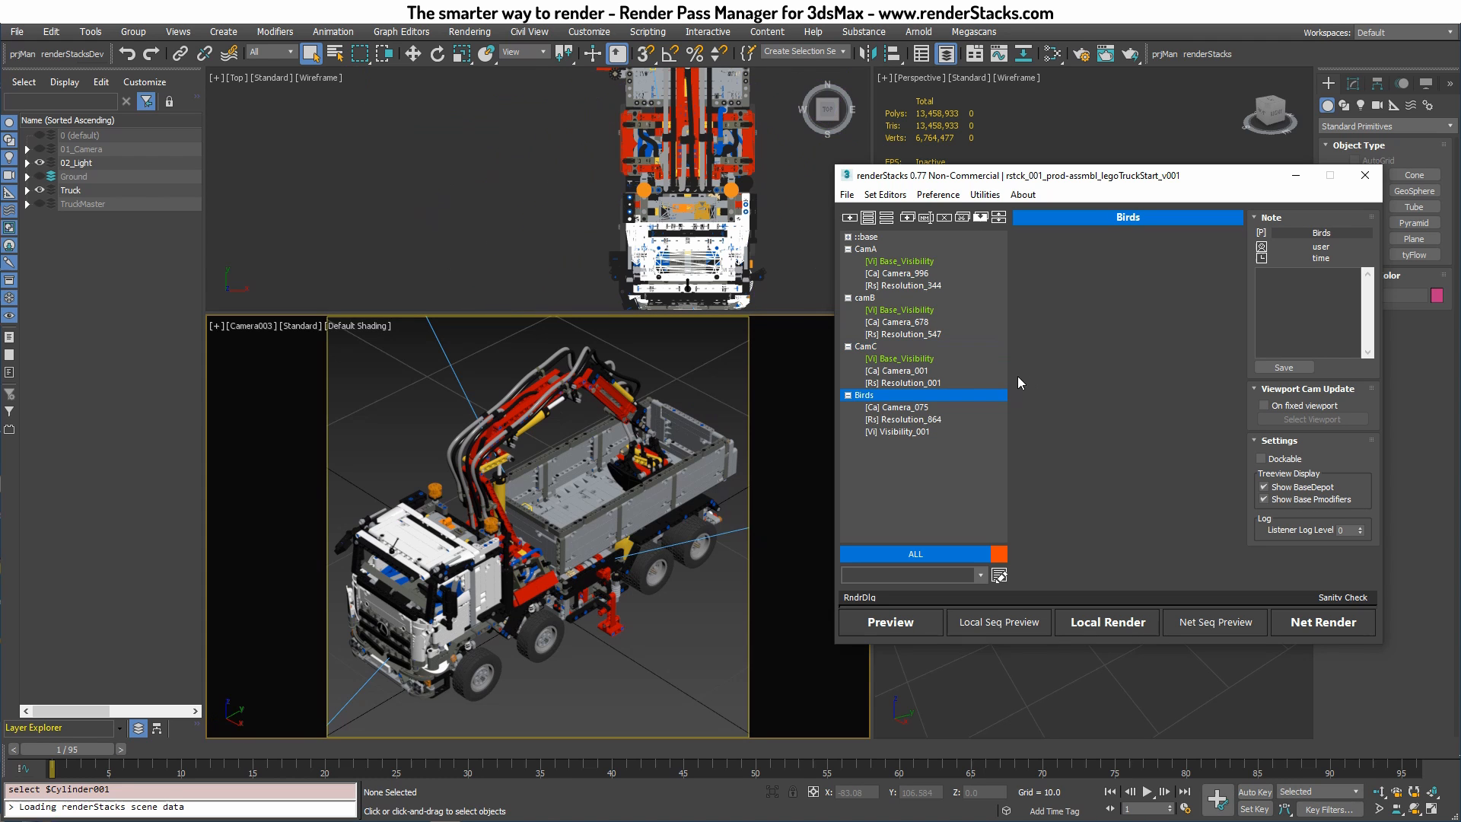
mouse_move(987, 357)
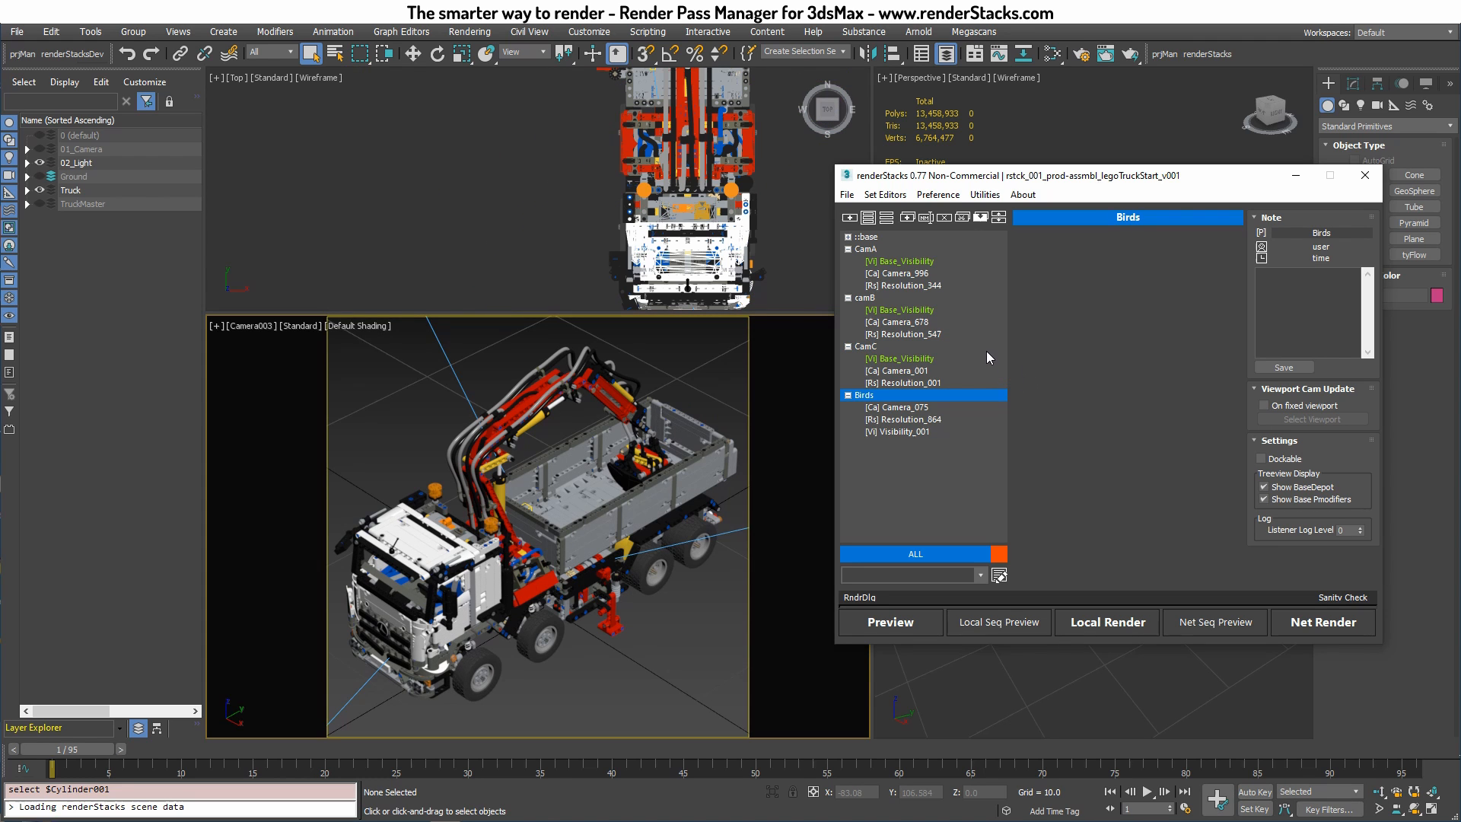
mouse_move(1013, 332)
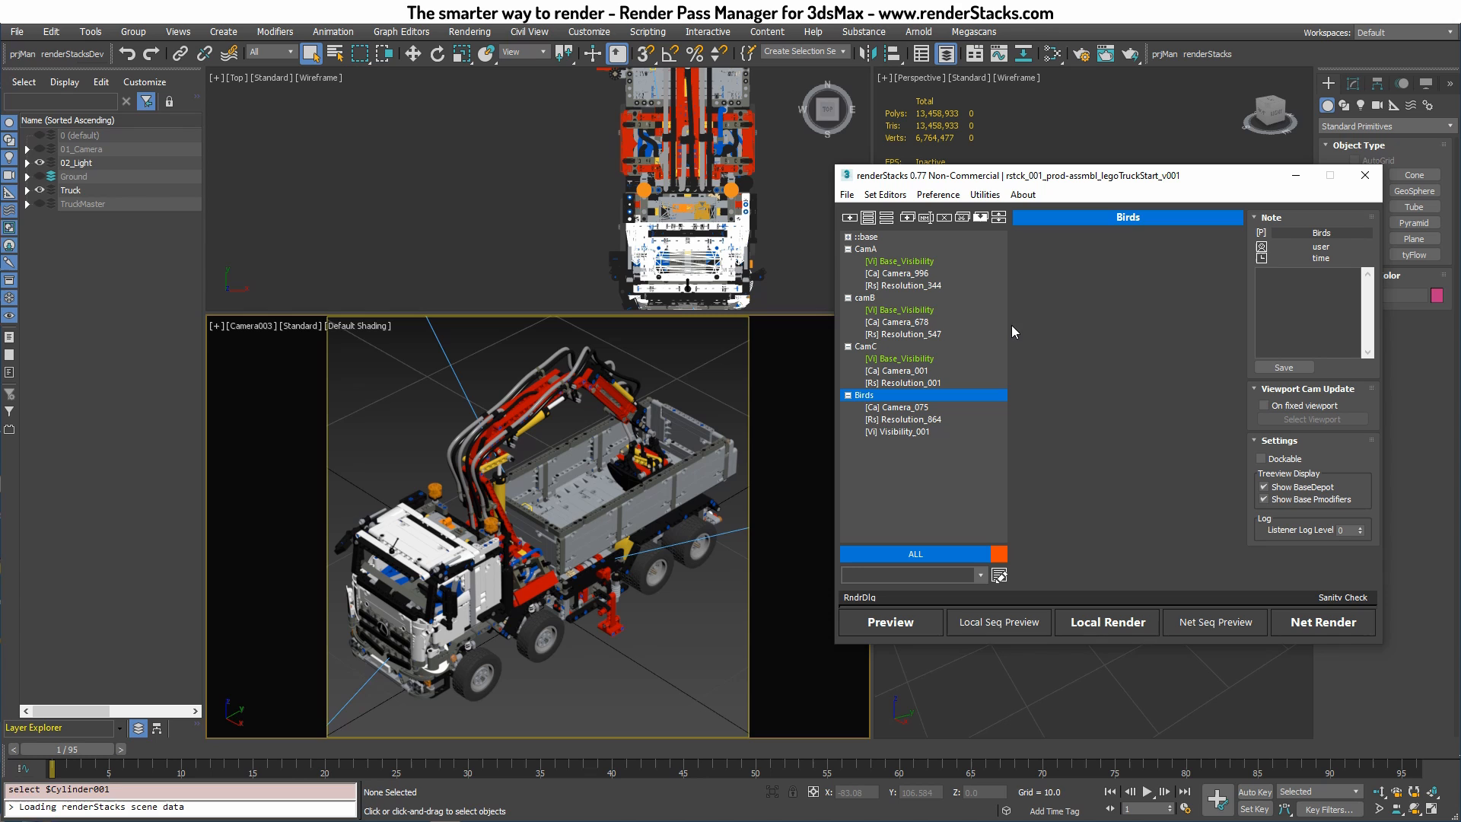
mouse_move(1013, 336)
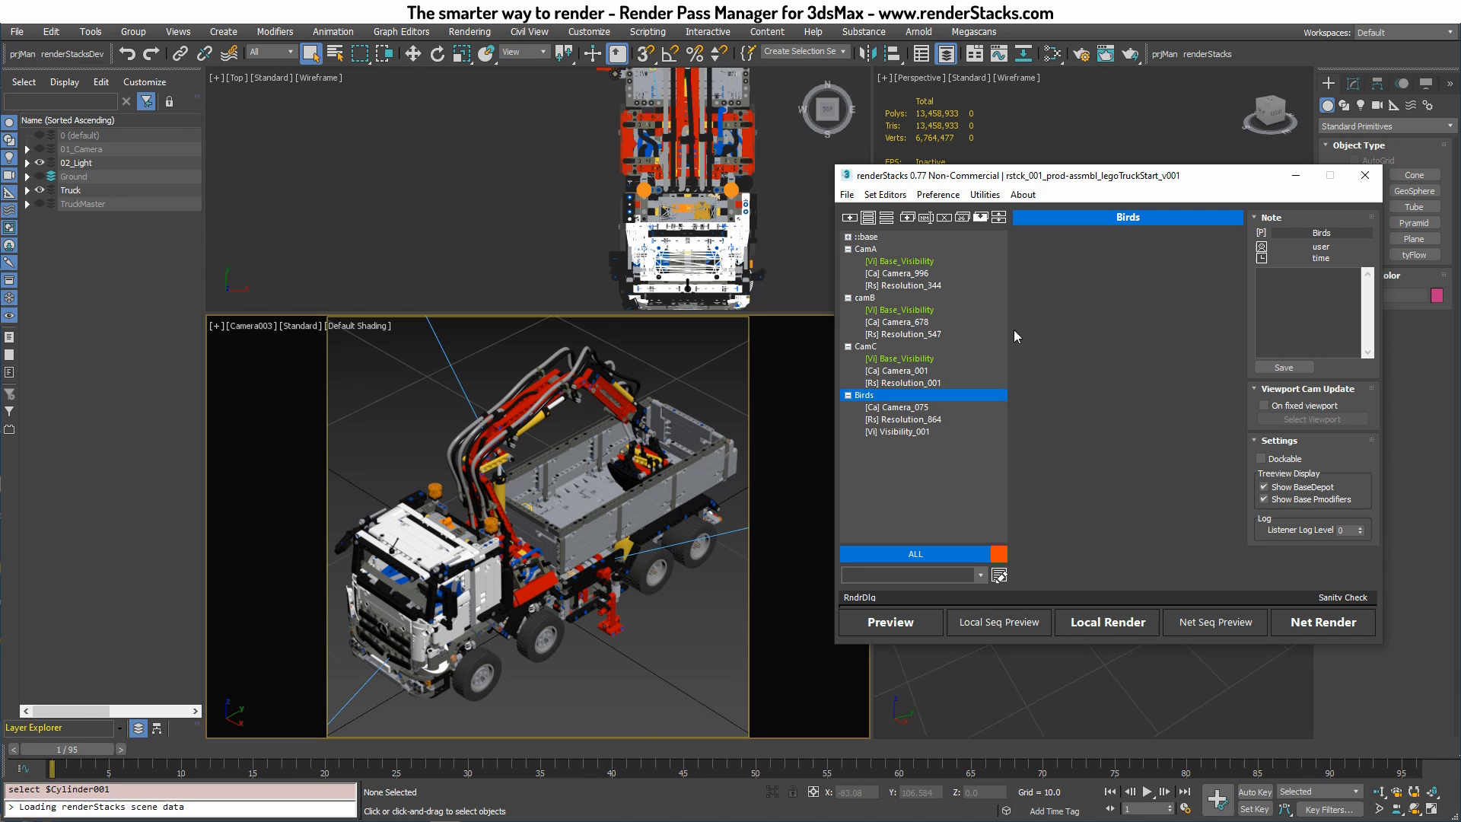
mouse_move(1037, 180)
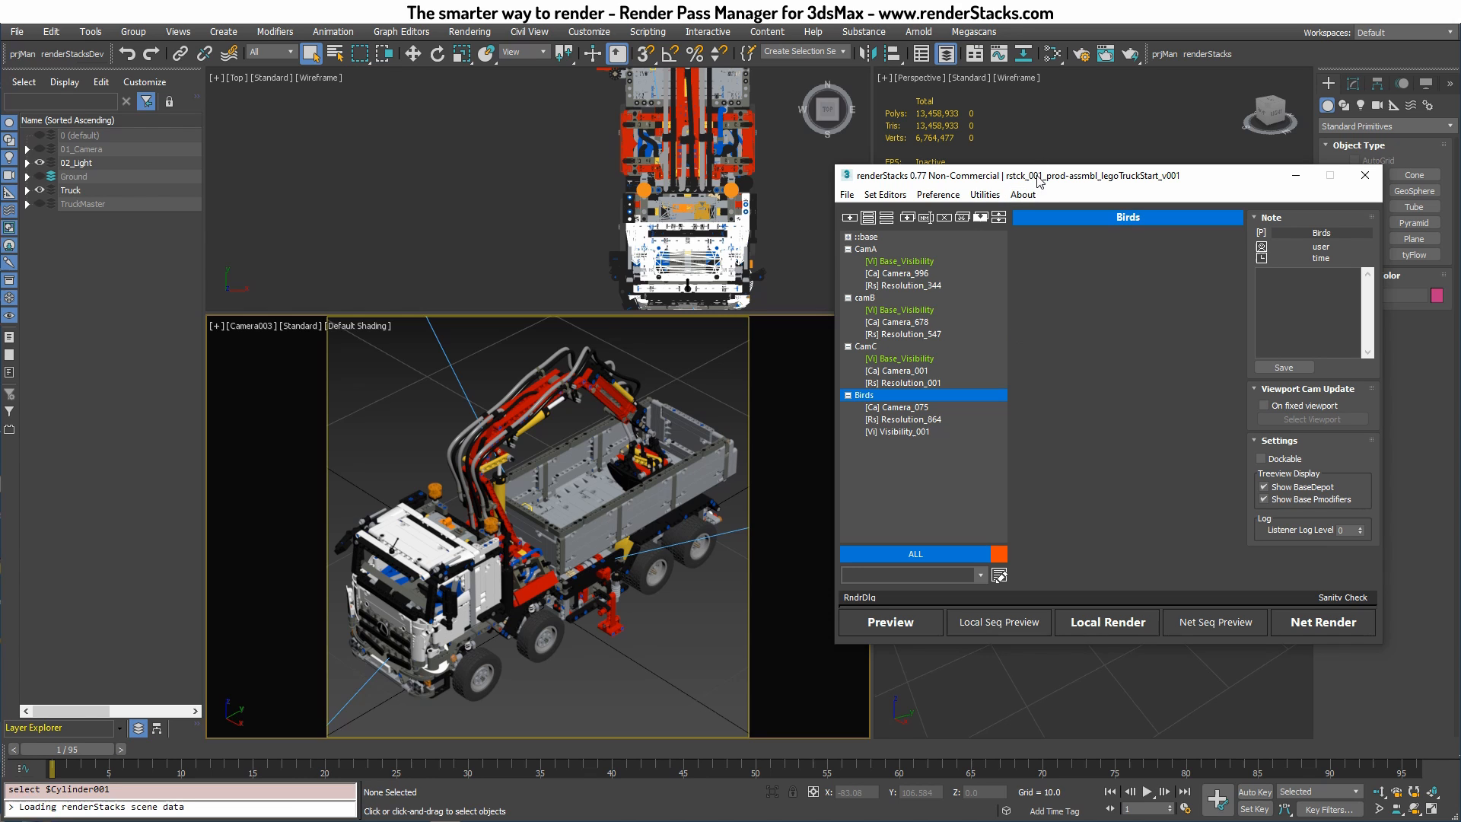
mouse_move(1011, 207)
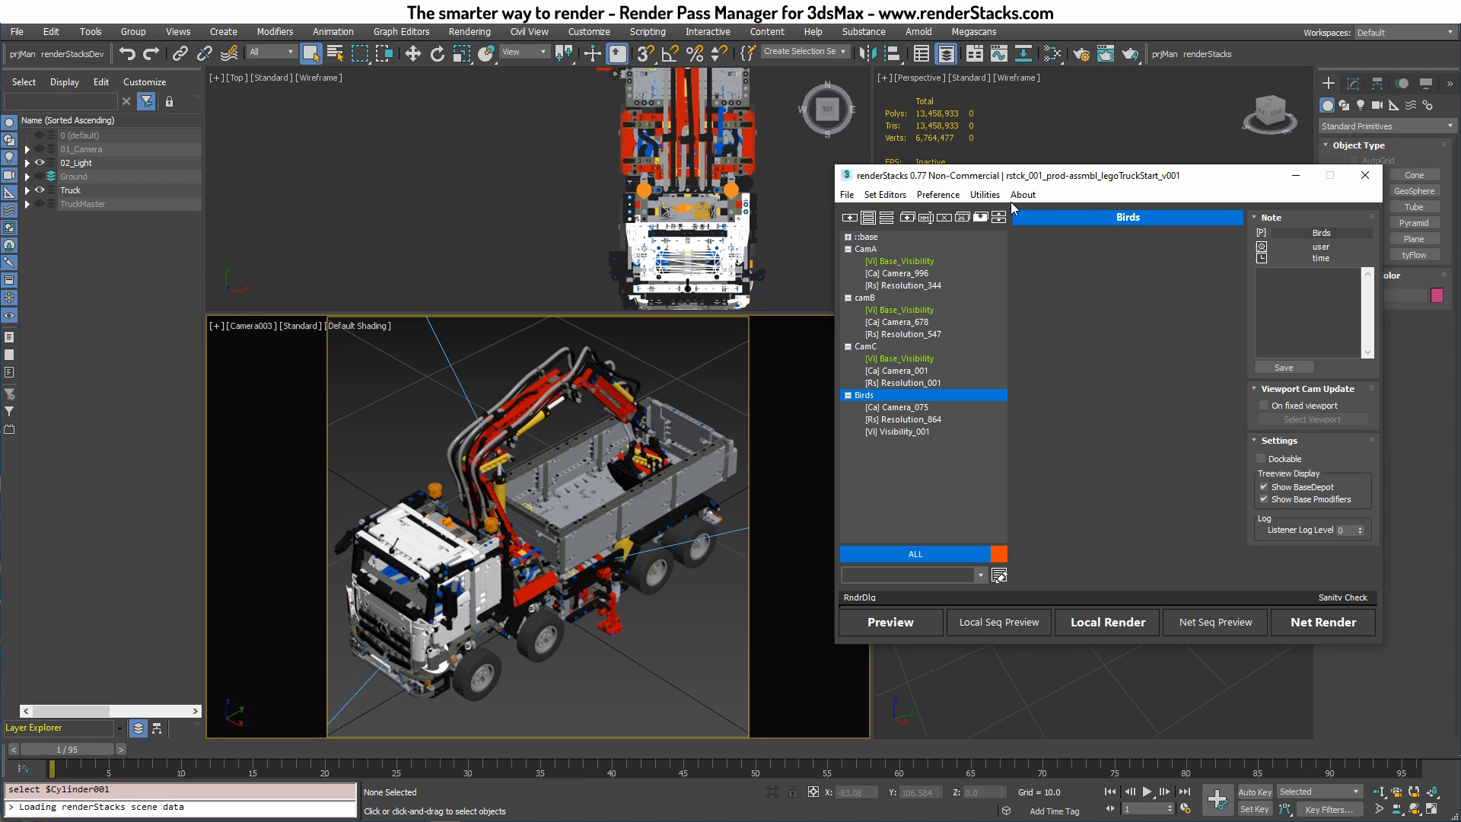
left_click(866, 249)
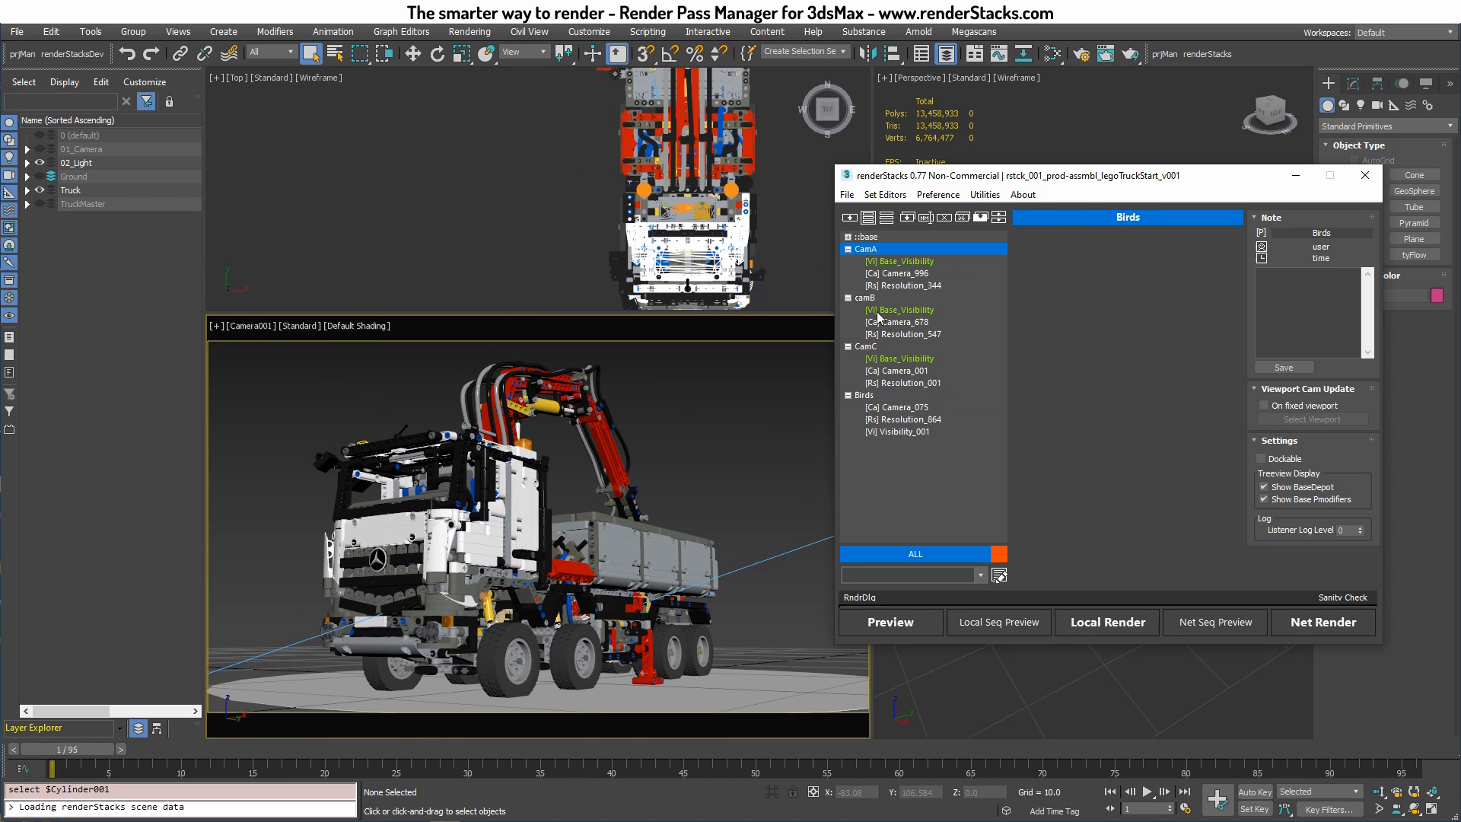
left_click(866, 249)
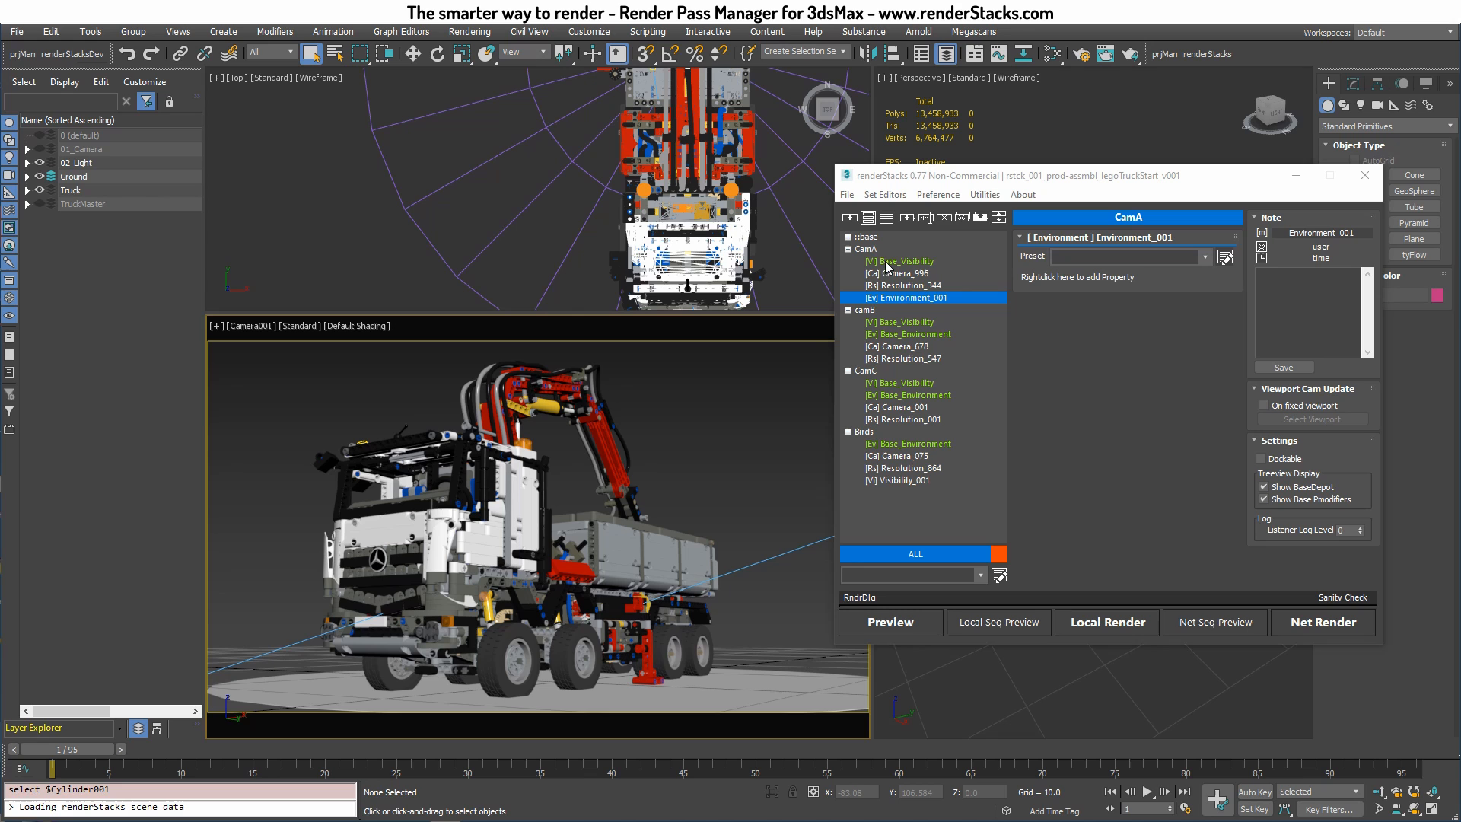
mouse_move(1120, 302)
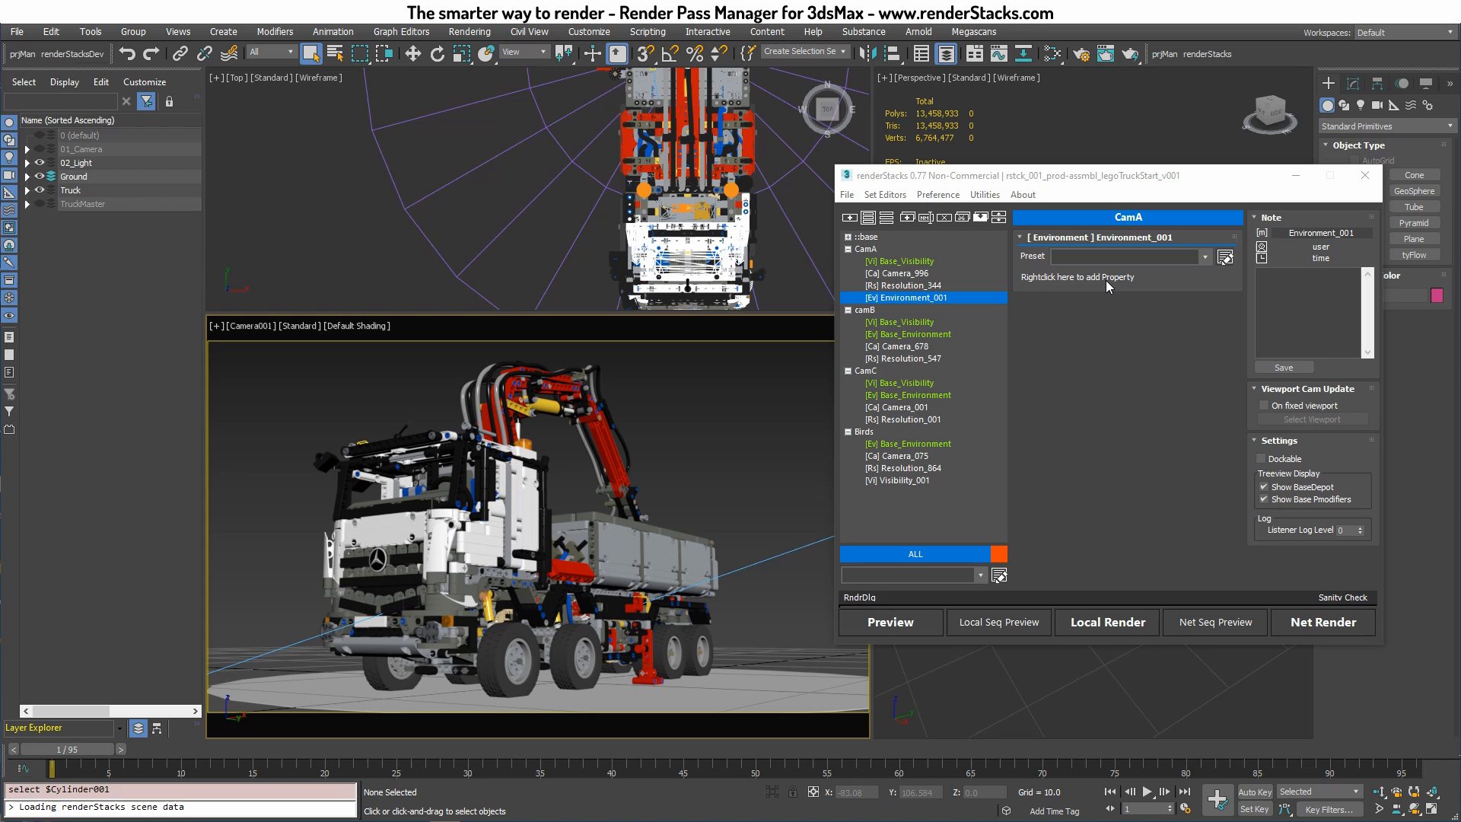
mouse_move(1099, 279)
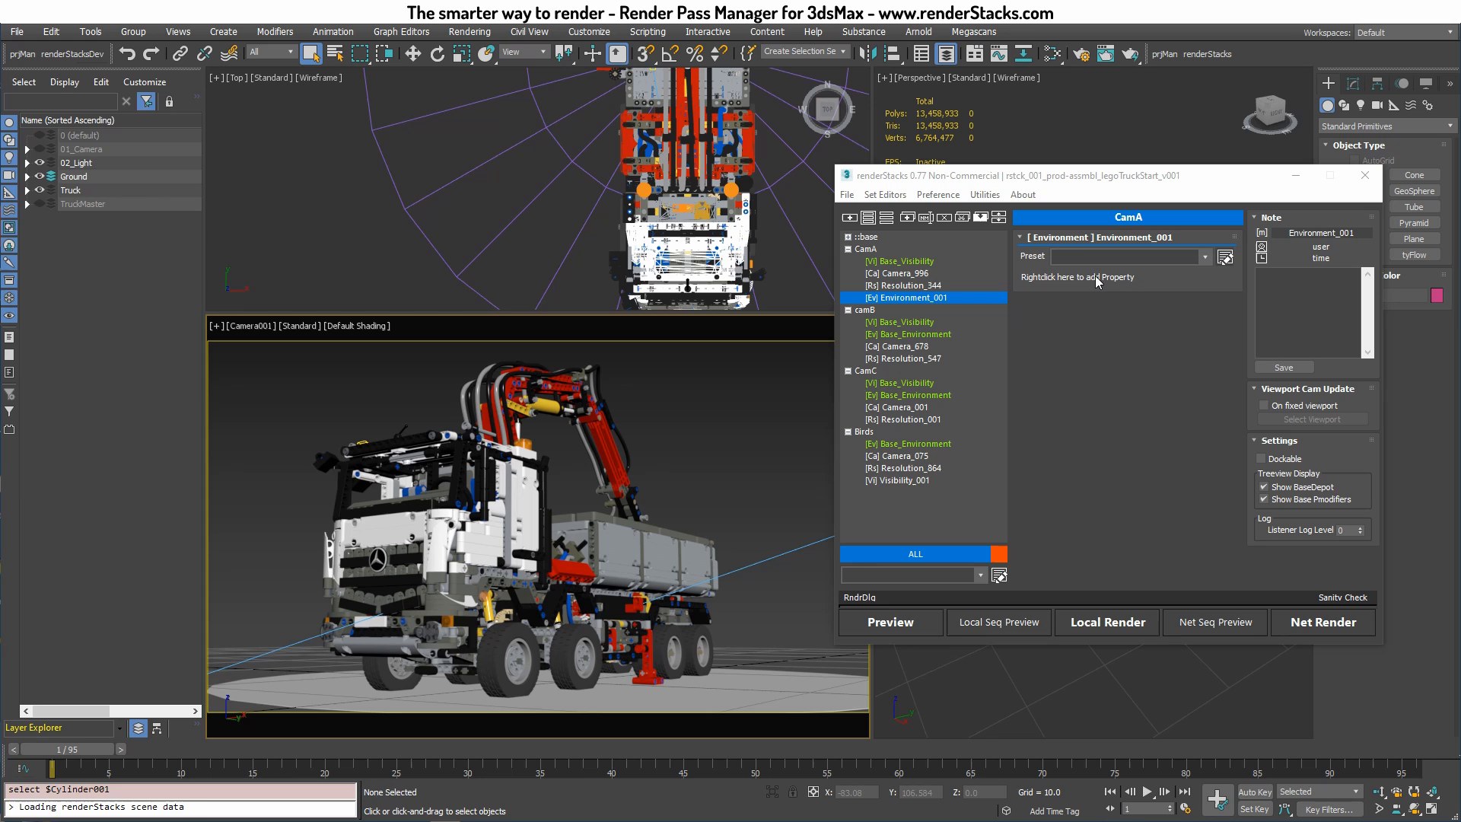
Add Background Color, Environment Map and Use Environment Map properties to CamA's Environment_001 and enable the map
right_click(1097, 278)
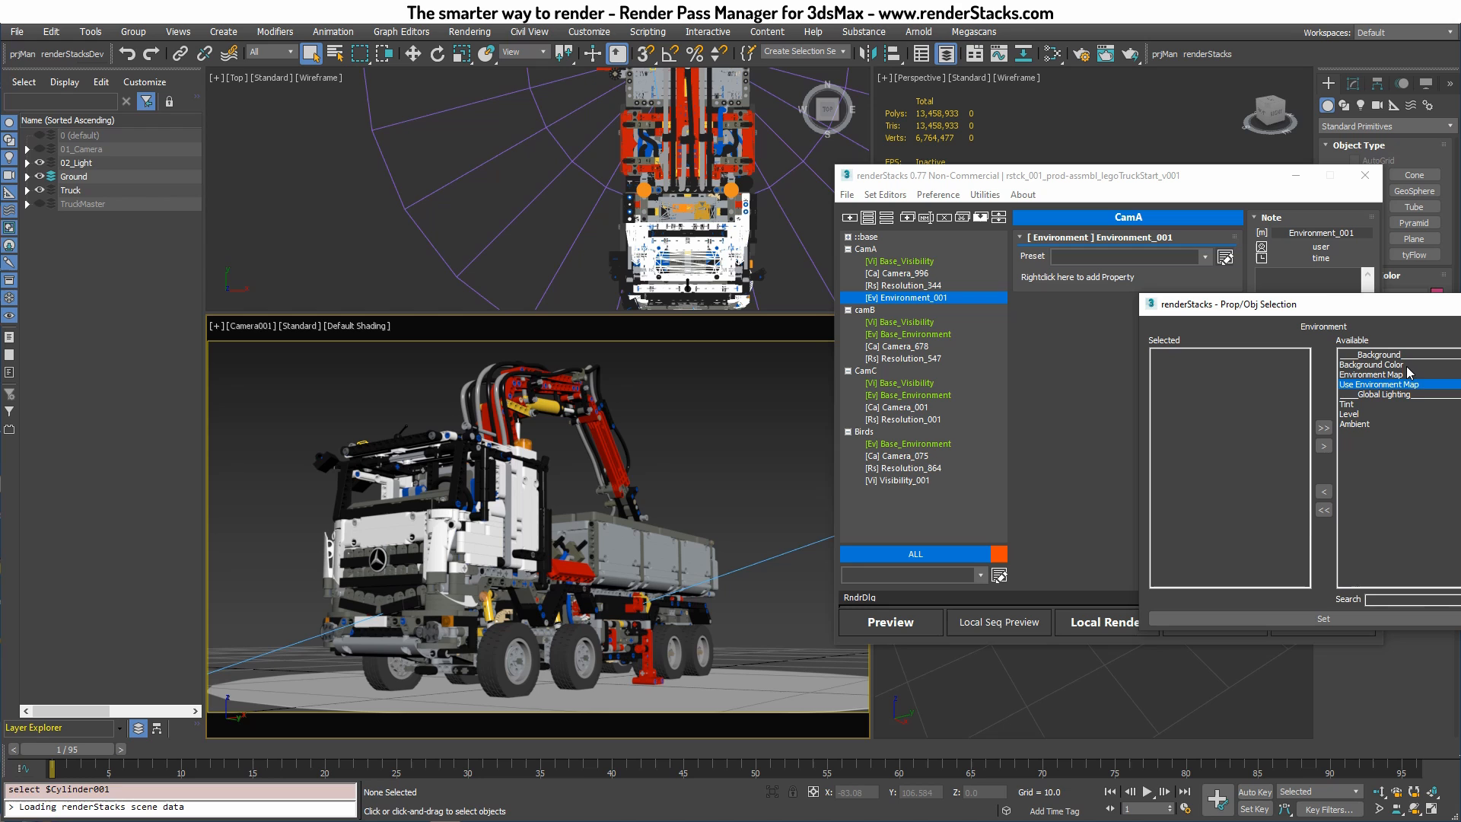
left_click(1370, 374)
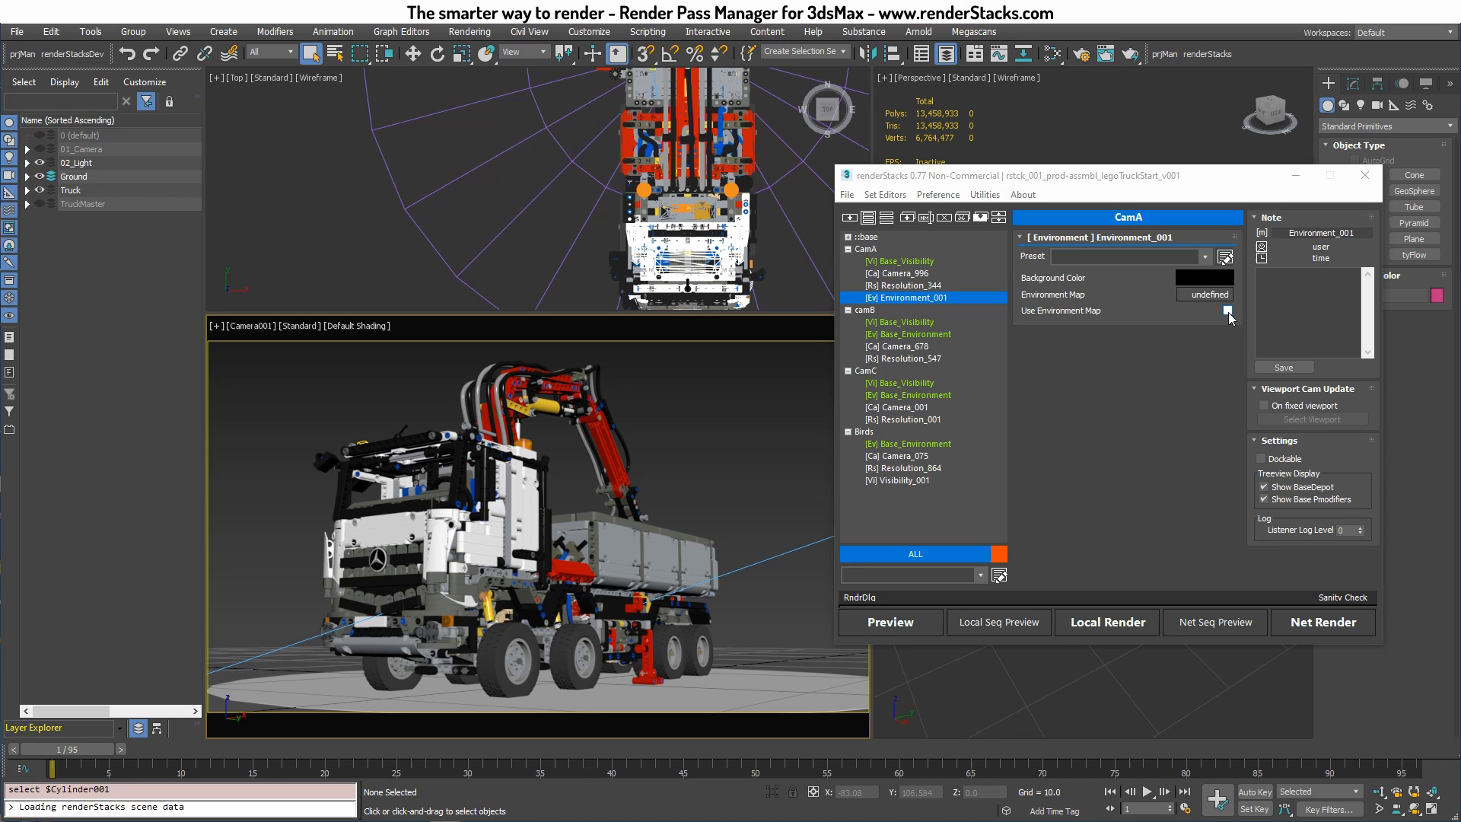
left_click(1228, 311)
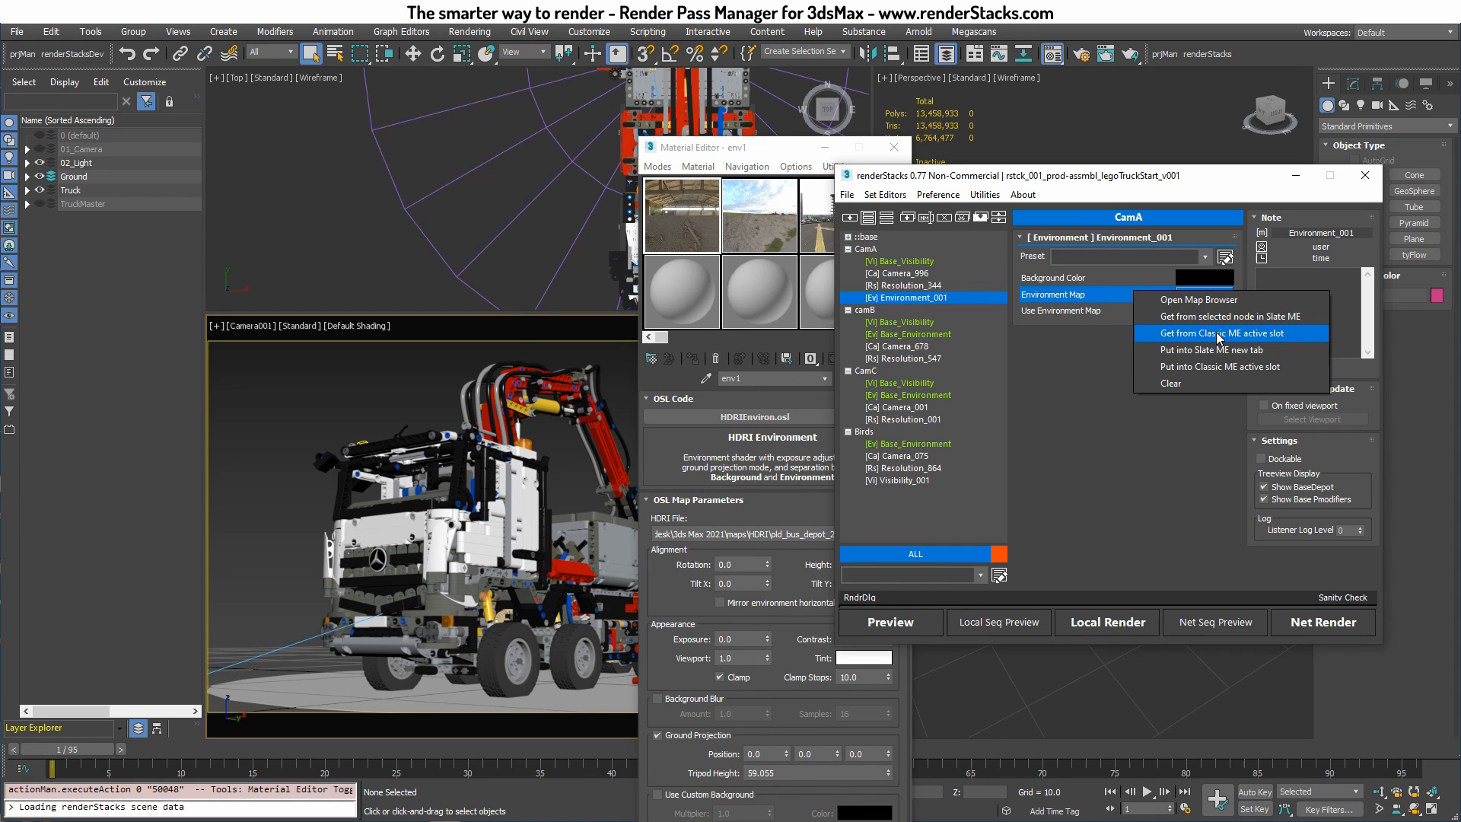
Pull the env1 HDRI map into CamA's environment from the material editor, then review camB's camera override
left_click(1211, 332)
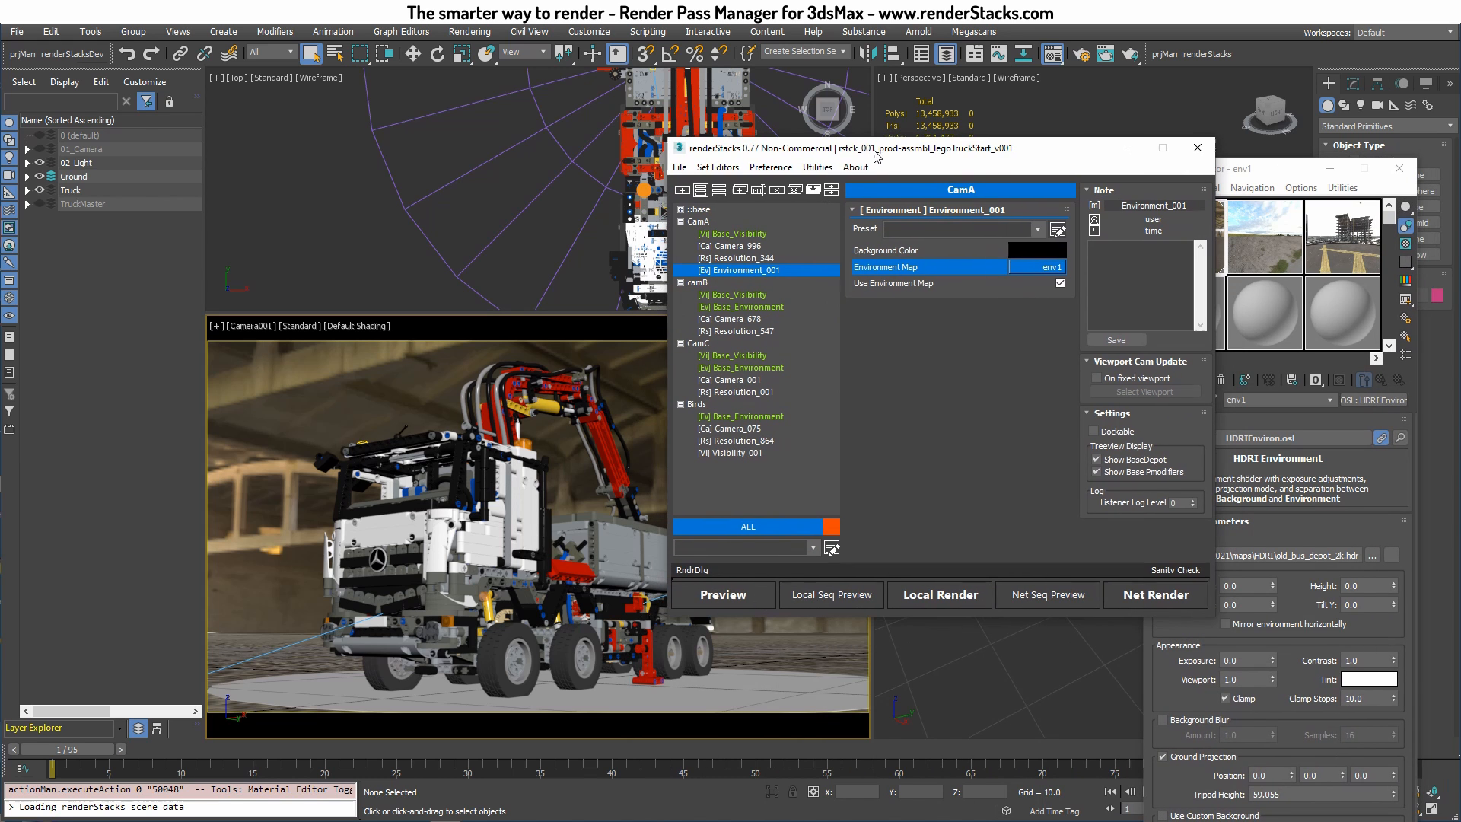
left_click(697, 283)
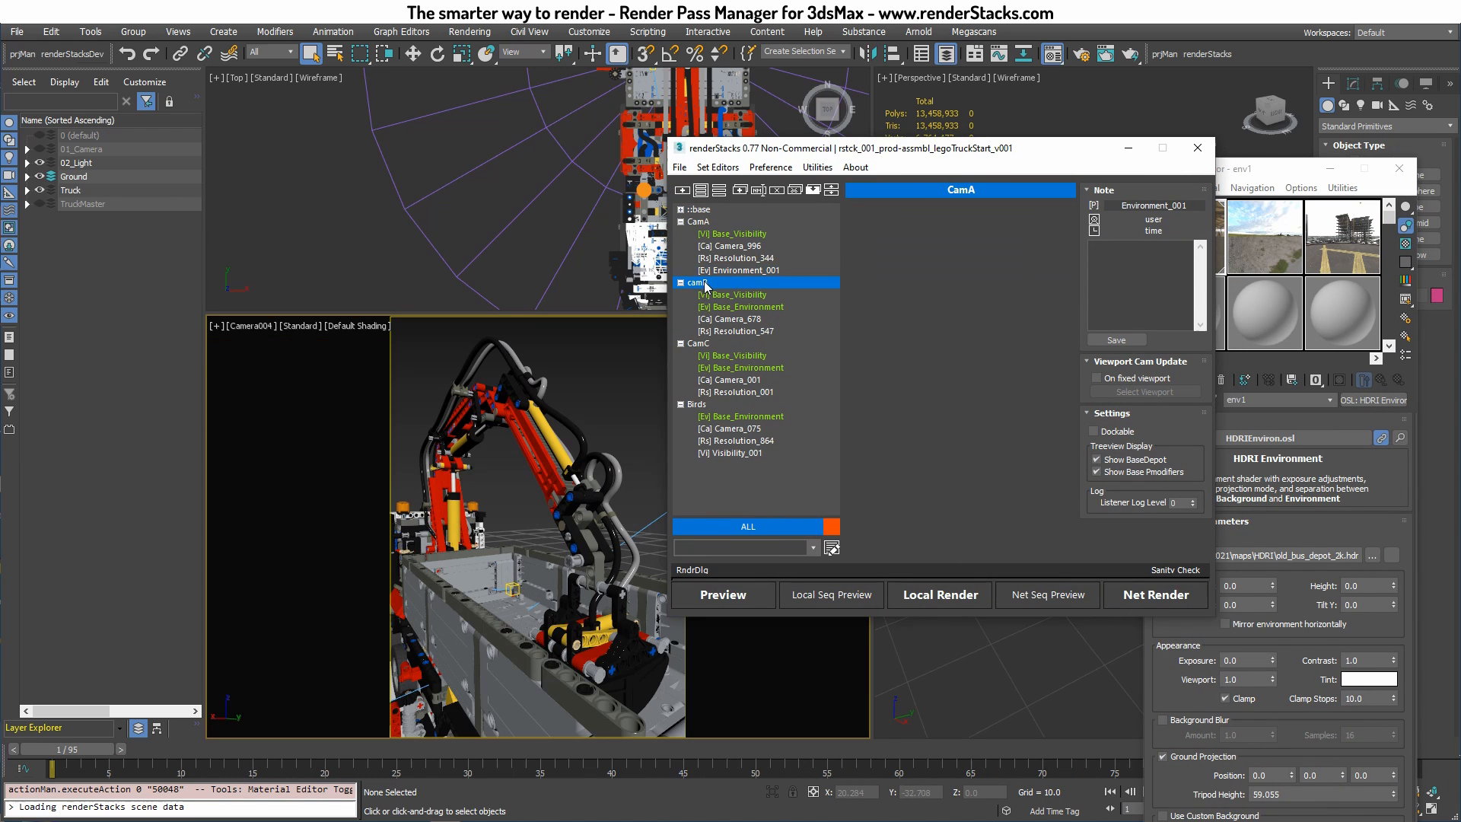
left_click(698, 283)
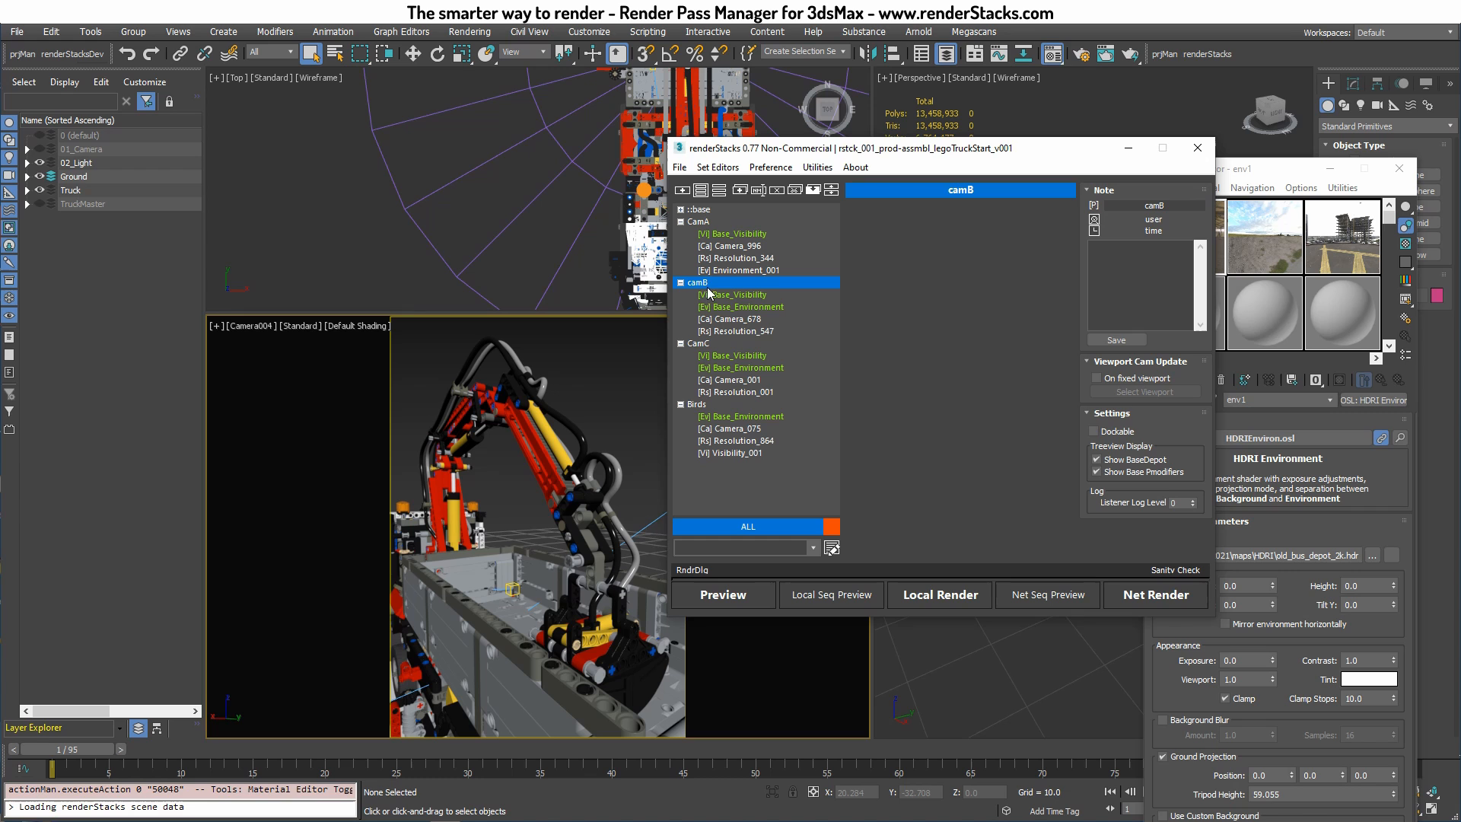
left_click(733, 319)
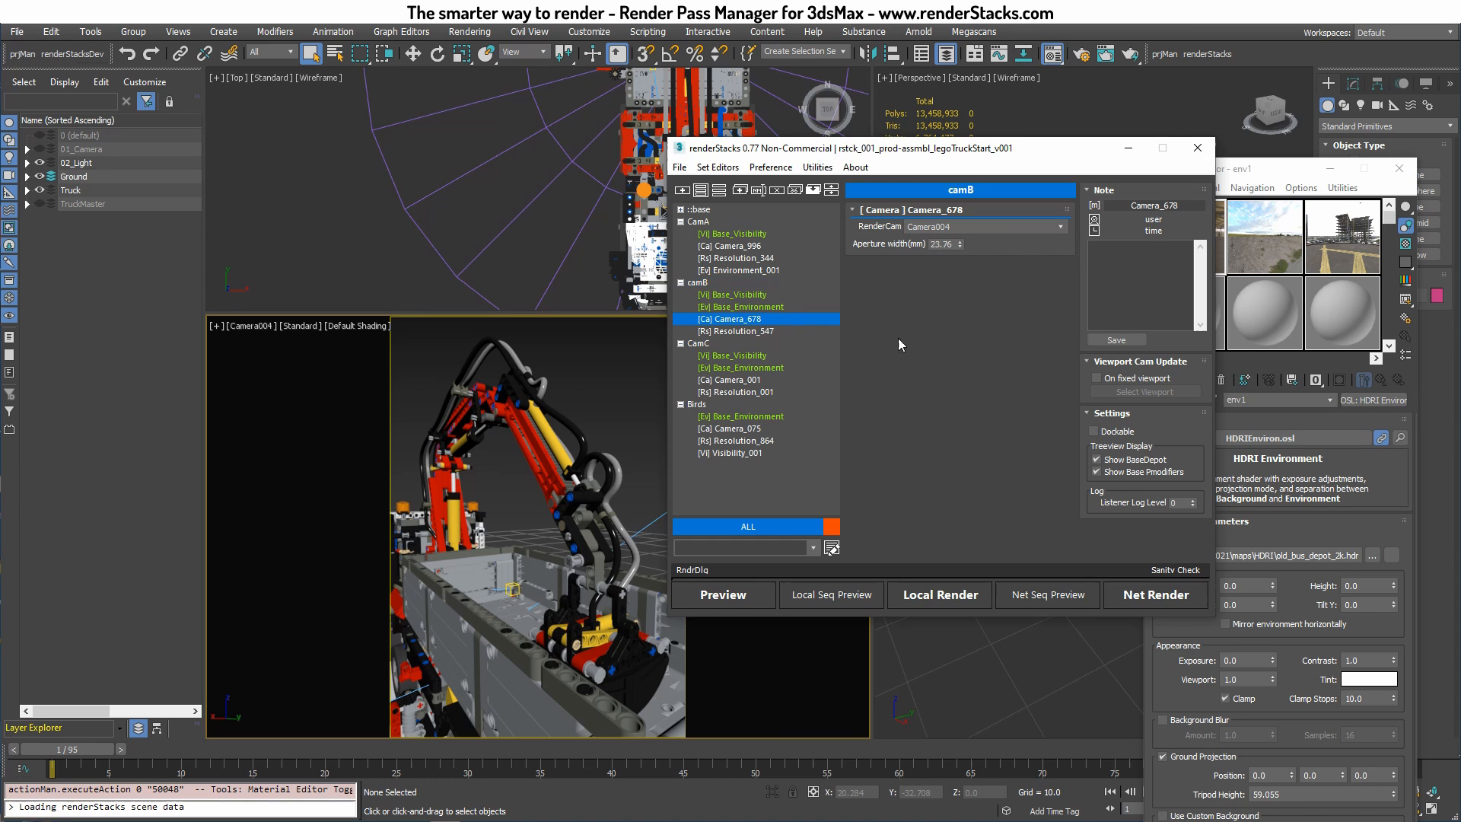
mouse_move(752, 277)
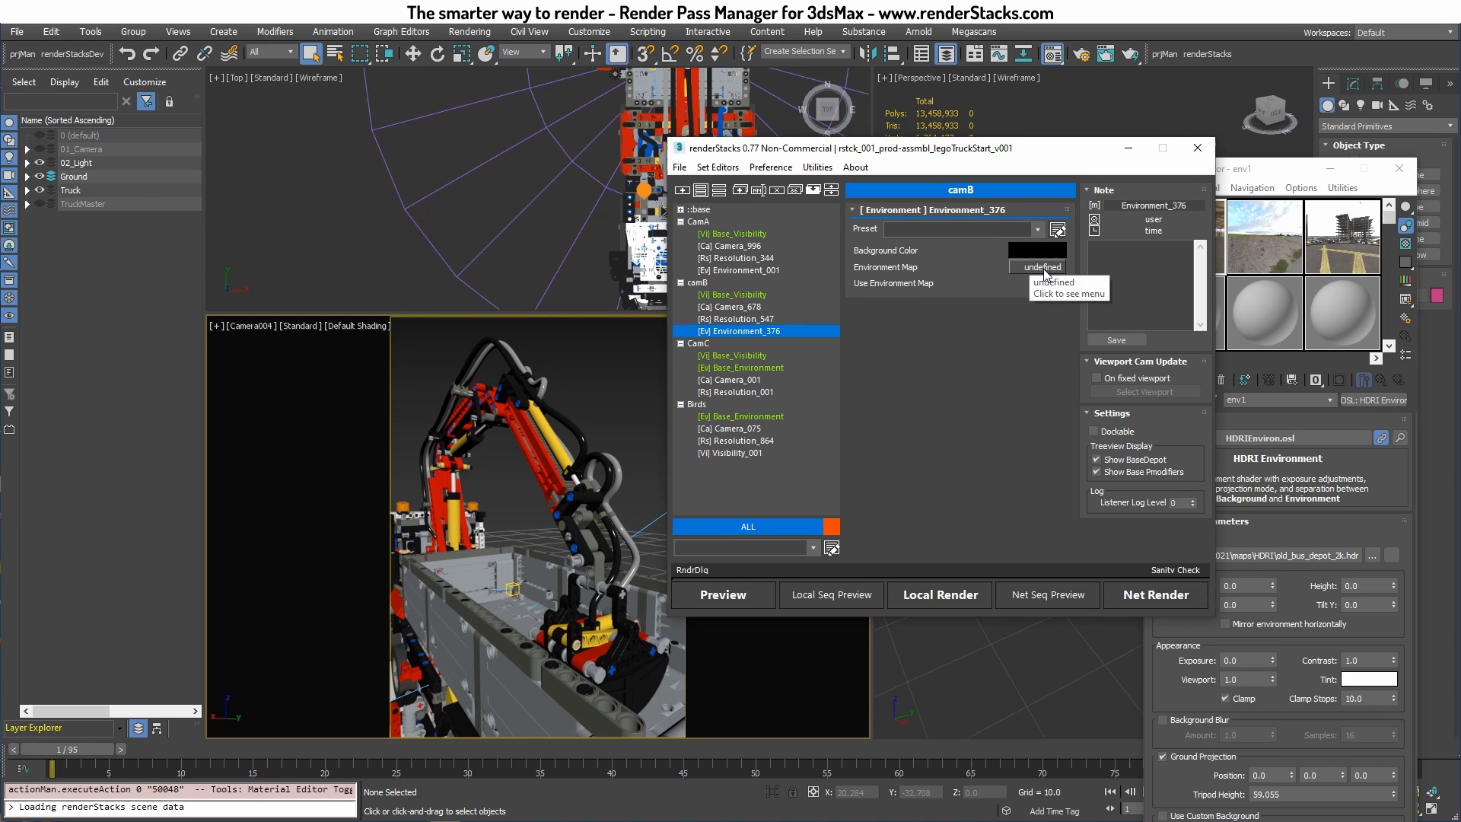
Give the camB pass its own environment override with a map sourced from the material editor
left_click(1037, 267)
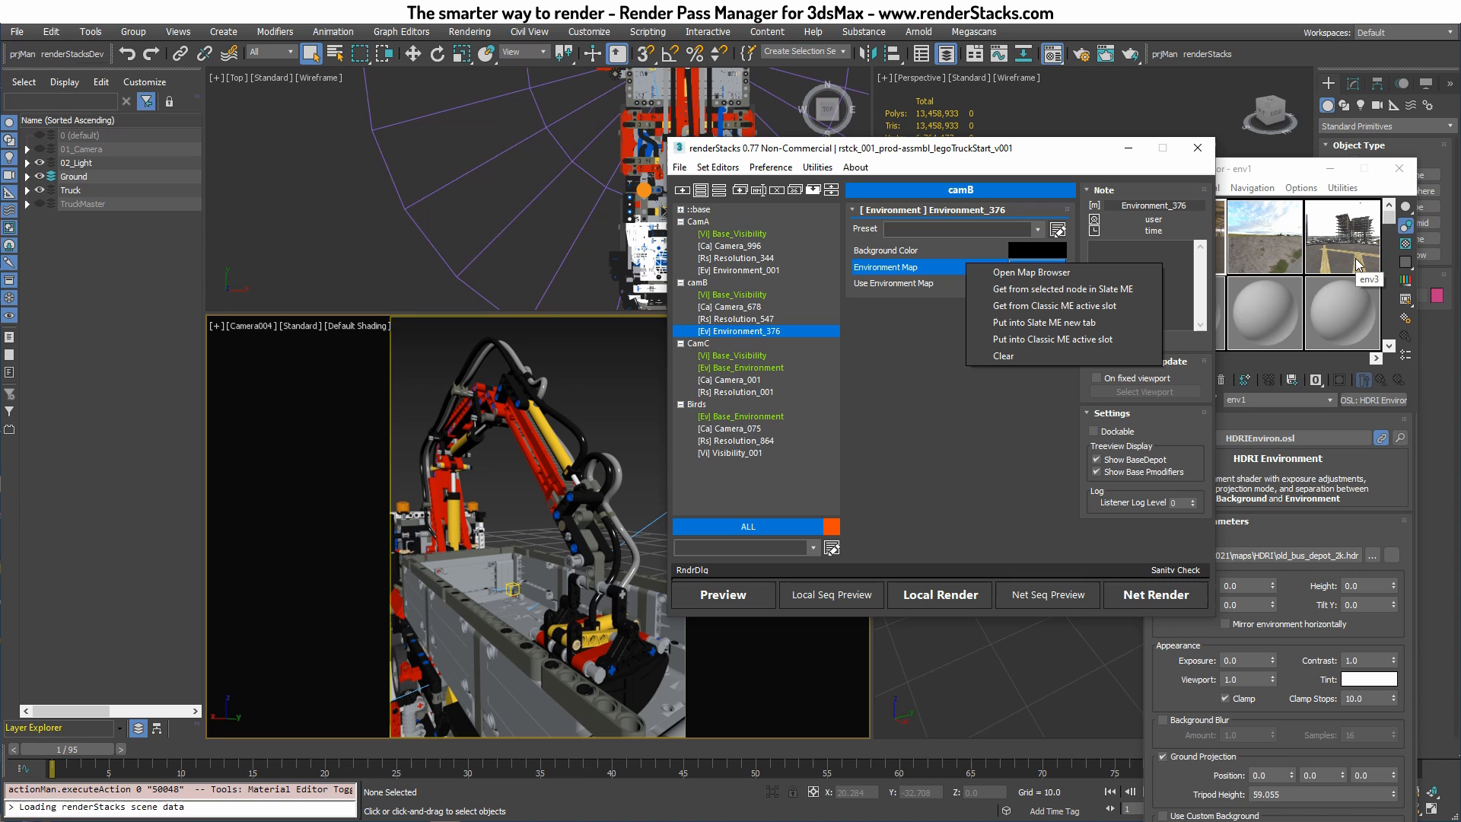
mouse_move(1043, 322)
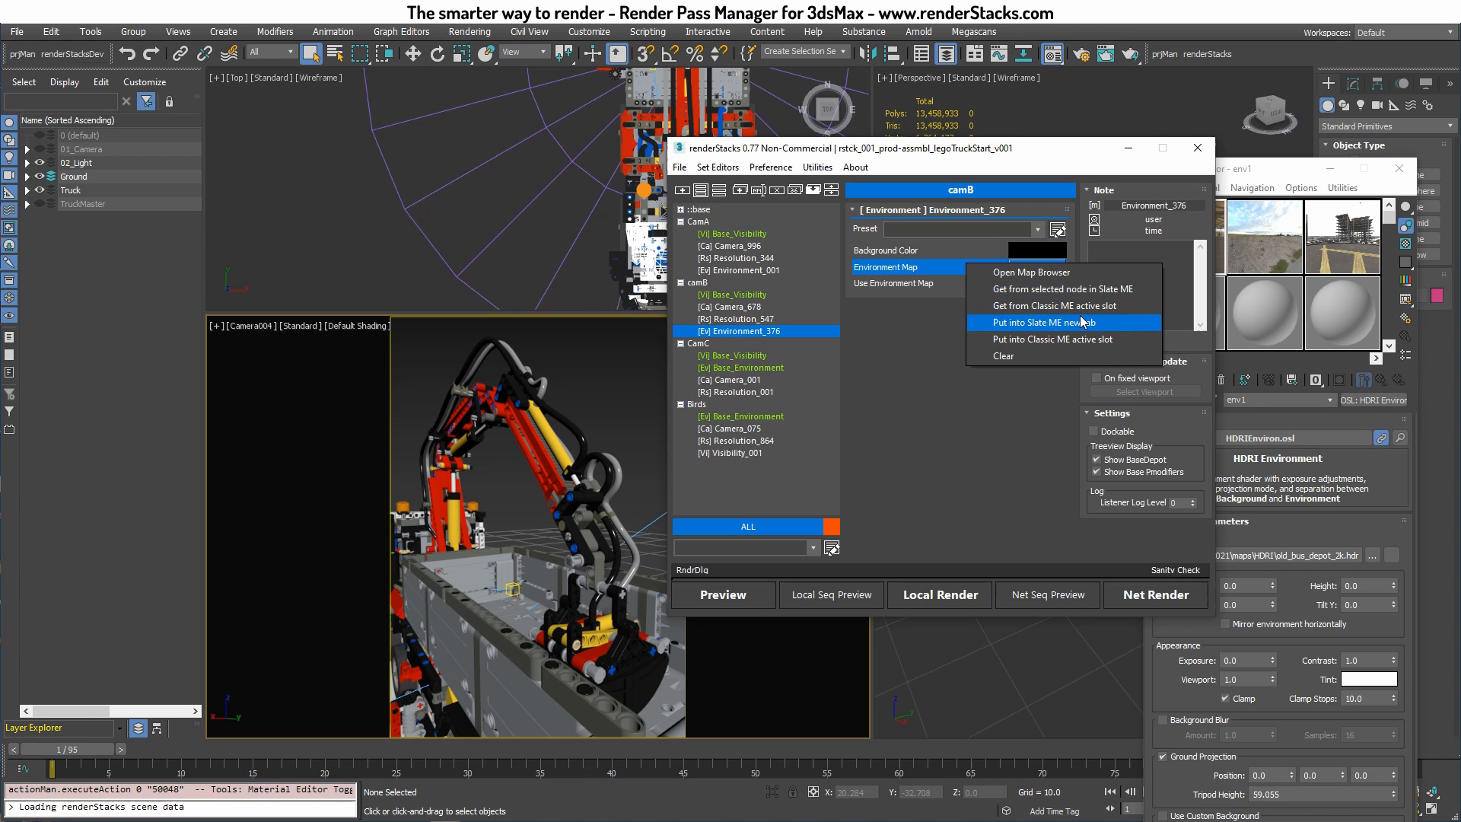
left_click(1043, 321)
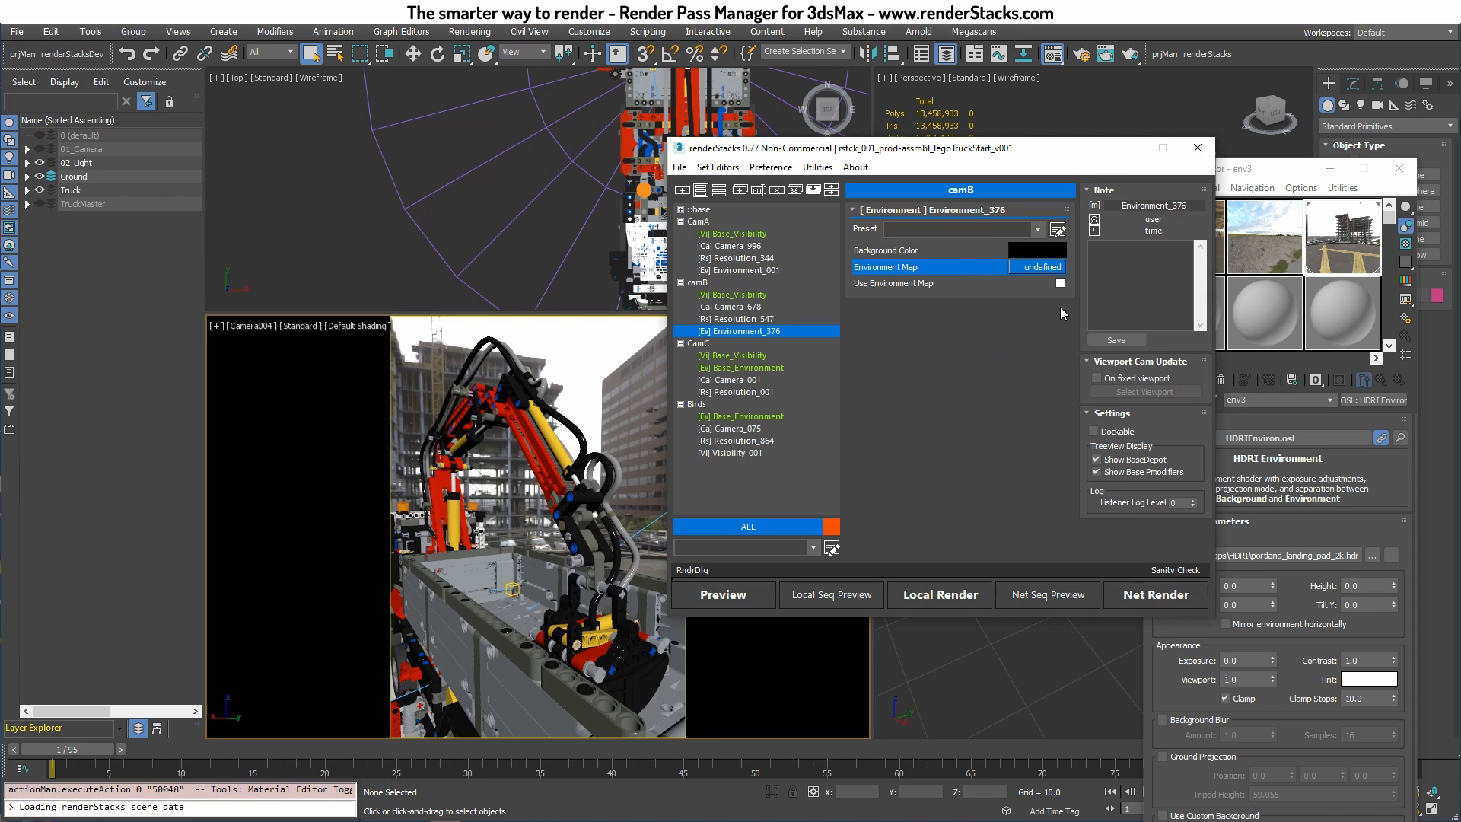
left_click(726, 379)
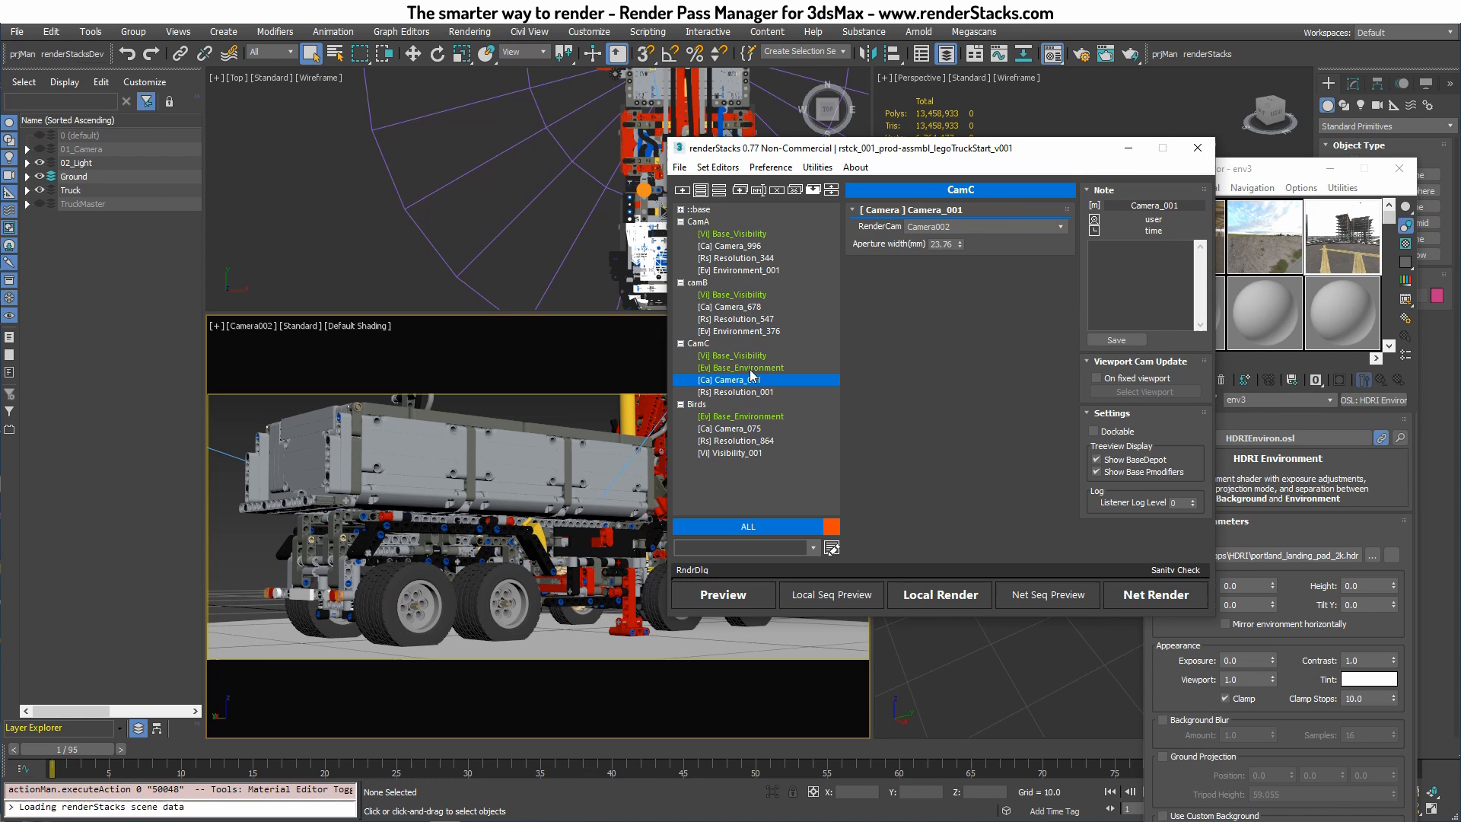
Give CamC its own environment override using the env2 HDRI with the environment map enabled, then show camB's override
left_click(742, 366)
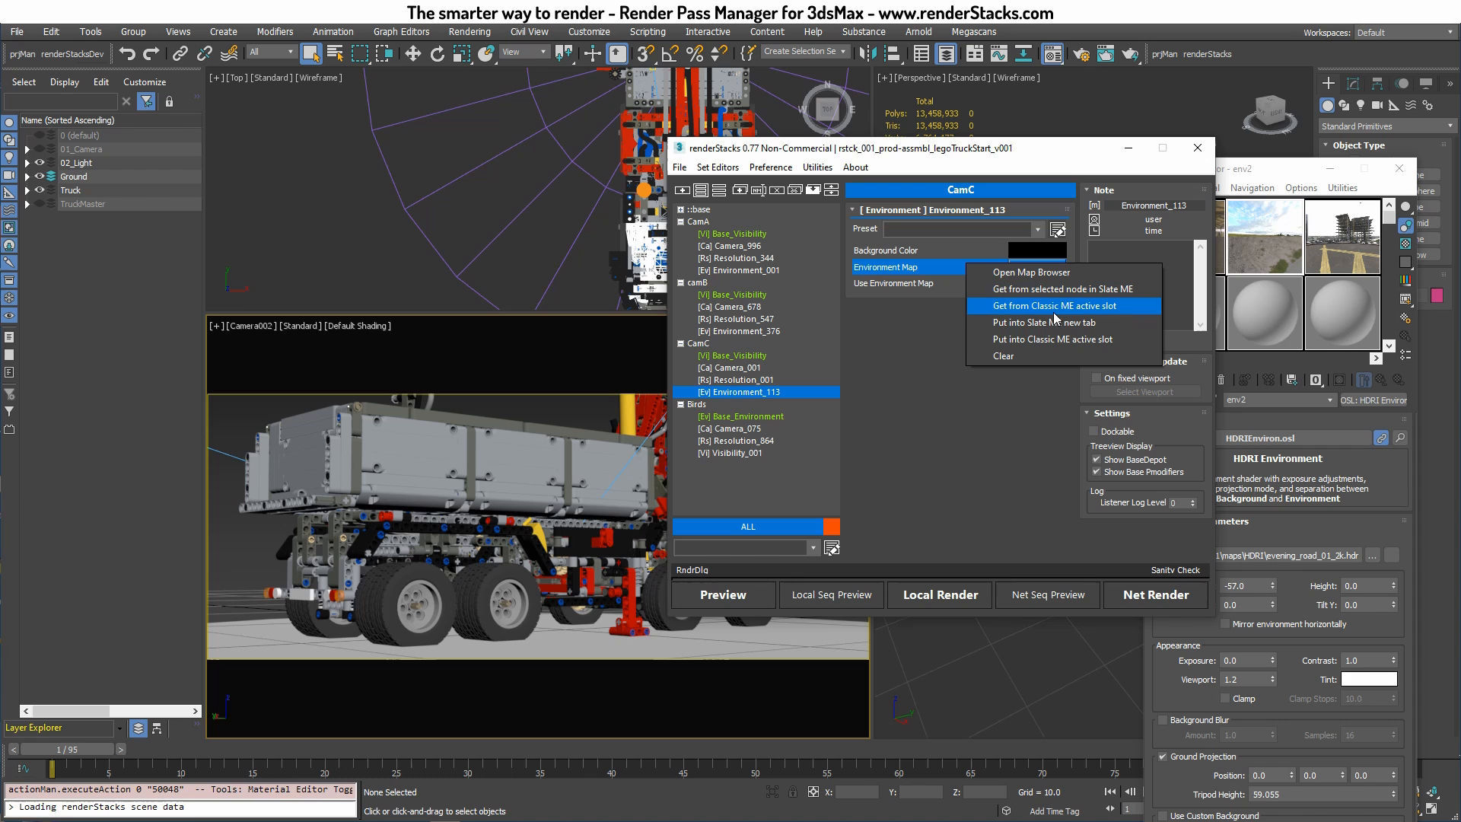
left_click(1054, 304)
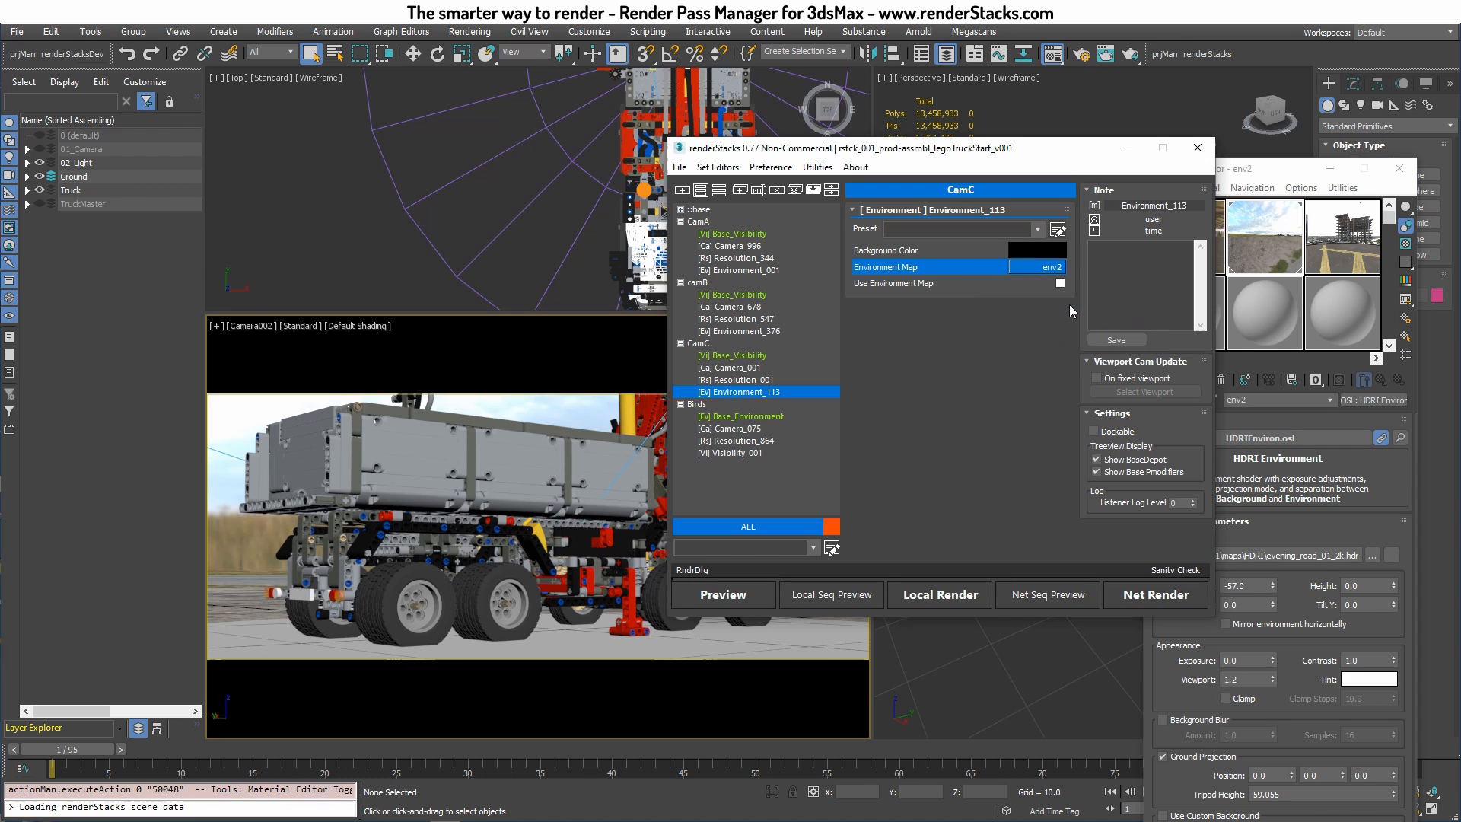
left_click(1058, 282)
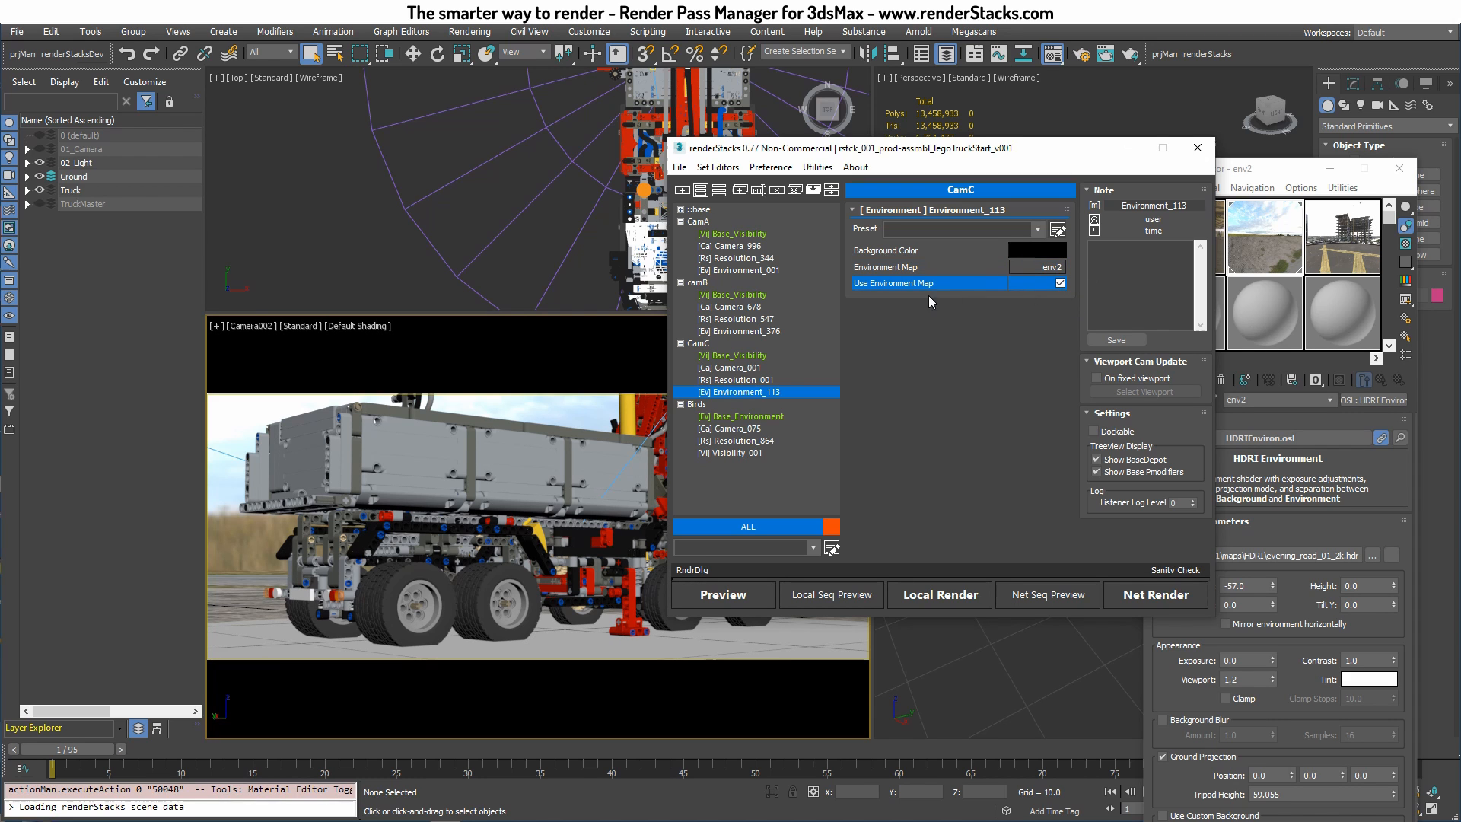
left_click(740, 331)
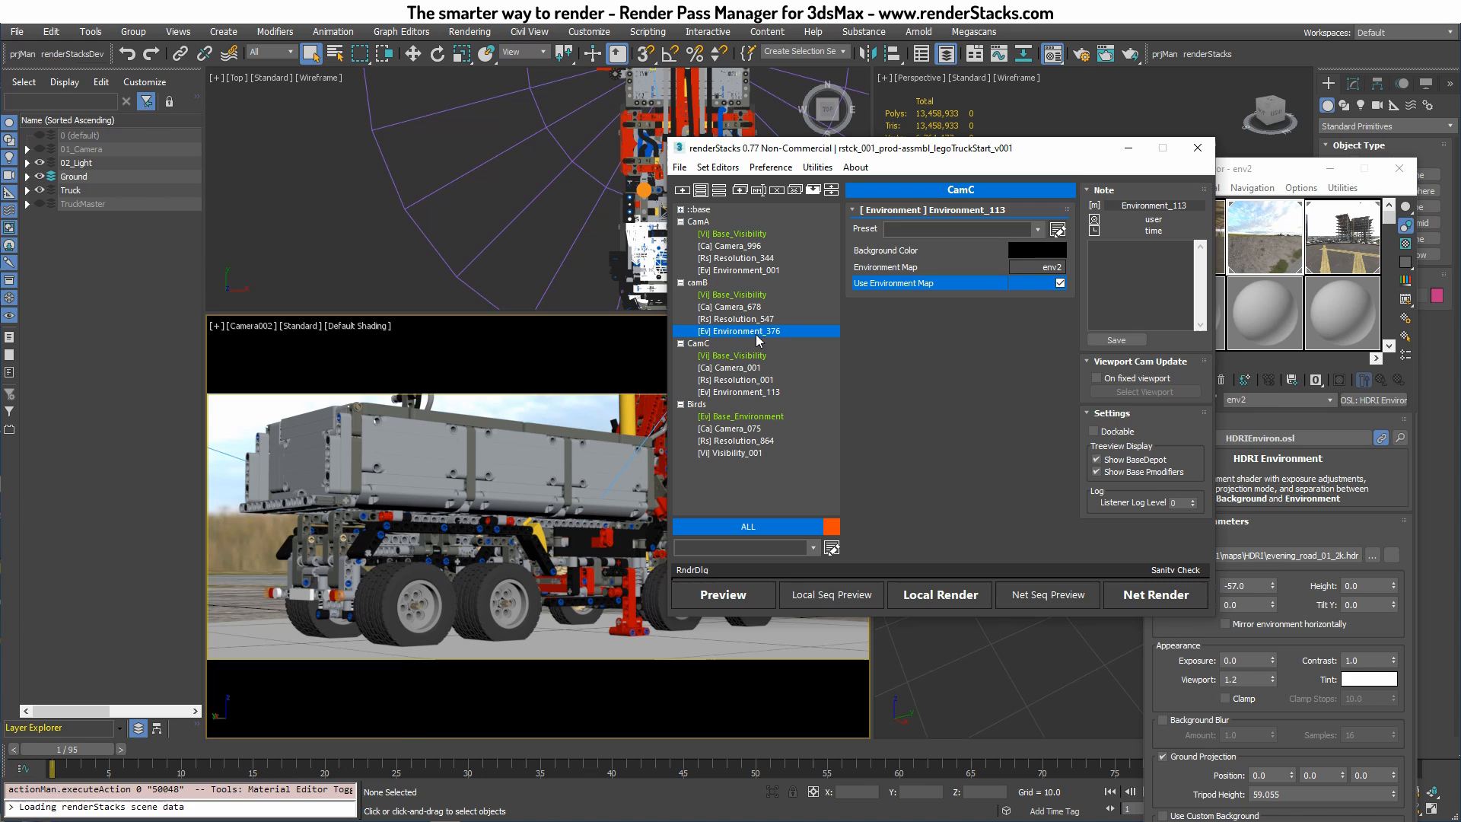
left_click(739, 331)
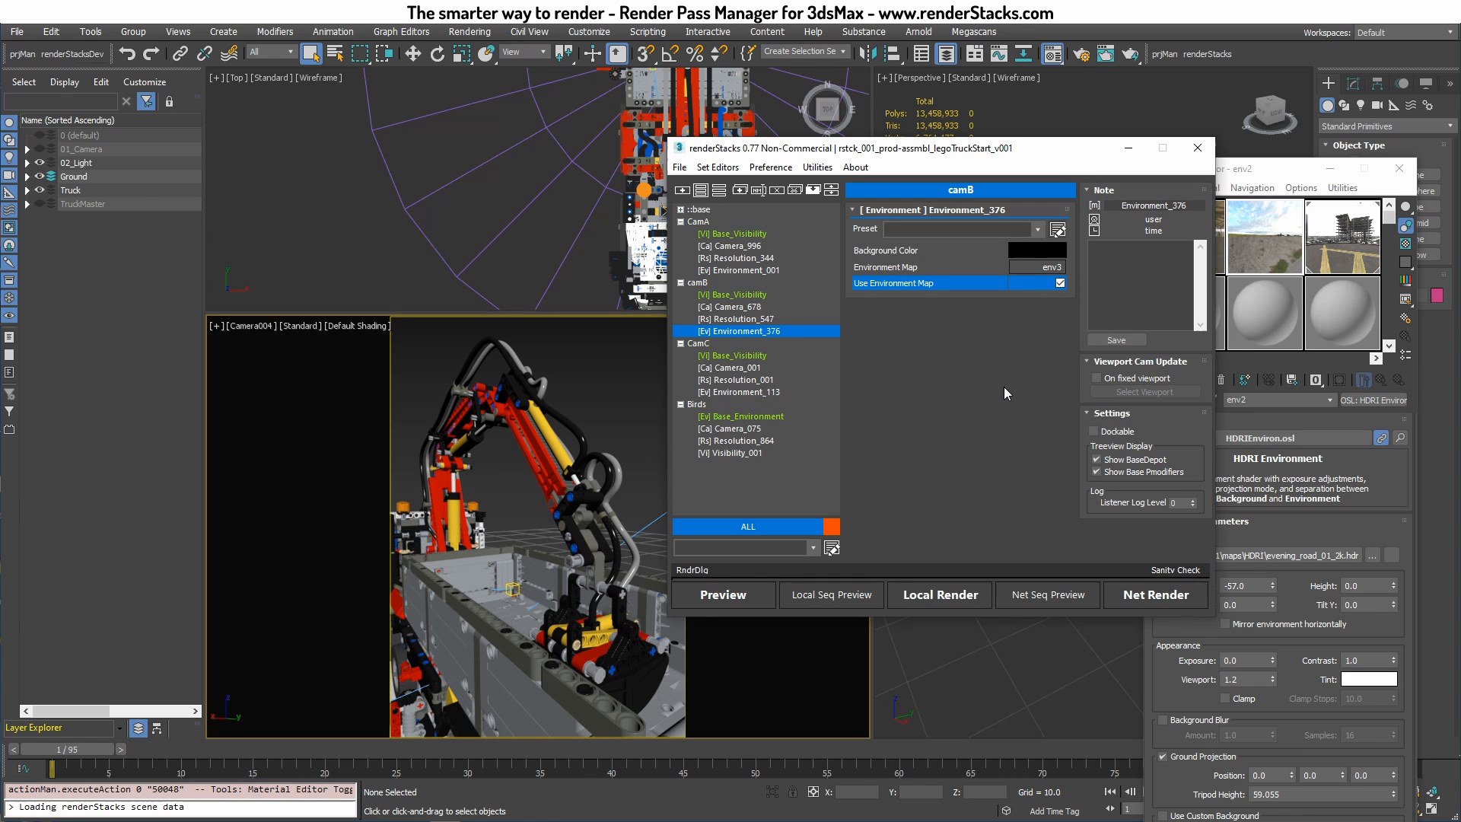
Review the environment overrides of the CamA, camB, CamC and Birds passes in turn
left_click(740, 270)
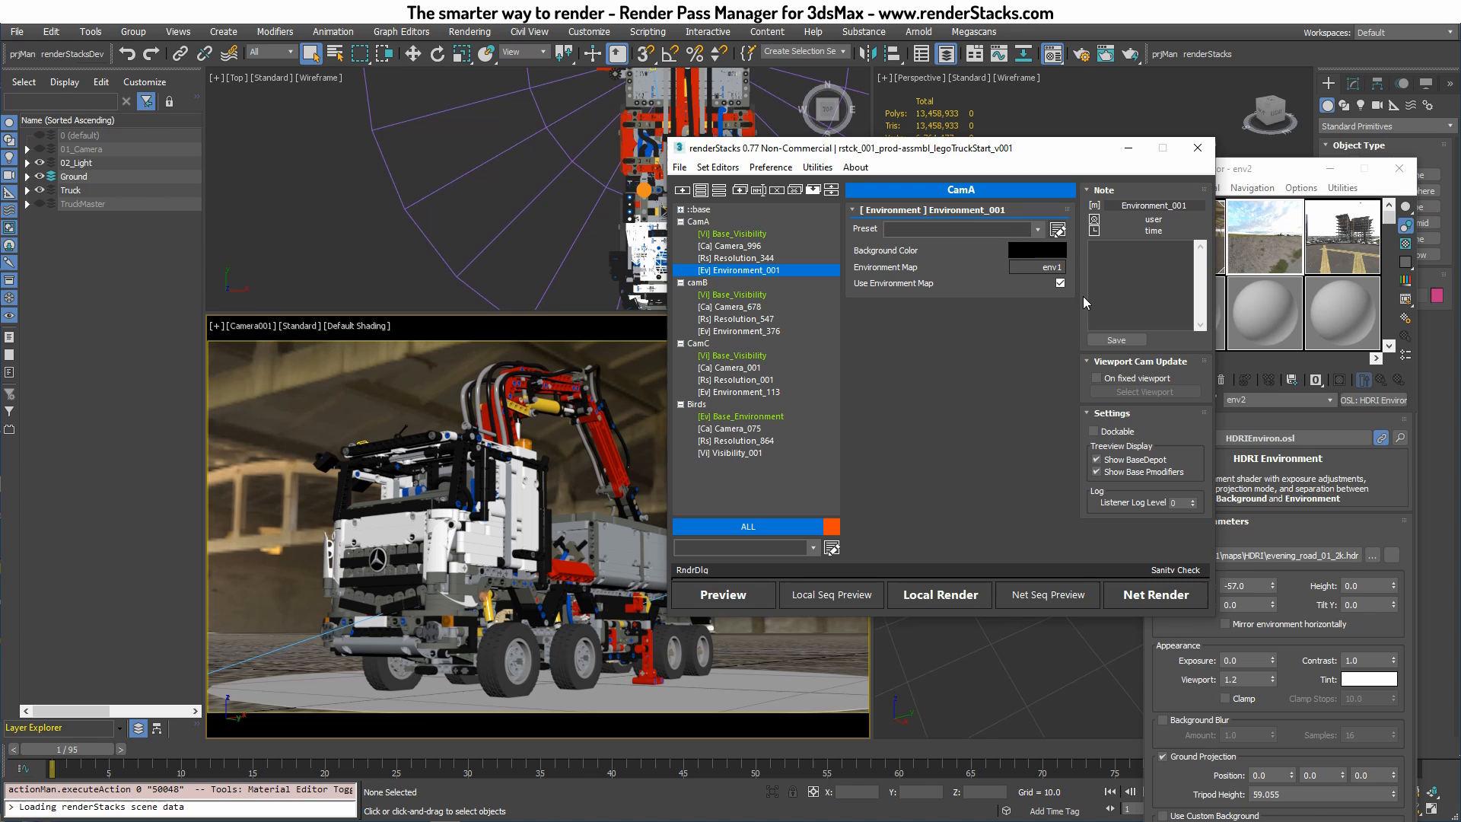
left_click(698, 283)
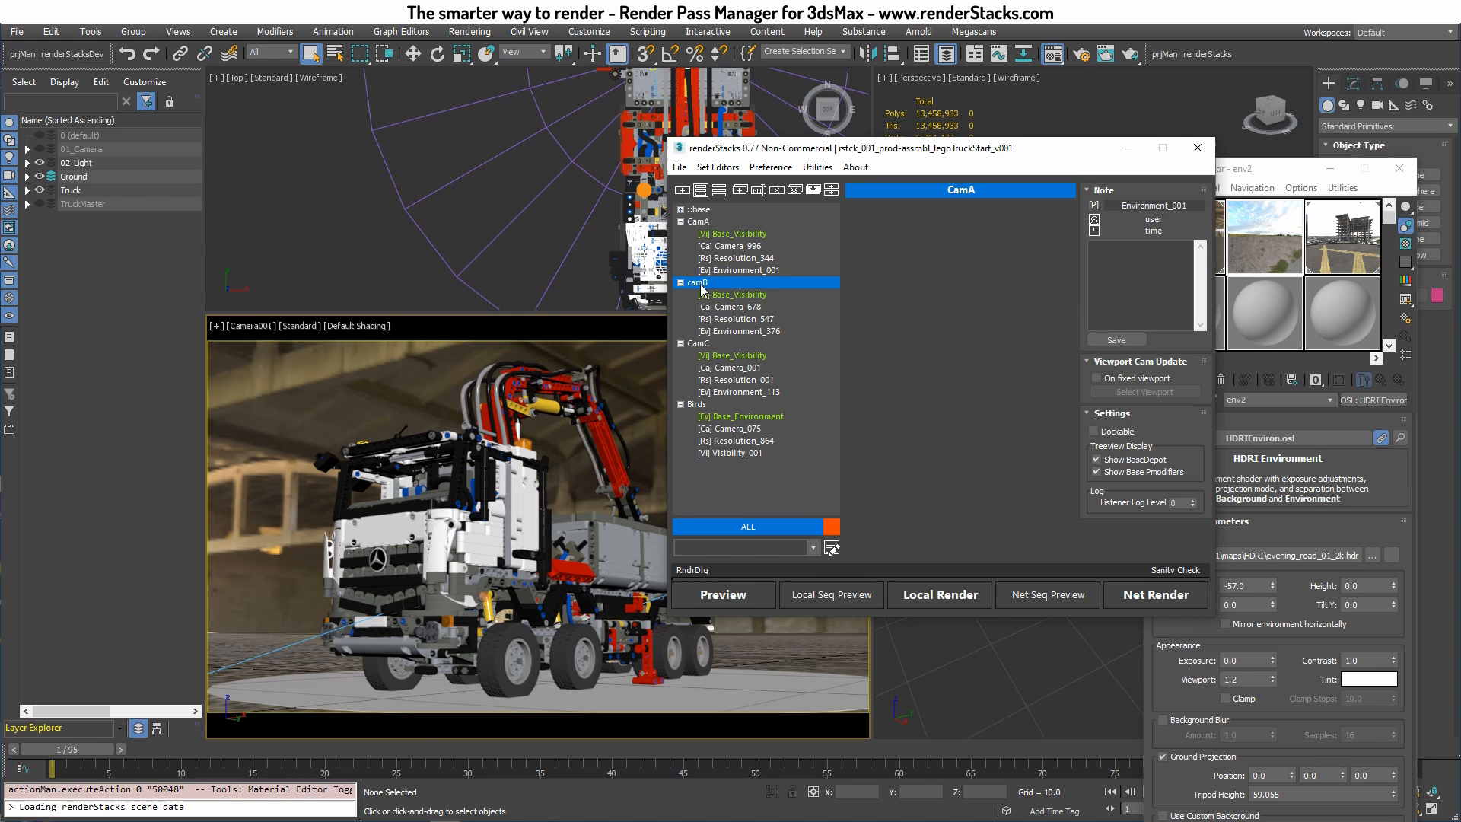
left_click(698, 343)
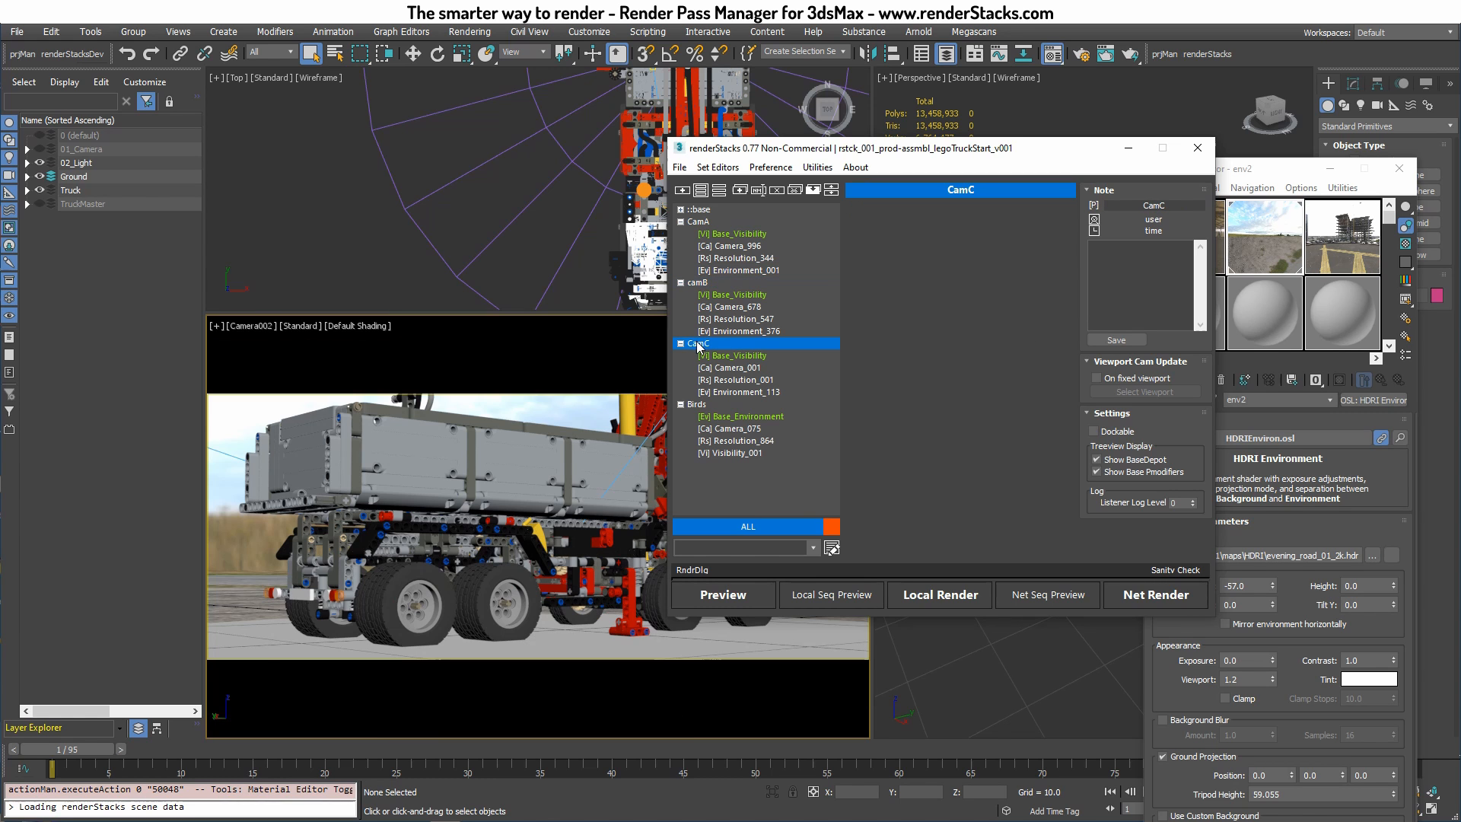
left_click(697, 403)
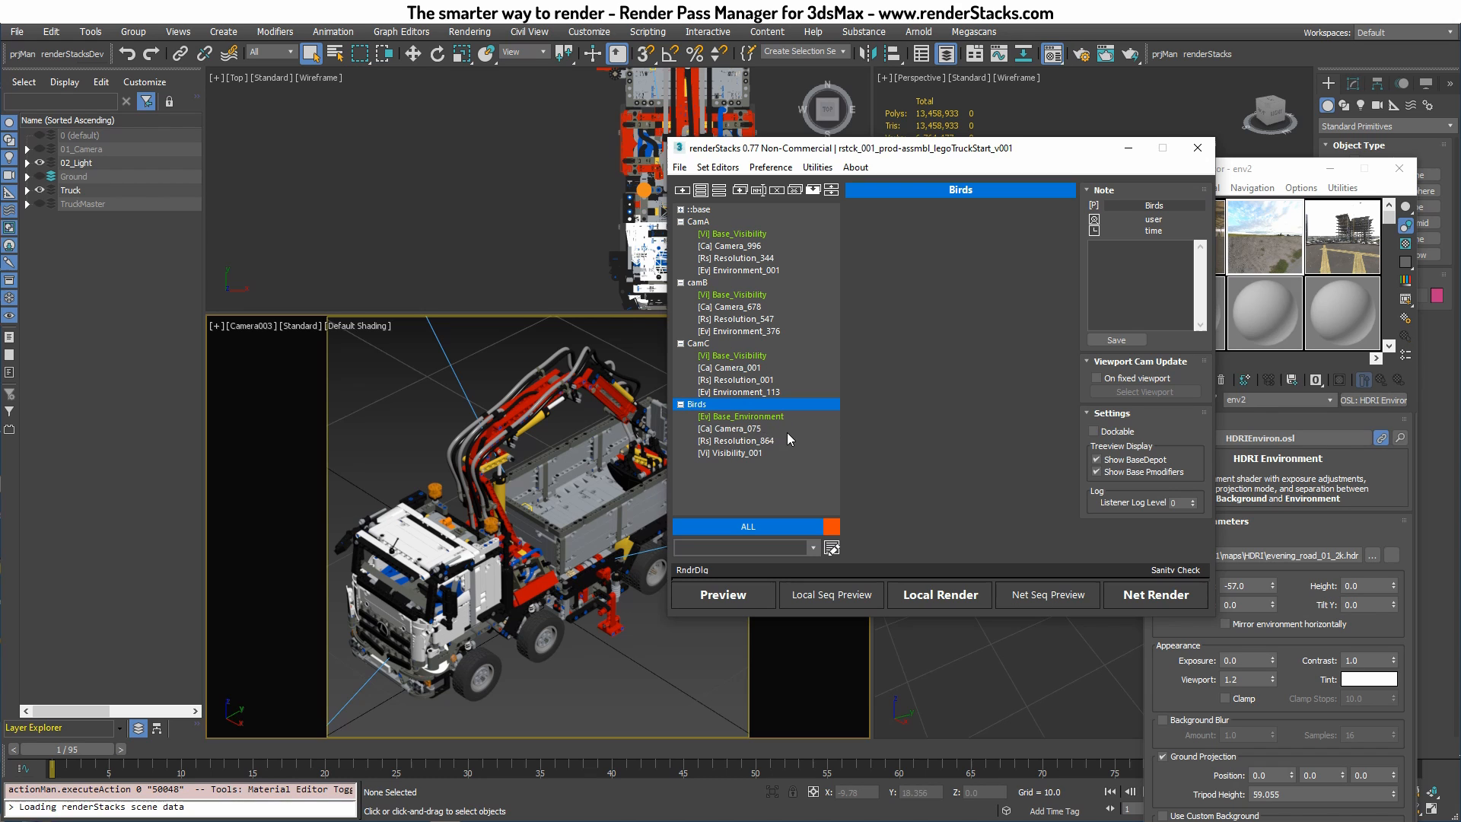
Add an environment override to Birds with a grey background colour and no environment map
left_click(743, 415)
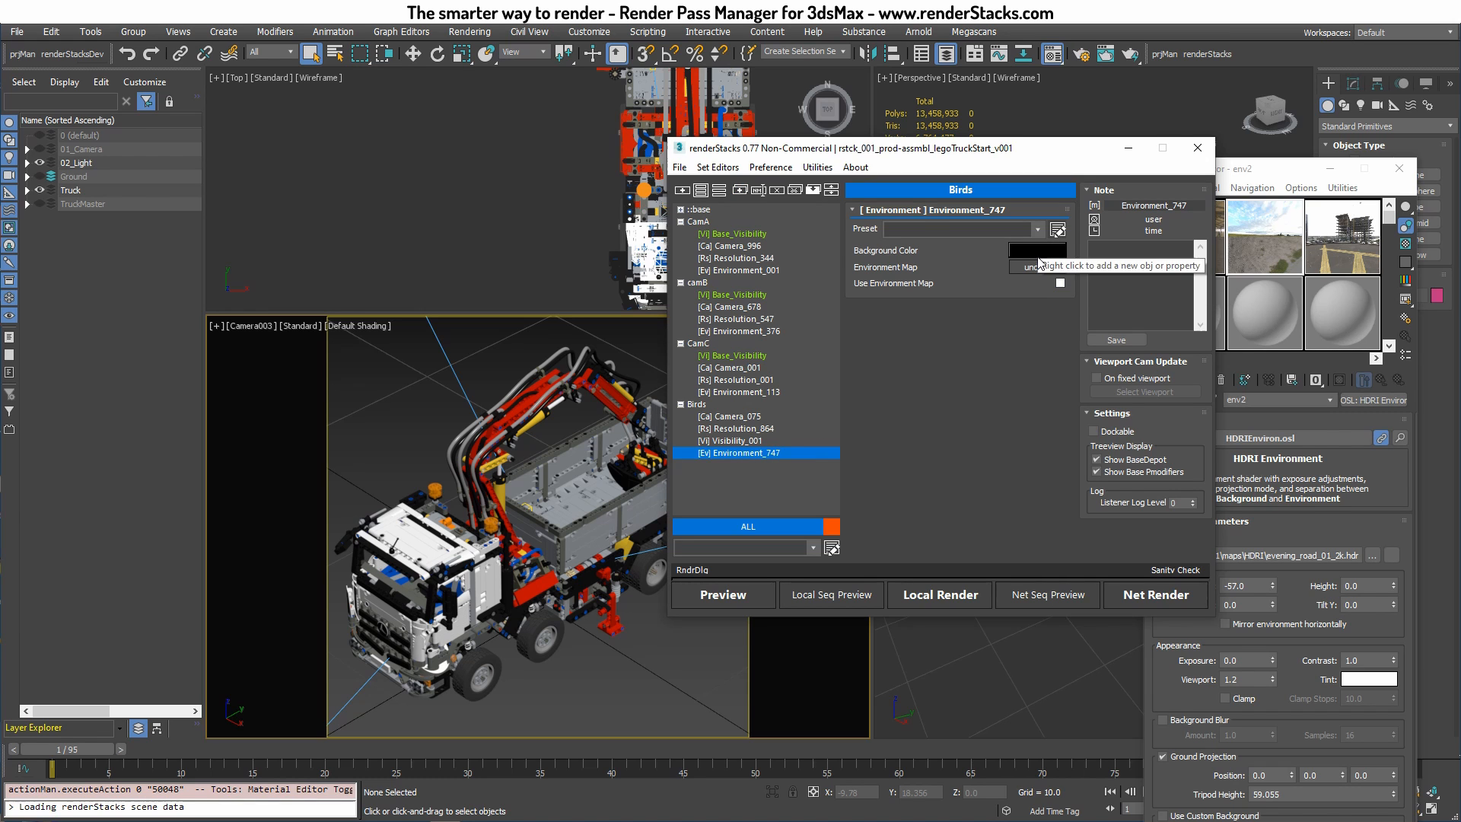
left_click(1036, 250)
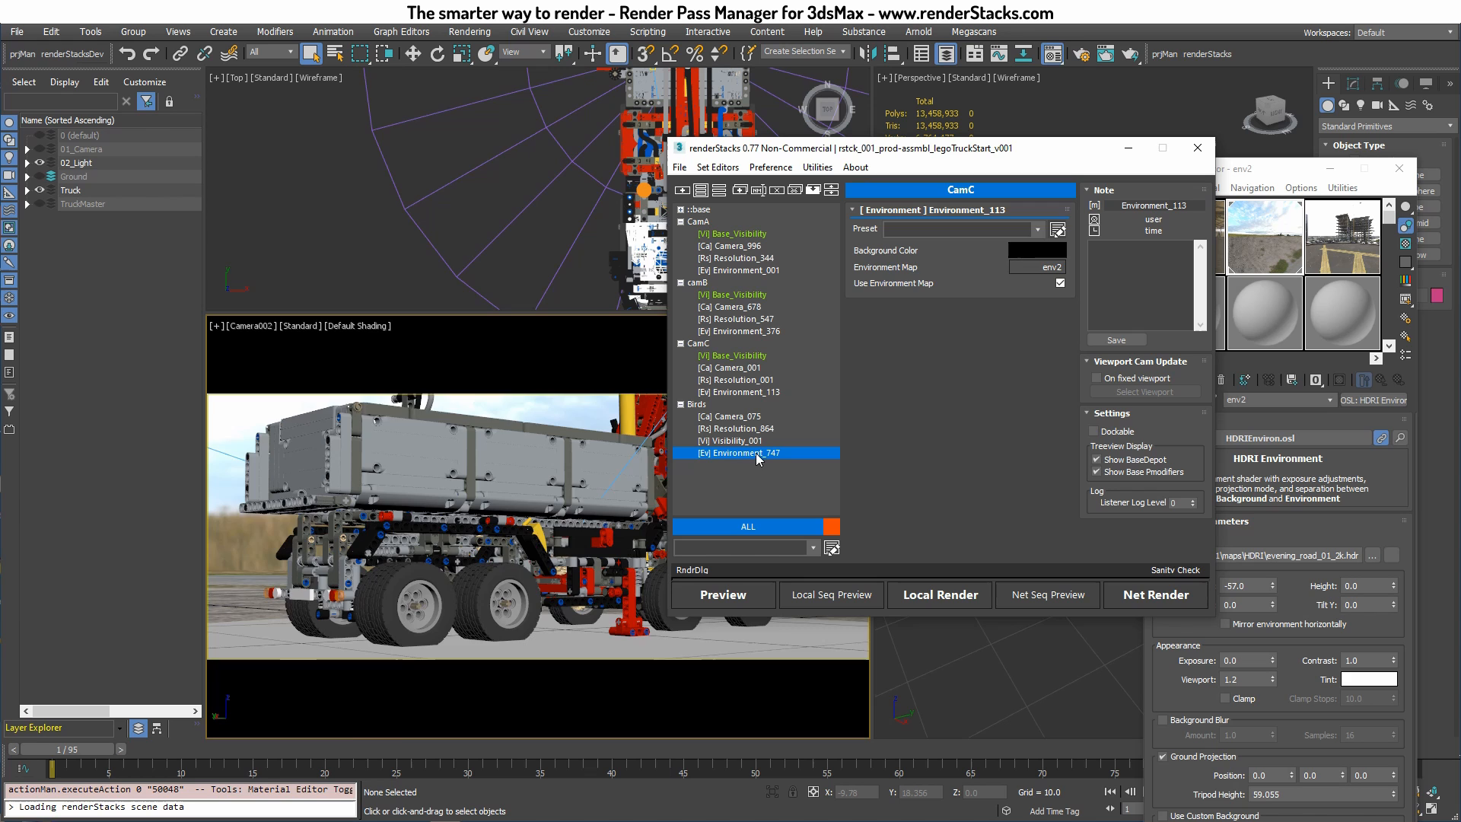
left_click(739, 452)
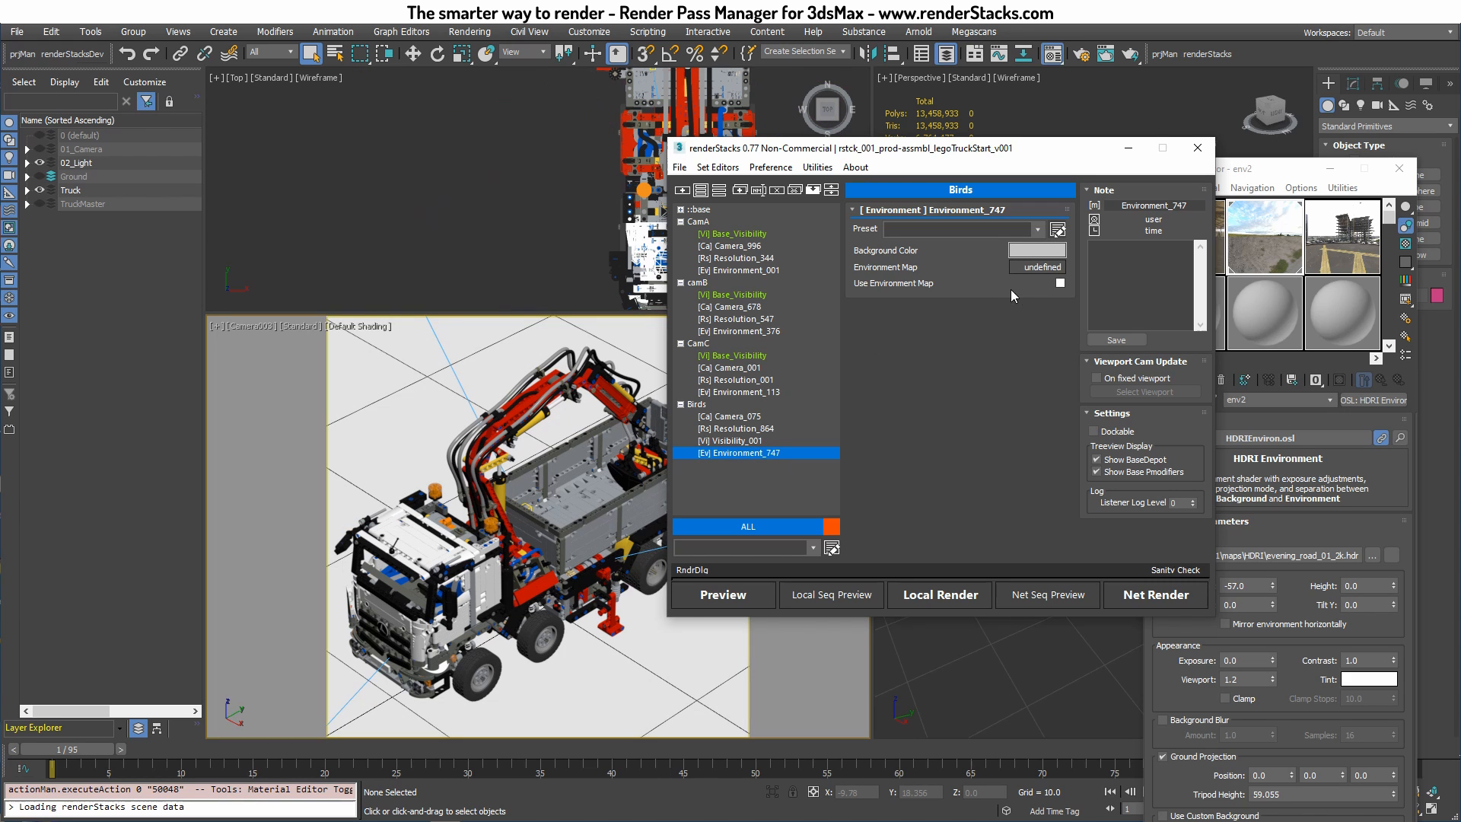
left_click(701, 343)
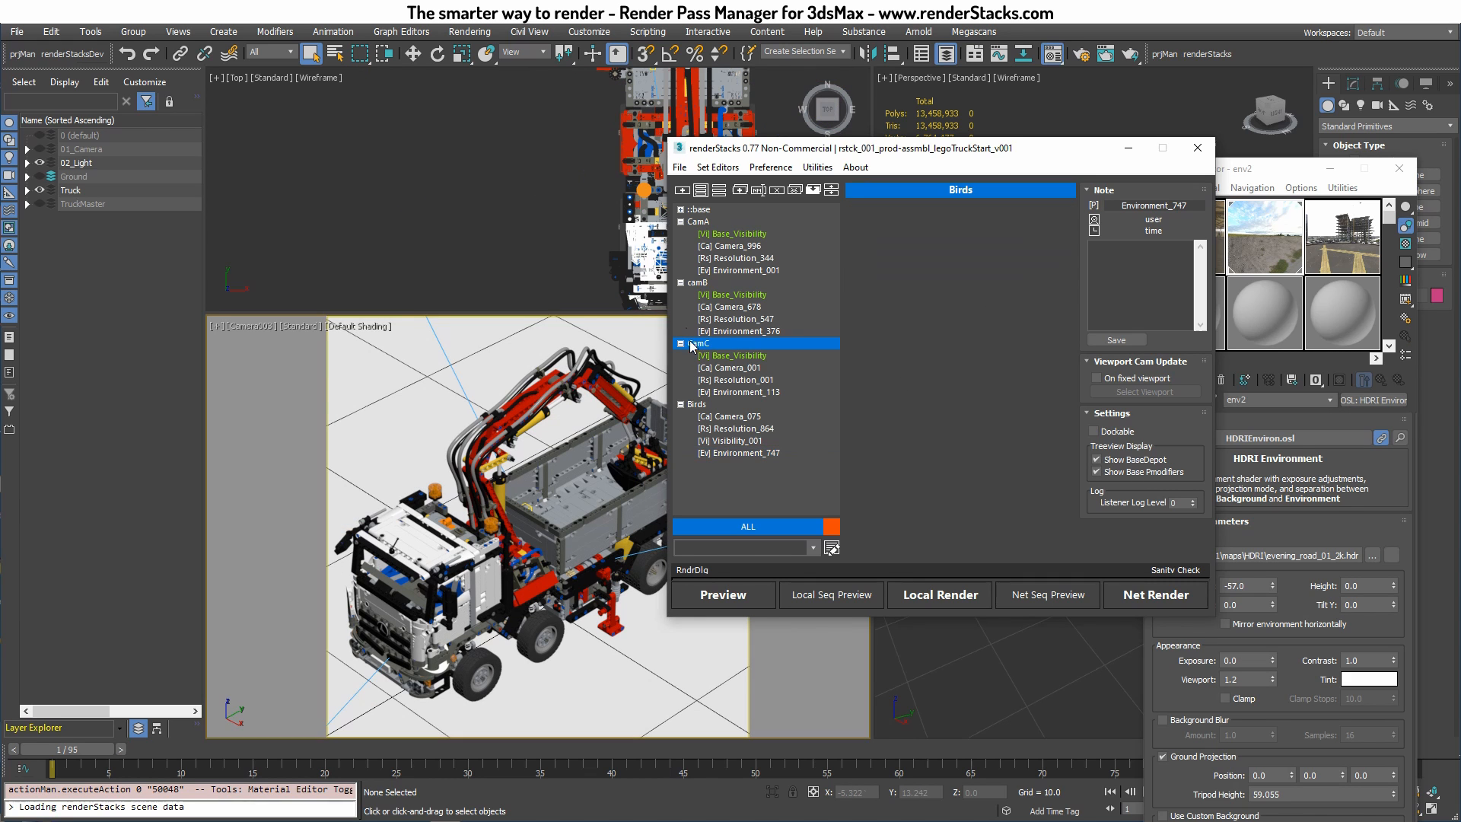
left_click(701, 220)
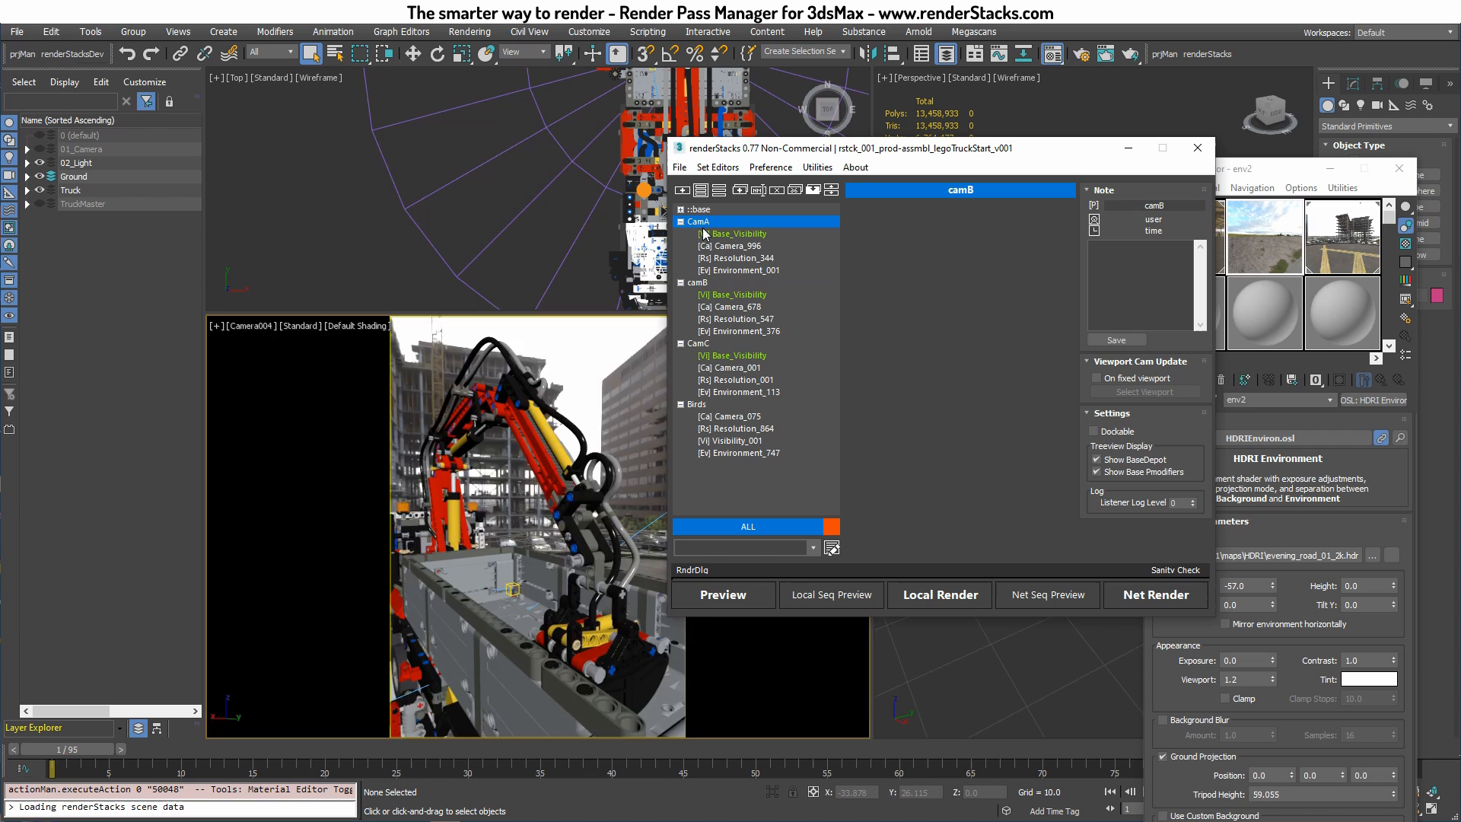
left_click(698, 222)
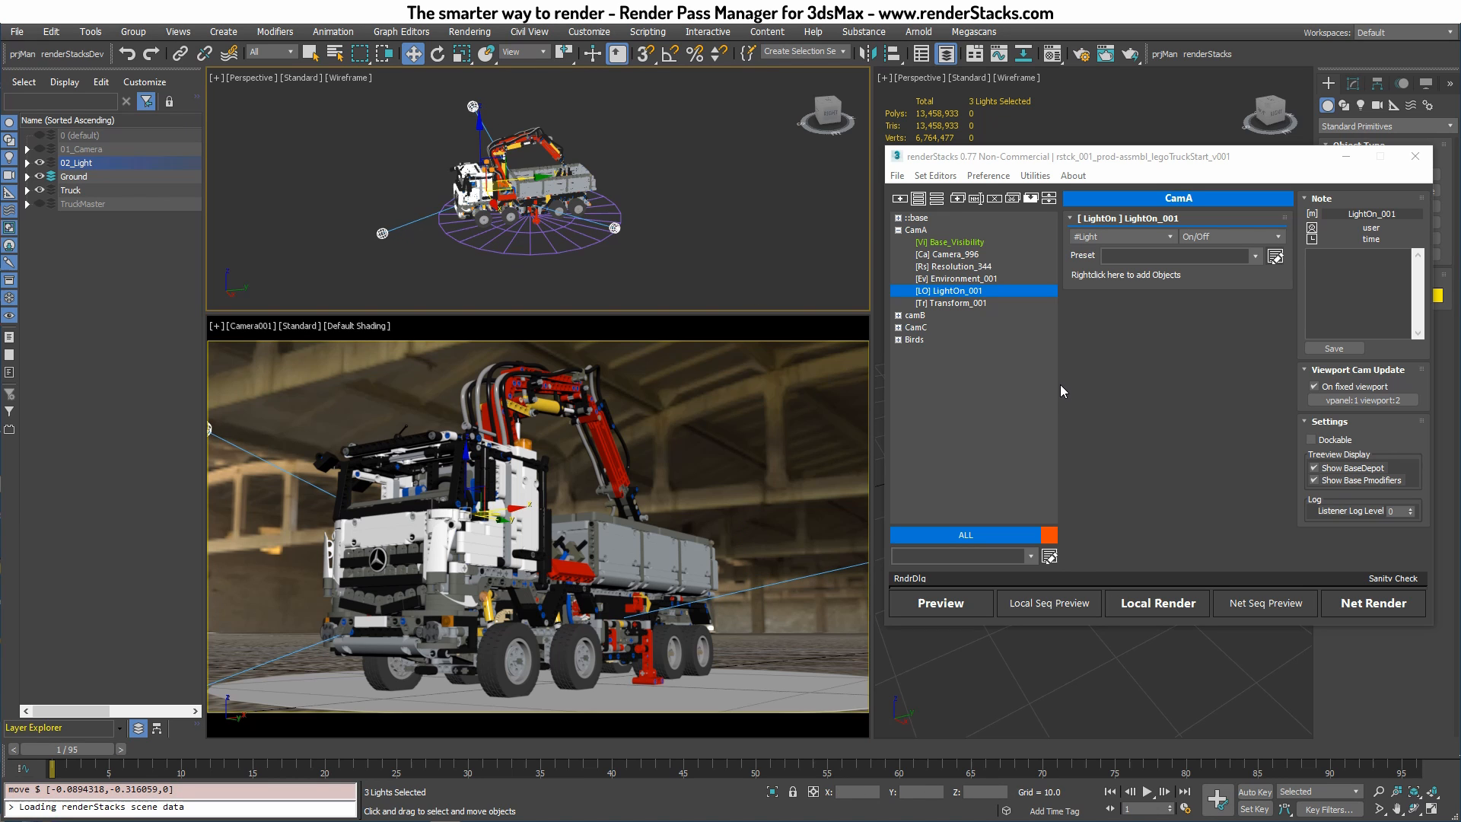
mouse_move(1149, 282)
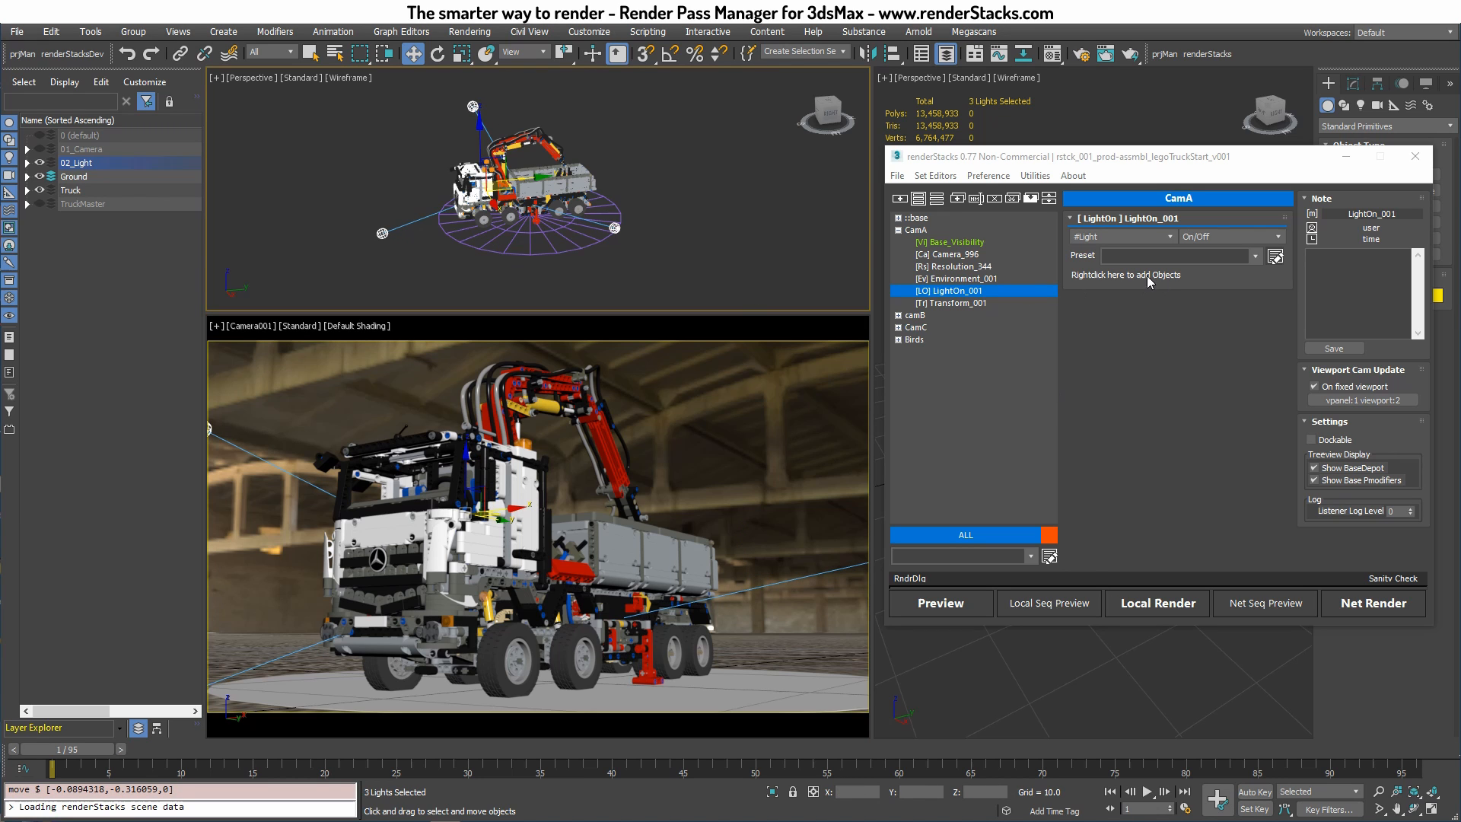
Add the three selected photometric lights to CamA's LightOn override and check camB's matching light override
right_click(1126, 274)
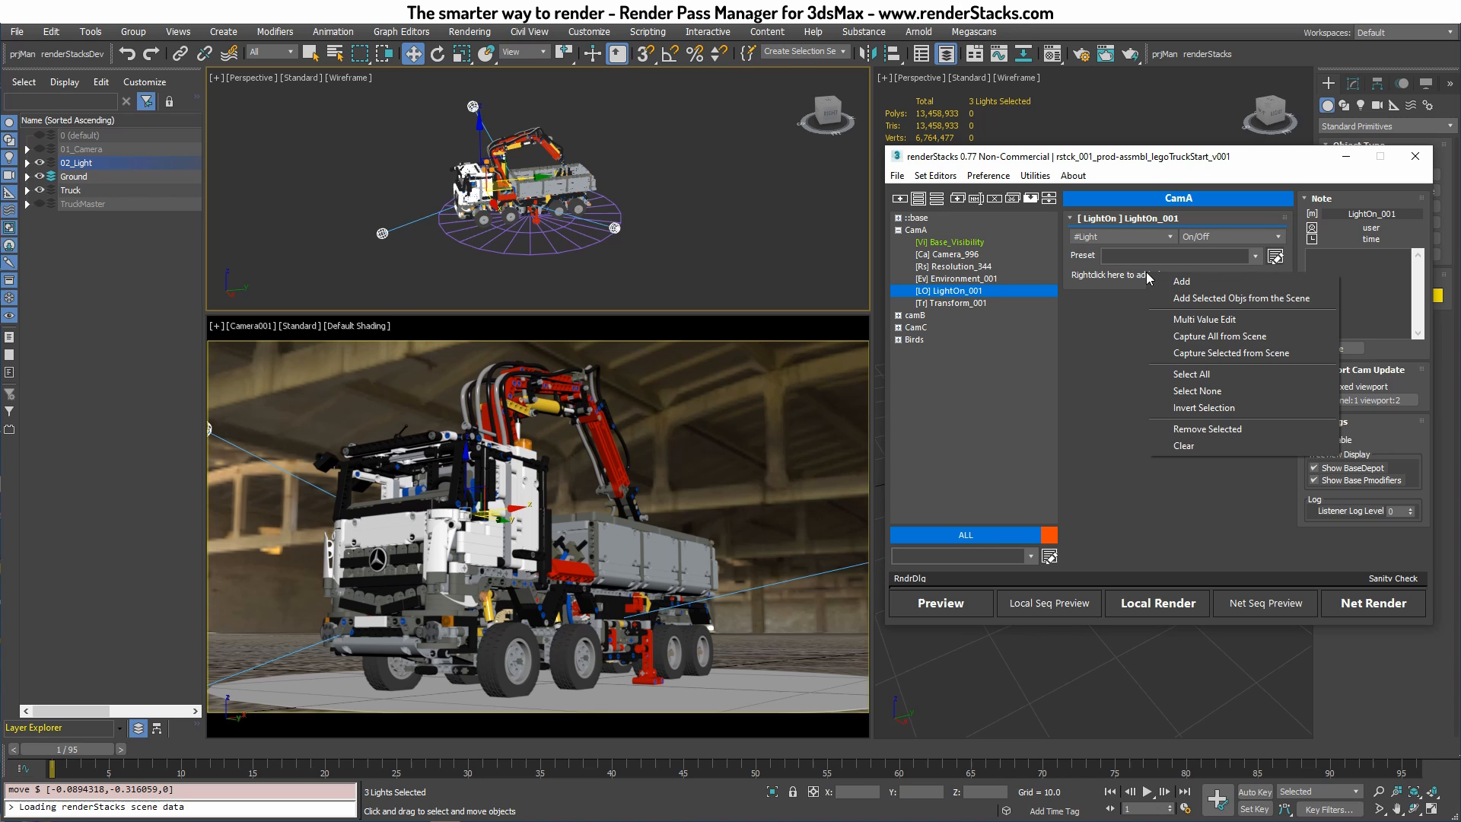
left_click(1242, 298)
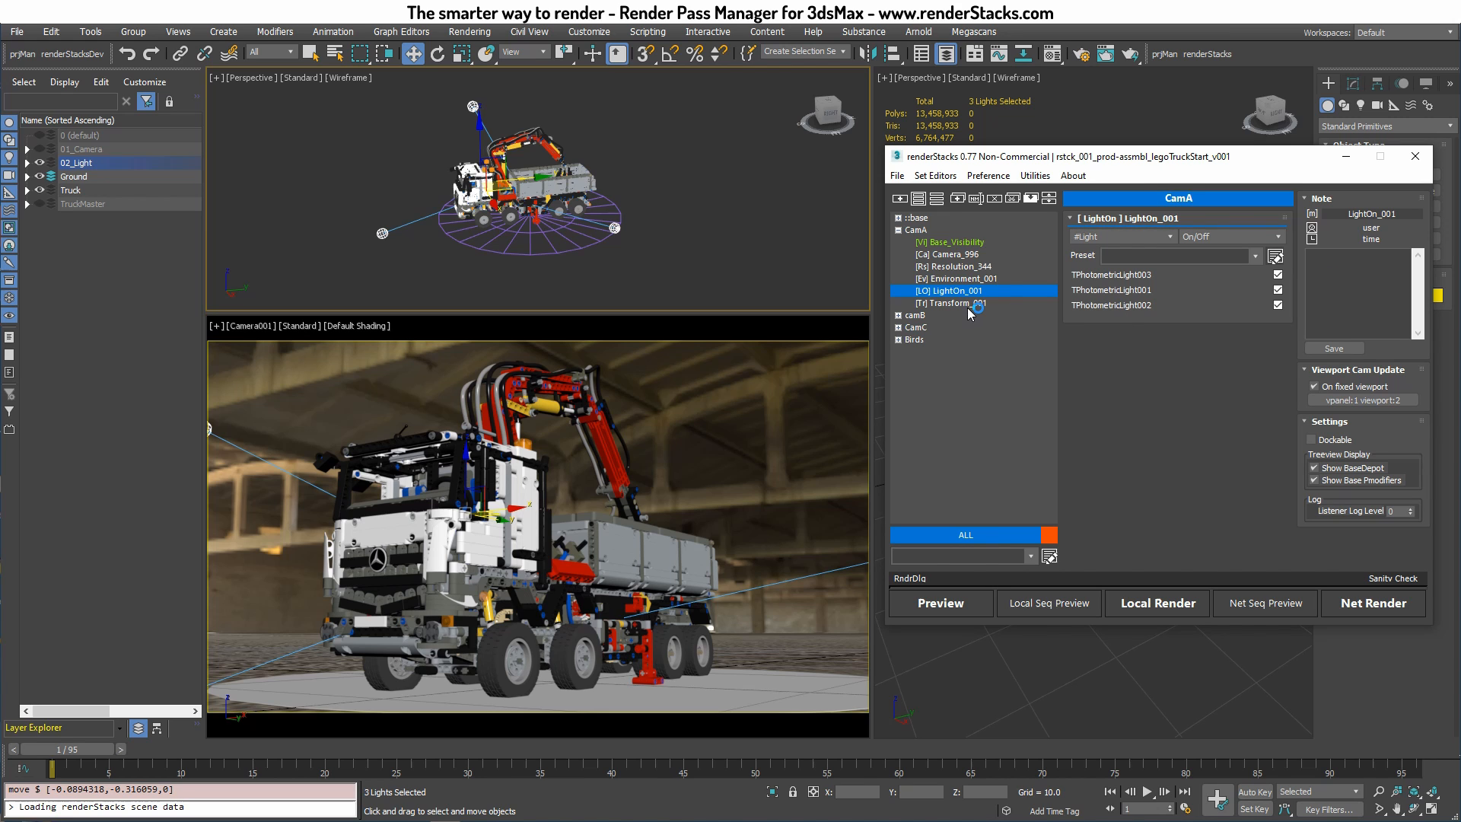
left_click(952, 303)
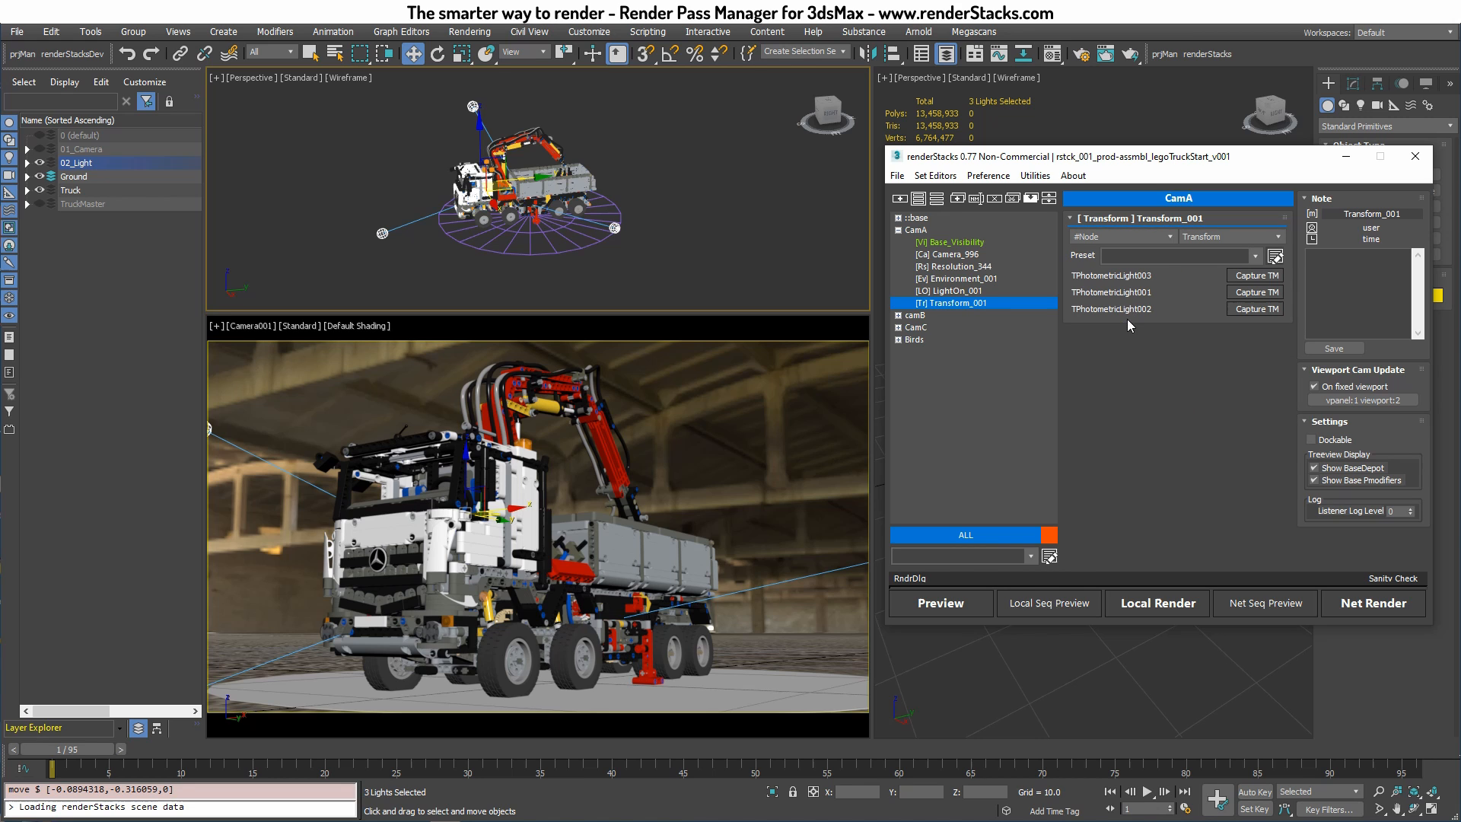
mouse_move(978, 335)
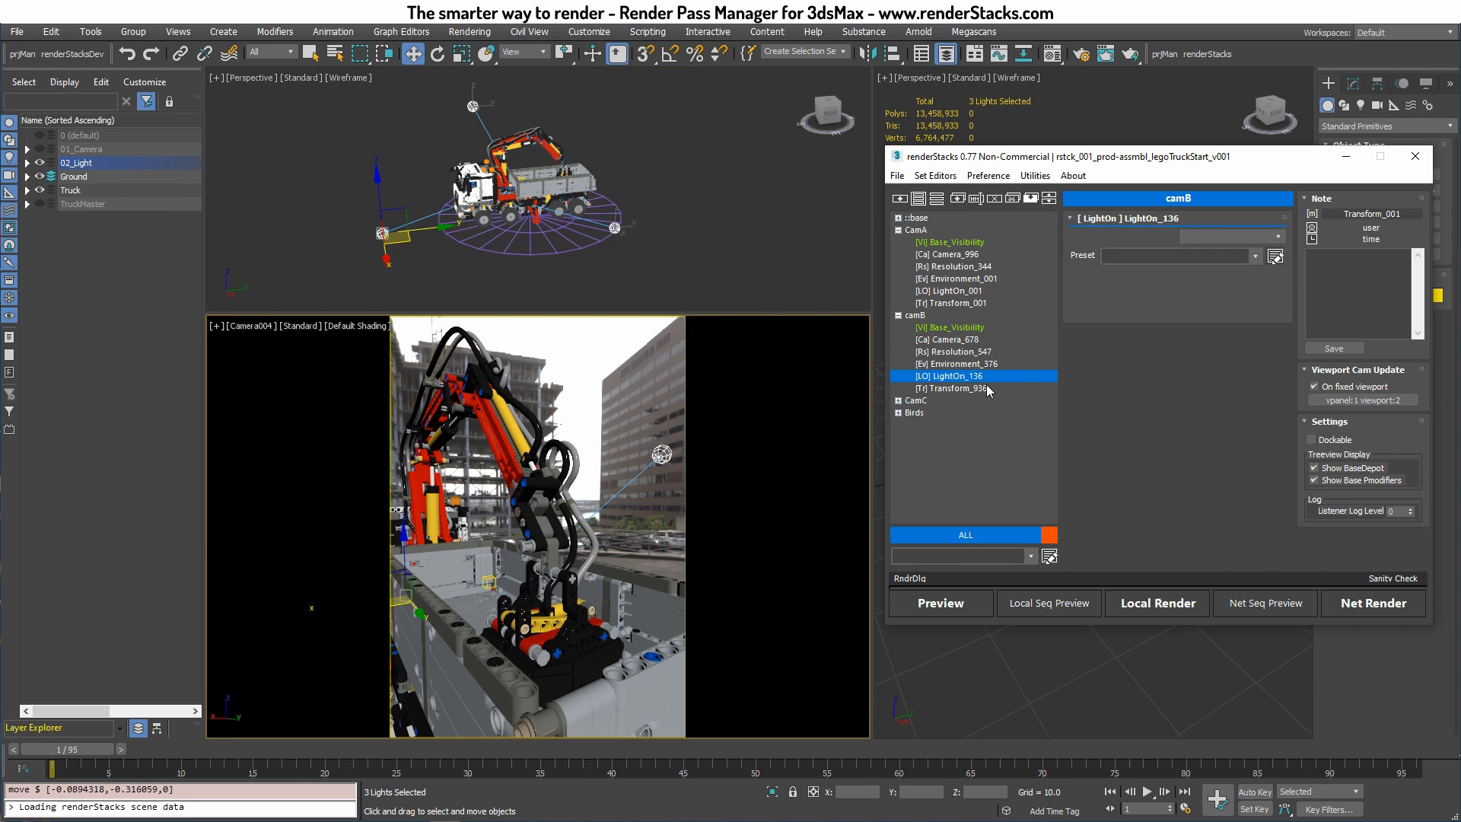
left_click(947, 376)
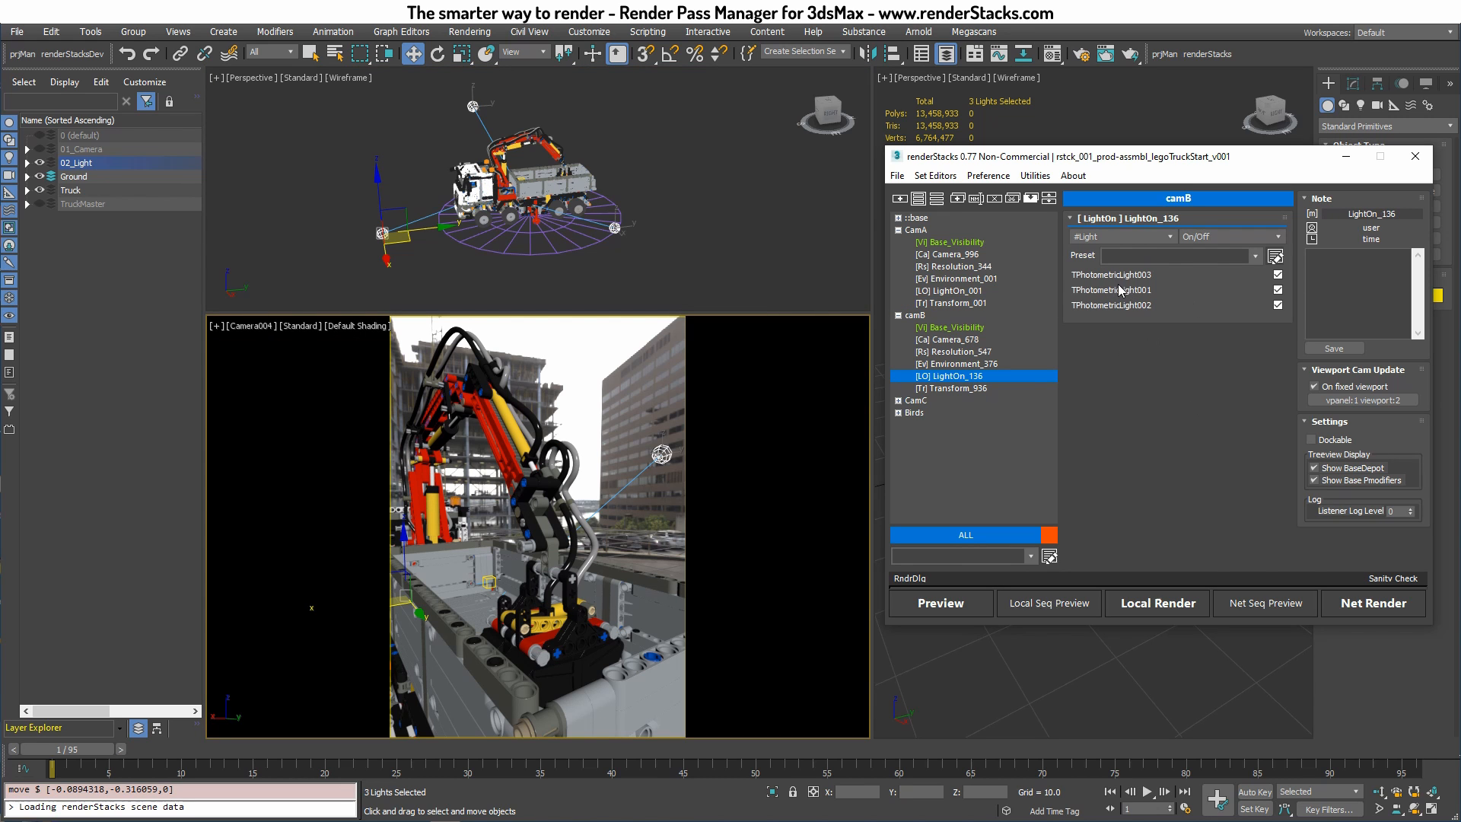
mouse_move(1108, 290)
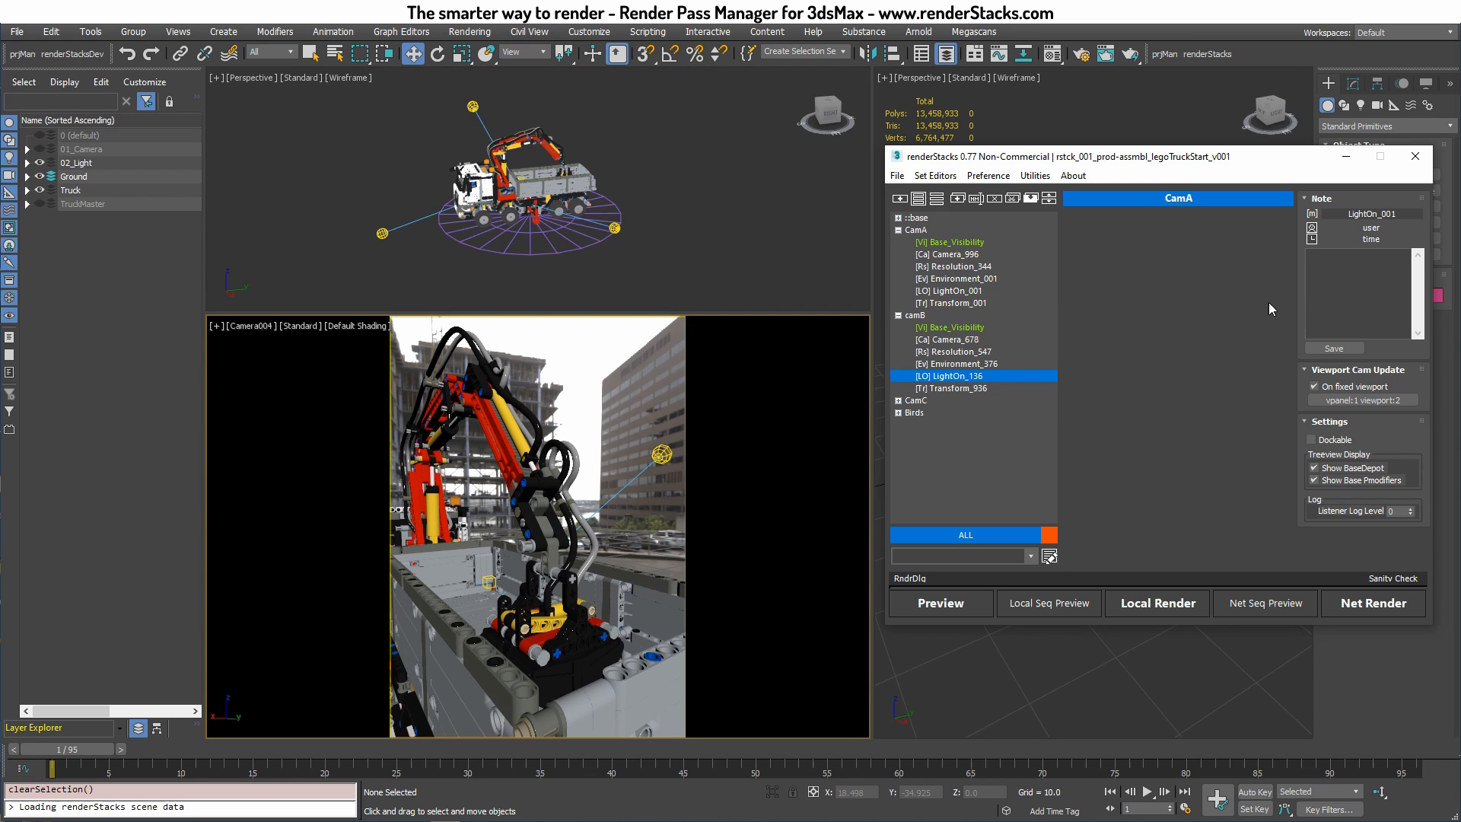
Uncheck TPhotometricLight001 in camB's LightOn_136 override, then return to CamA's Transform_001
left_click(948, 375)
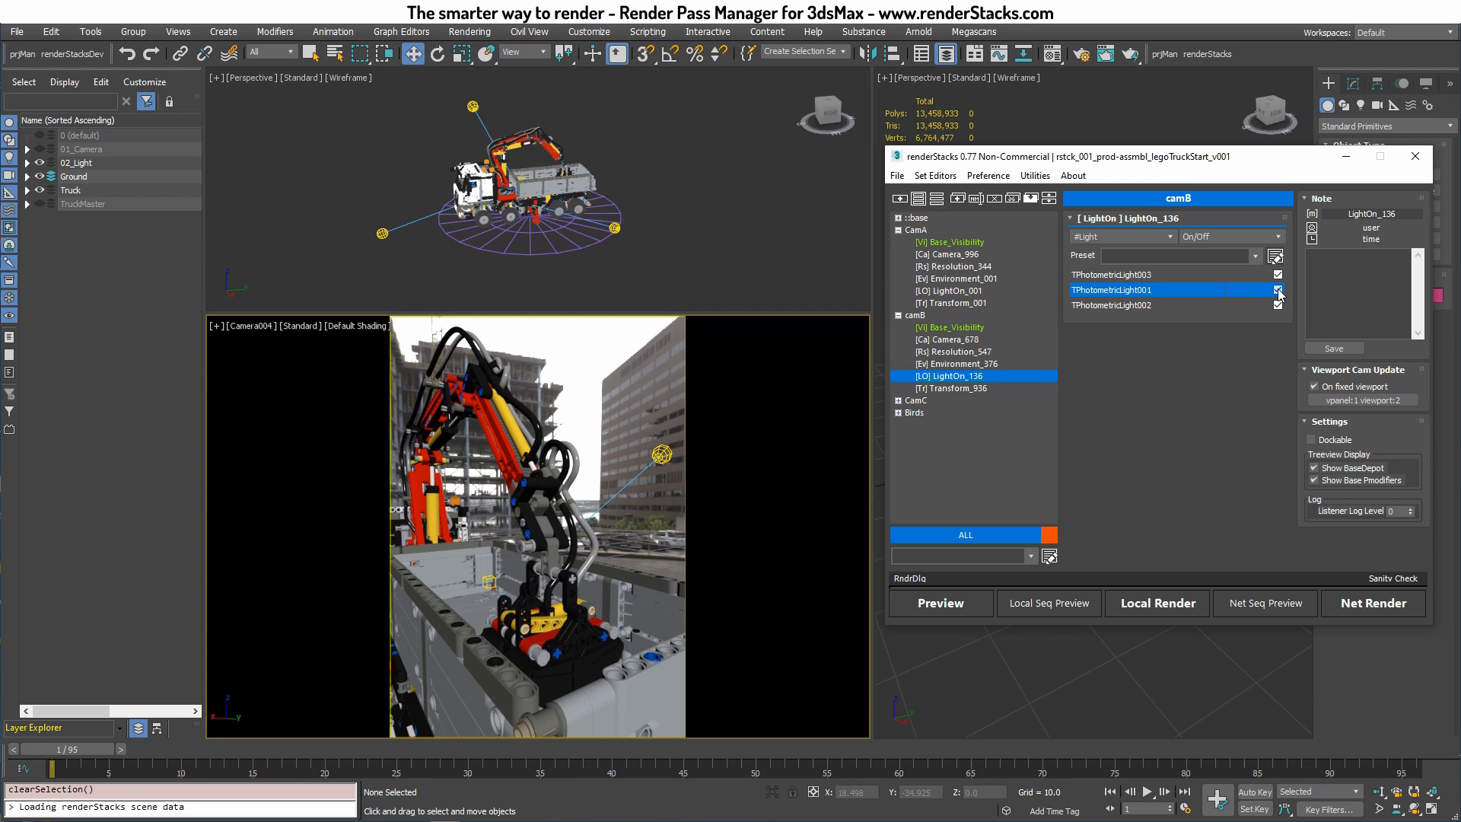
left_click(1278, 290)
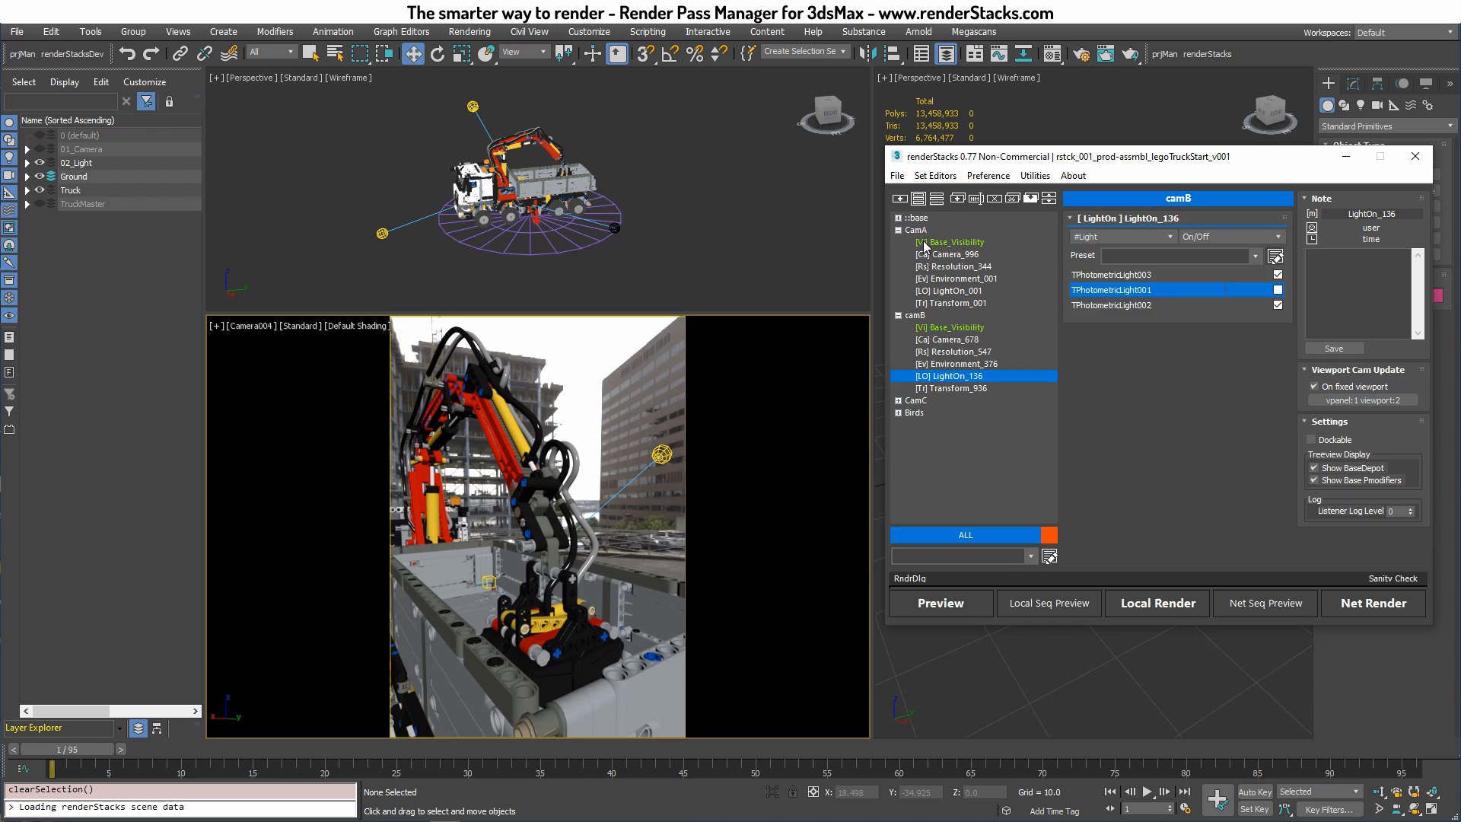
left_click(914, 315)
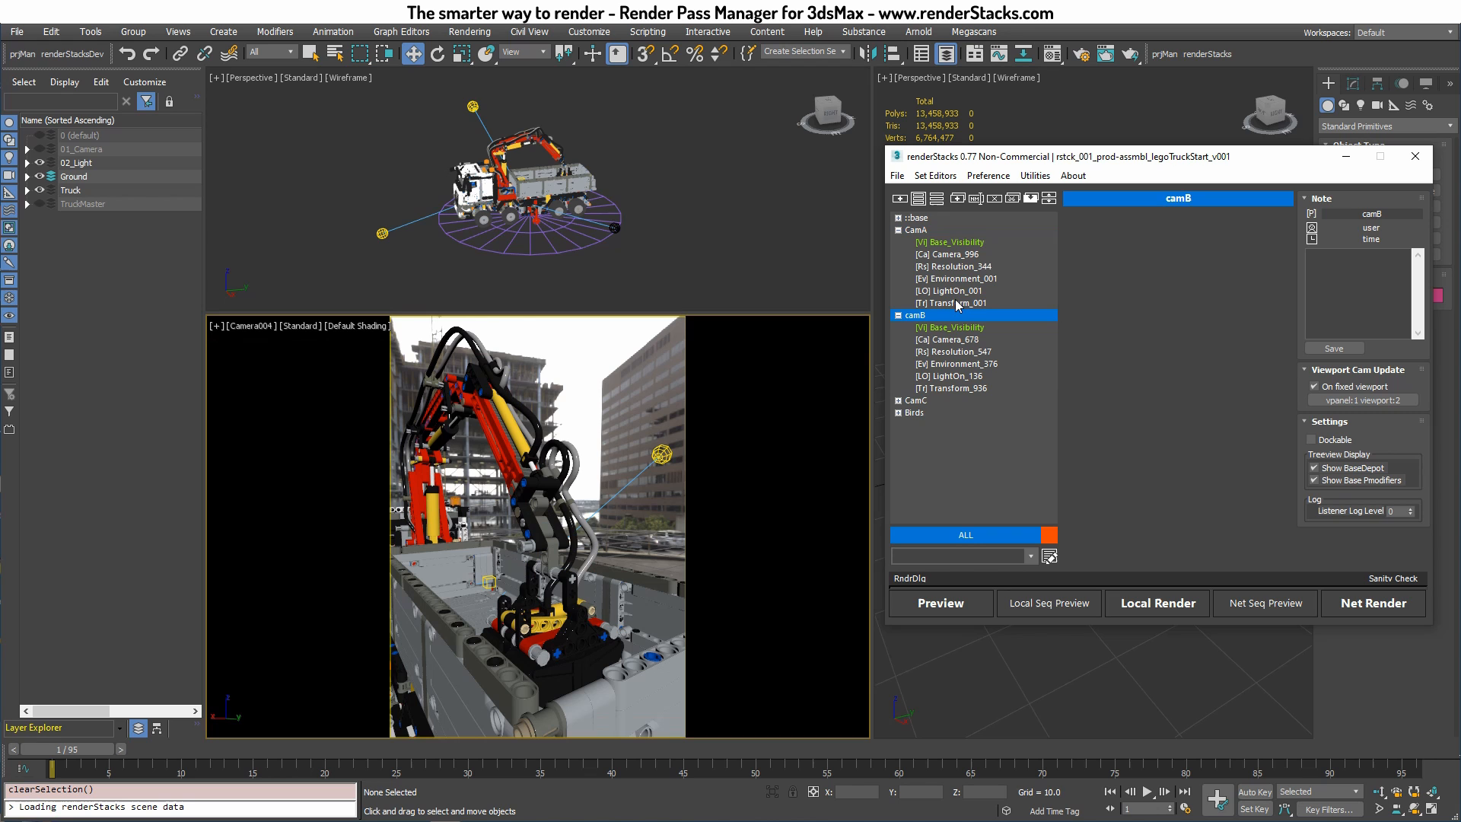
left_click(952, 303)
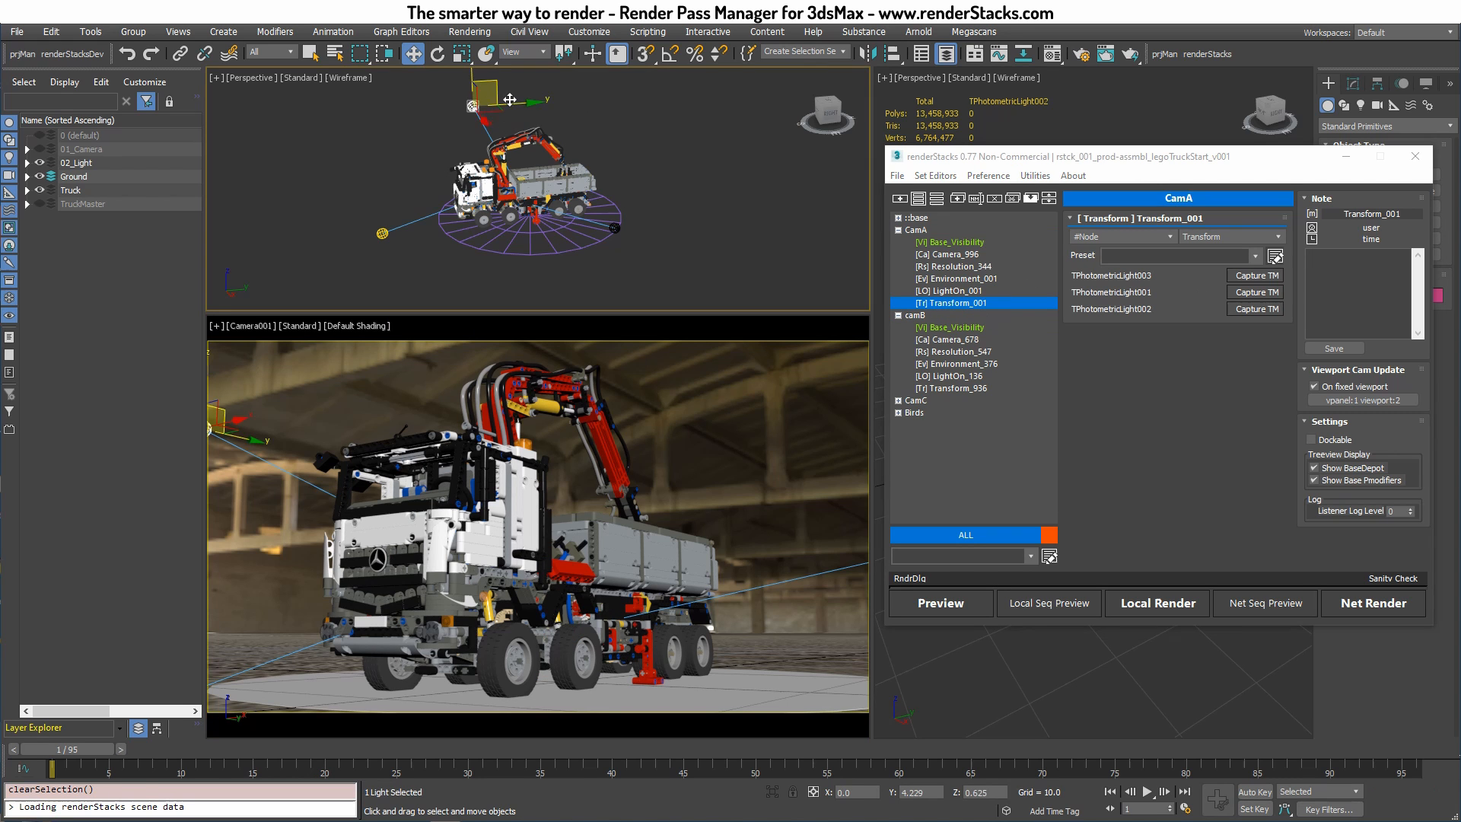
Reposition the photometric lights around the truck, then make camB the current pass for the camera view
left_click_drag(470, 102, 652, 203)
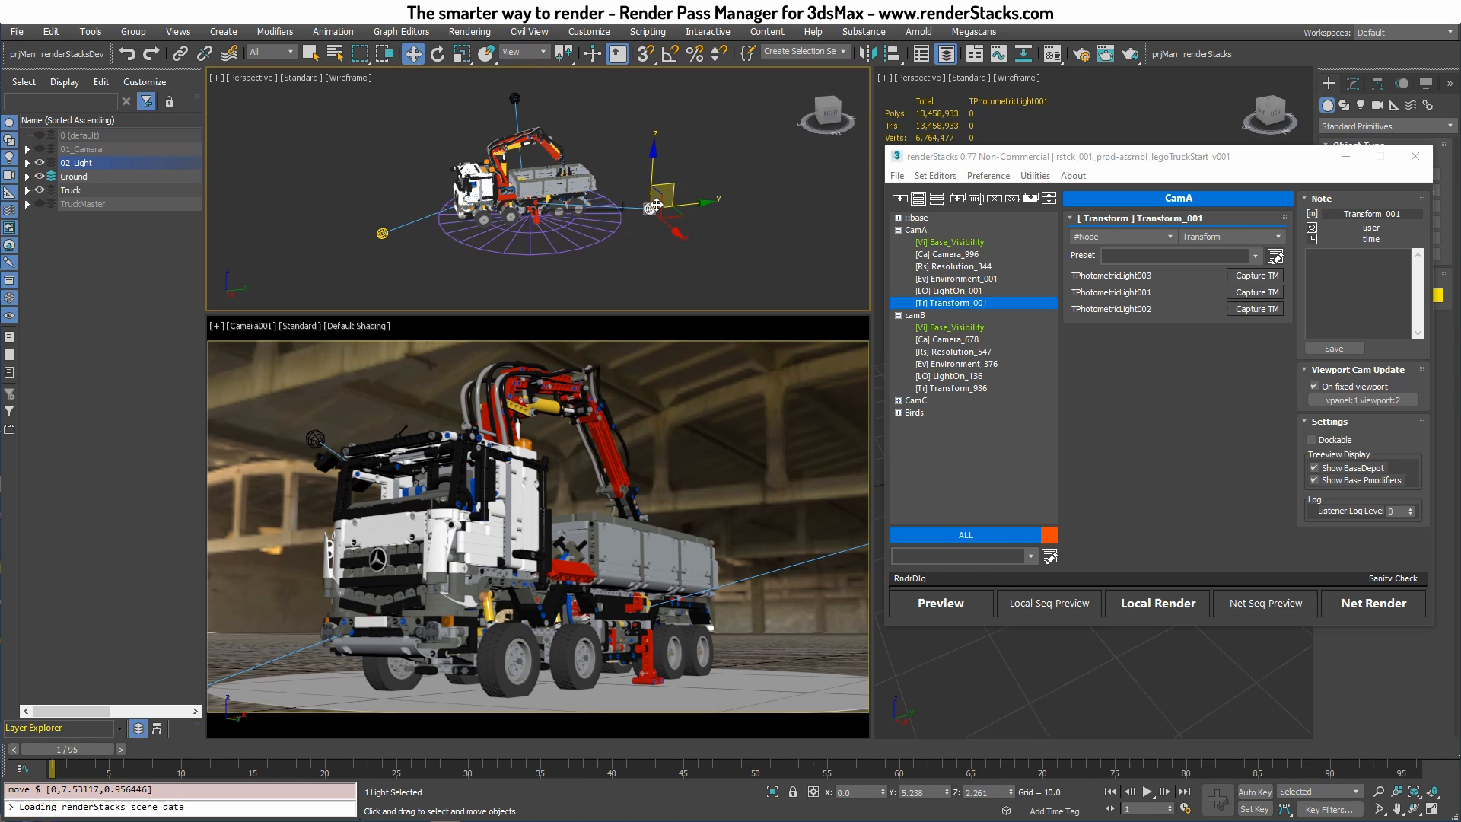
left_click_drag(652, 204, 401, 149)
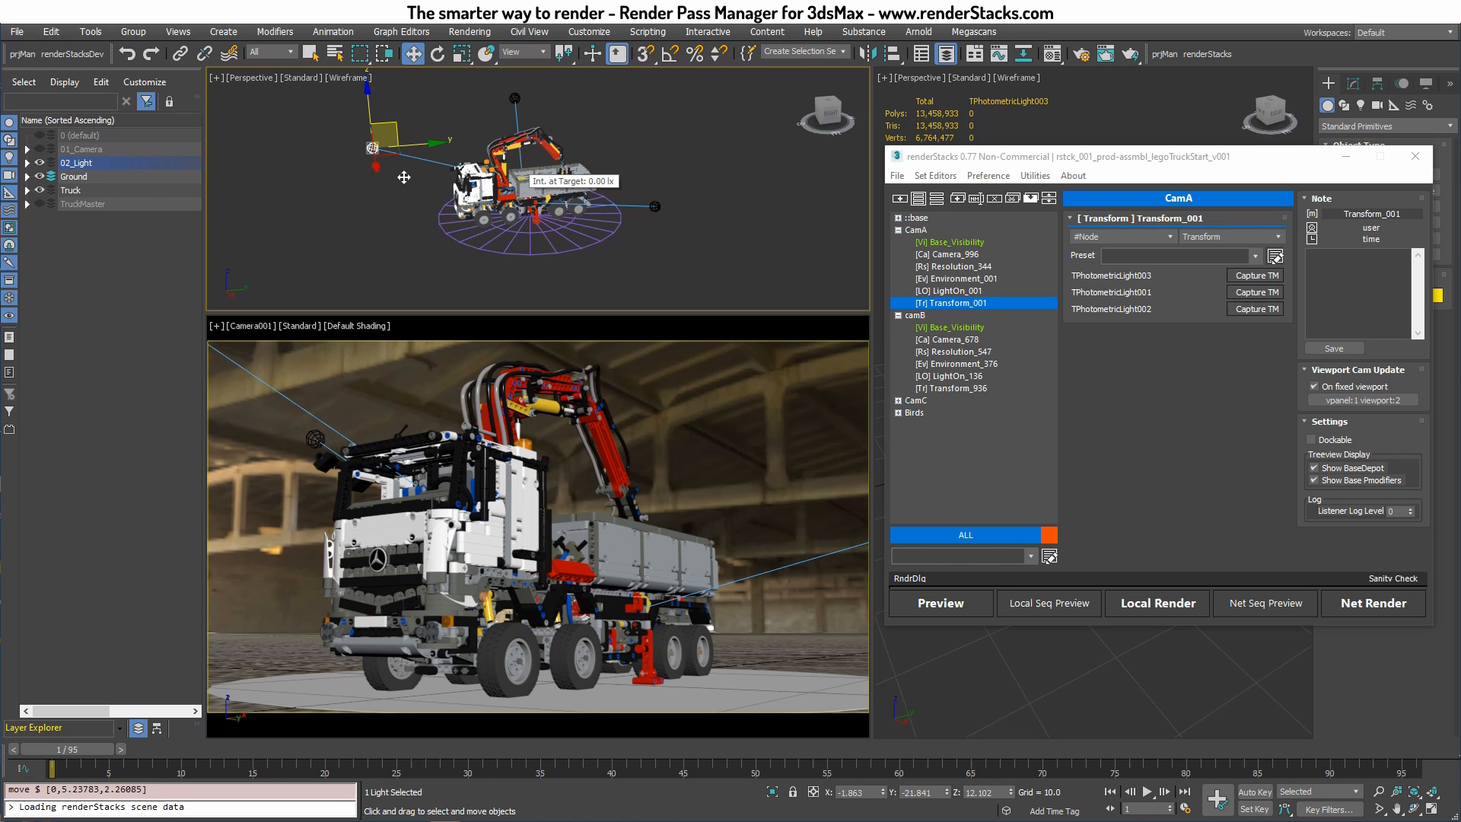
right_click(1114, 291)
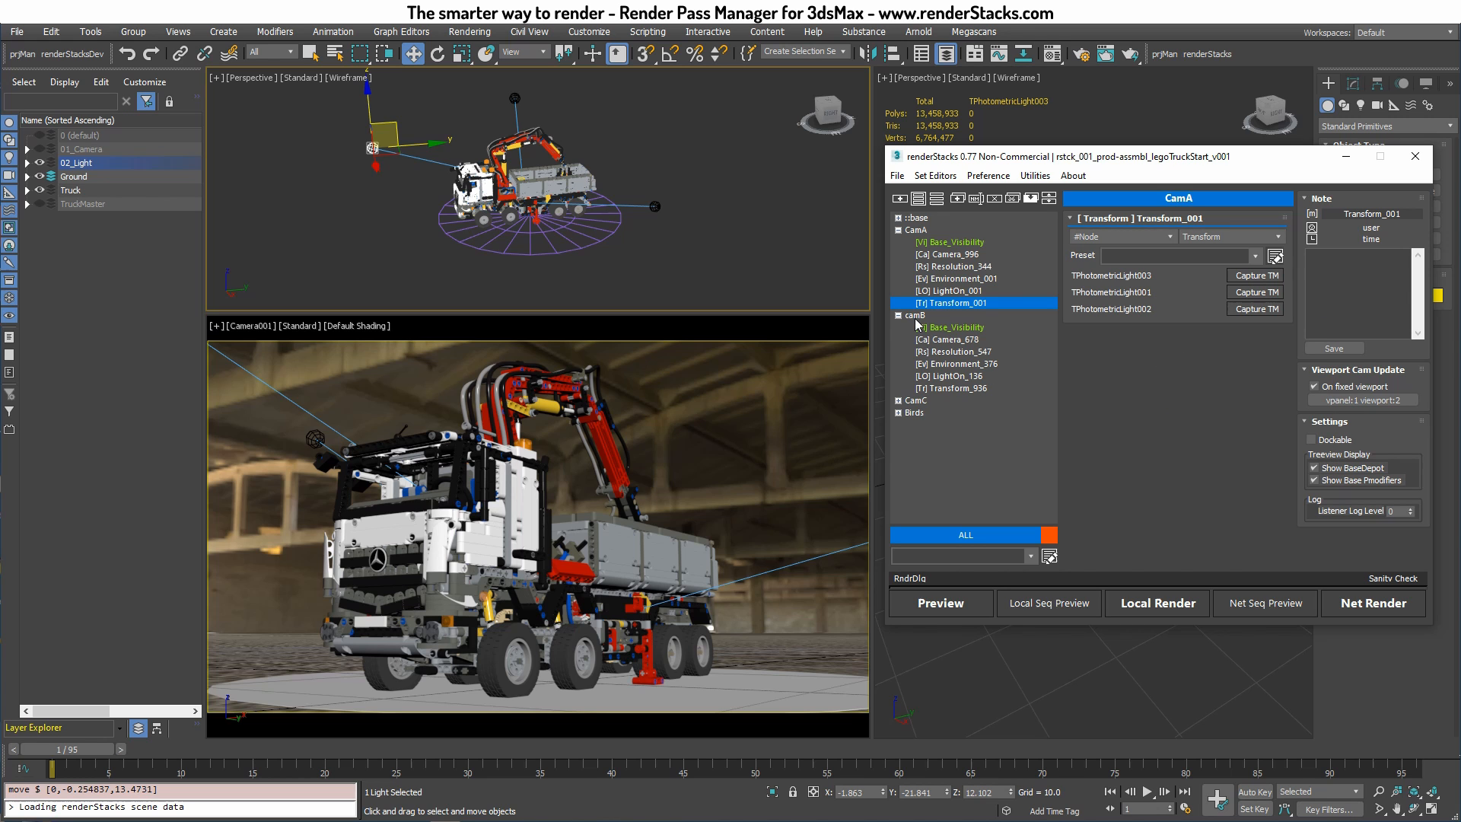
left_click(916, 315)
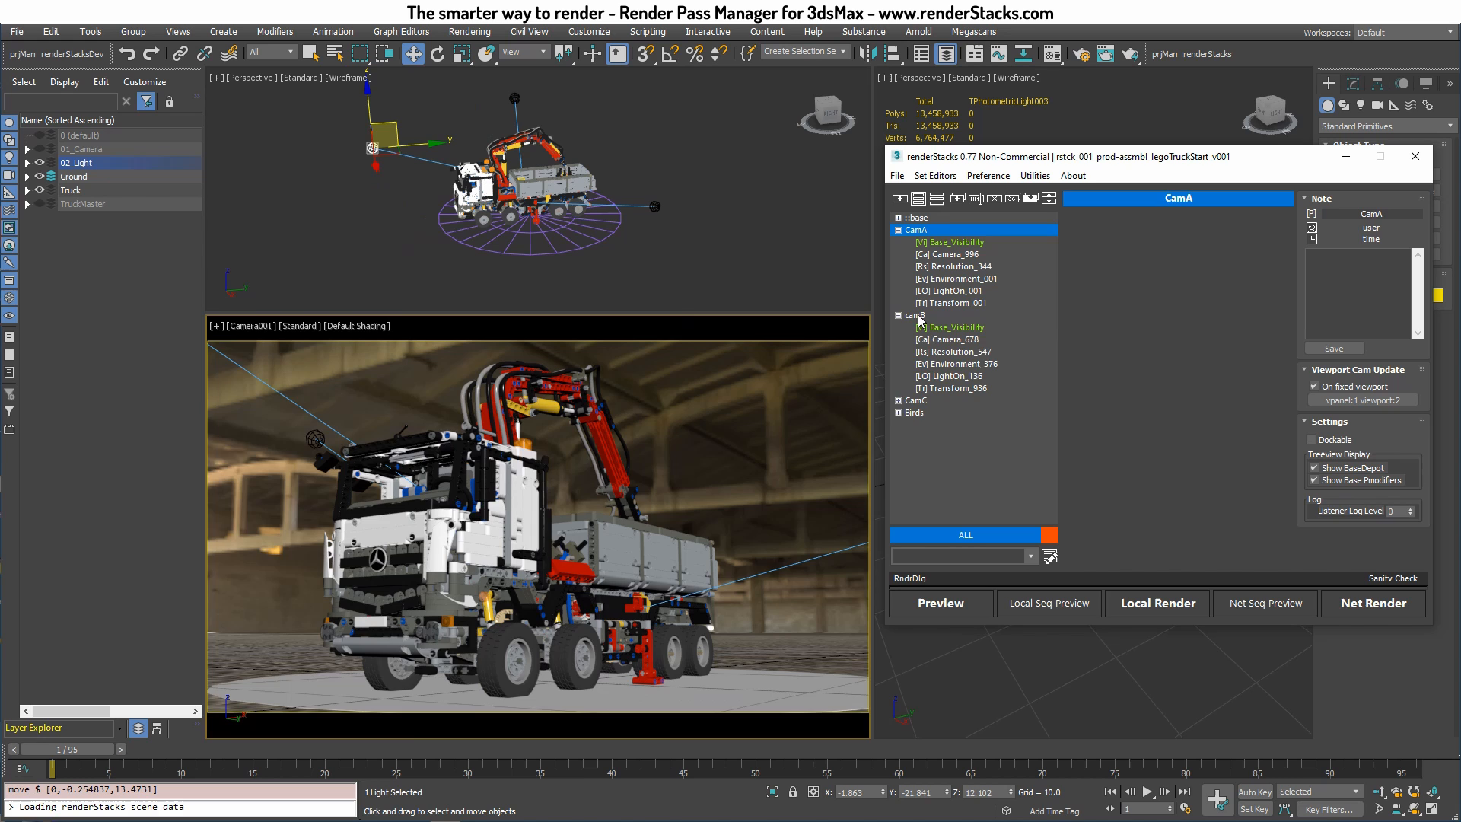
left_click(912, 315)
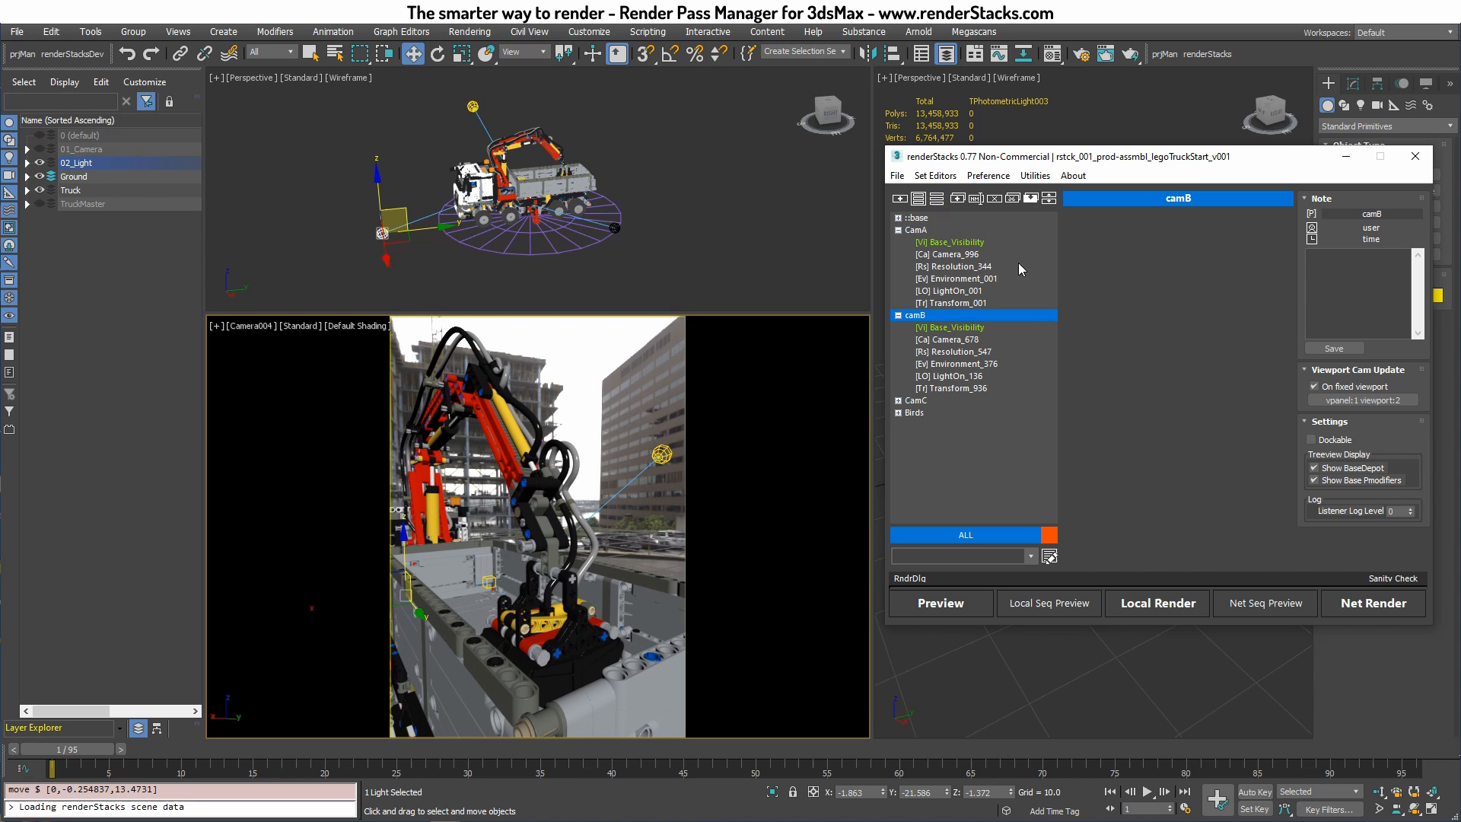
mouse_move(337, 120)
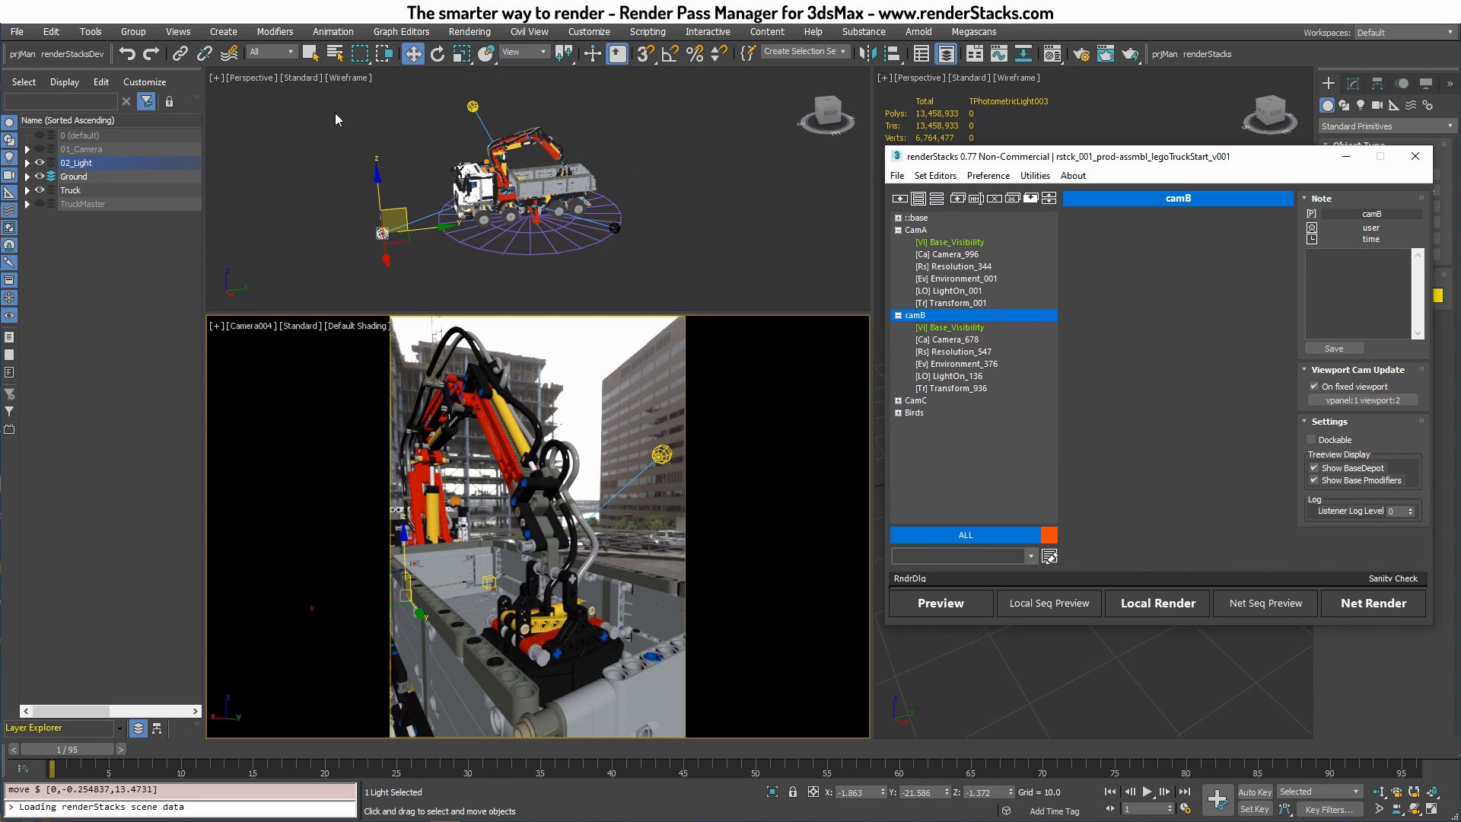
mouse_move(966, 311)
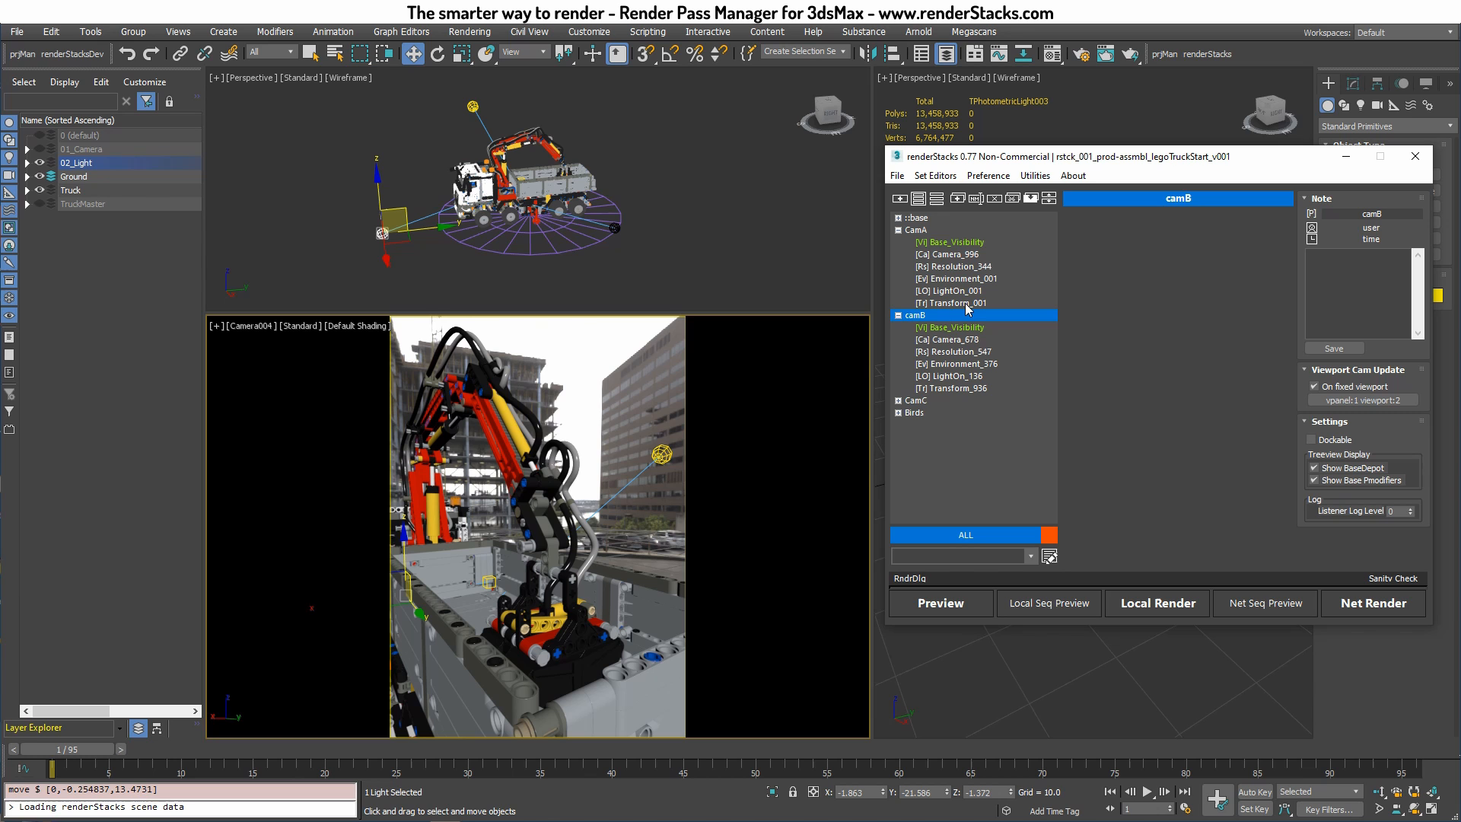
Add an ObjParams modifier with subname 'multi' to CamA, filtering the modifier list by 'par'
left_click(950, 303)
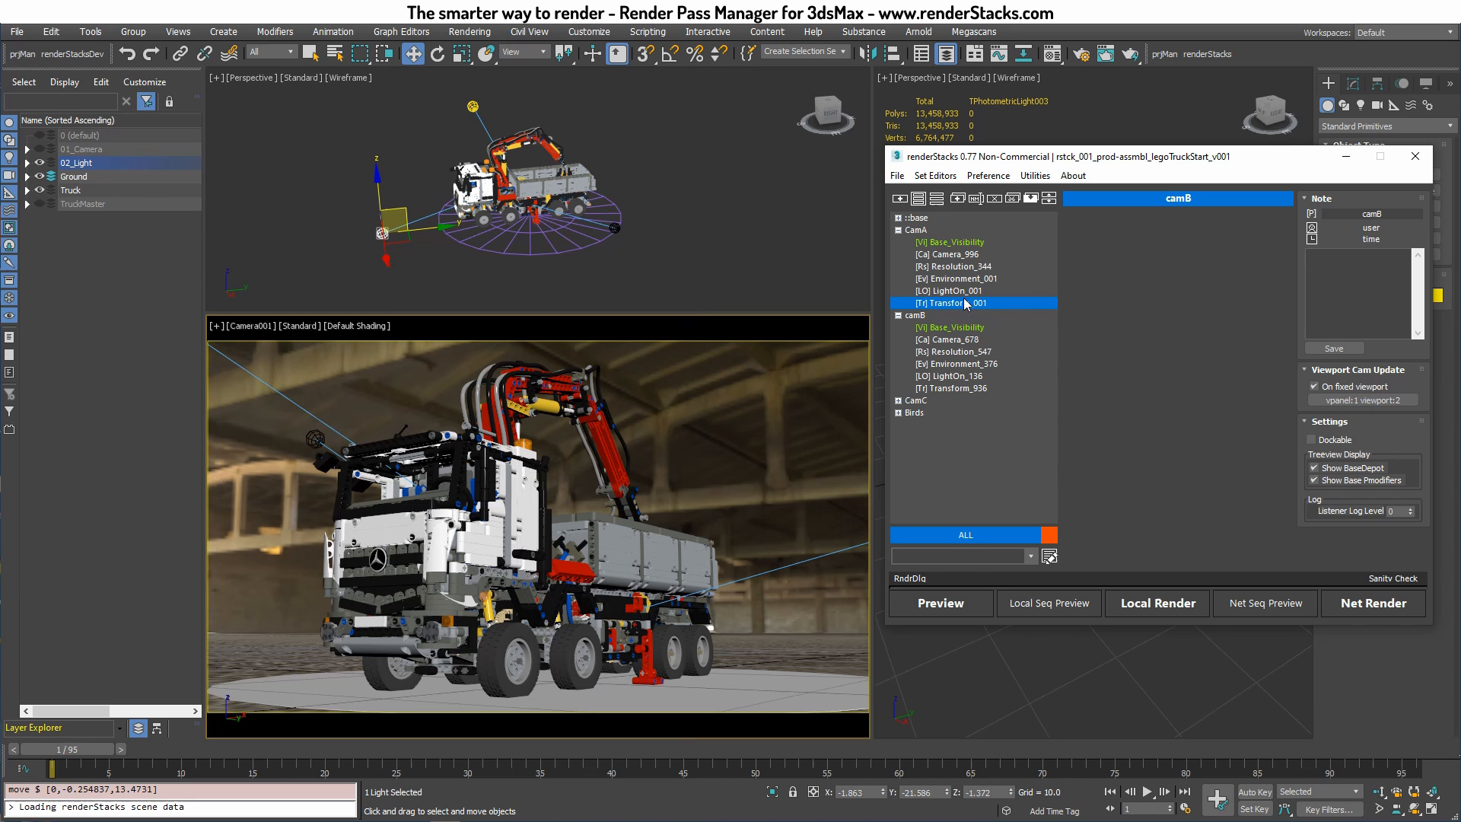
left_click(949, 302)
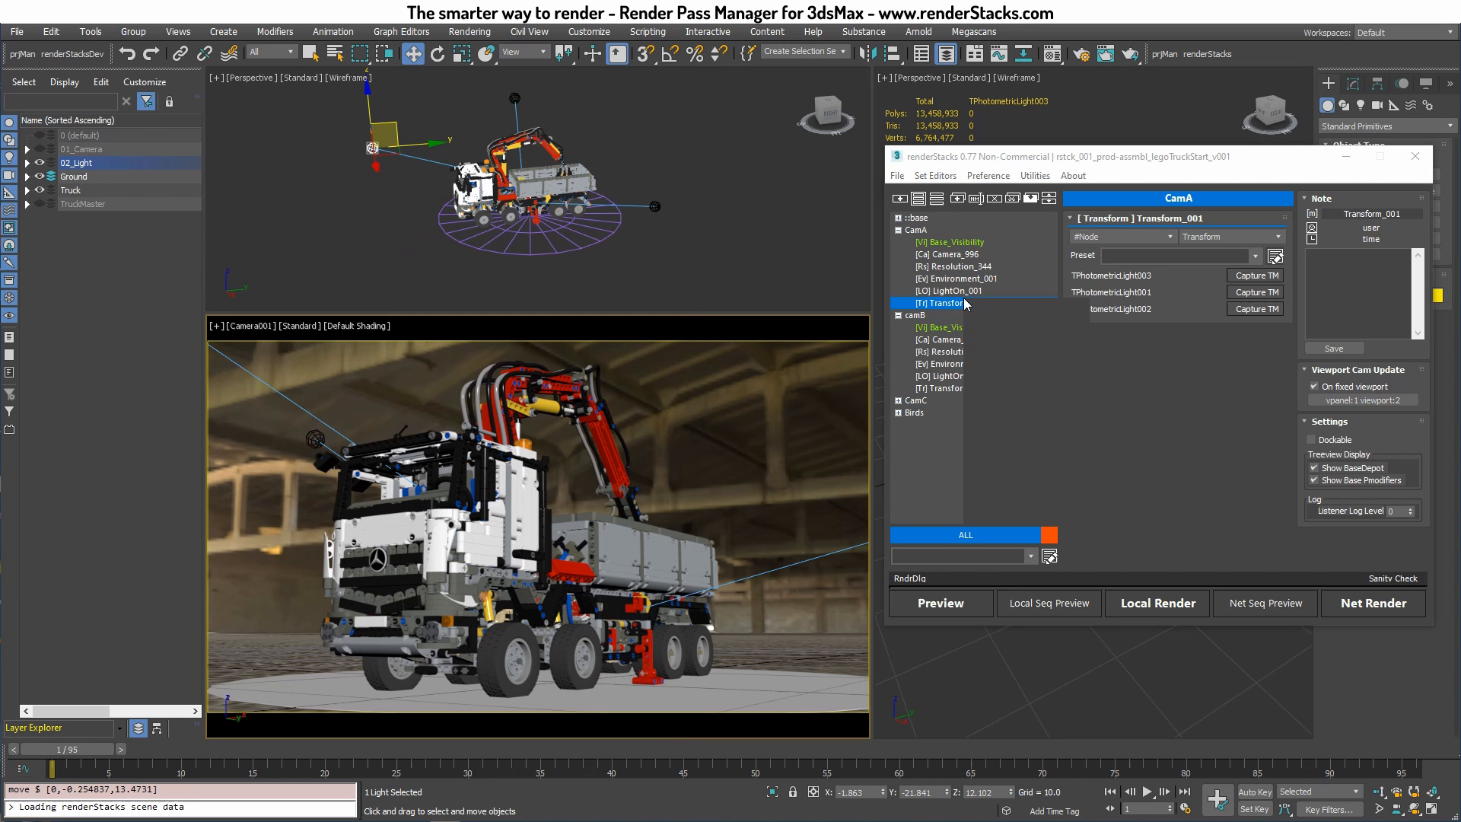
left_click(943, 303)
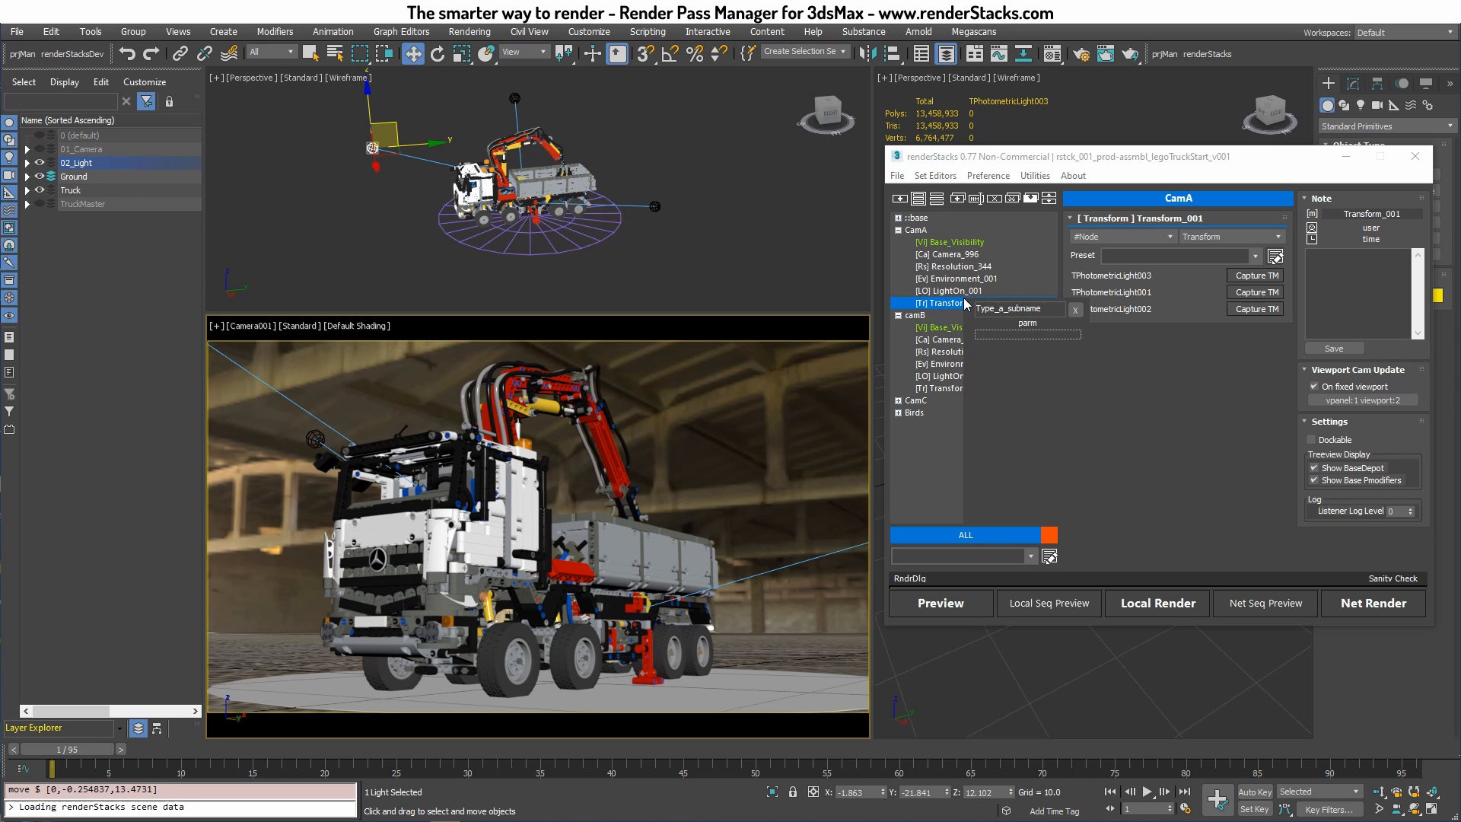
left_click(1016, 323)
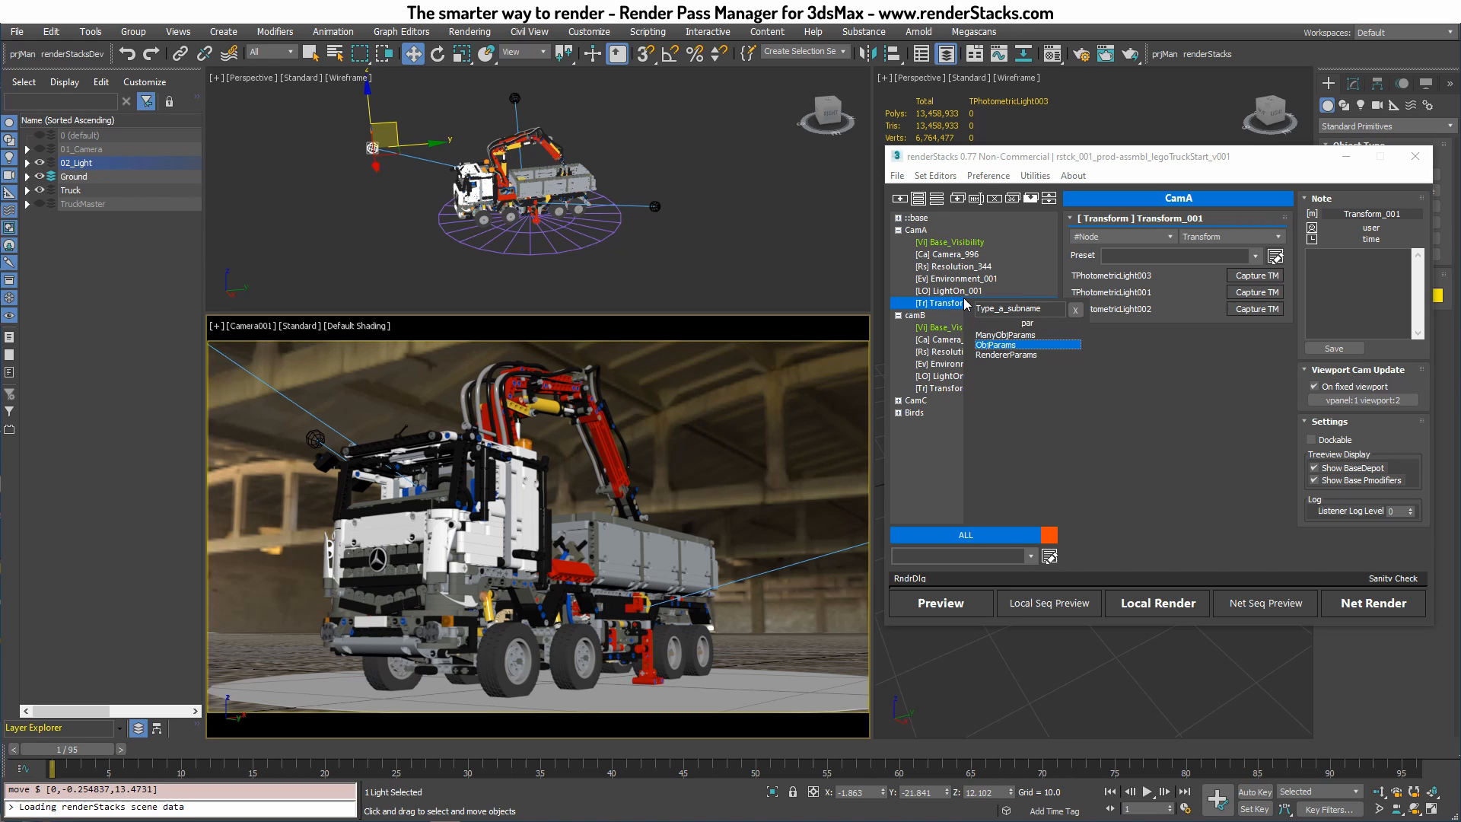
left_click(1016, 309)
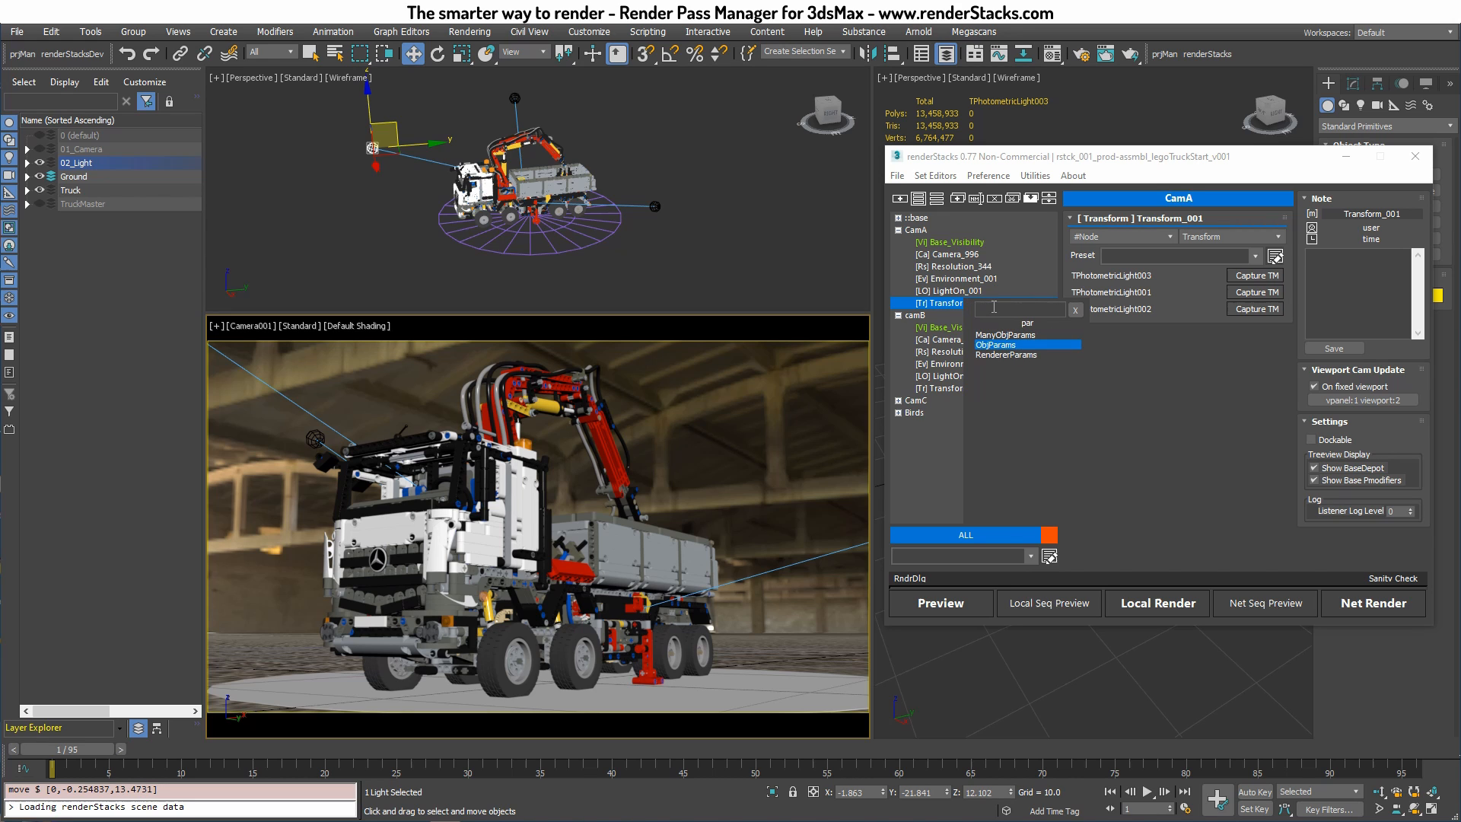
type("multi")
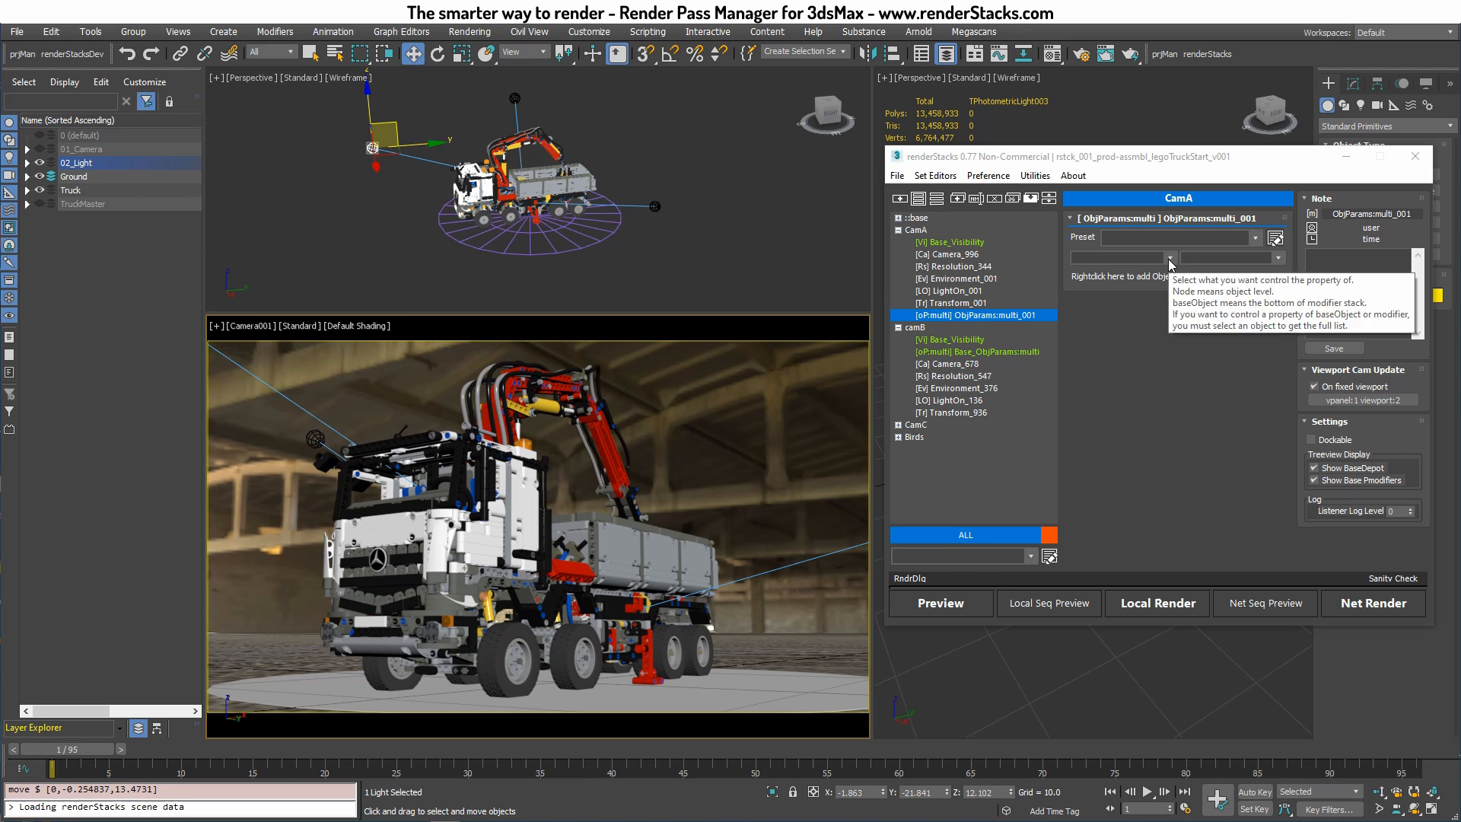
Target baseObject and pick 'intensity' as the controlled property for the three photometric lights
left_click(1118, 257)
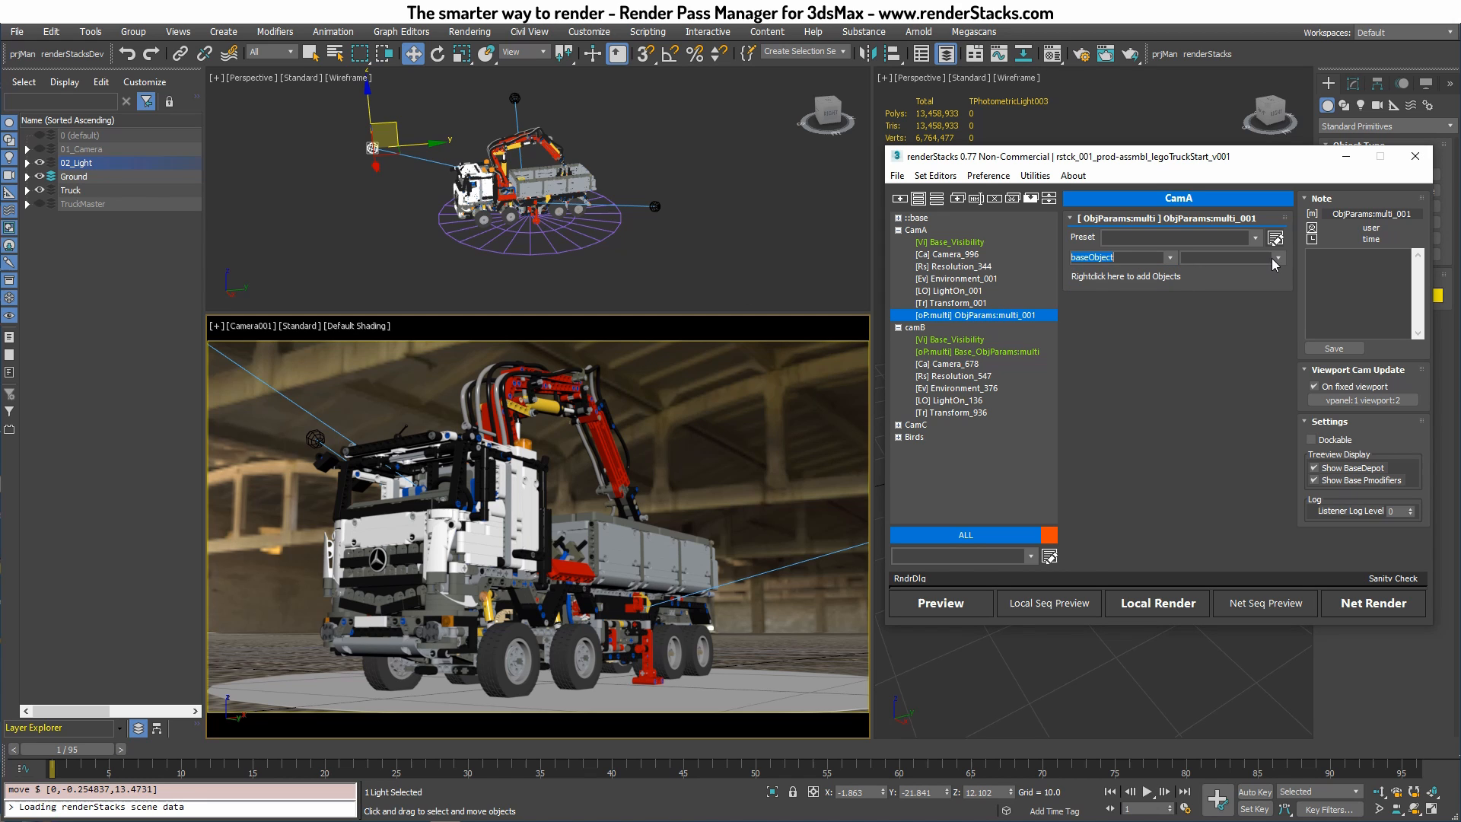
left_click(1277, 257)
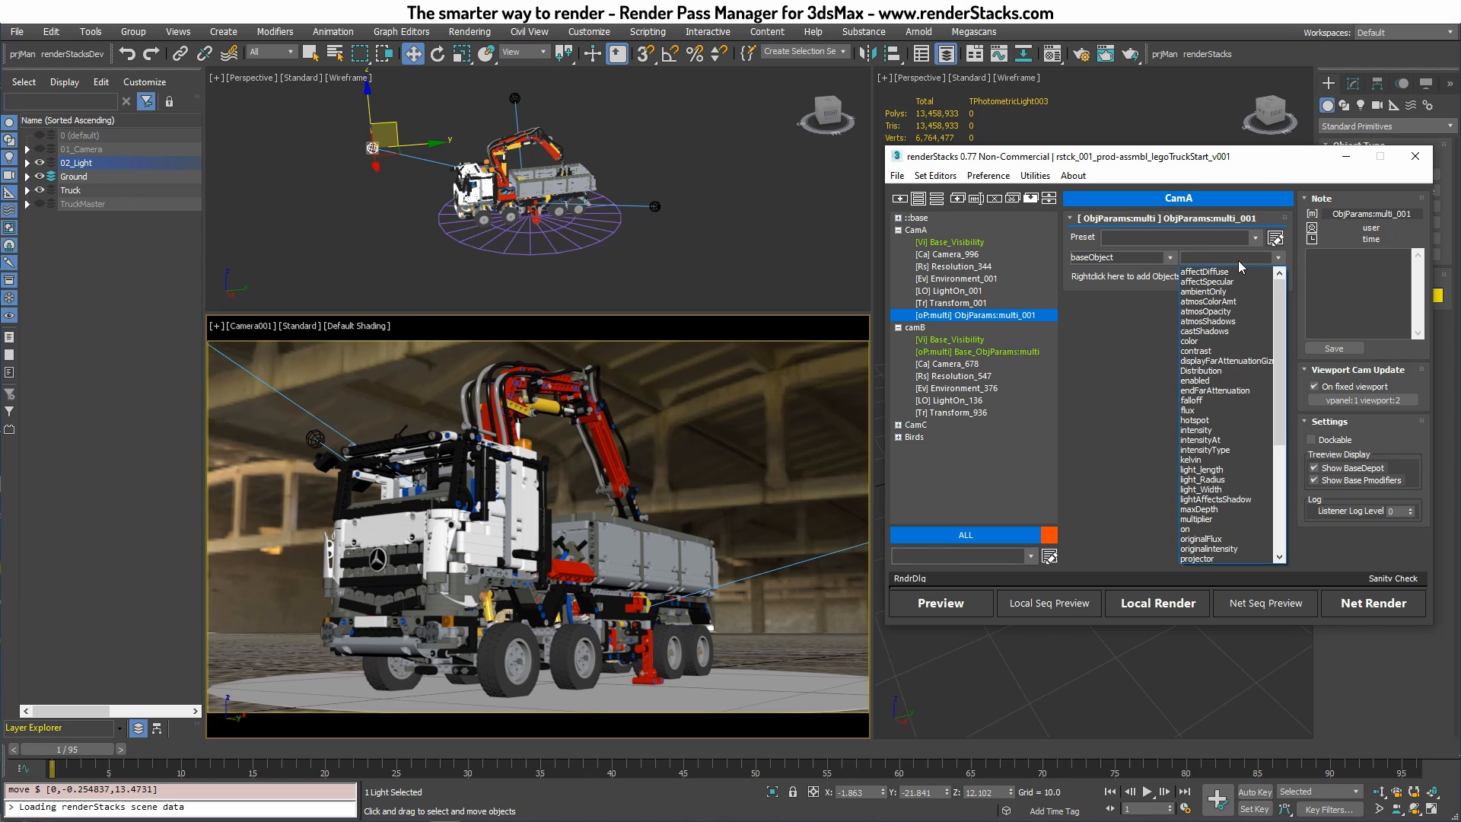
type("in")
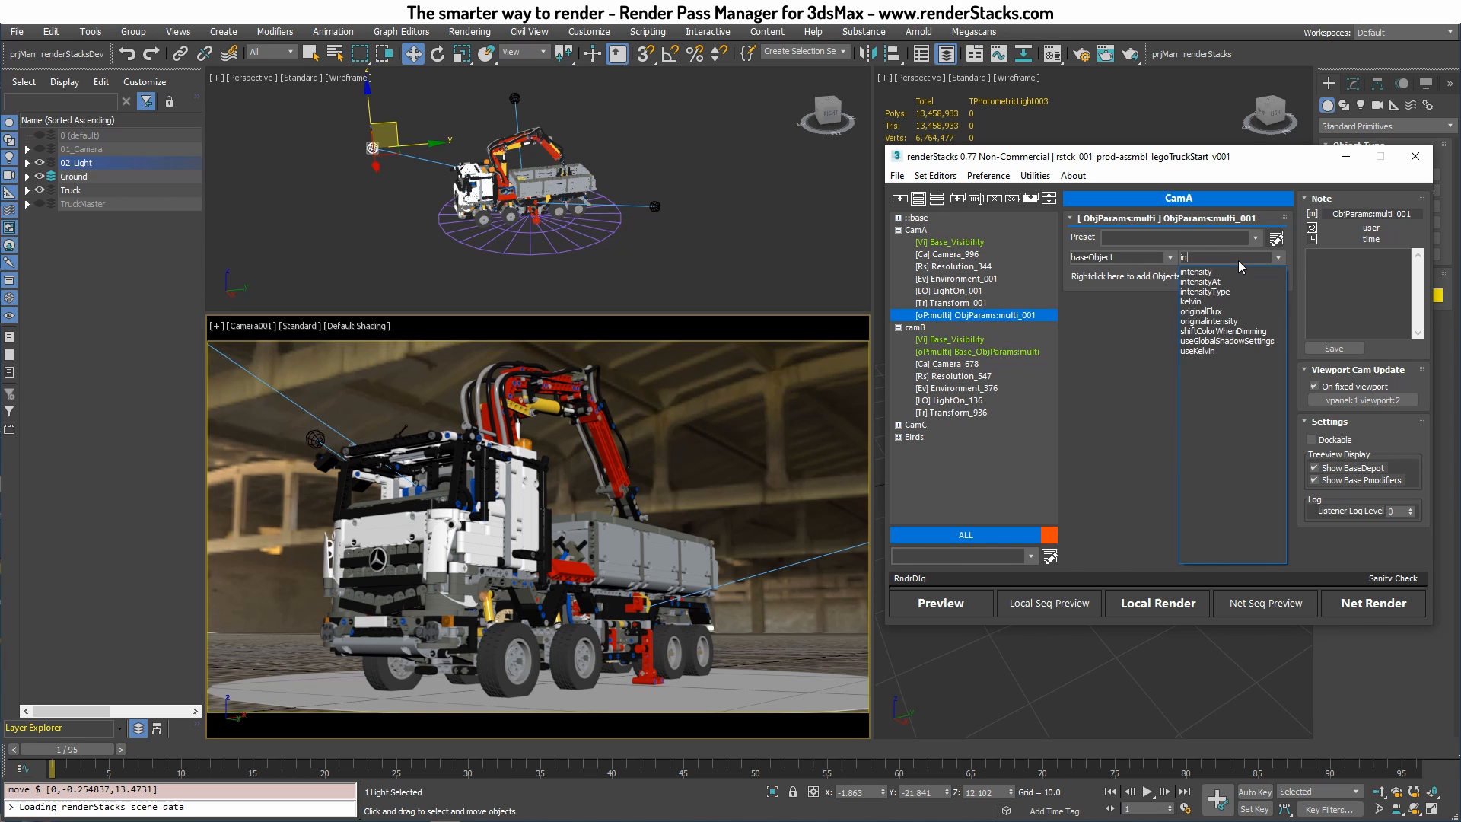
left_click(1196, 271)
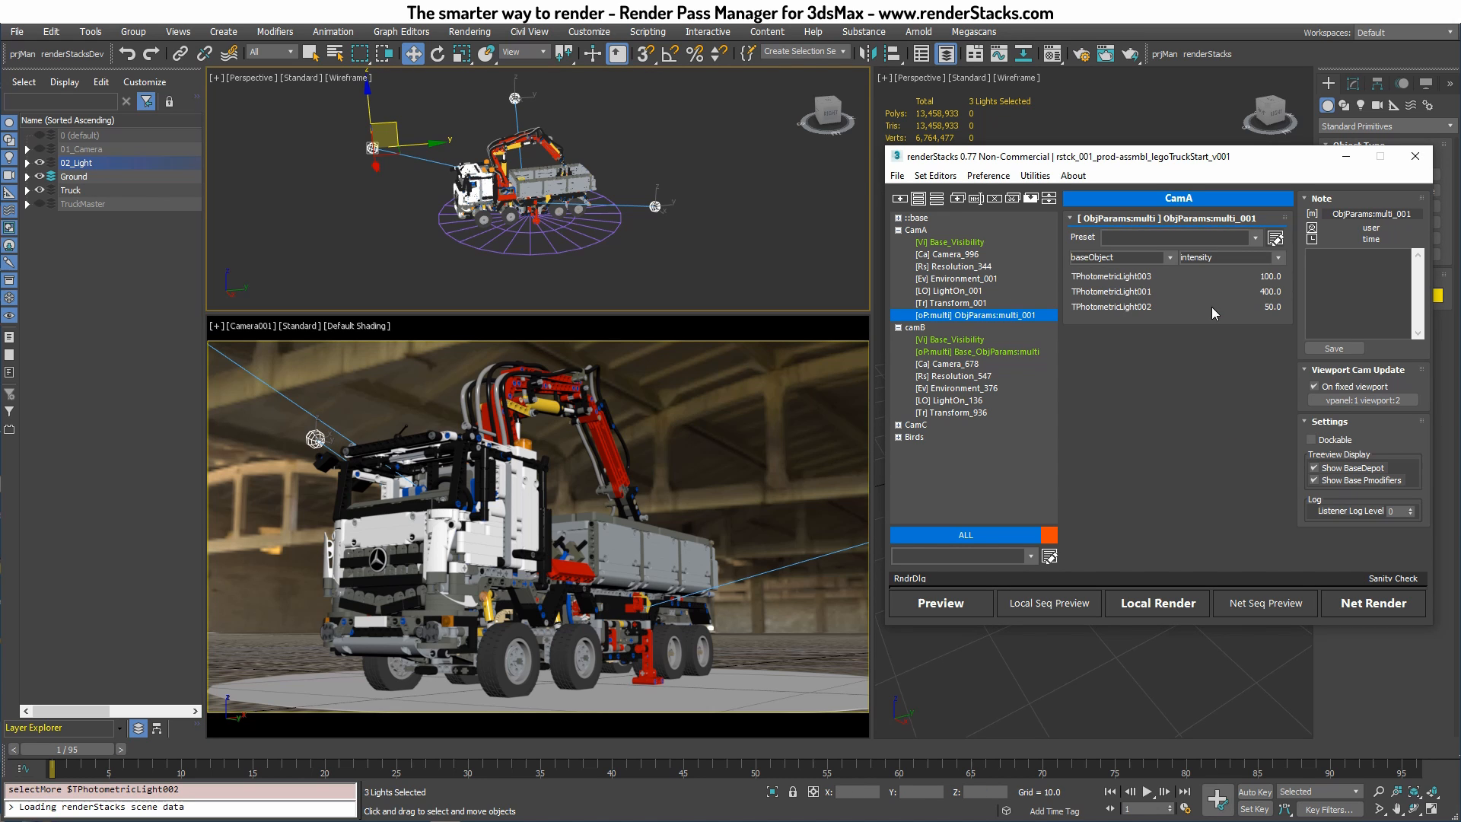
mouse_move(1125, 356)
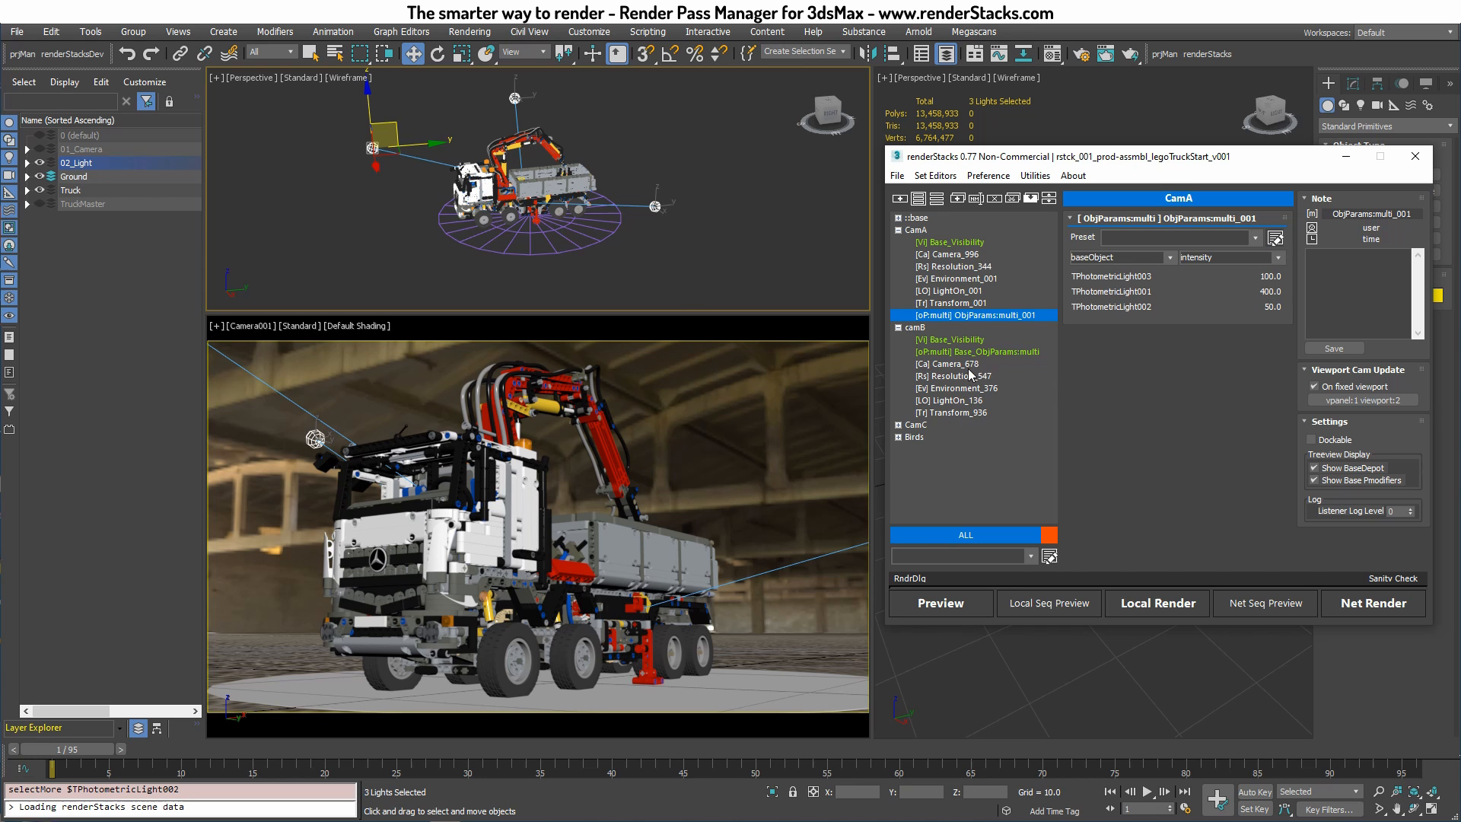
left_click(976, 352)
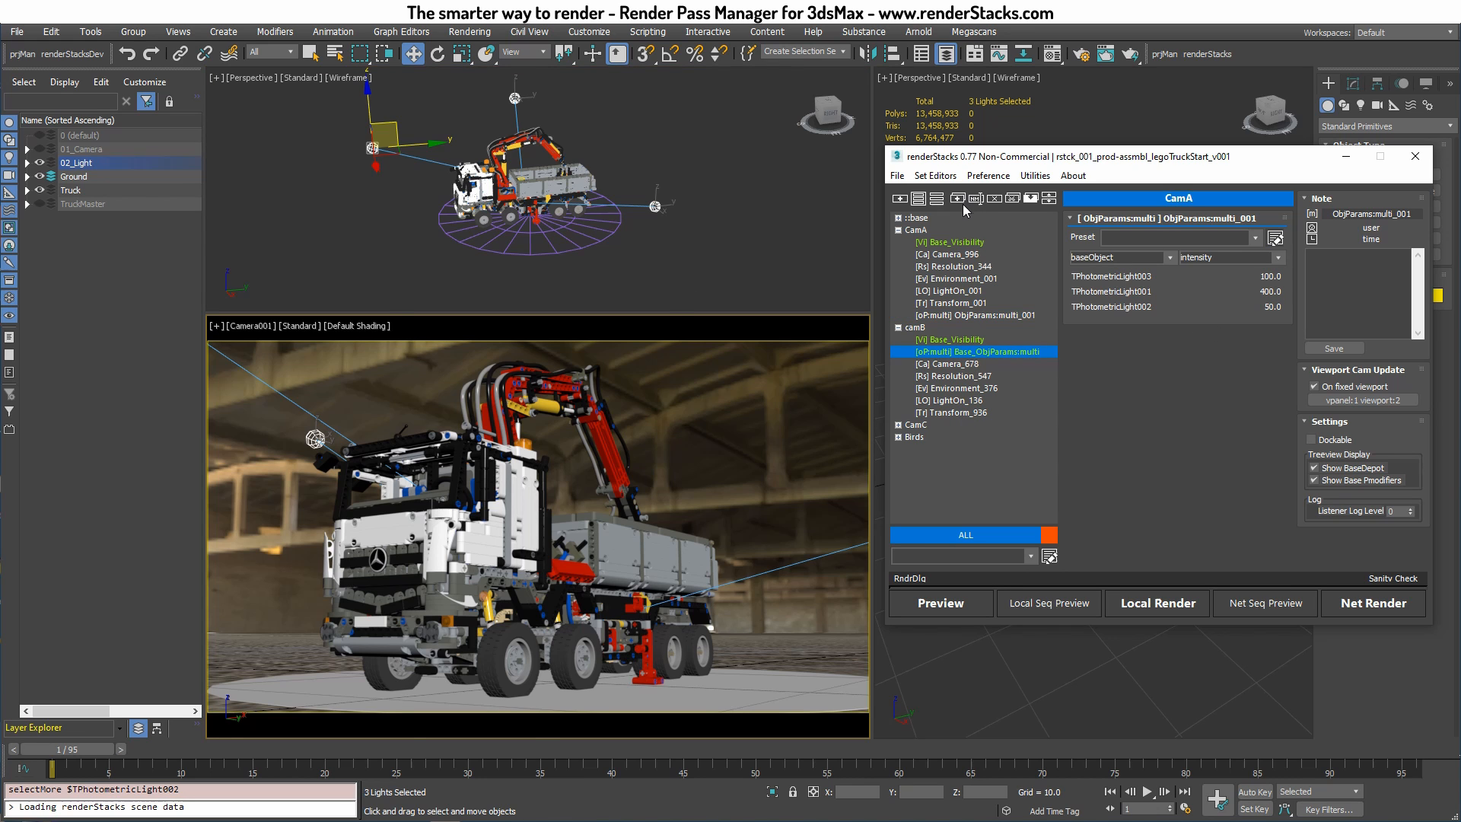
Make camB's multi modifier unique and set TPhotometricLight003's intensity to 200, confirming CamA keeps 100
left_click(955, 198)
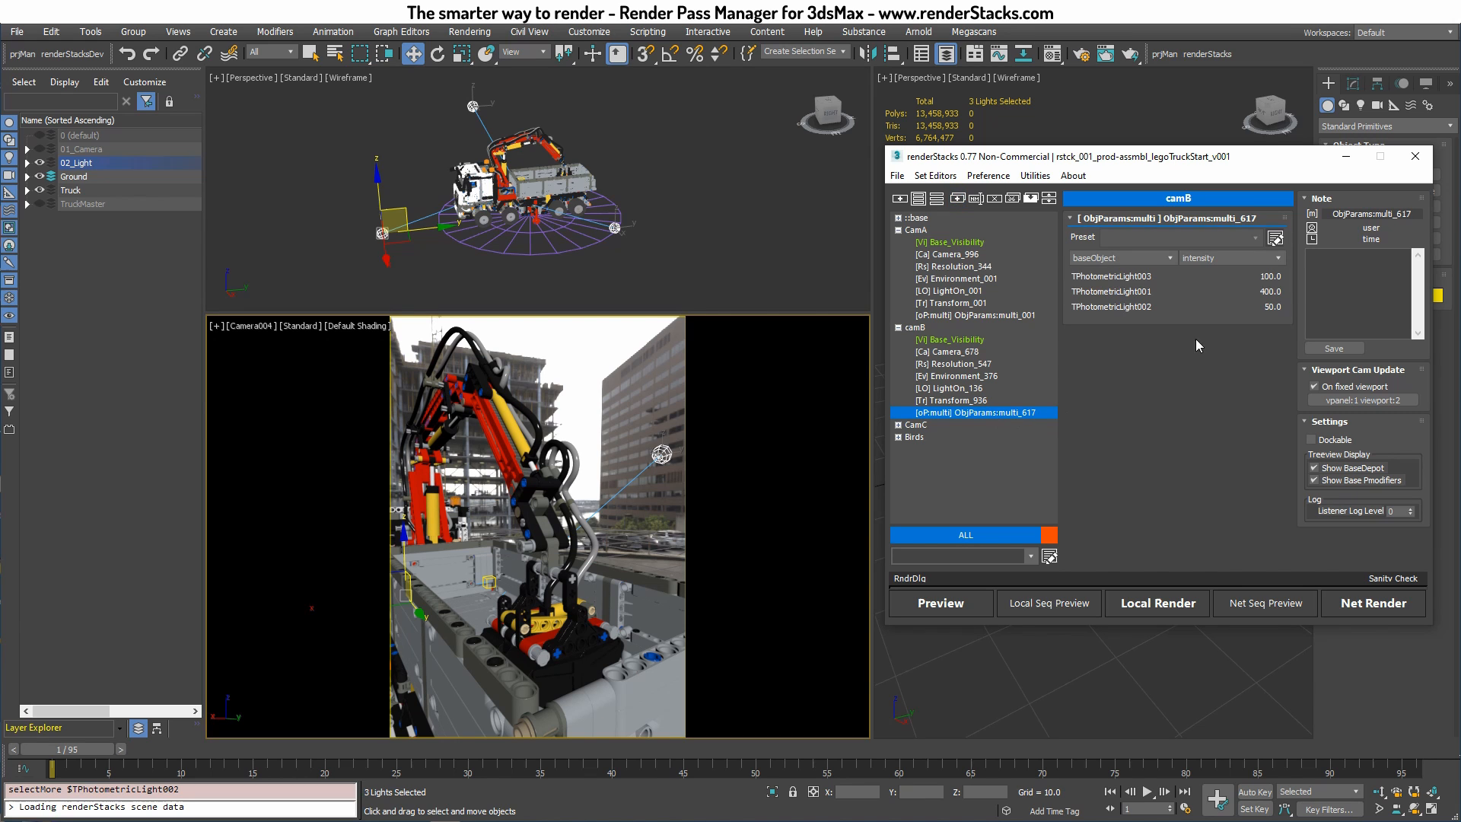
left_click(1111, 275)
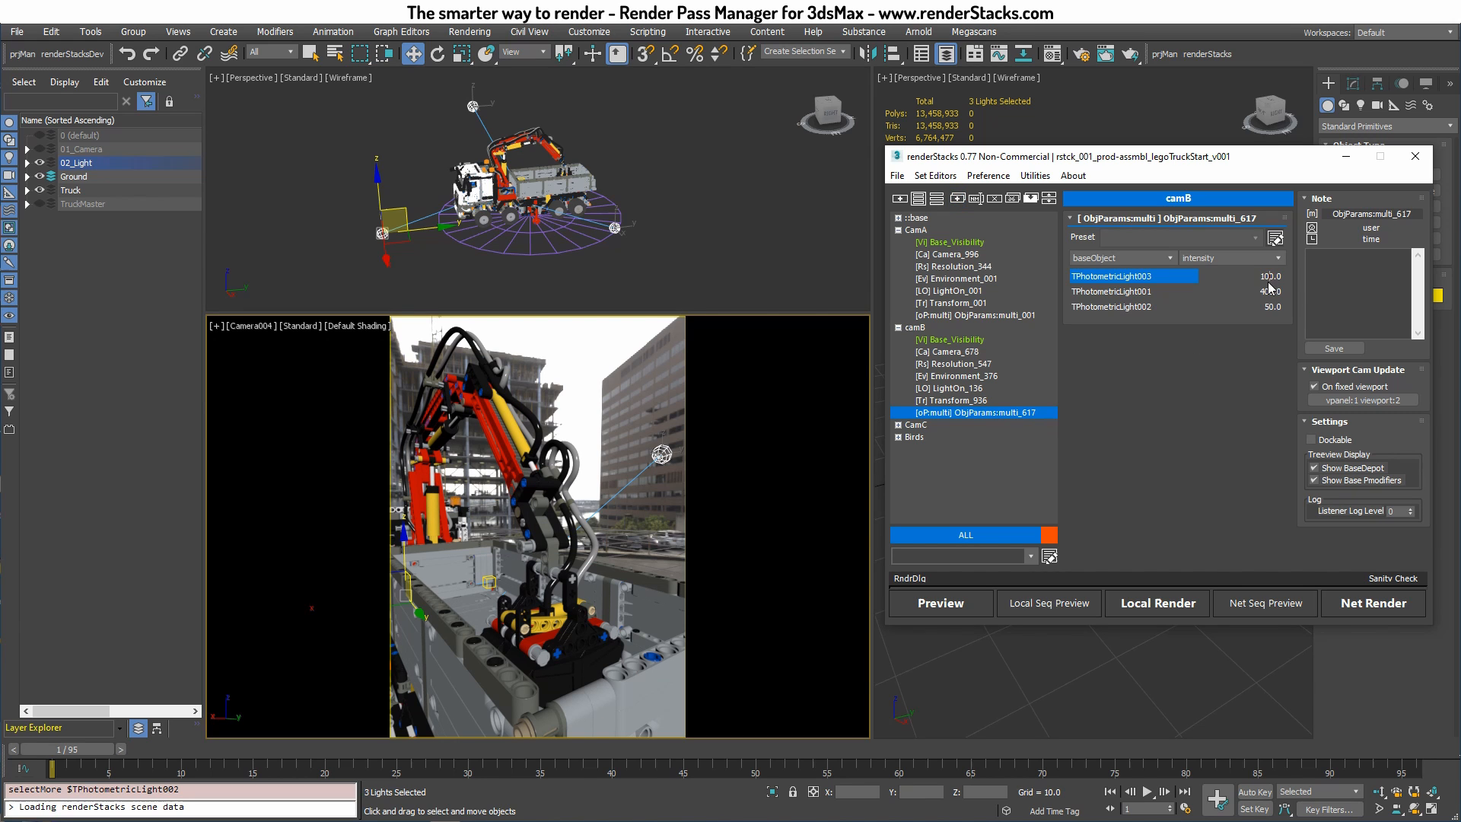
left_click(1267, 276)
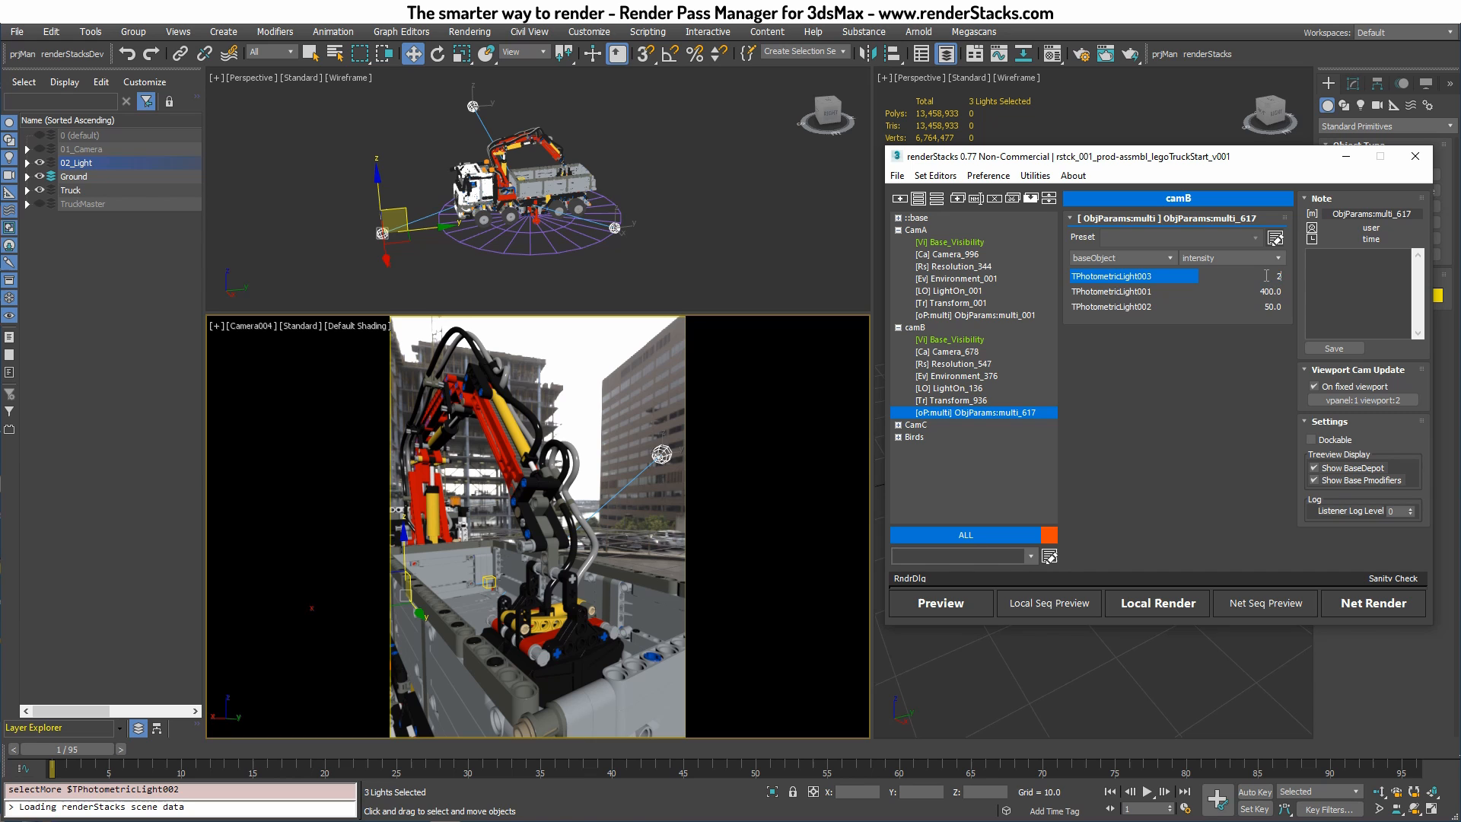
type("200")
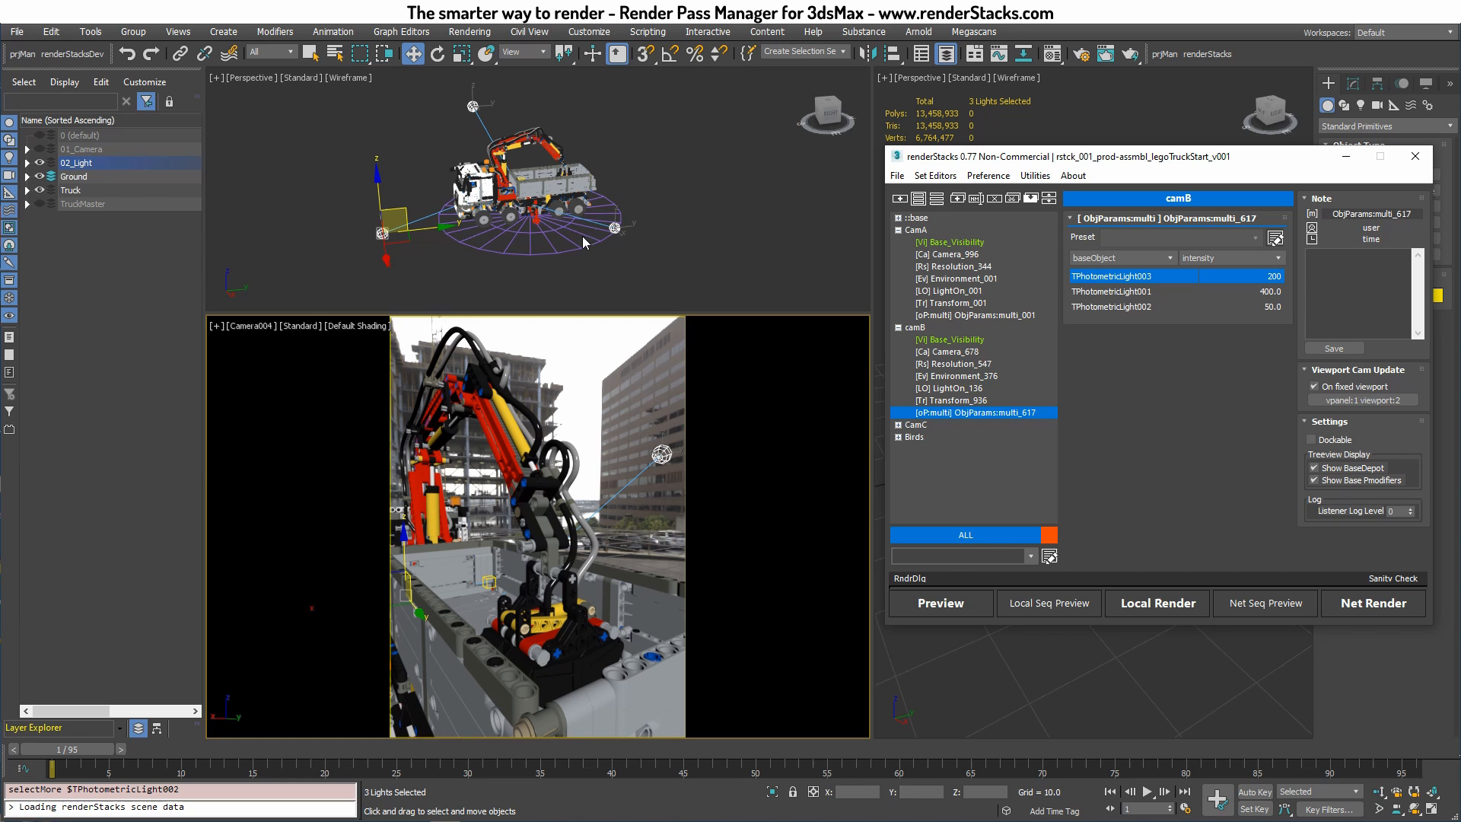
left_click(973, 315)
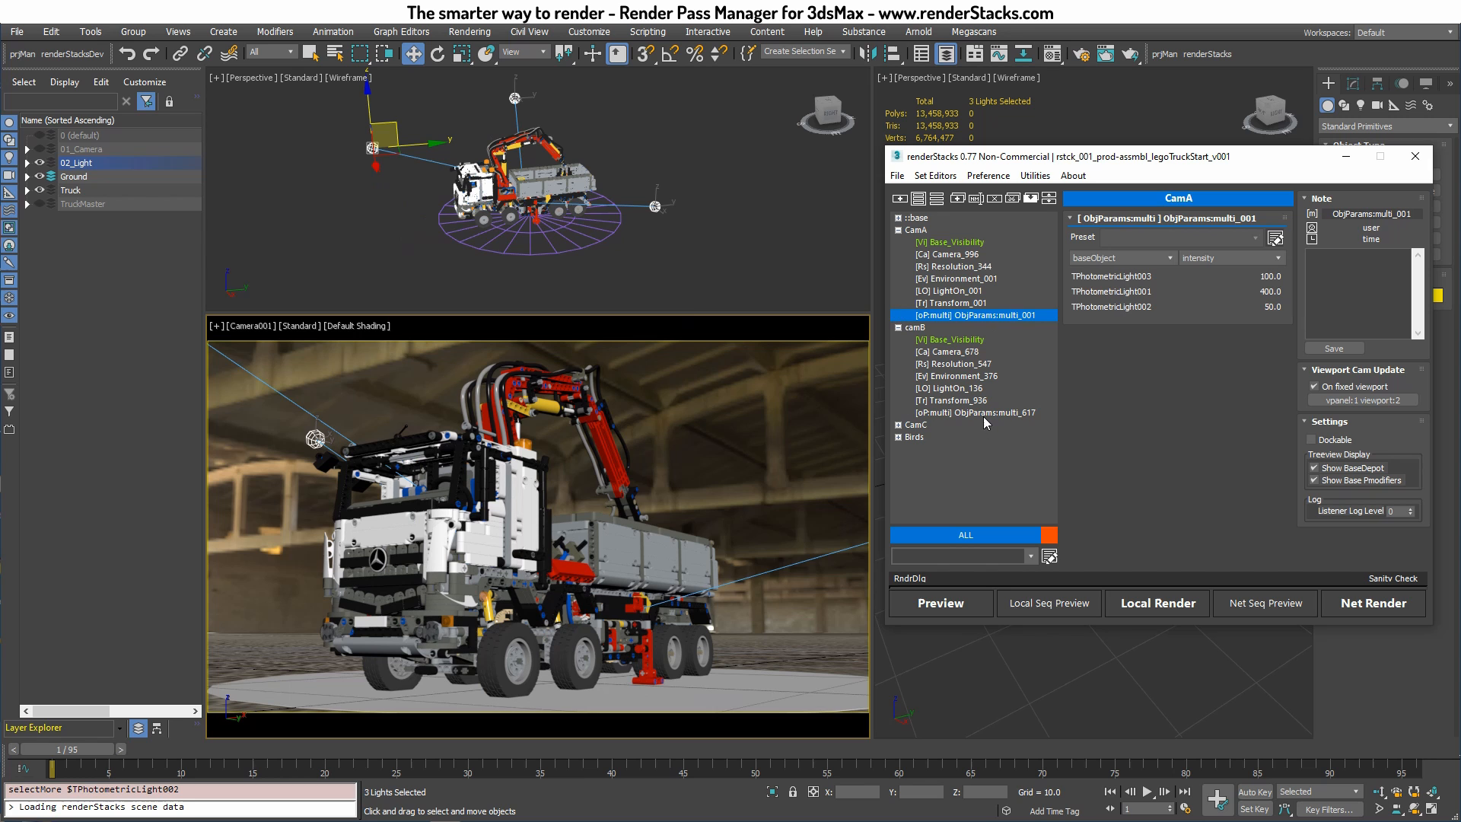
left_click(974, 412)
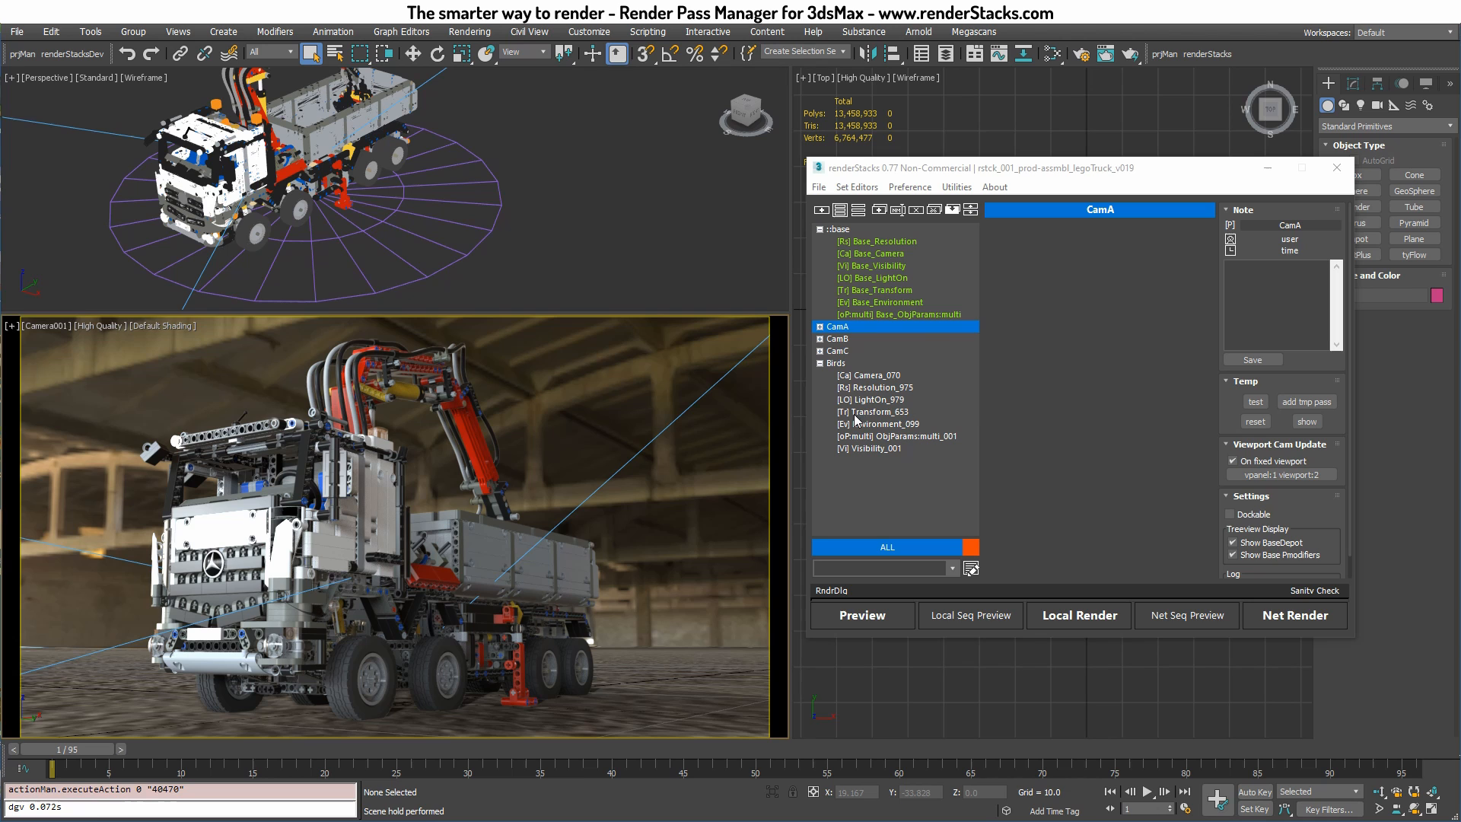
left_click(820, 363)
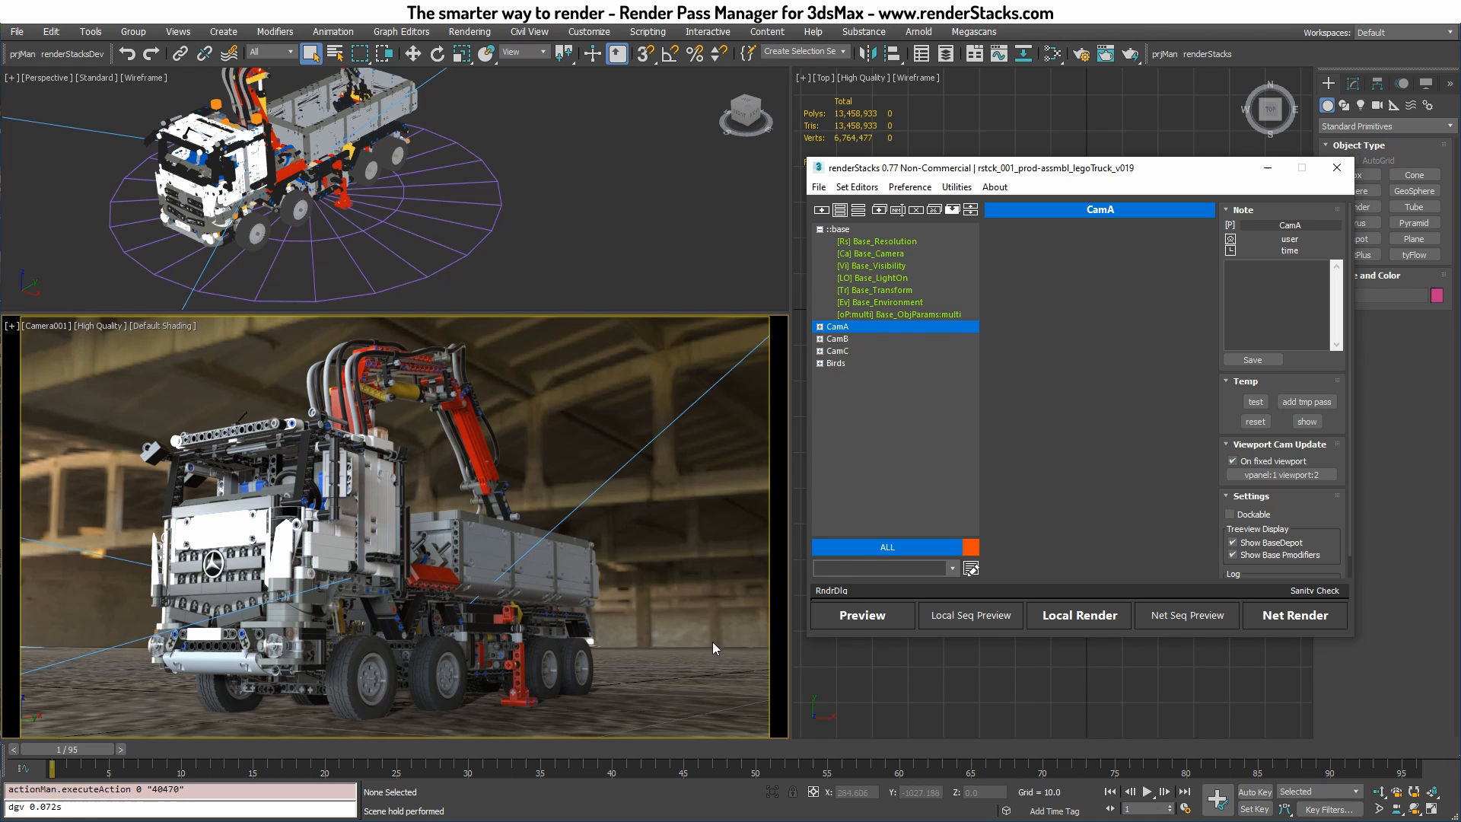
mouse_move(592, 771)
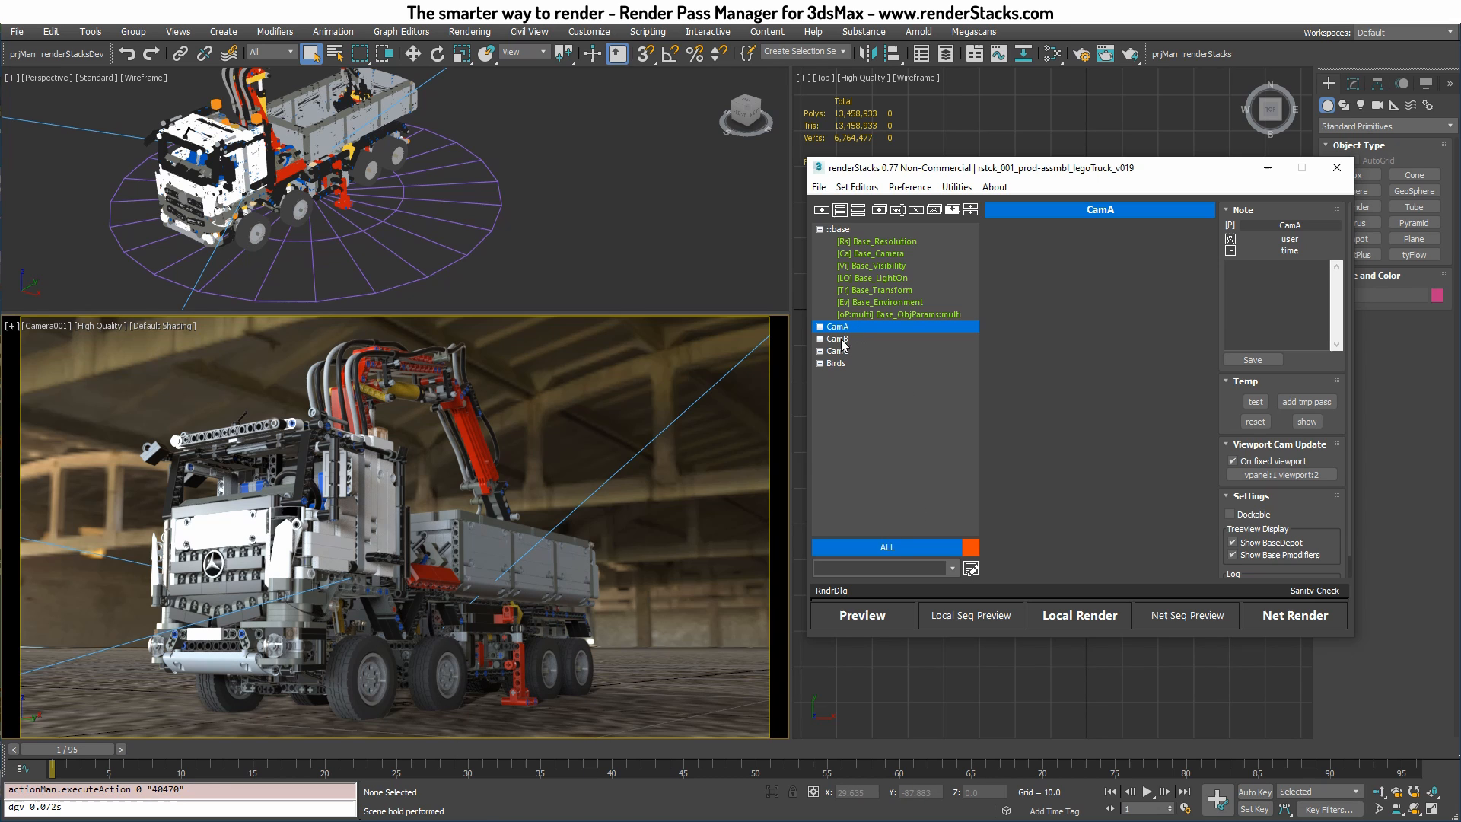
left_click(837, 338)
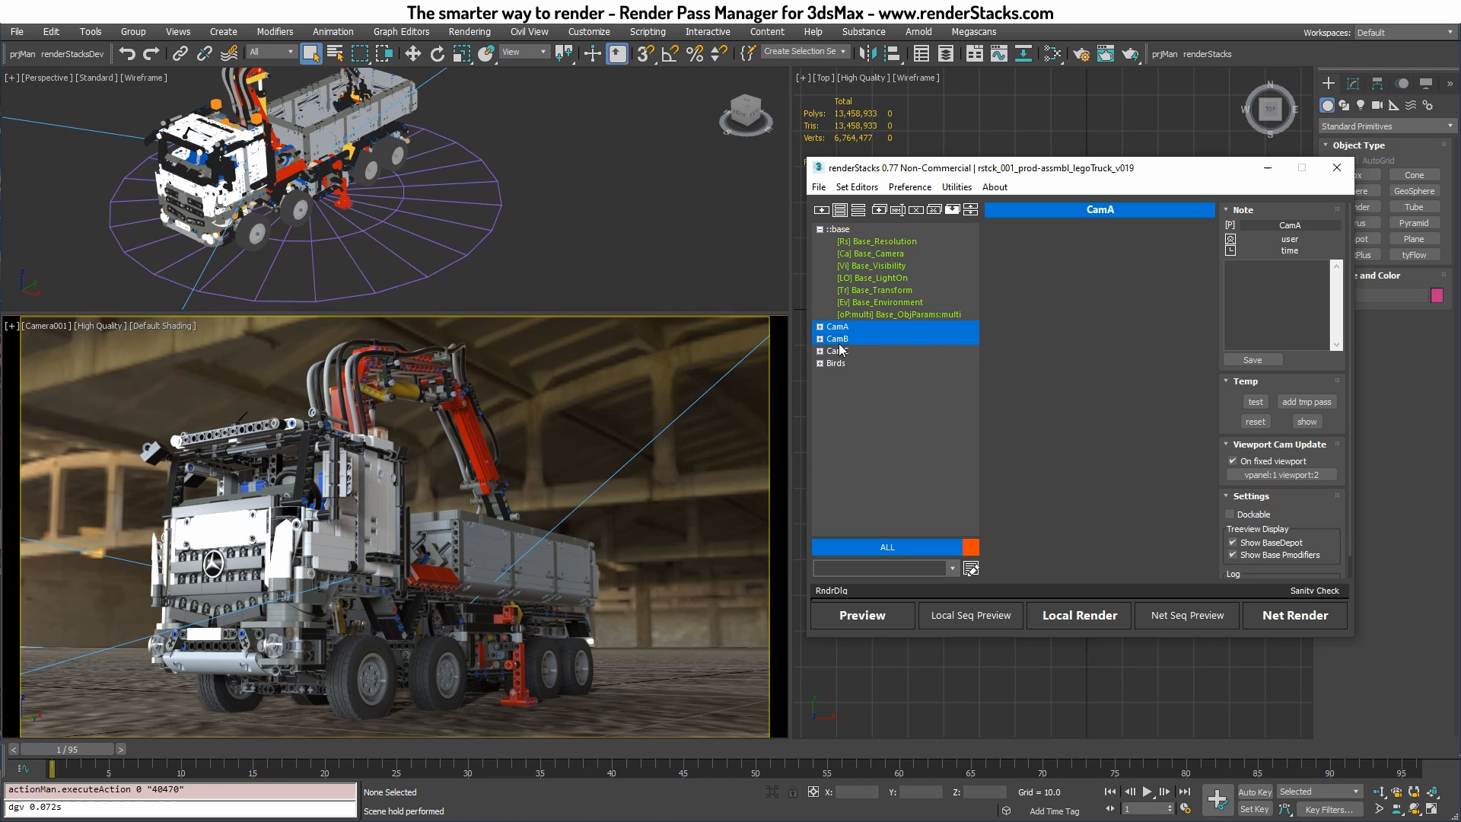
left_click(837, 338)
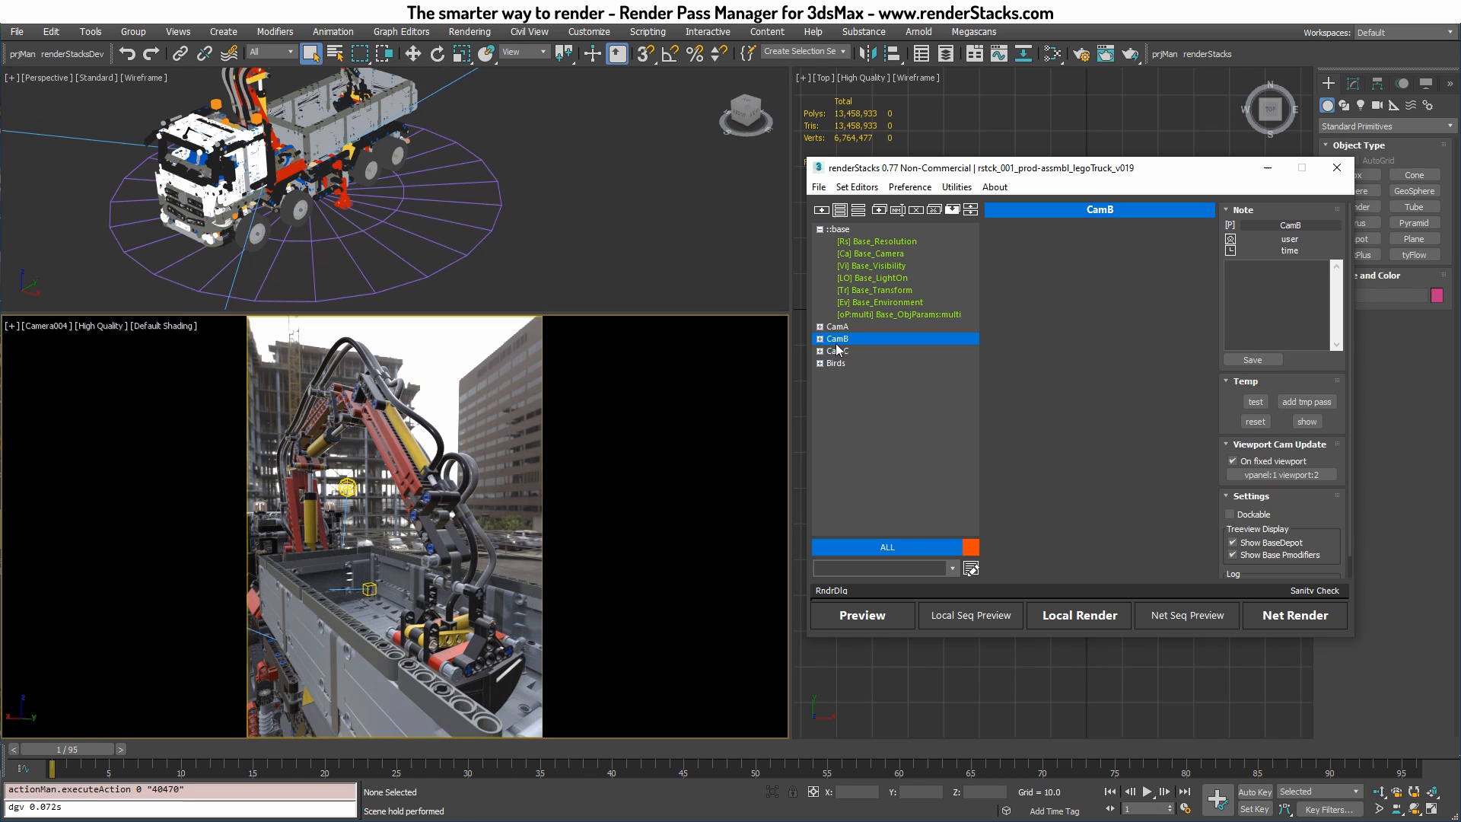
left_click(837, 350)
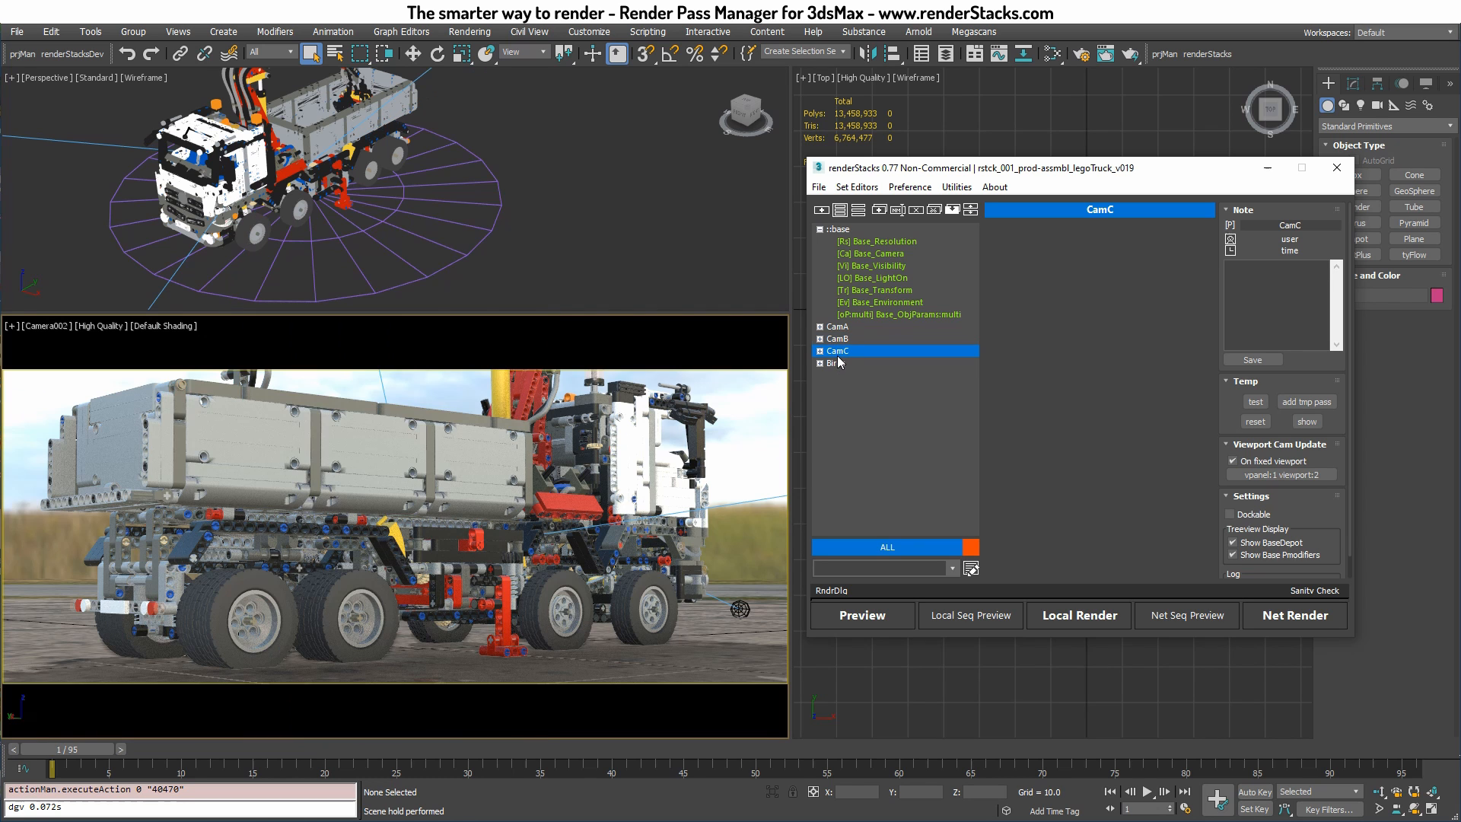
left_click(835, 362)
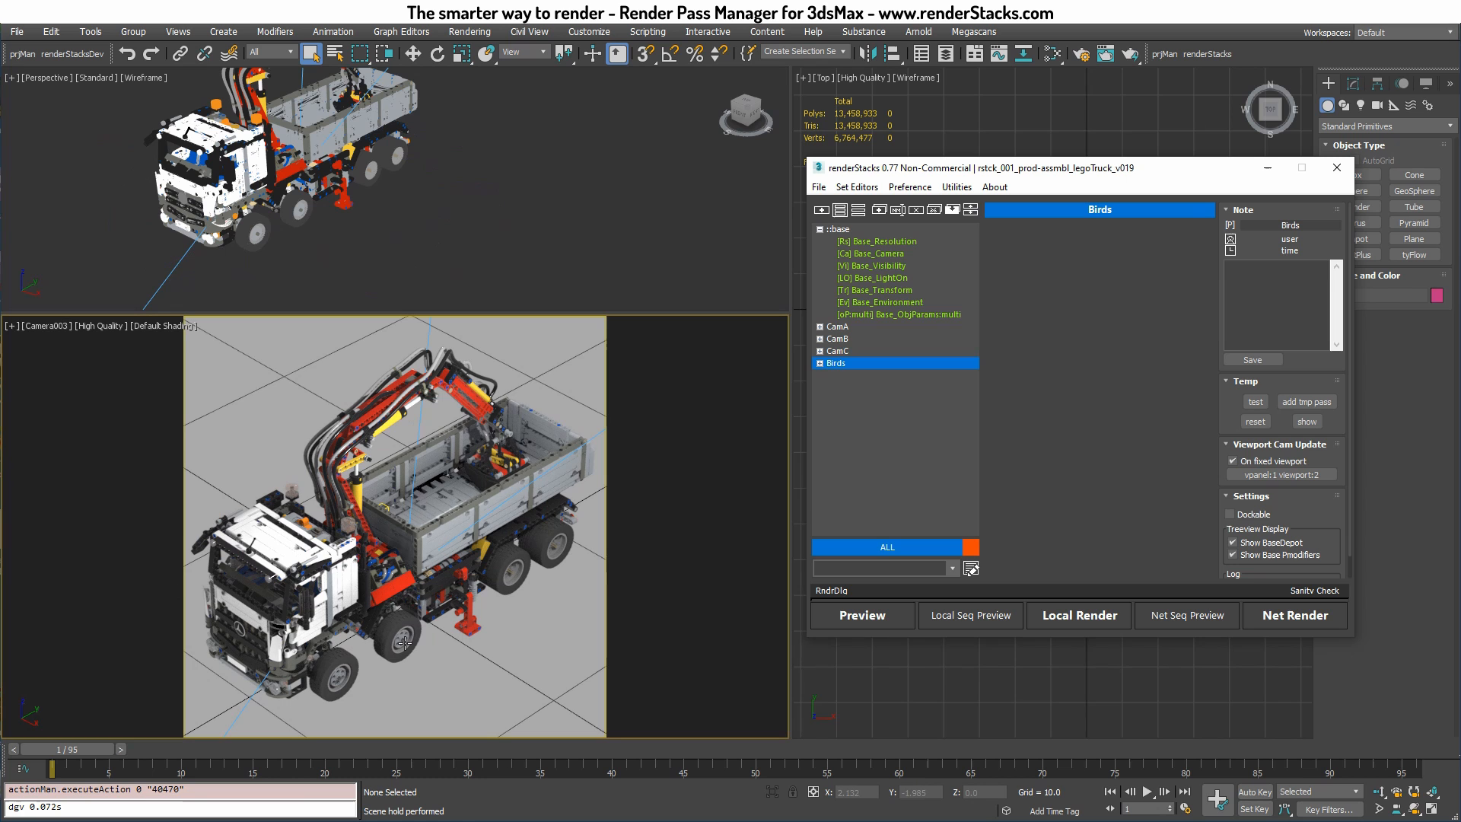
mouse_move(850, 362)
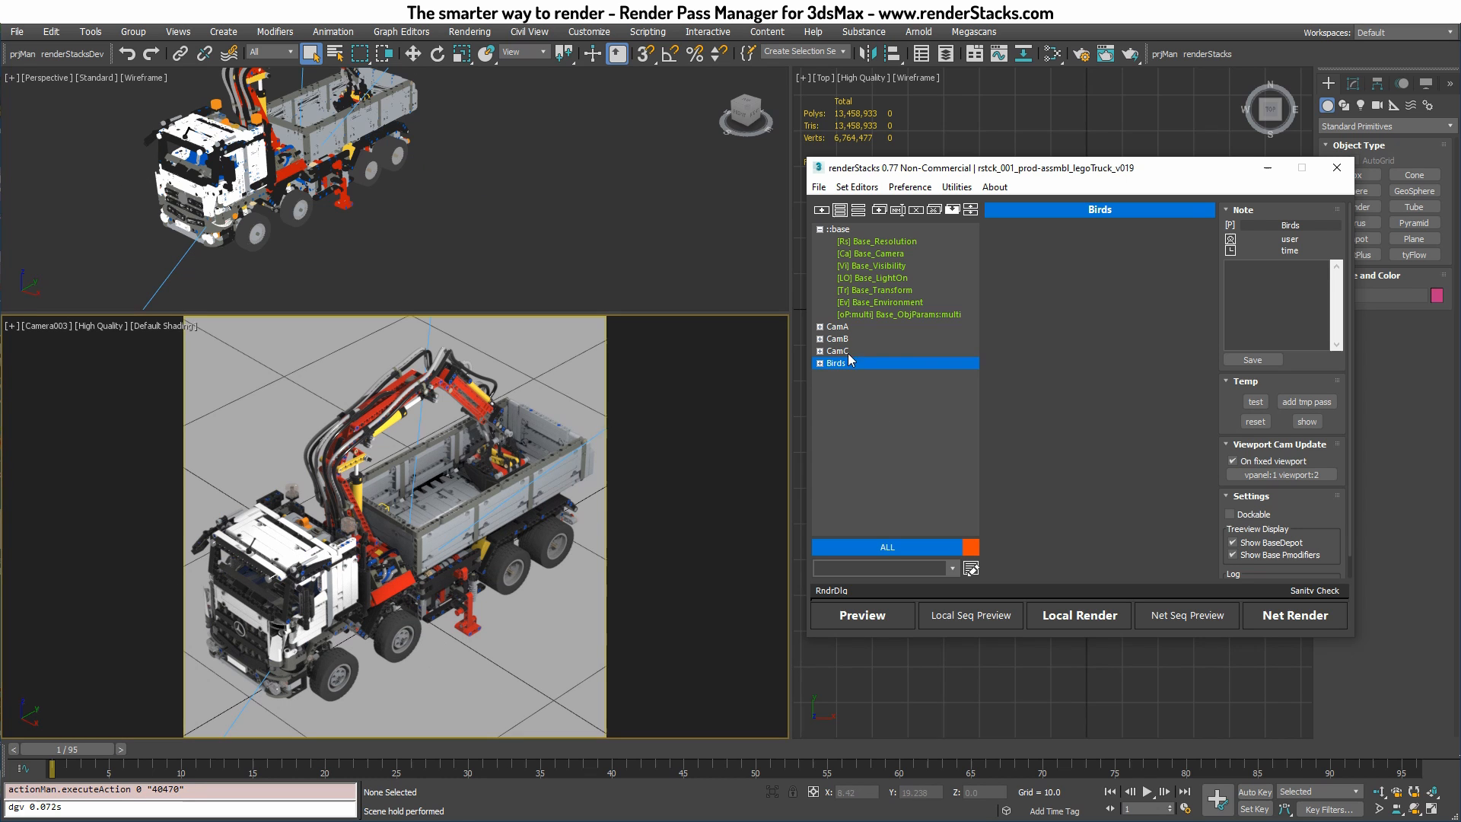
left_click(835, 326)
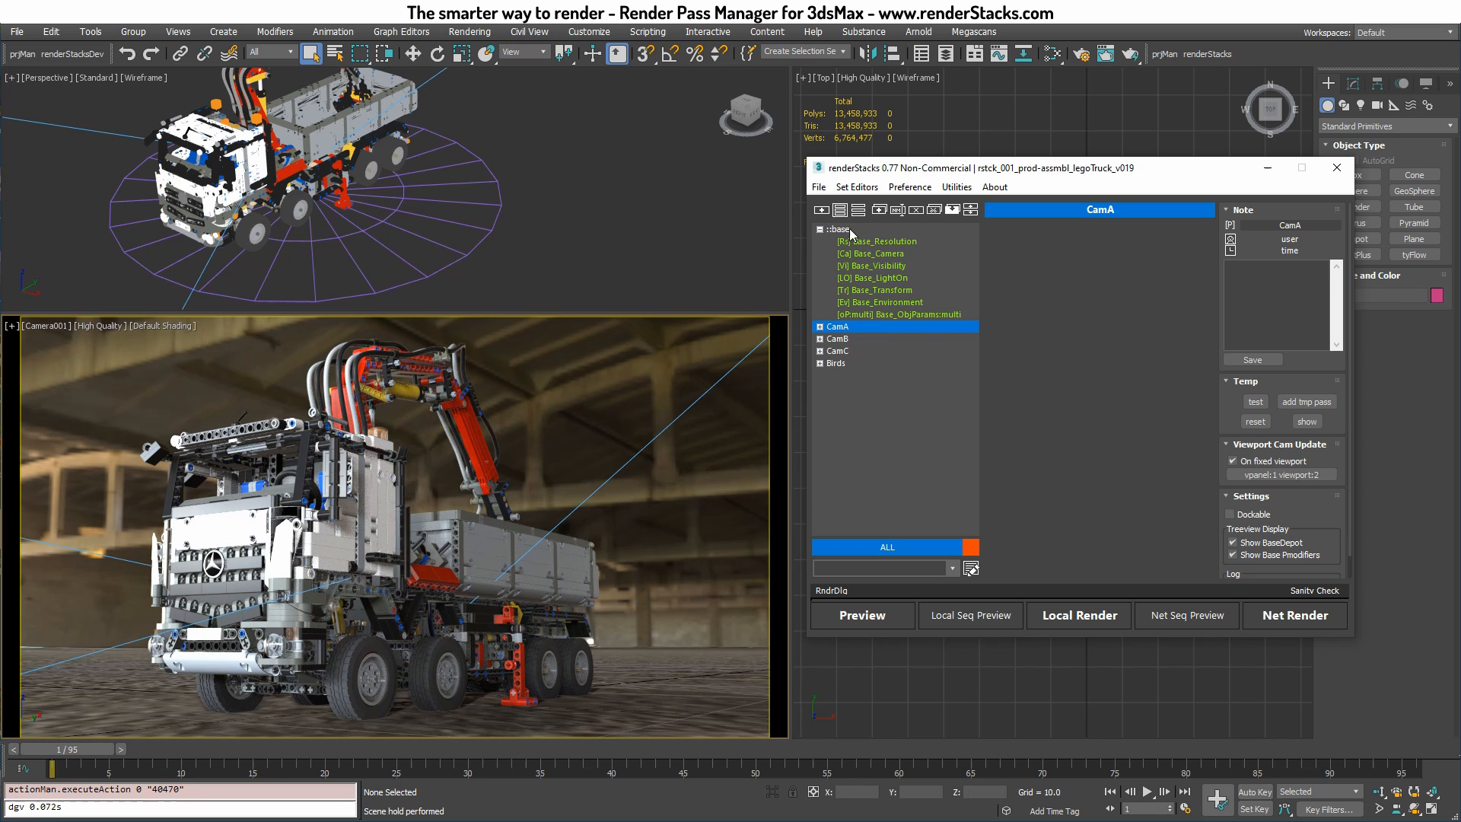
Add a Base_RenderOutput modifier to the base pass and open it for the tokenized filename
left_click(836, 230)
type("out")
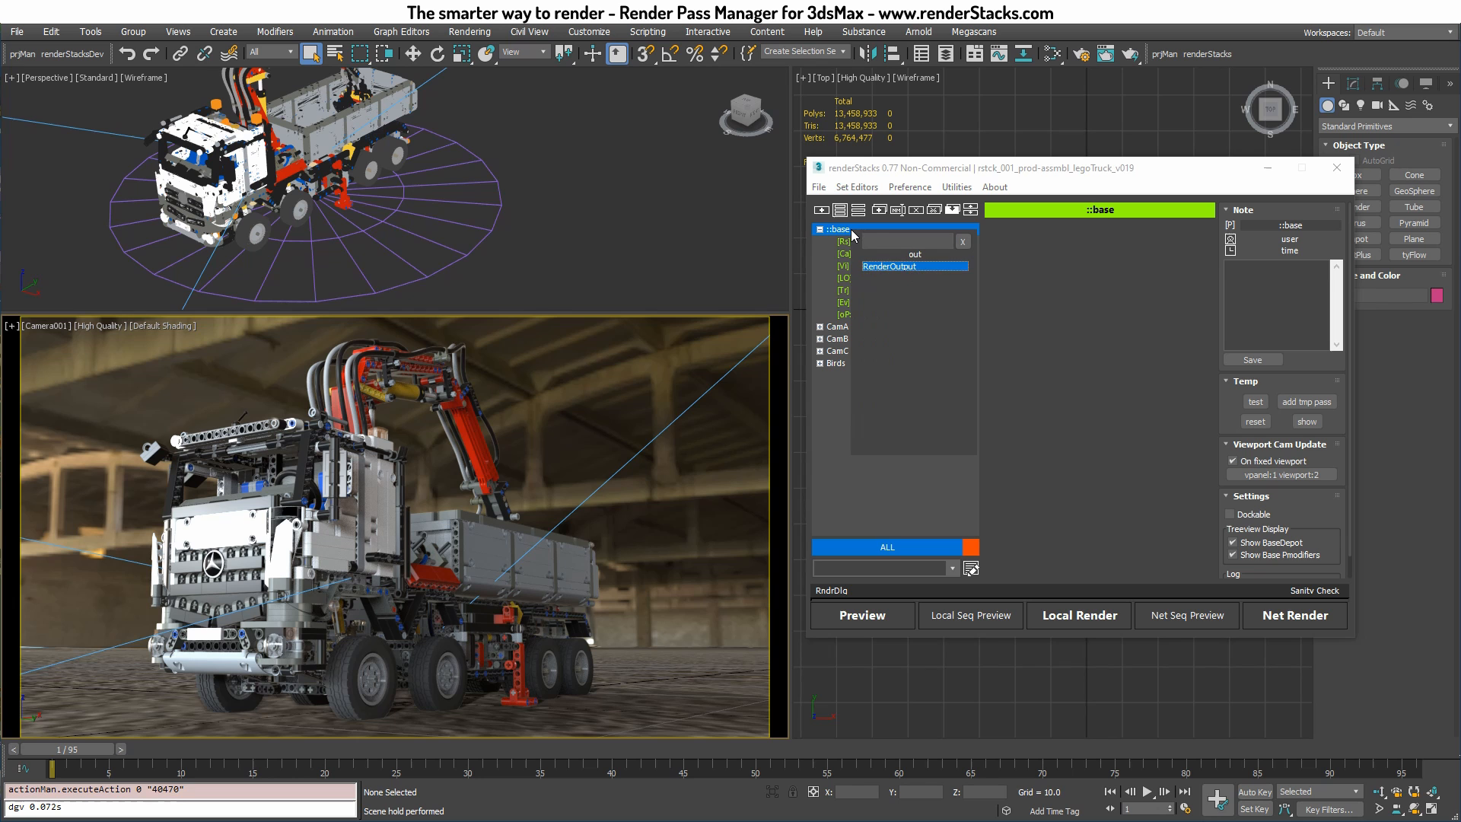
left_click(889, 325)
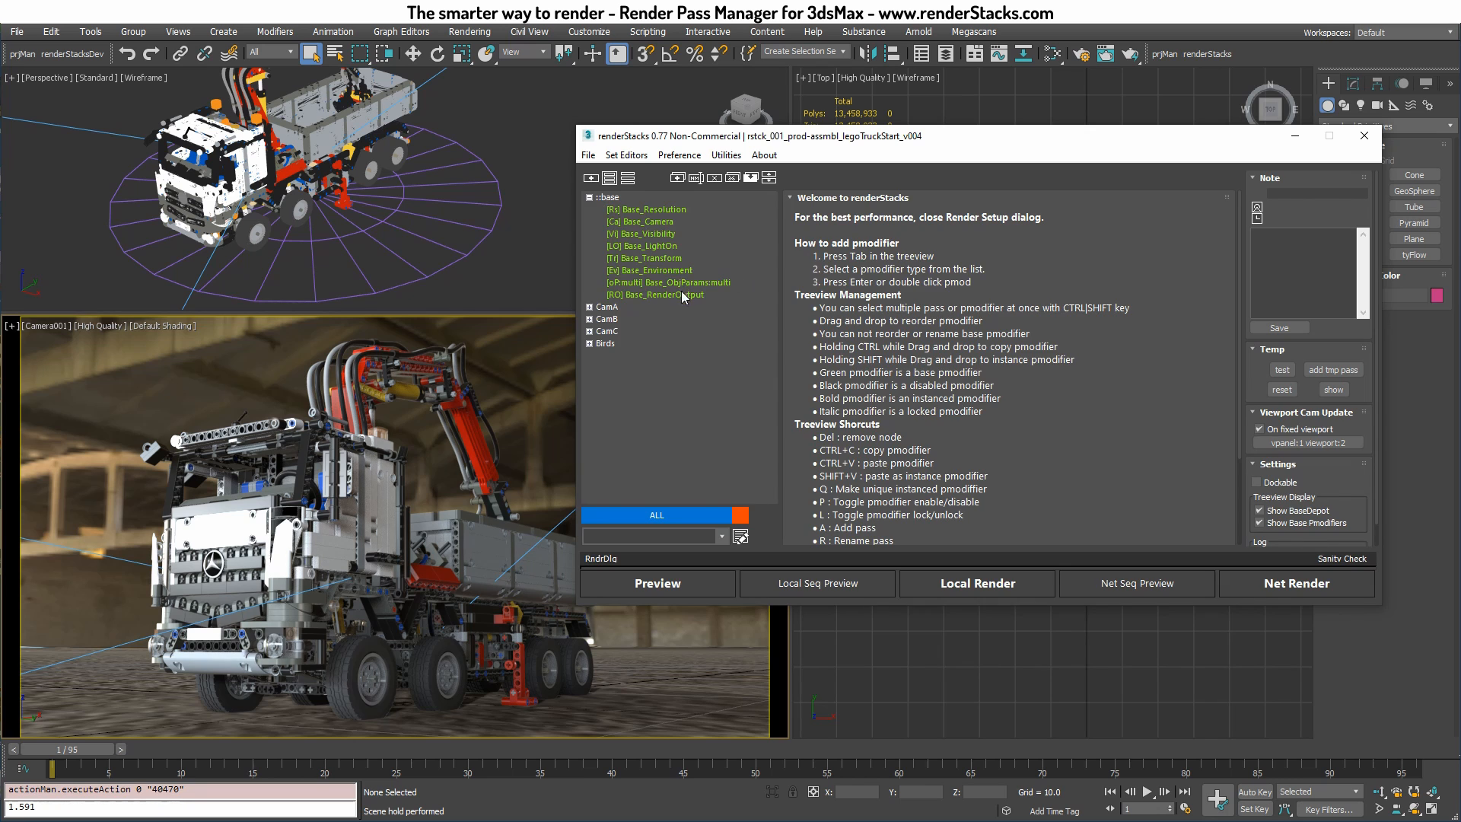
left_click(656, 294)
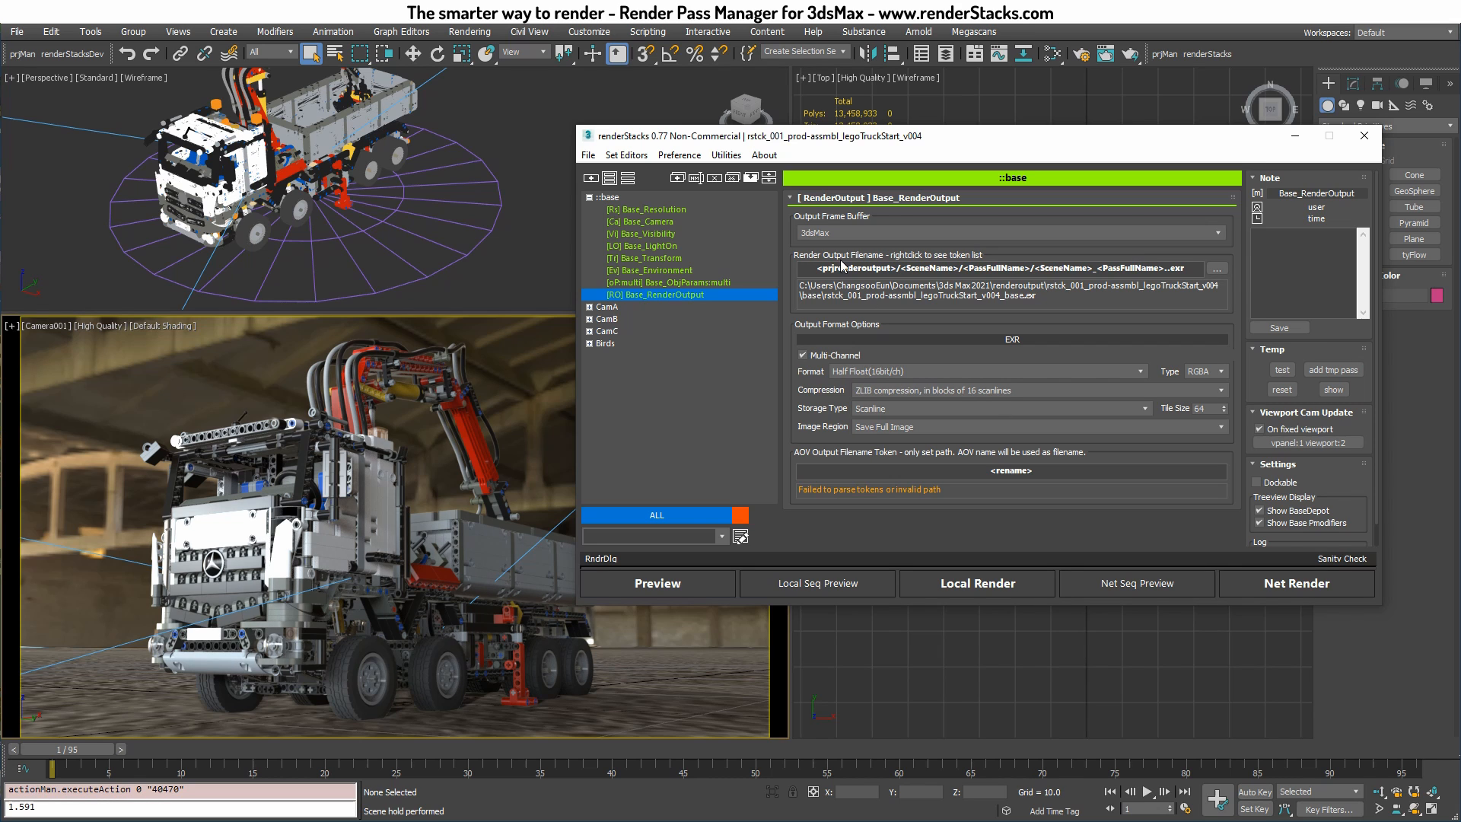
mouse_move(1004, 338)
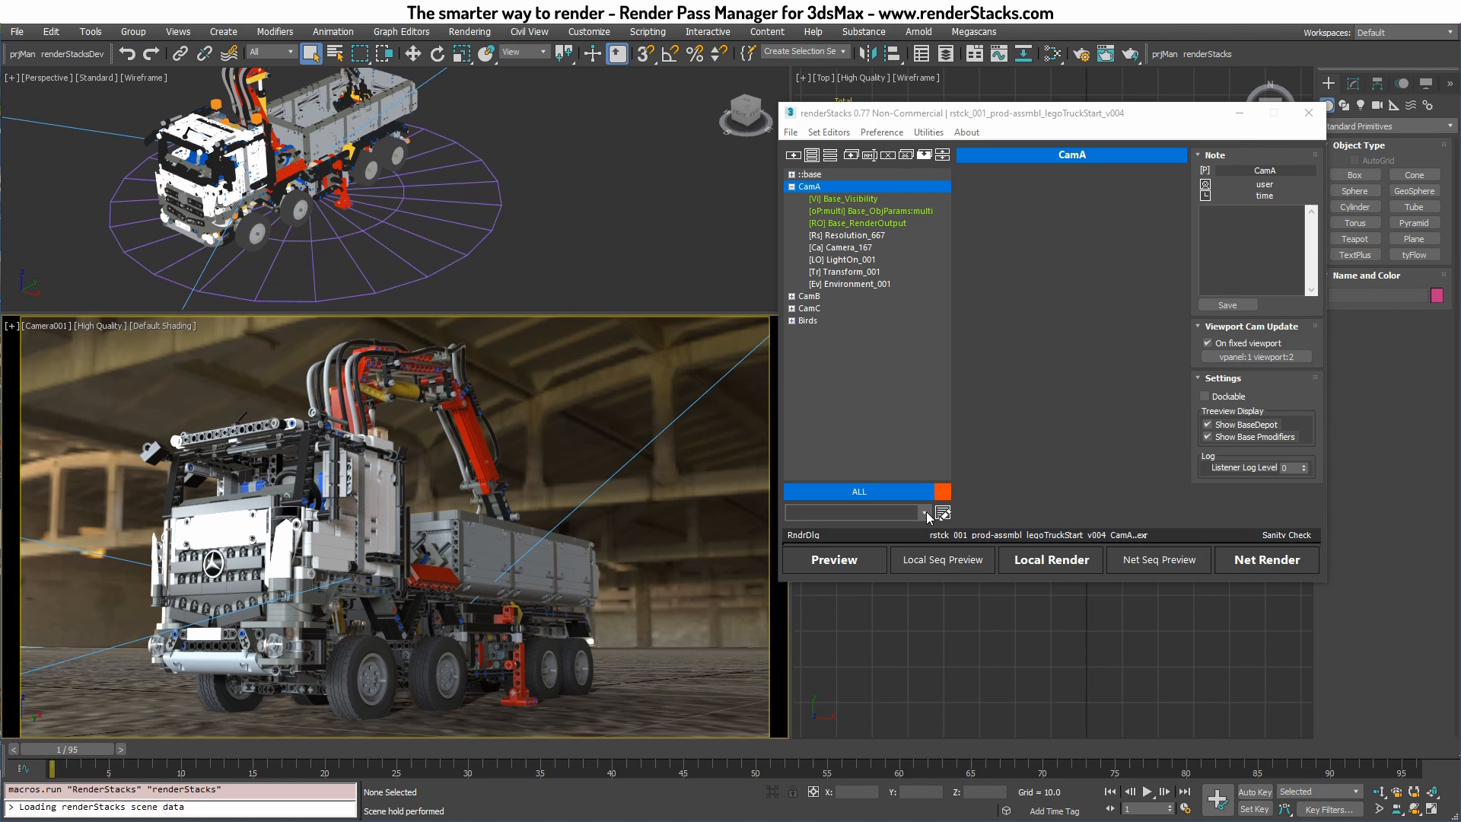
Extend the pass selection from CamA through CamB, CamC and Birds and review the rsPrvRender settings
left_click(923, 512)
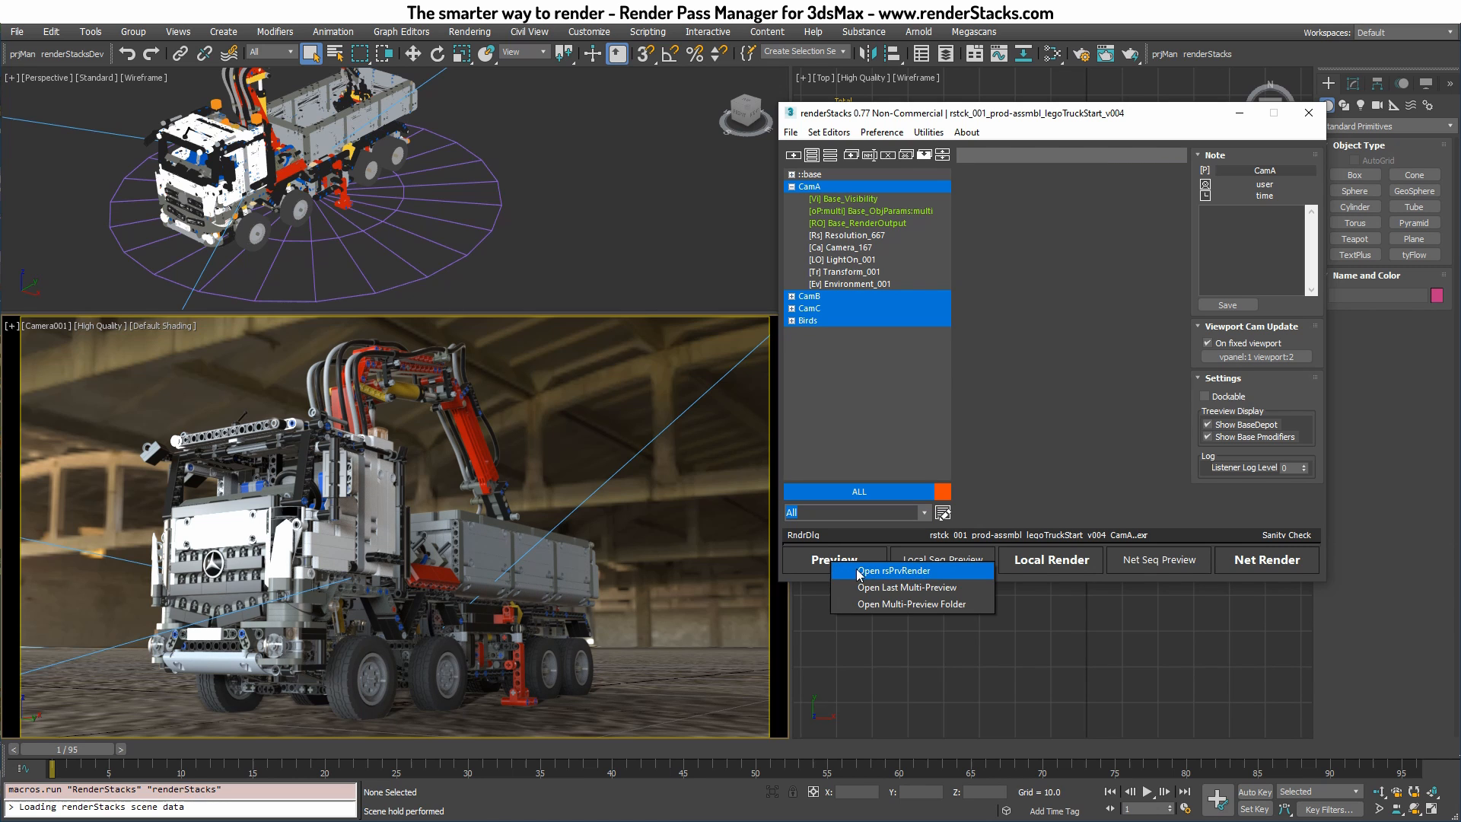
left_click(891, 570)
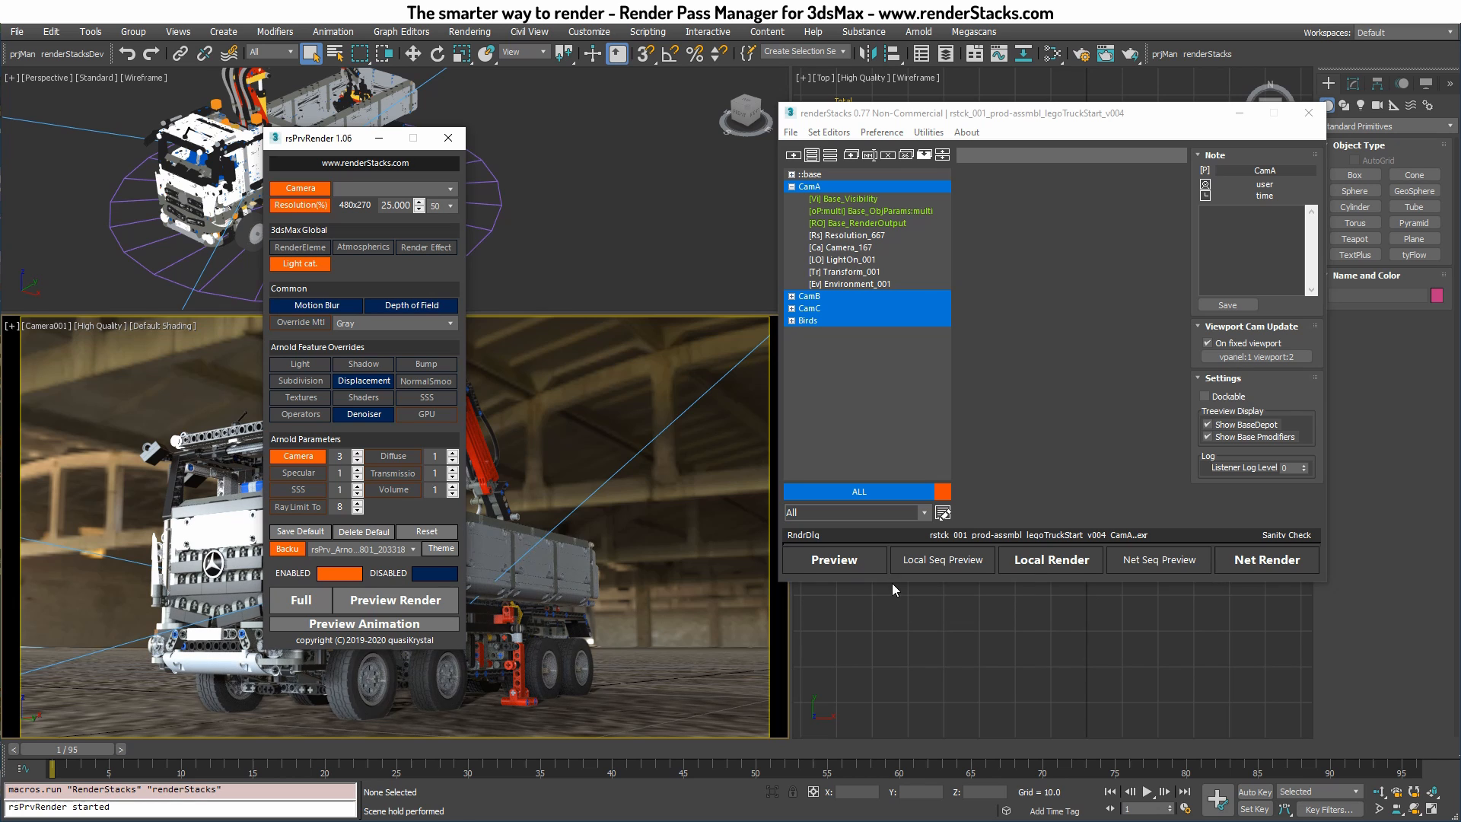
mouse_move(834, 559)
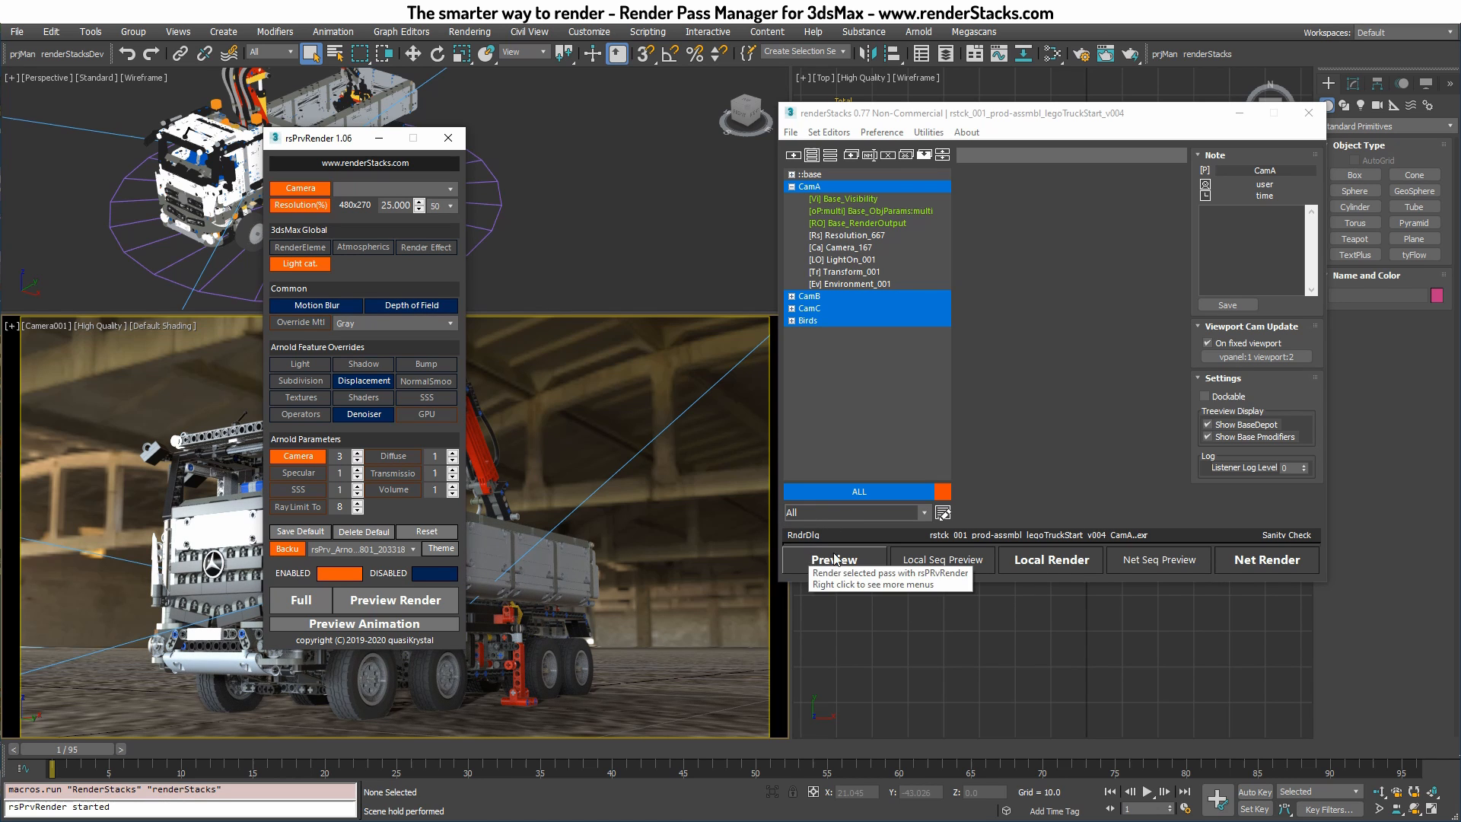
mouse_move(688, 526)
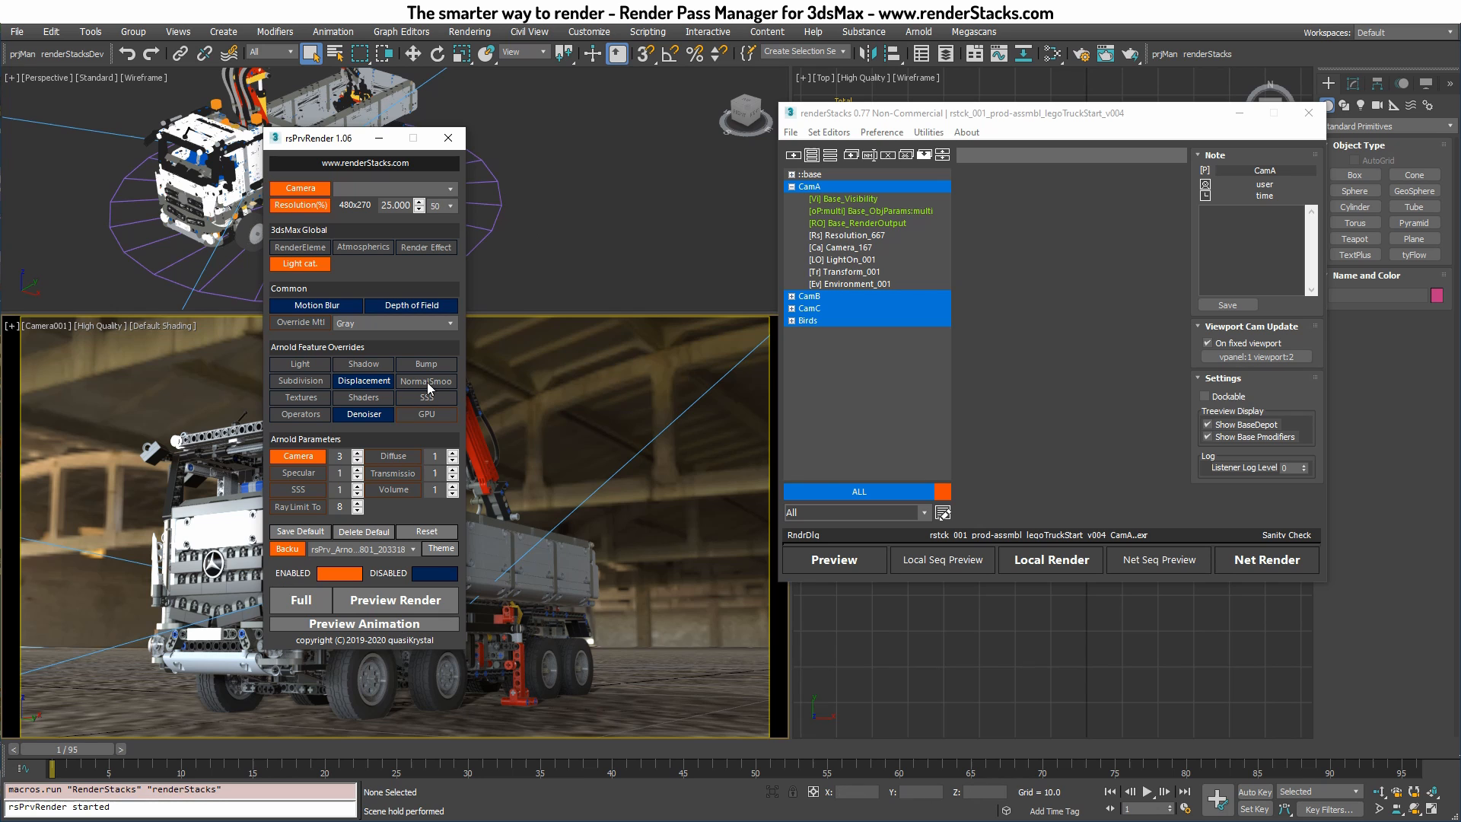
left_click_drag(326, 138, 549, 147)
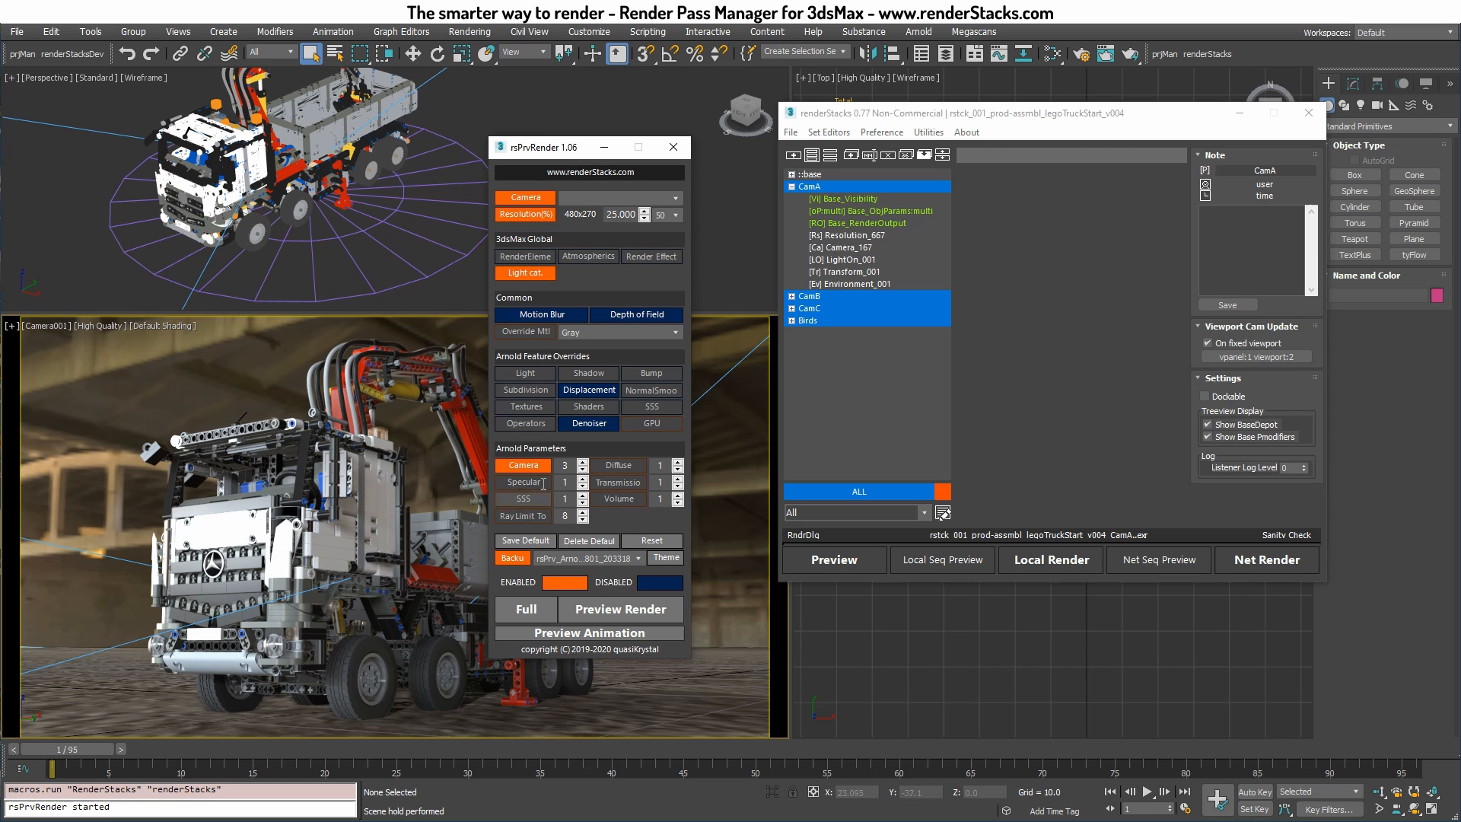
mouse_move(699, 482)
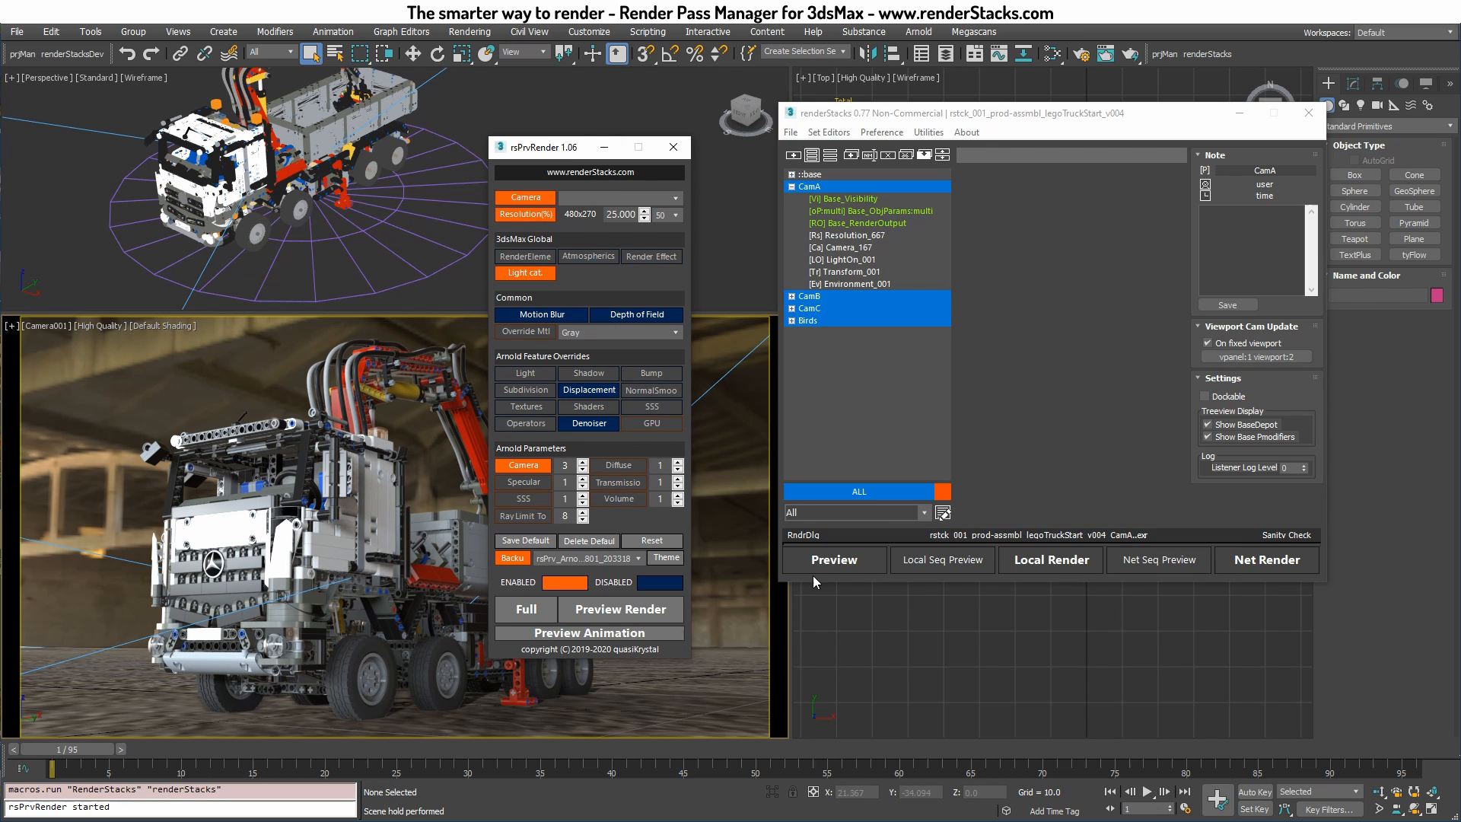
left_click(672, 147)
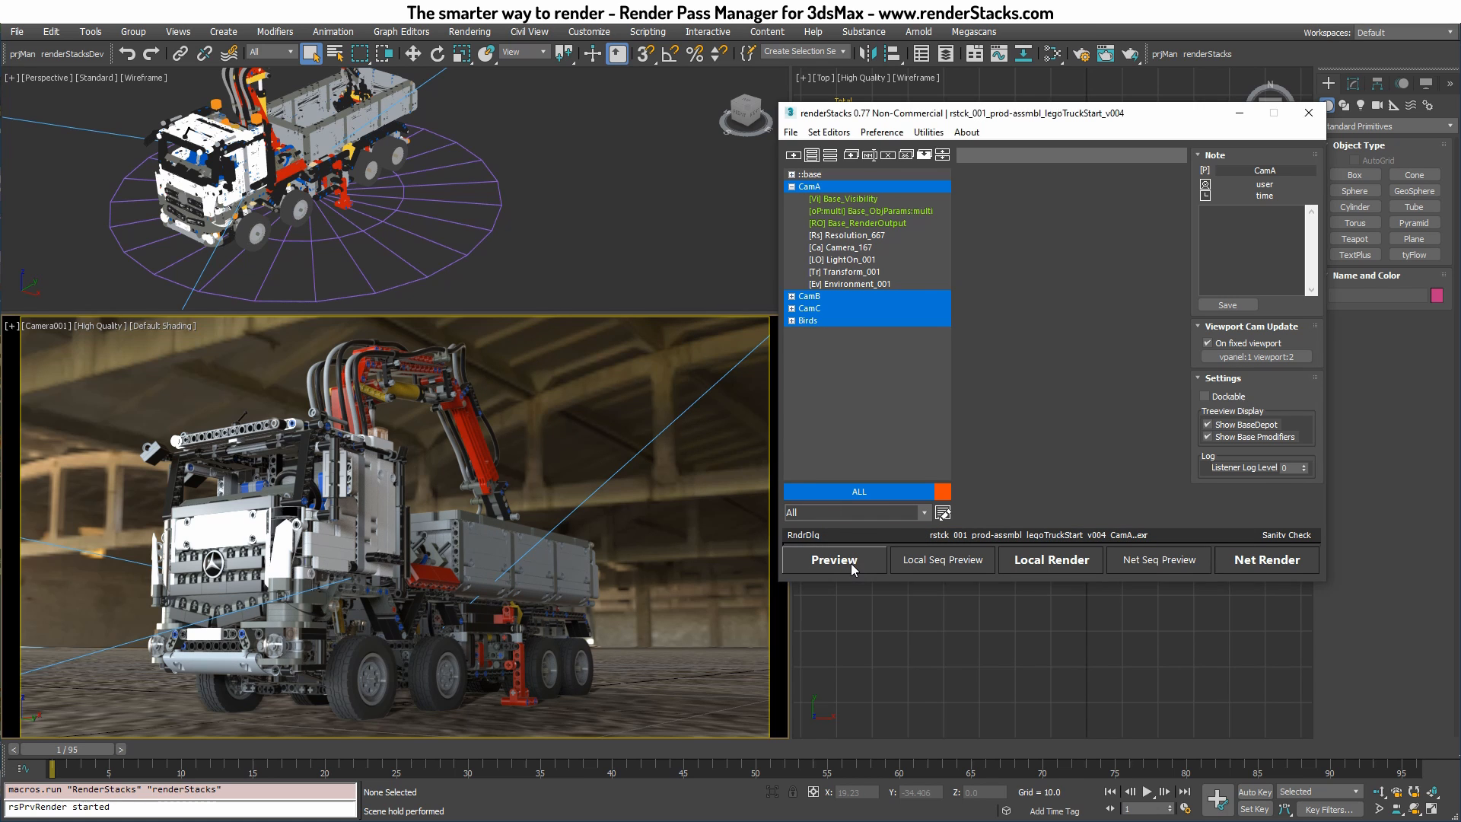
Preview-render CamA, CamB, CamC and Birds so each camera writes its own image for mrViewer
left_click(834, 559)
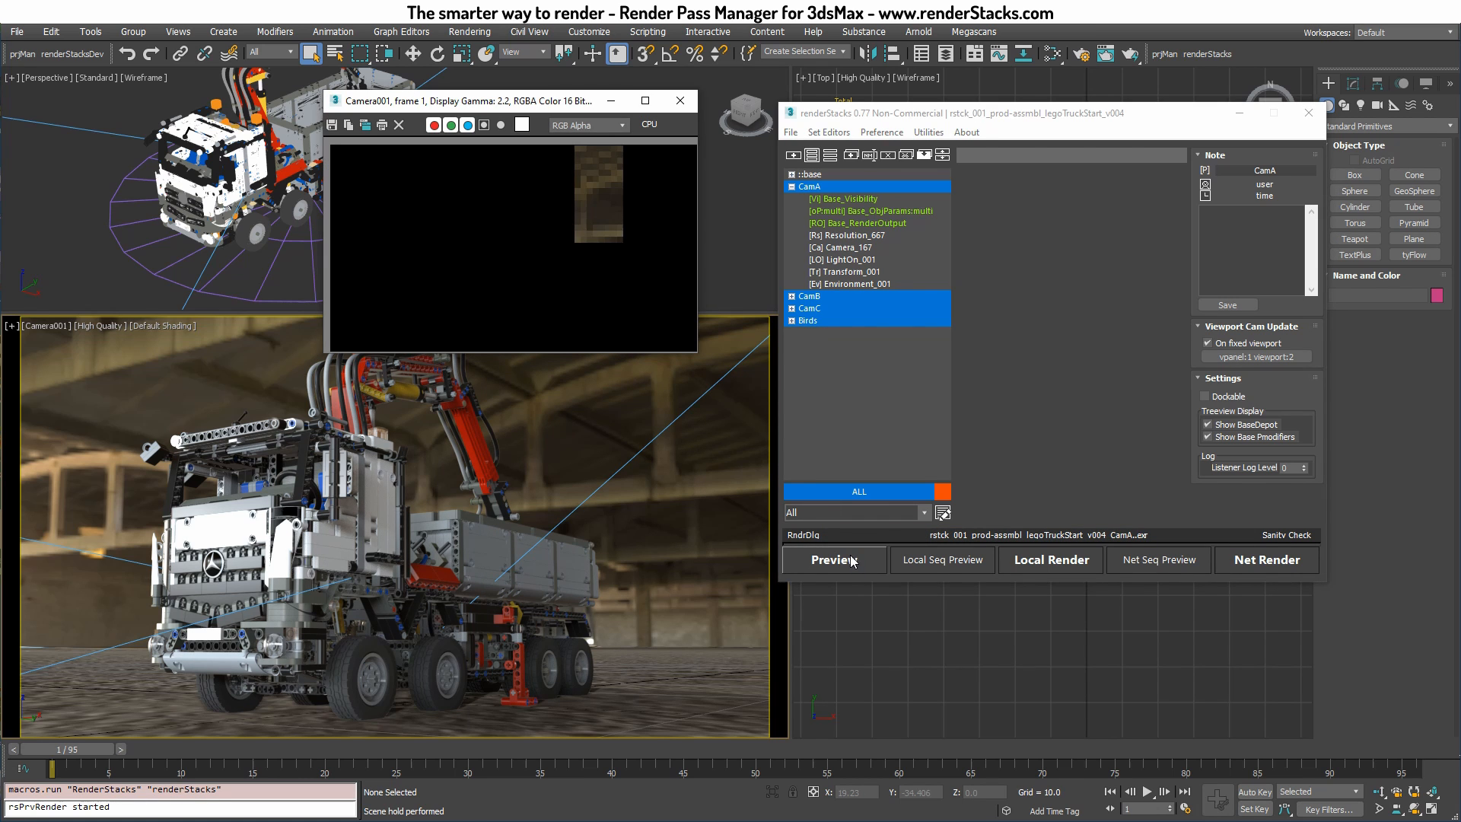
left_click(831, 559)
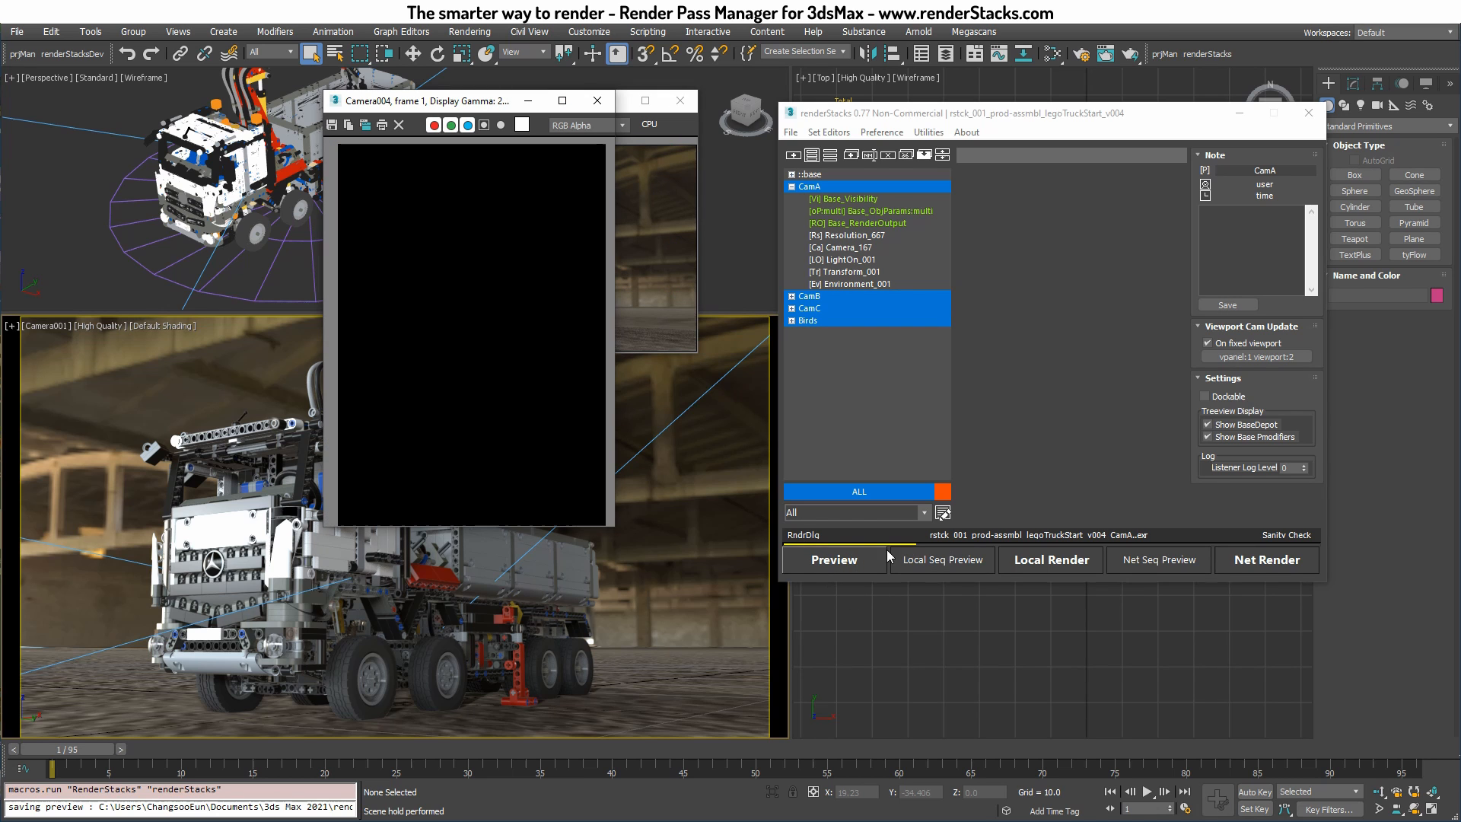
left_click(832, 559)
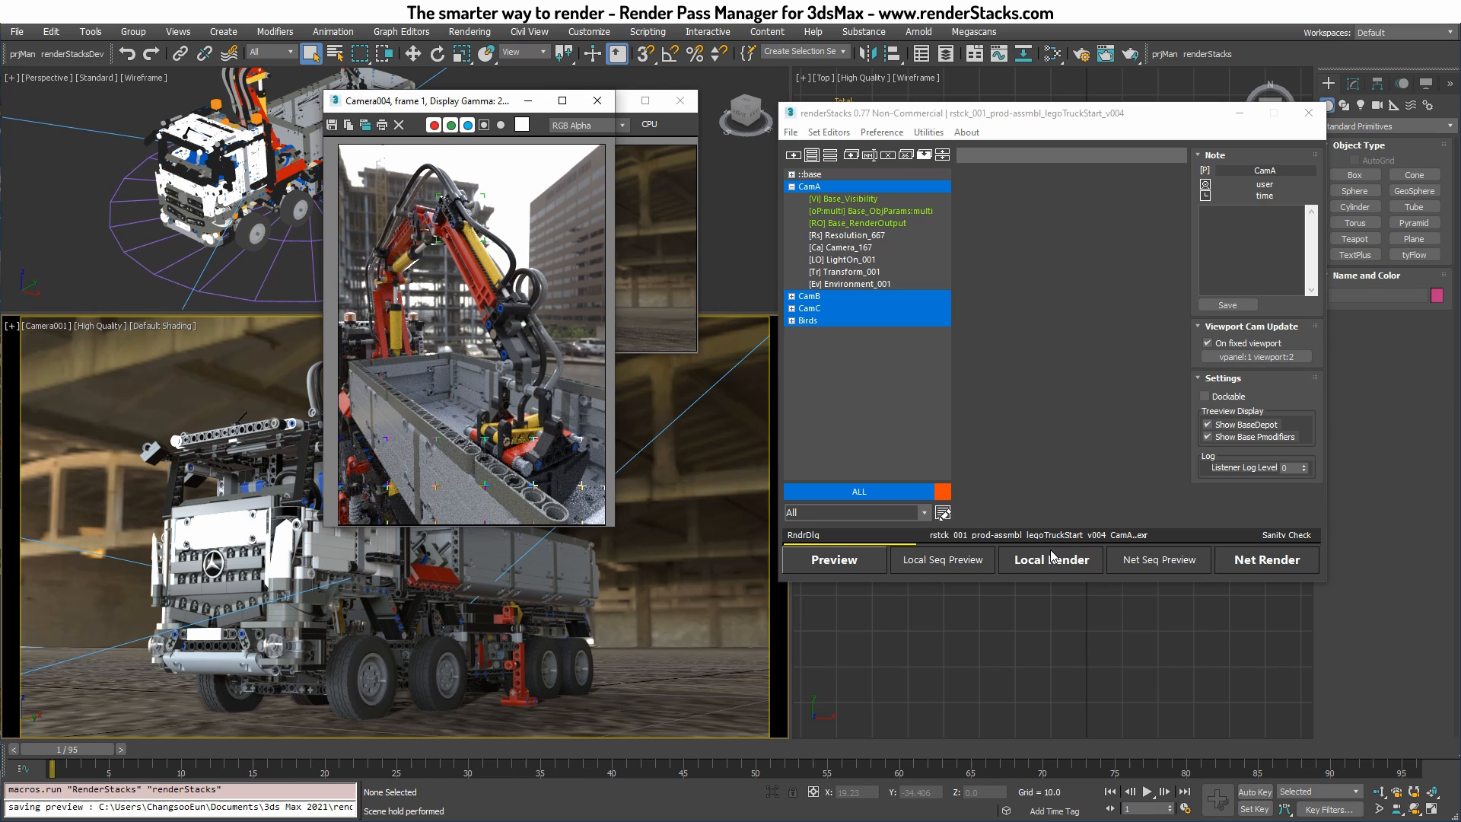
left_click(1050, 559)
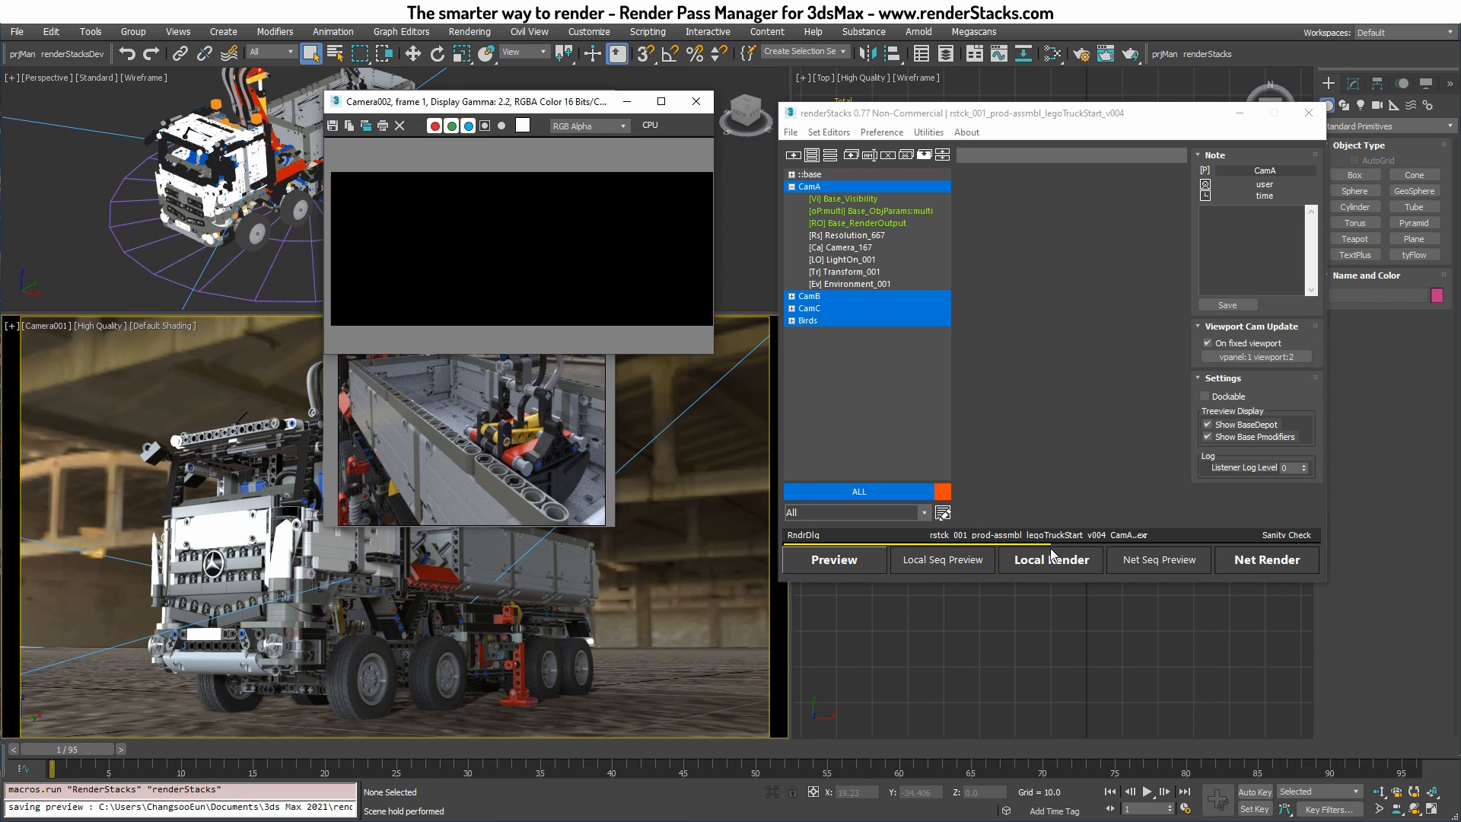
left_click(1050, 560)
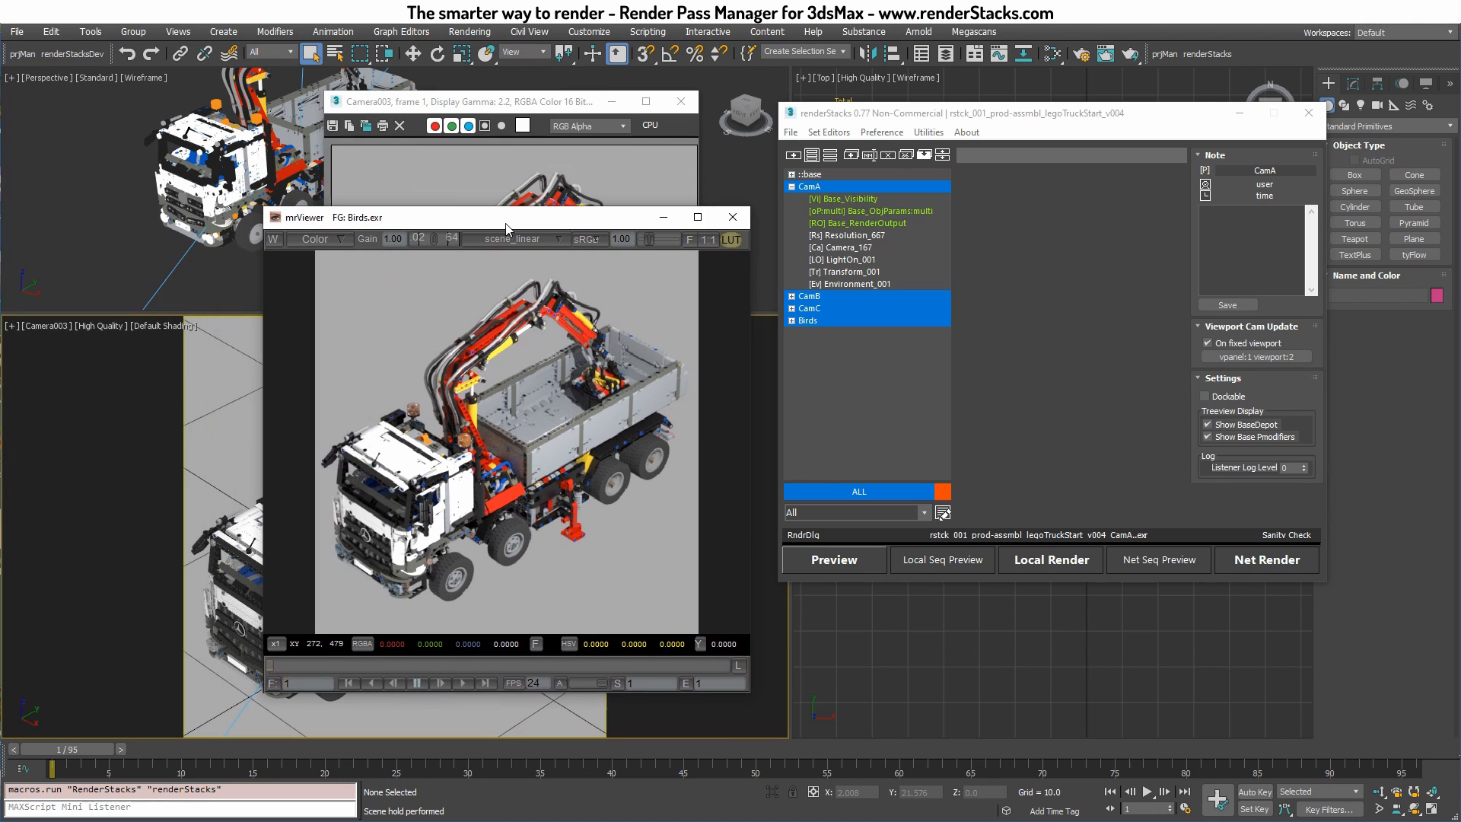
mouse_move(304, 230)
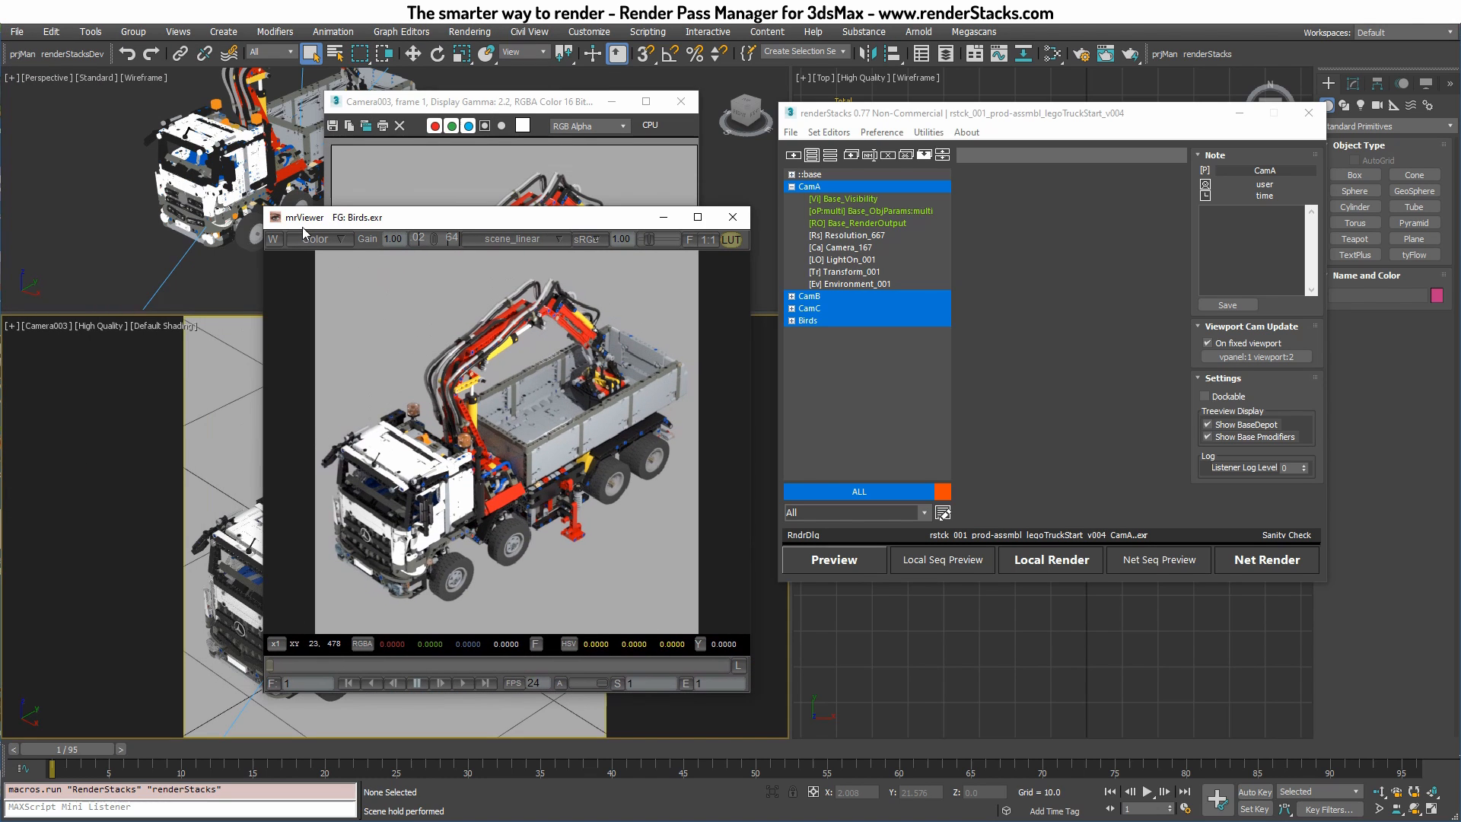
mouse_move(377, 224)
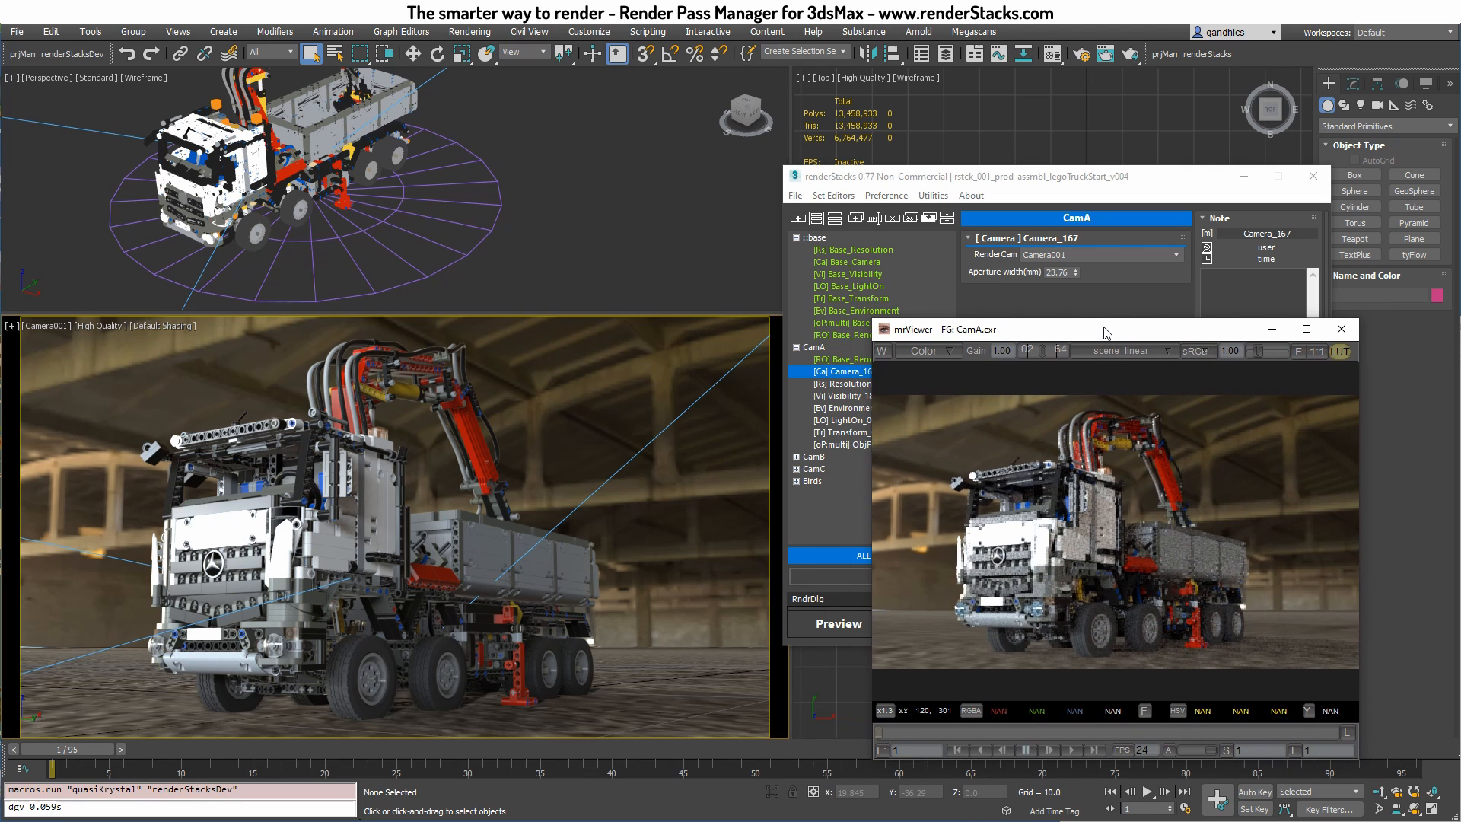
mouse_move(1086, 304)
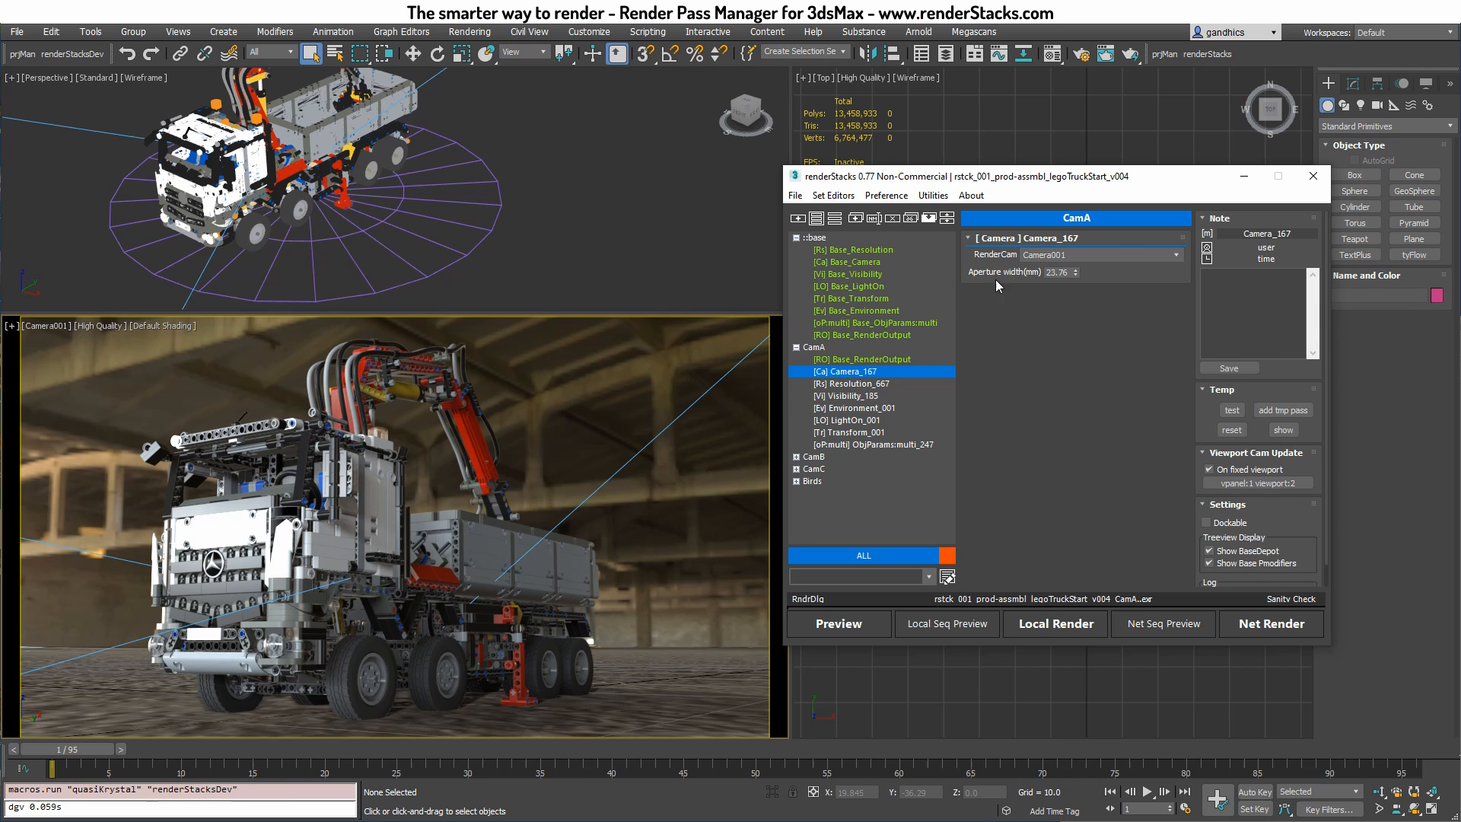
left_click(853, 382)
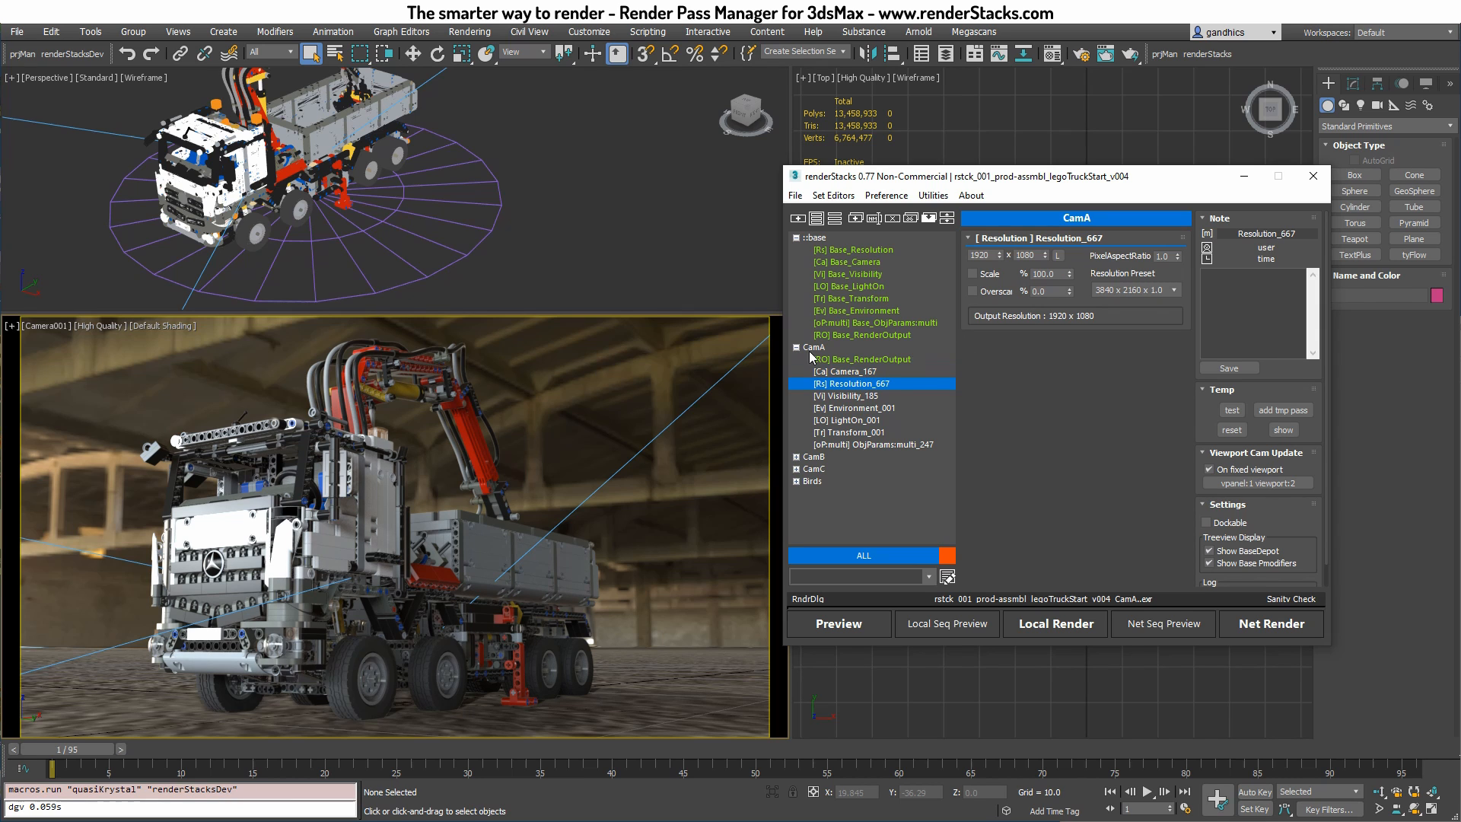
left_click(852, 395)
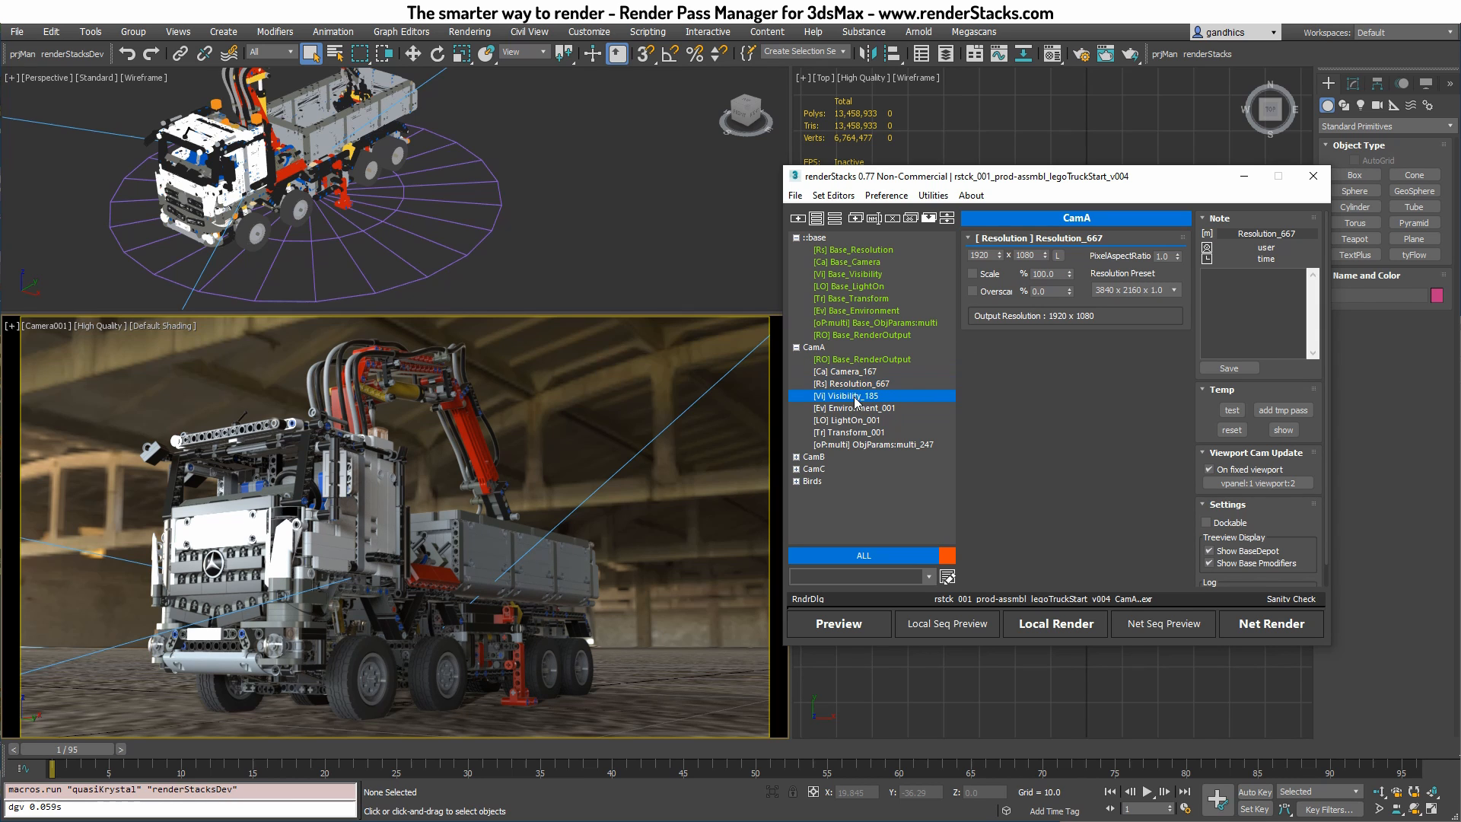
left_click(845, 395)
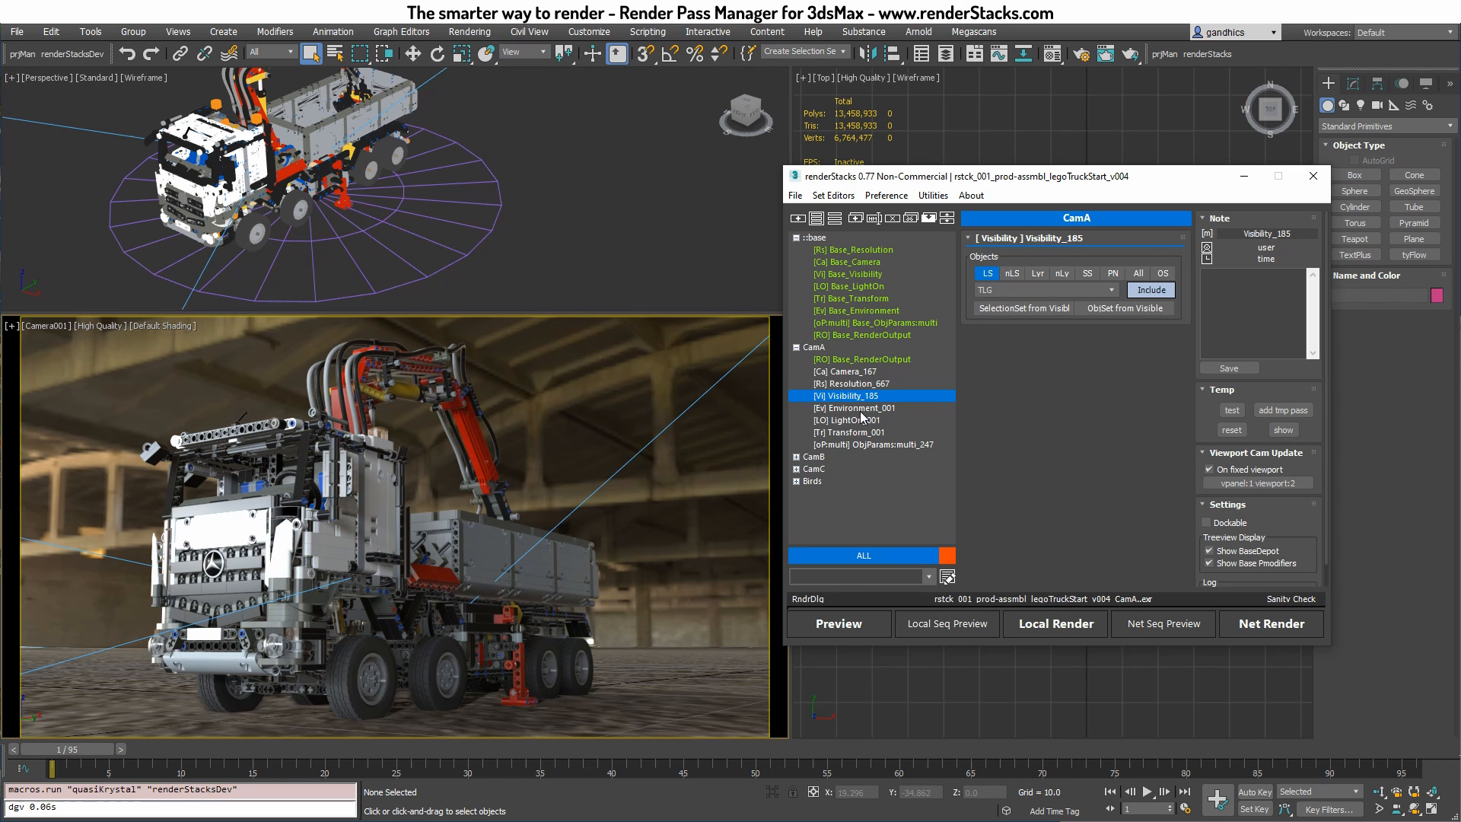
left_click(854, 408)
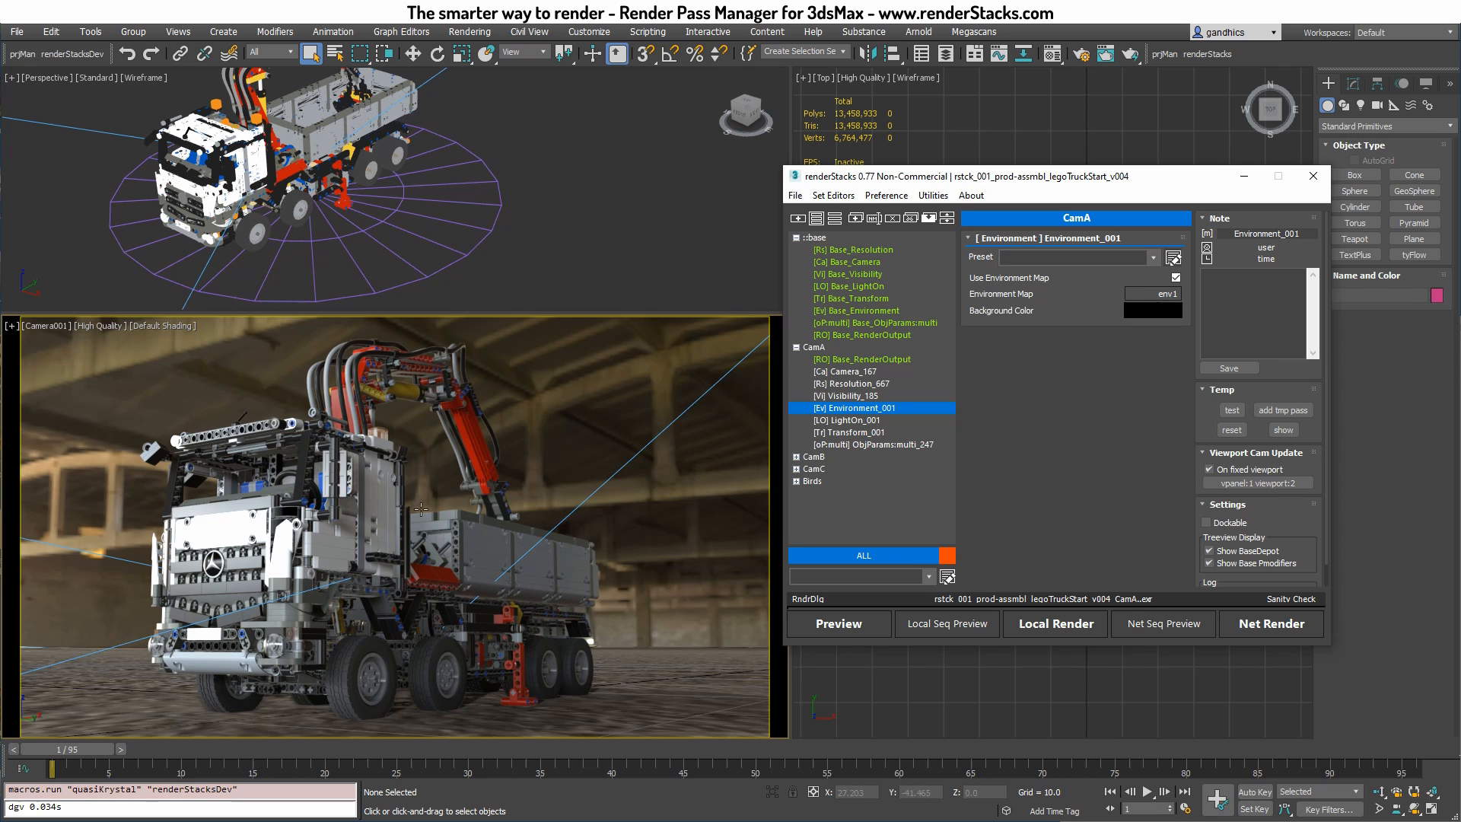
left_click(851, 419)
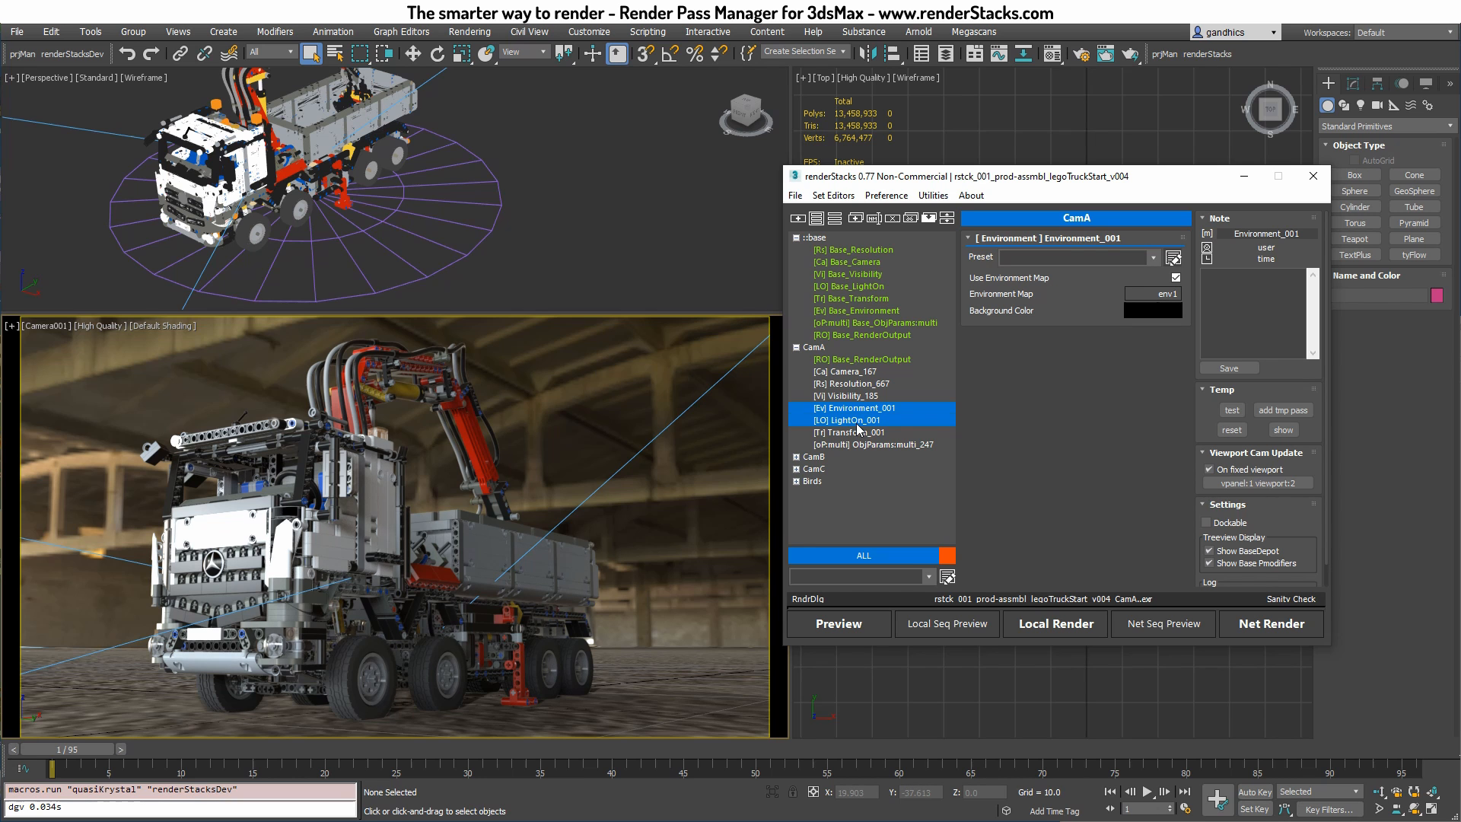
left_click(846, 420)
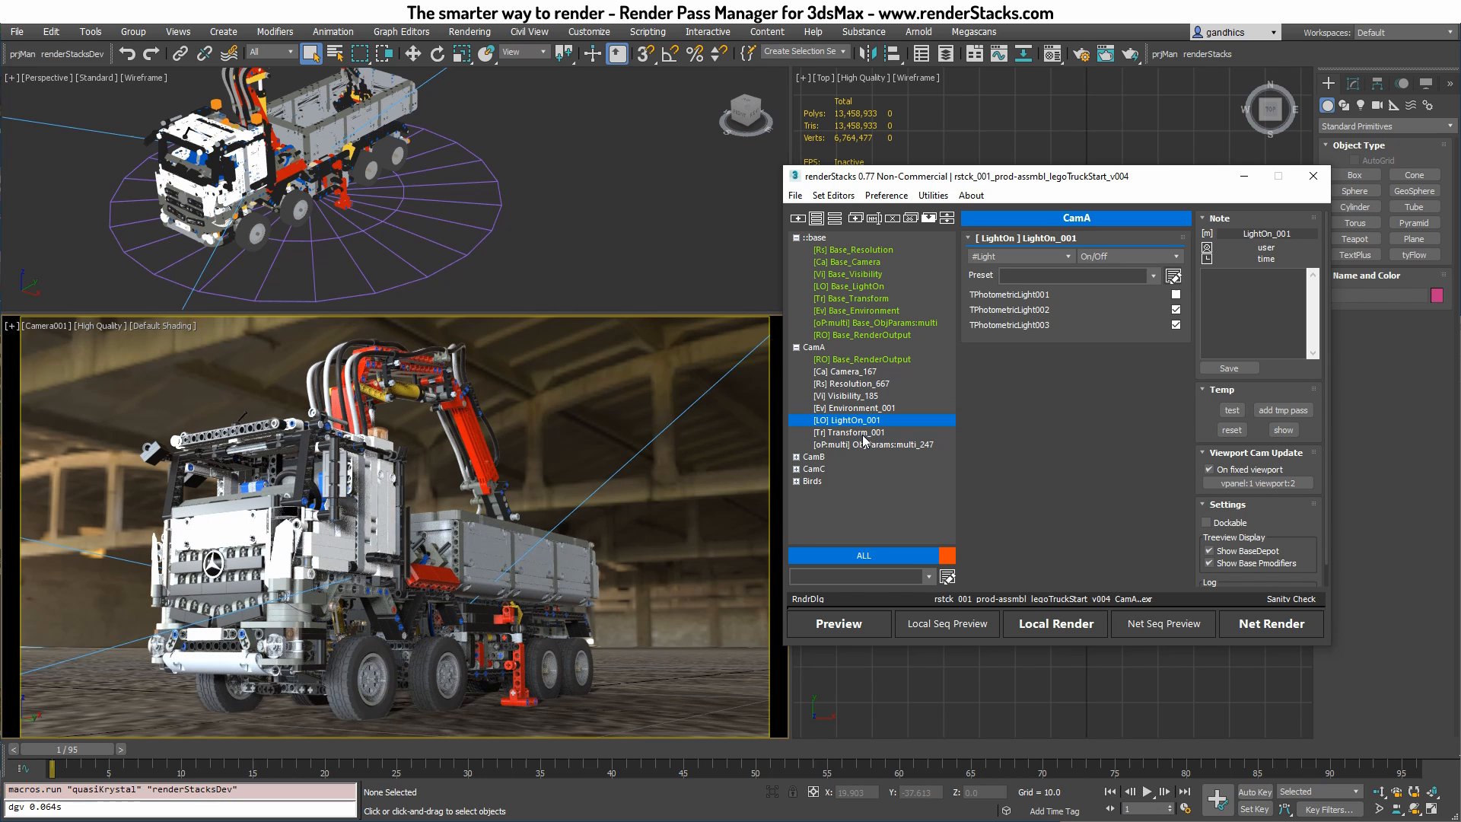
left_click(850, 431)
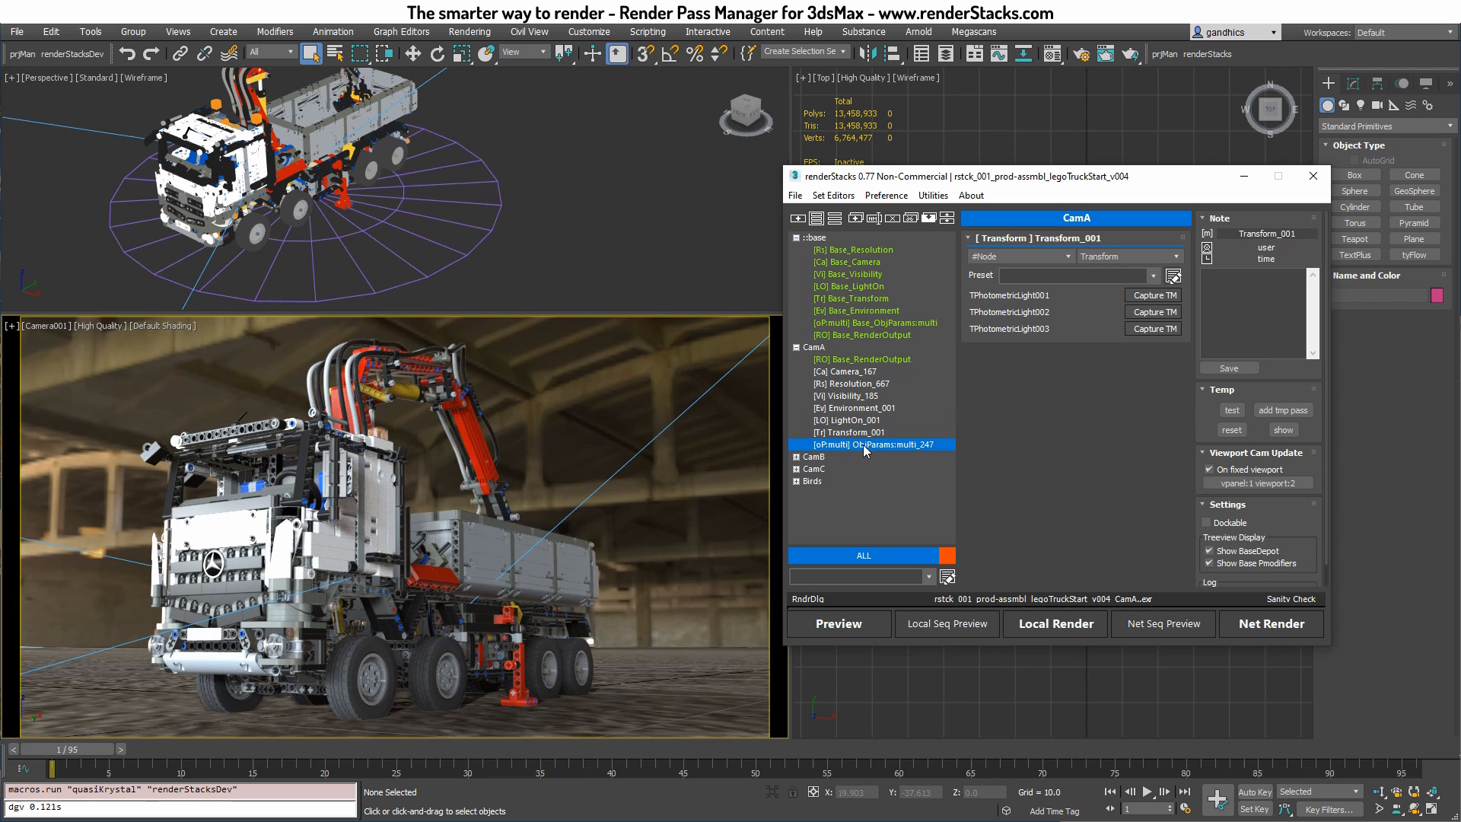
left_click(871, 444)
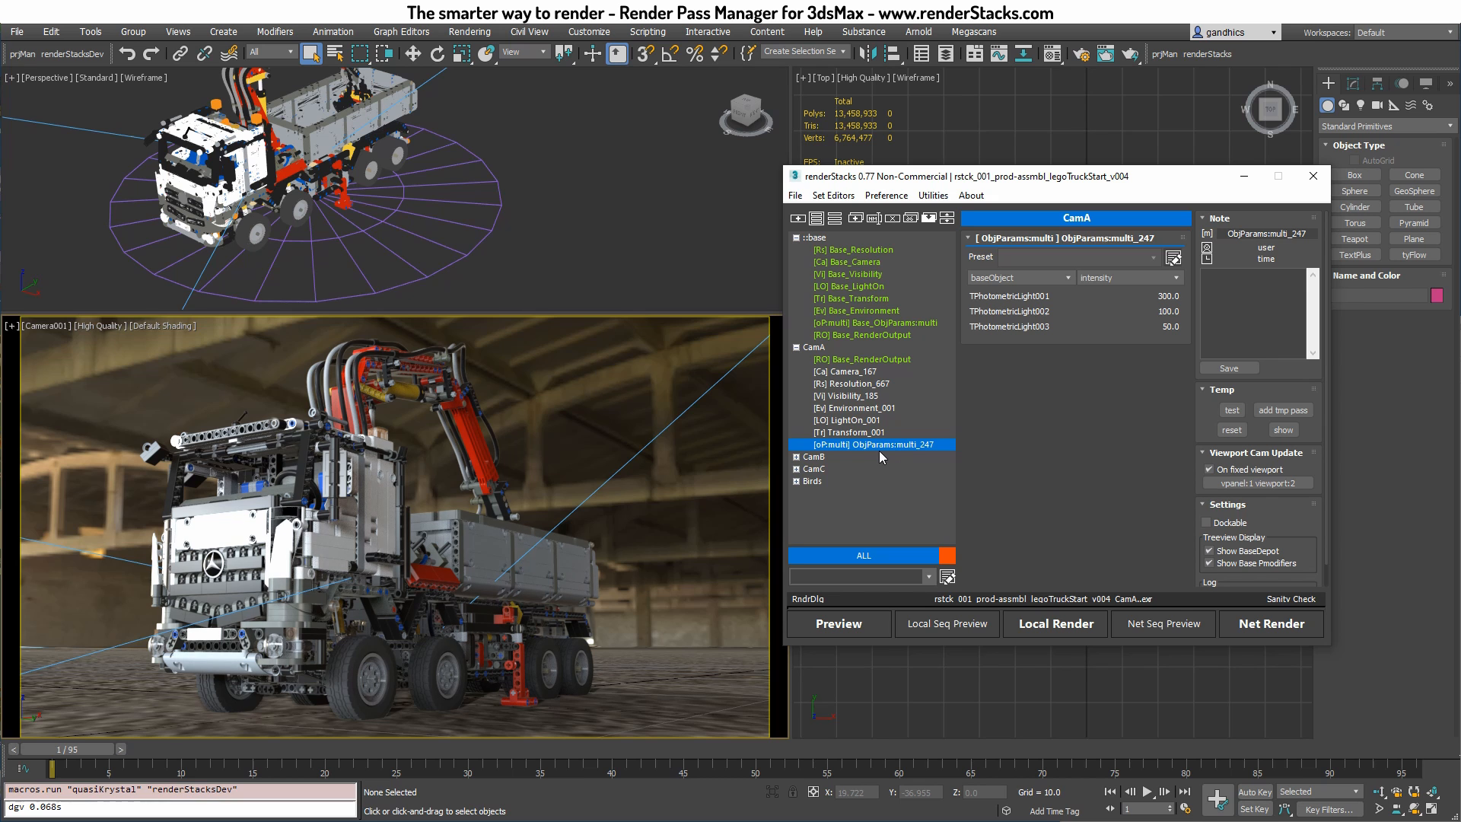
left_click(796, 345)
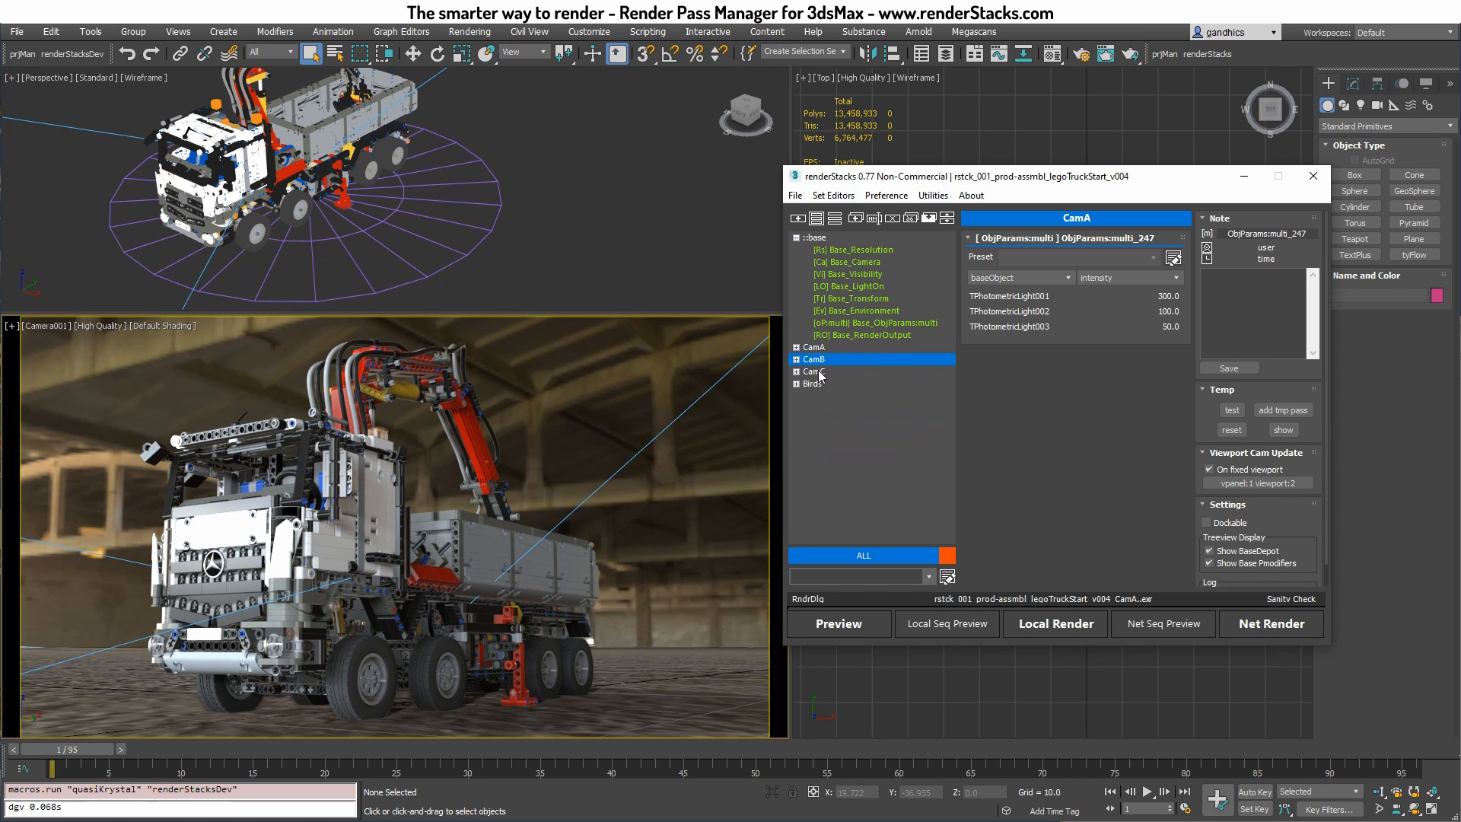
left_click(812, 370)
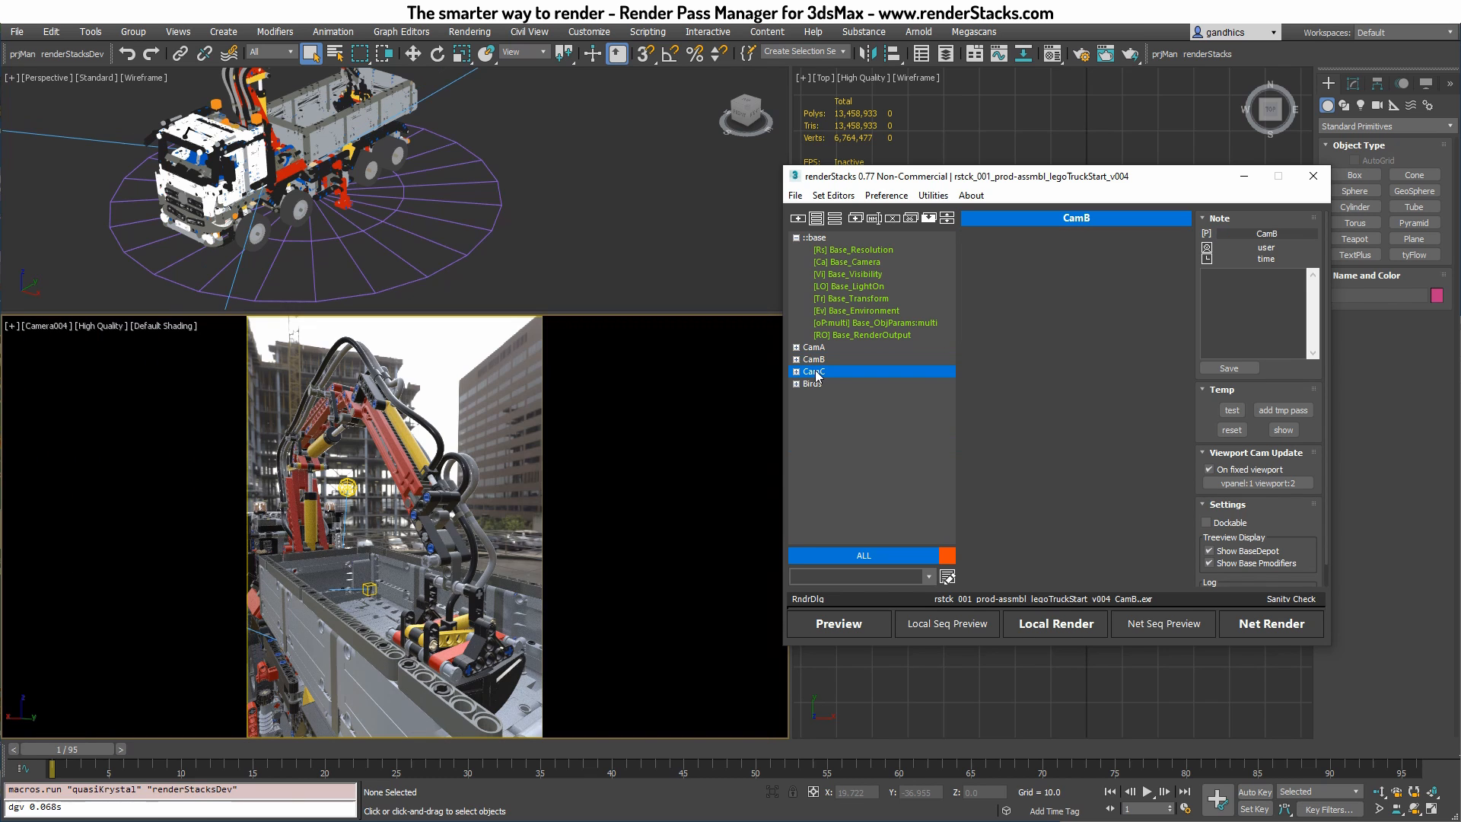
left_click(812, 383)
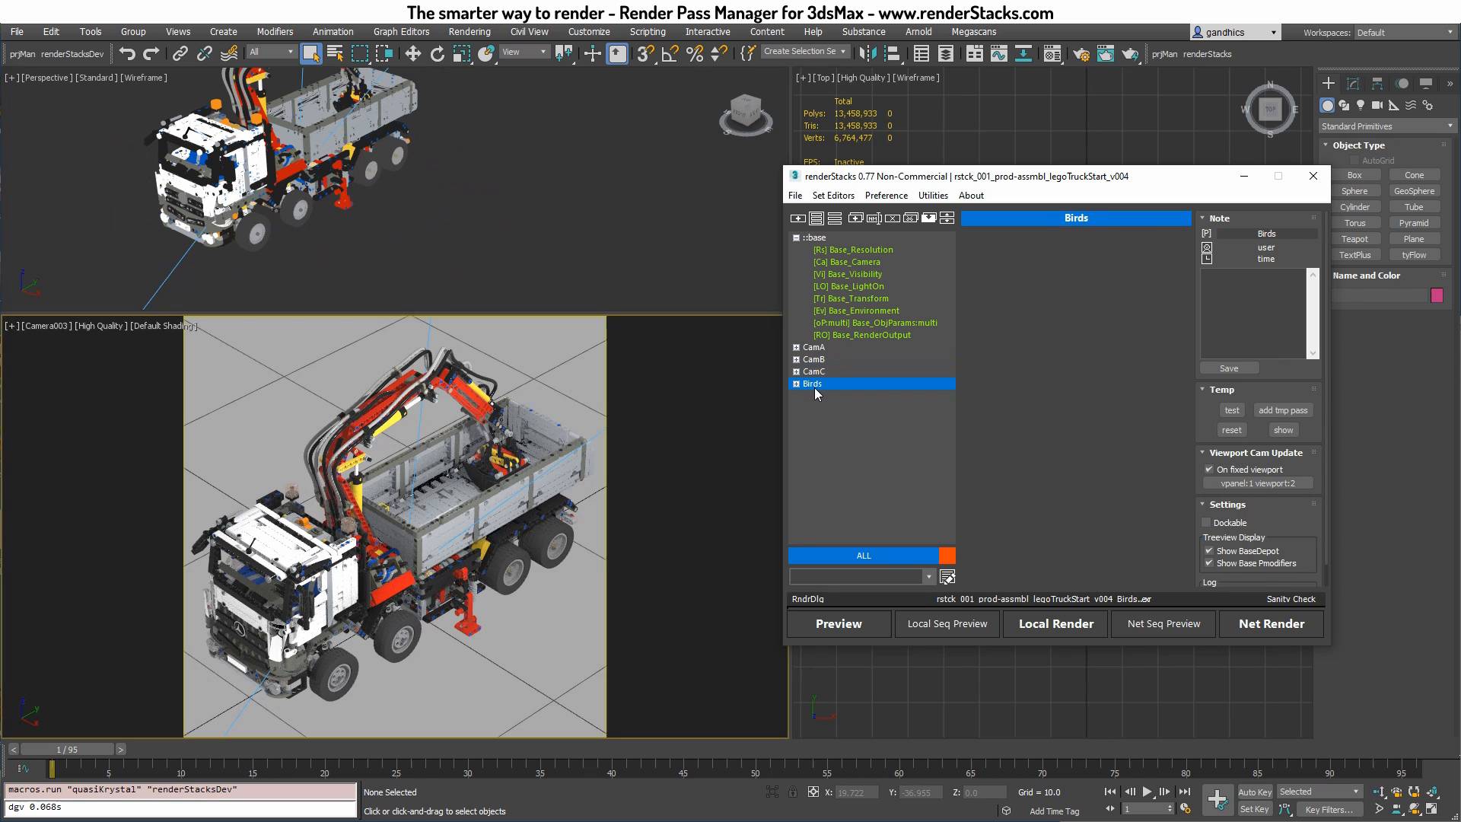
left_click(814, 347)
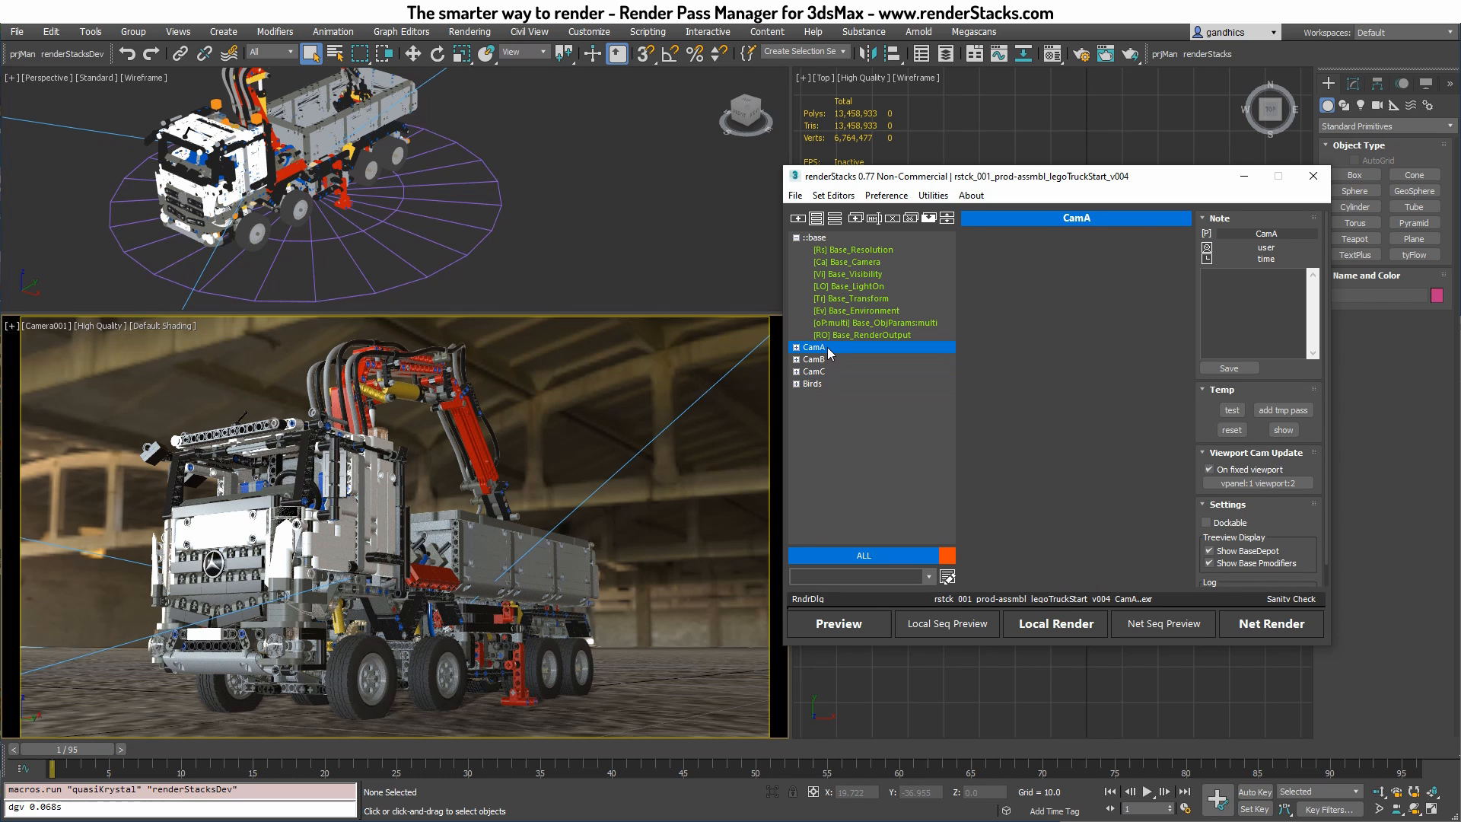